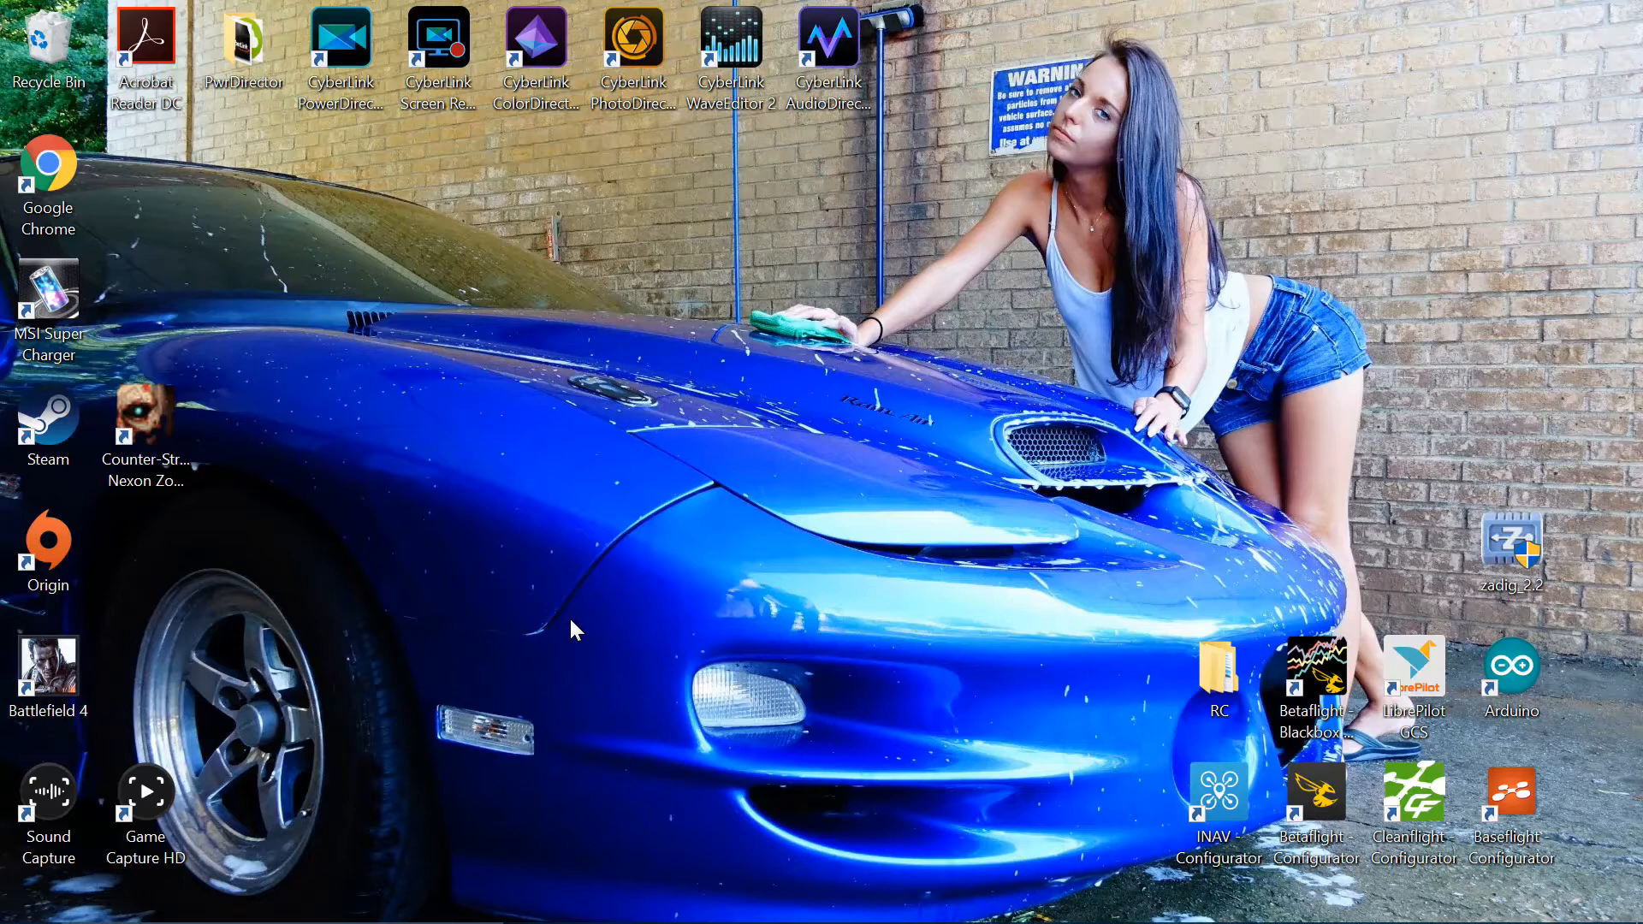
mouse_move(558, 799)
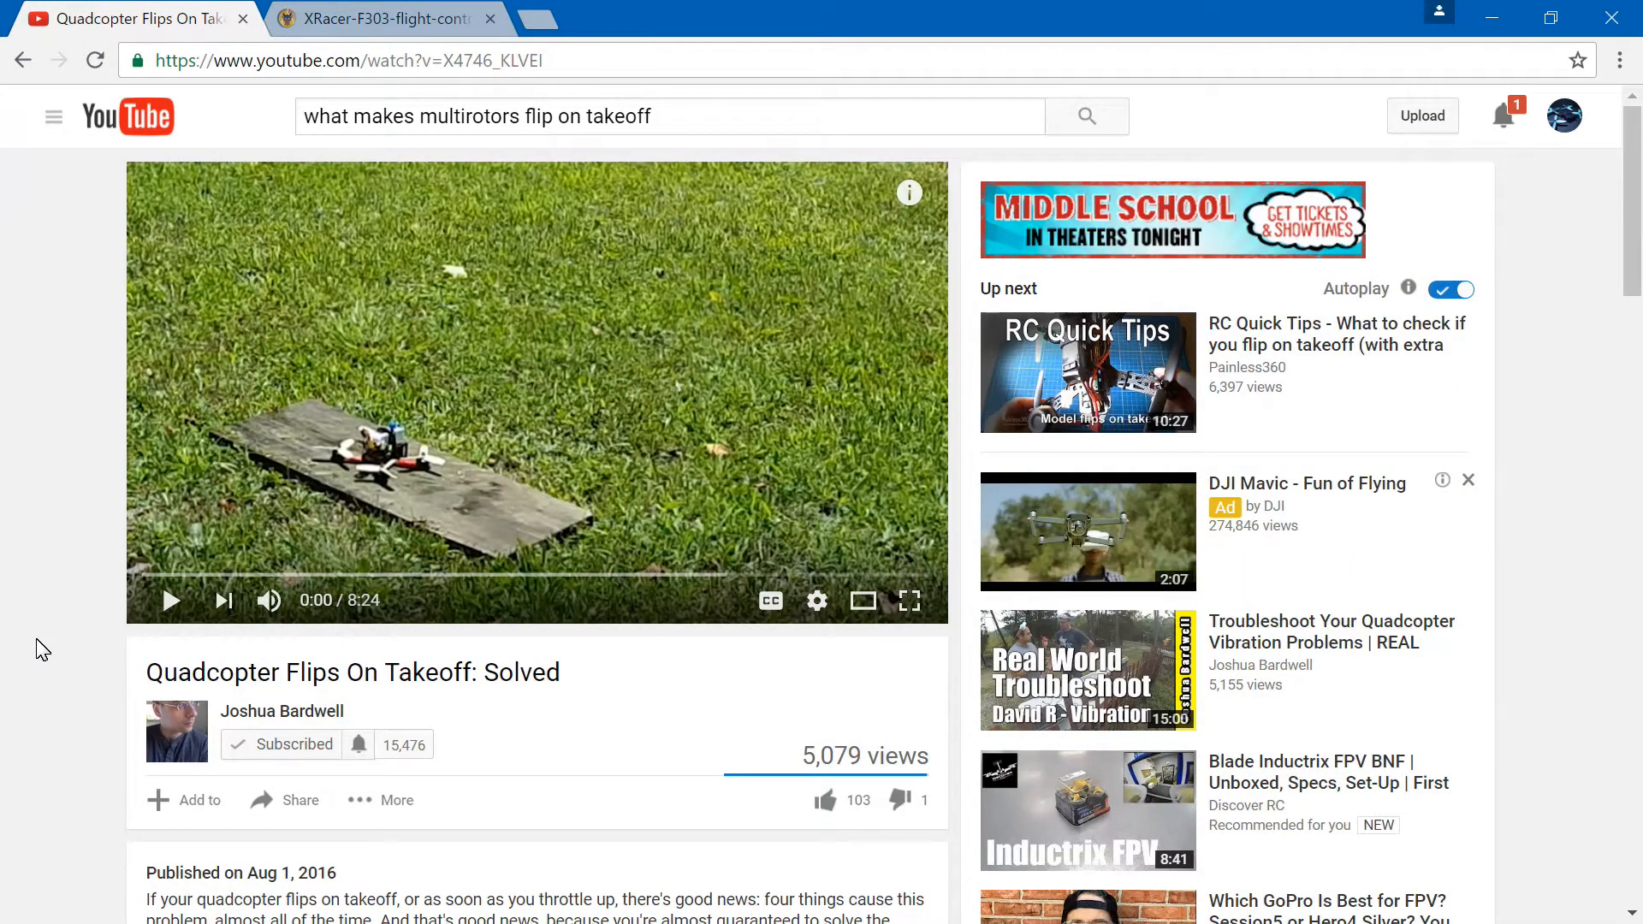
mouse_move(750, 399)
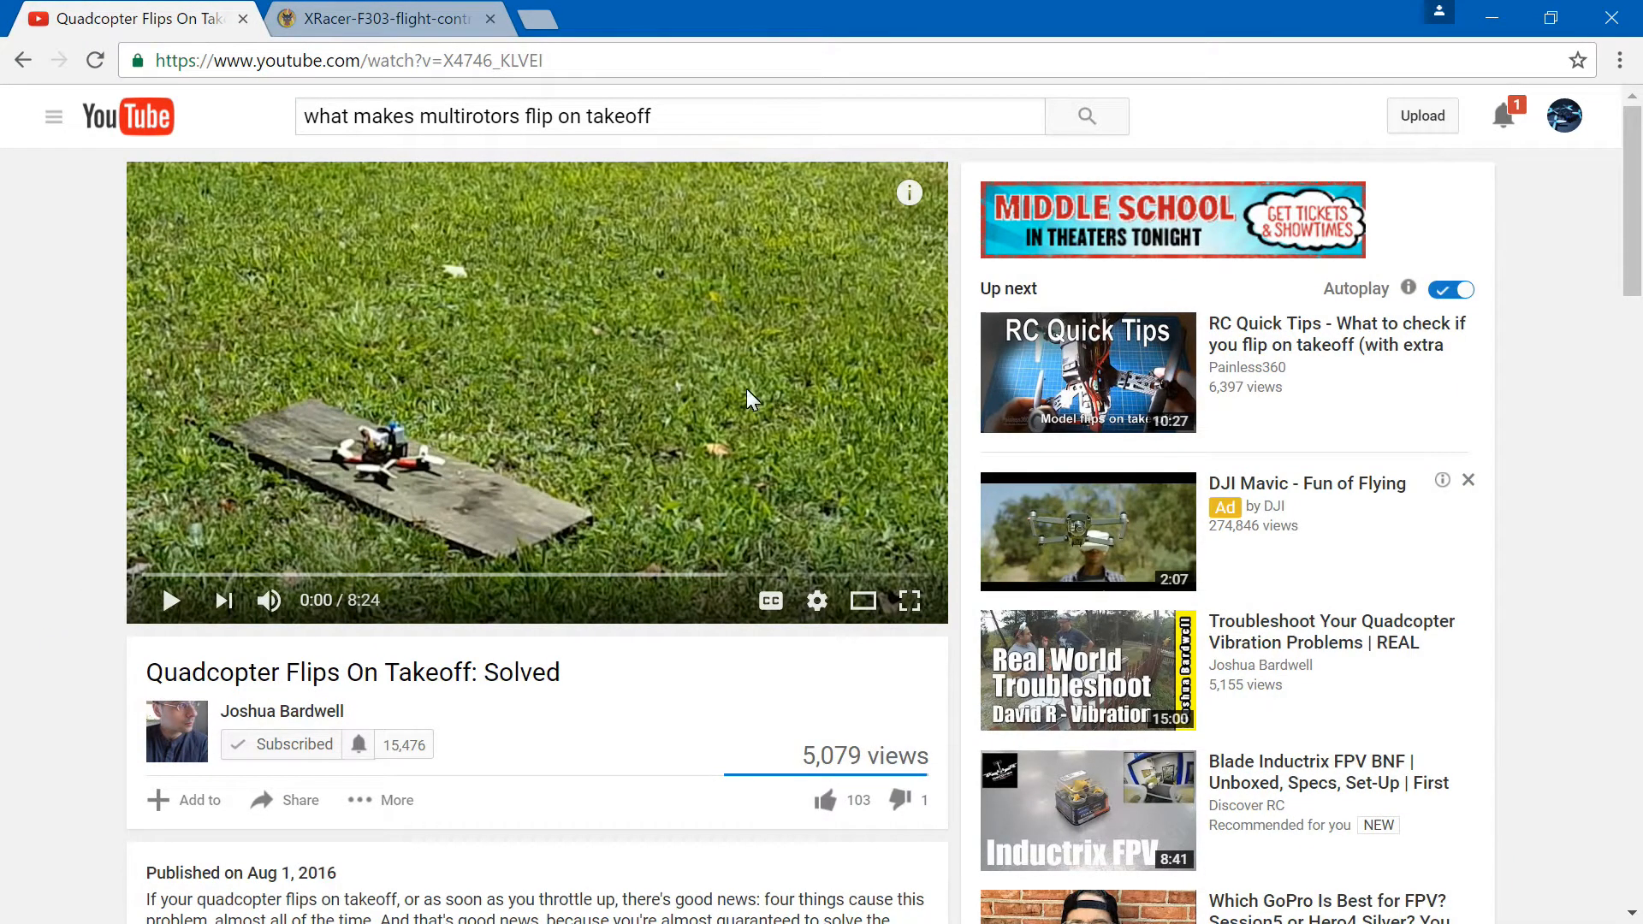
mouse_move(691, 405)
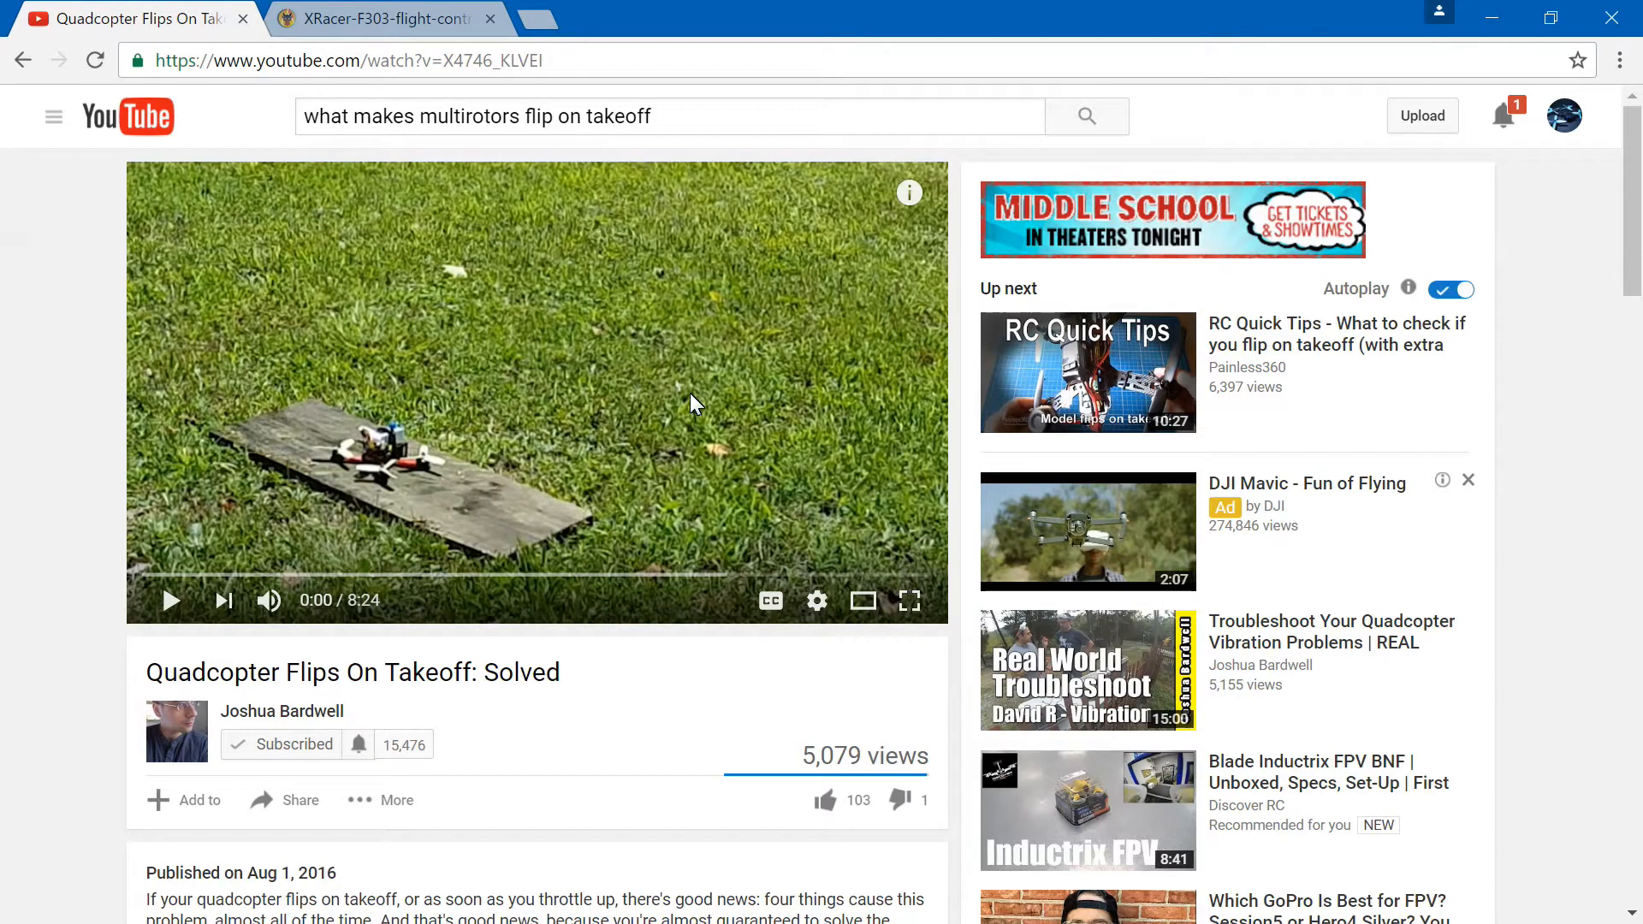
mouse_move(847, 390)
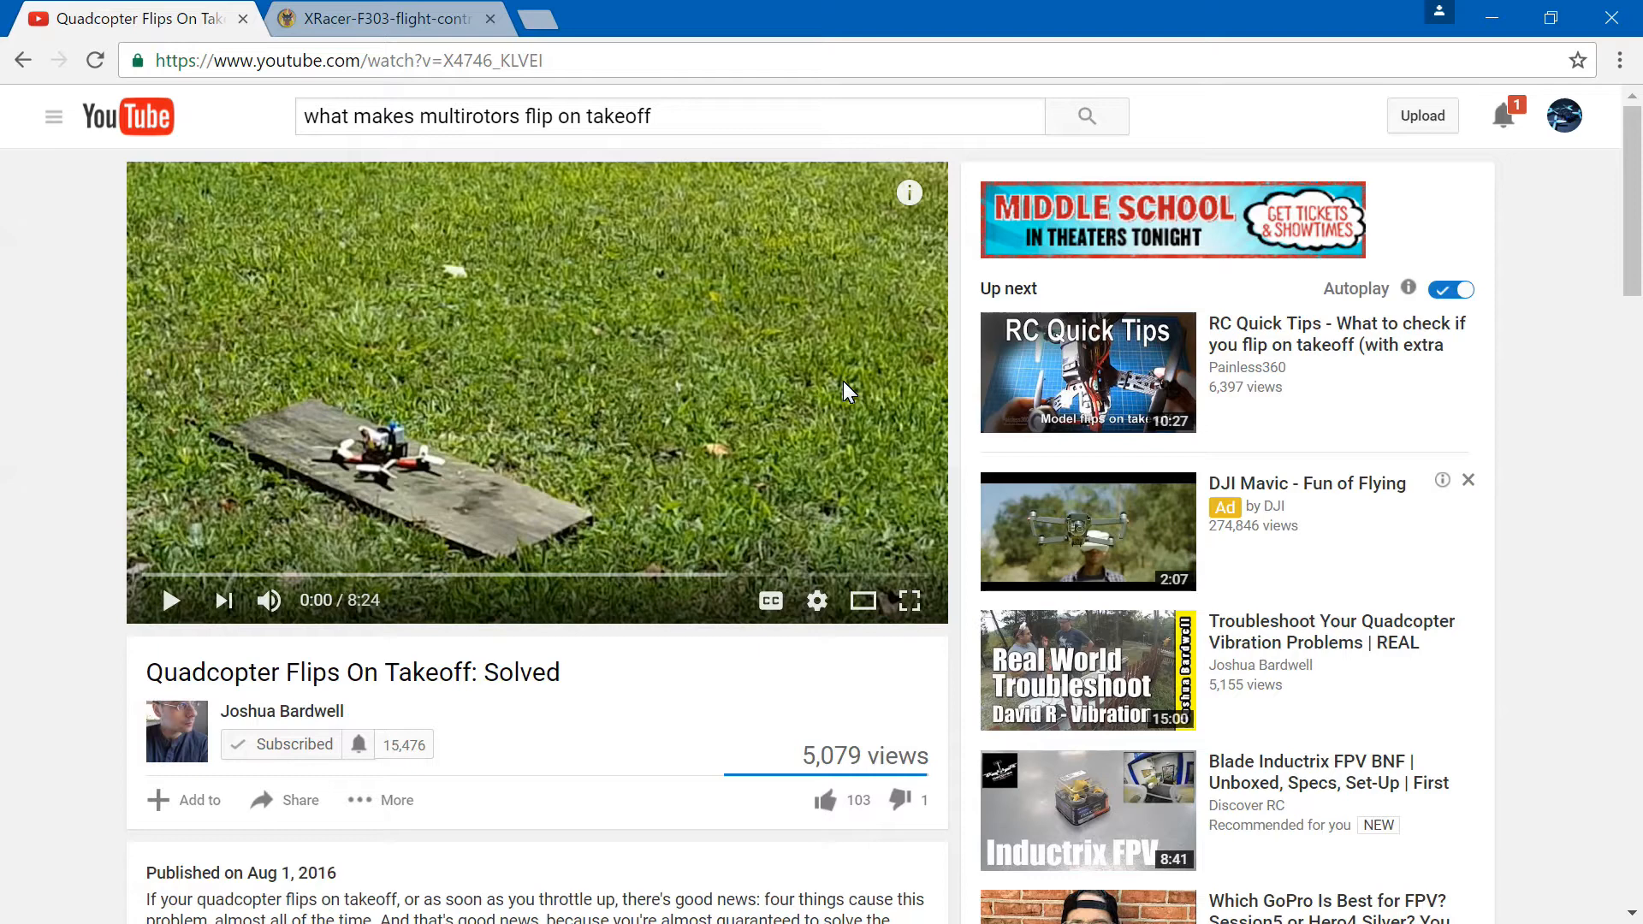
mouse_move(589, 464)
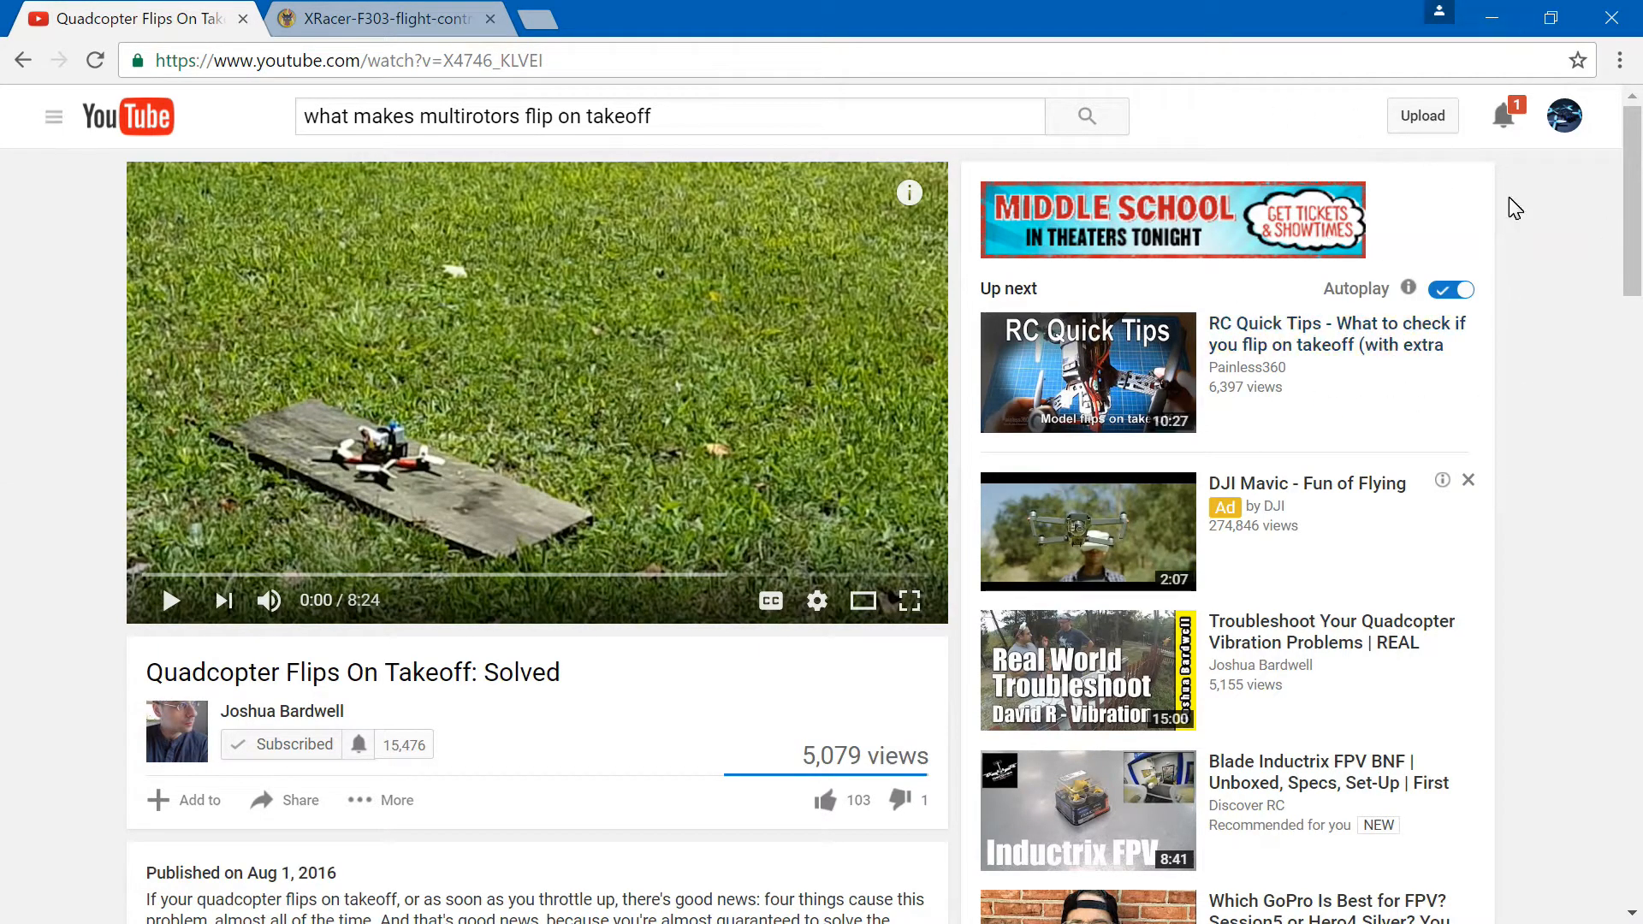
mouse_move(371, 469)
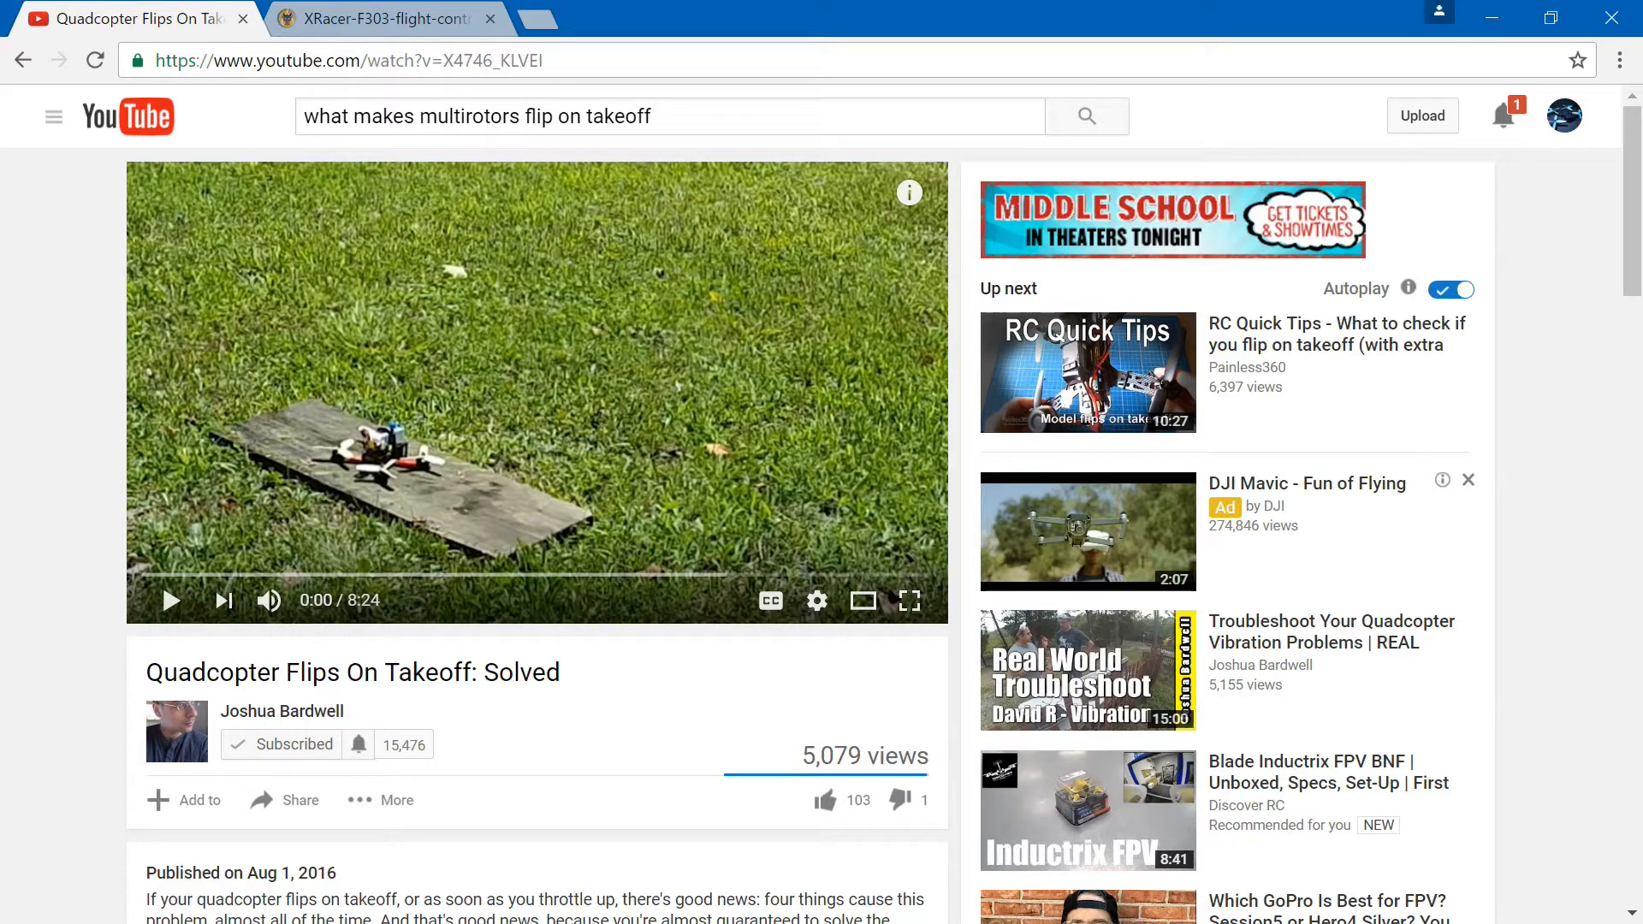
mouse_move(84, 585)
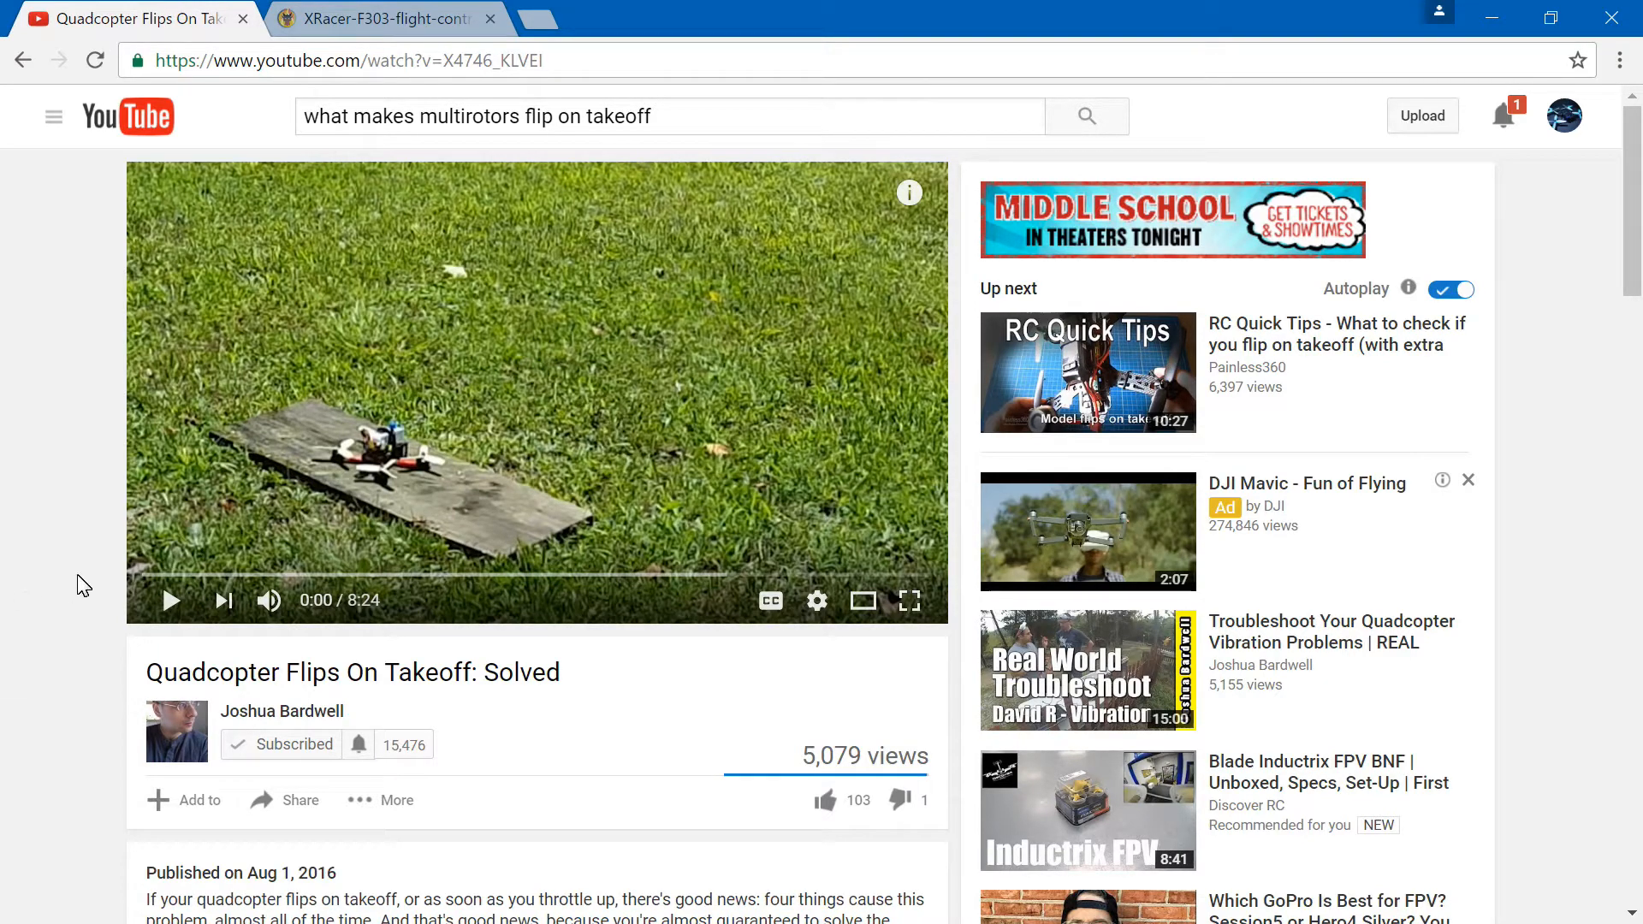
mouse_move(104, 568)
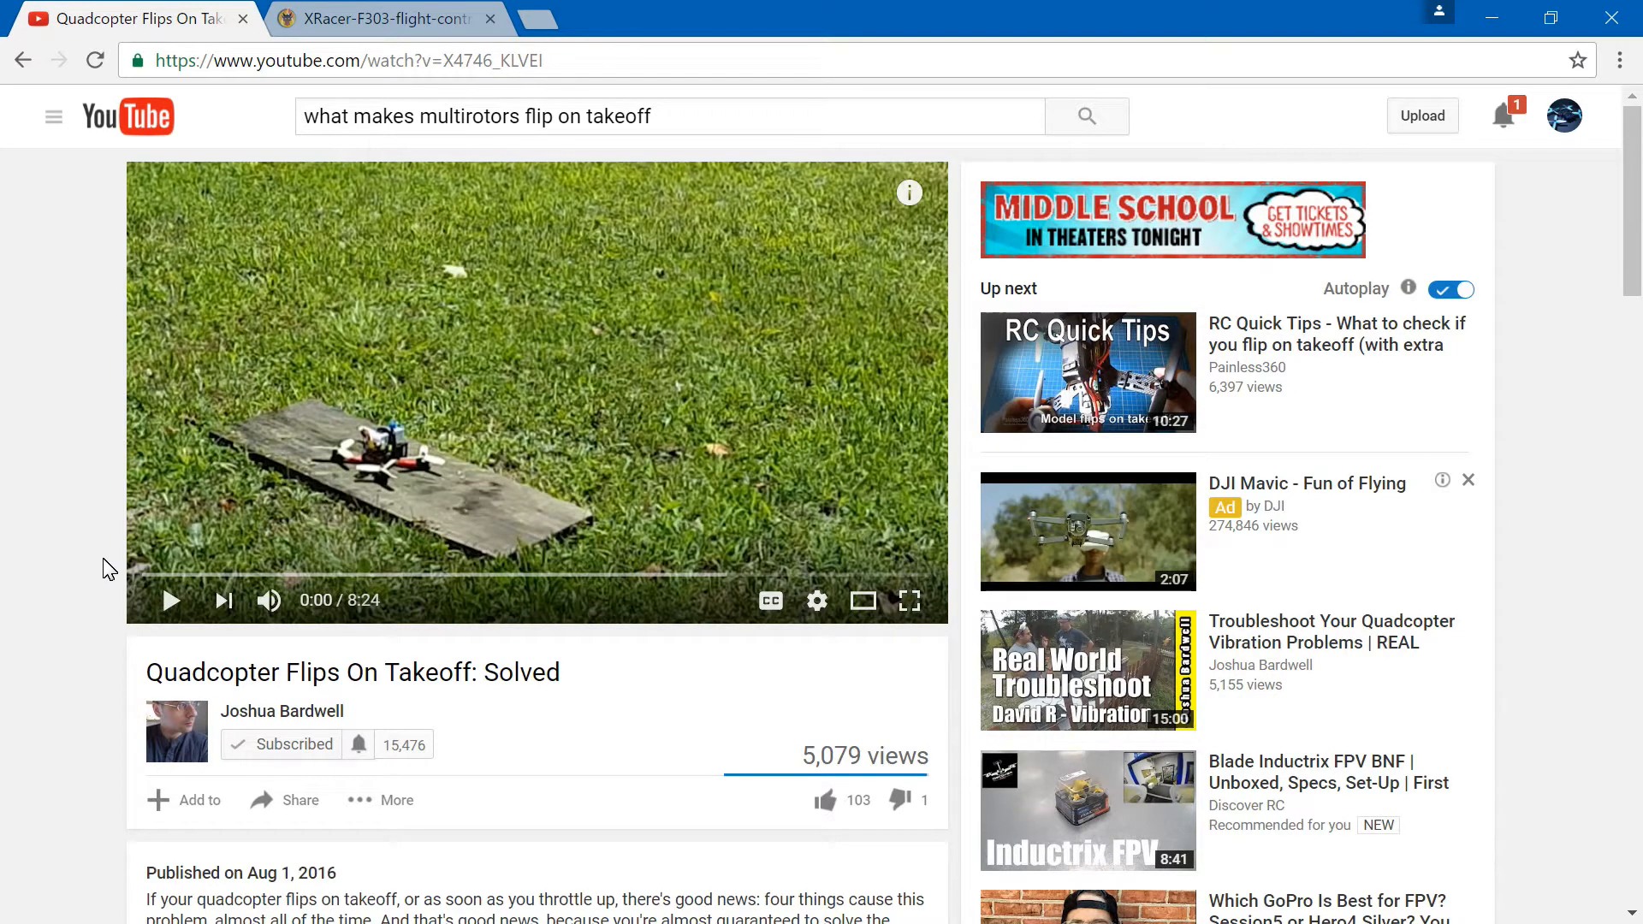
mouse_move(178, 613)
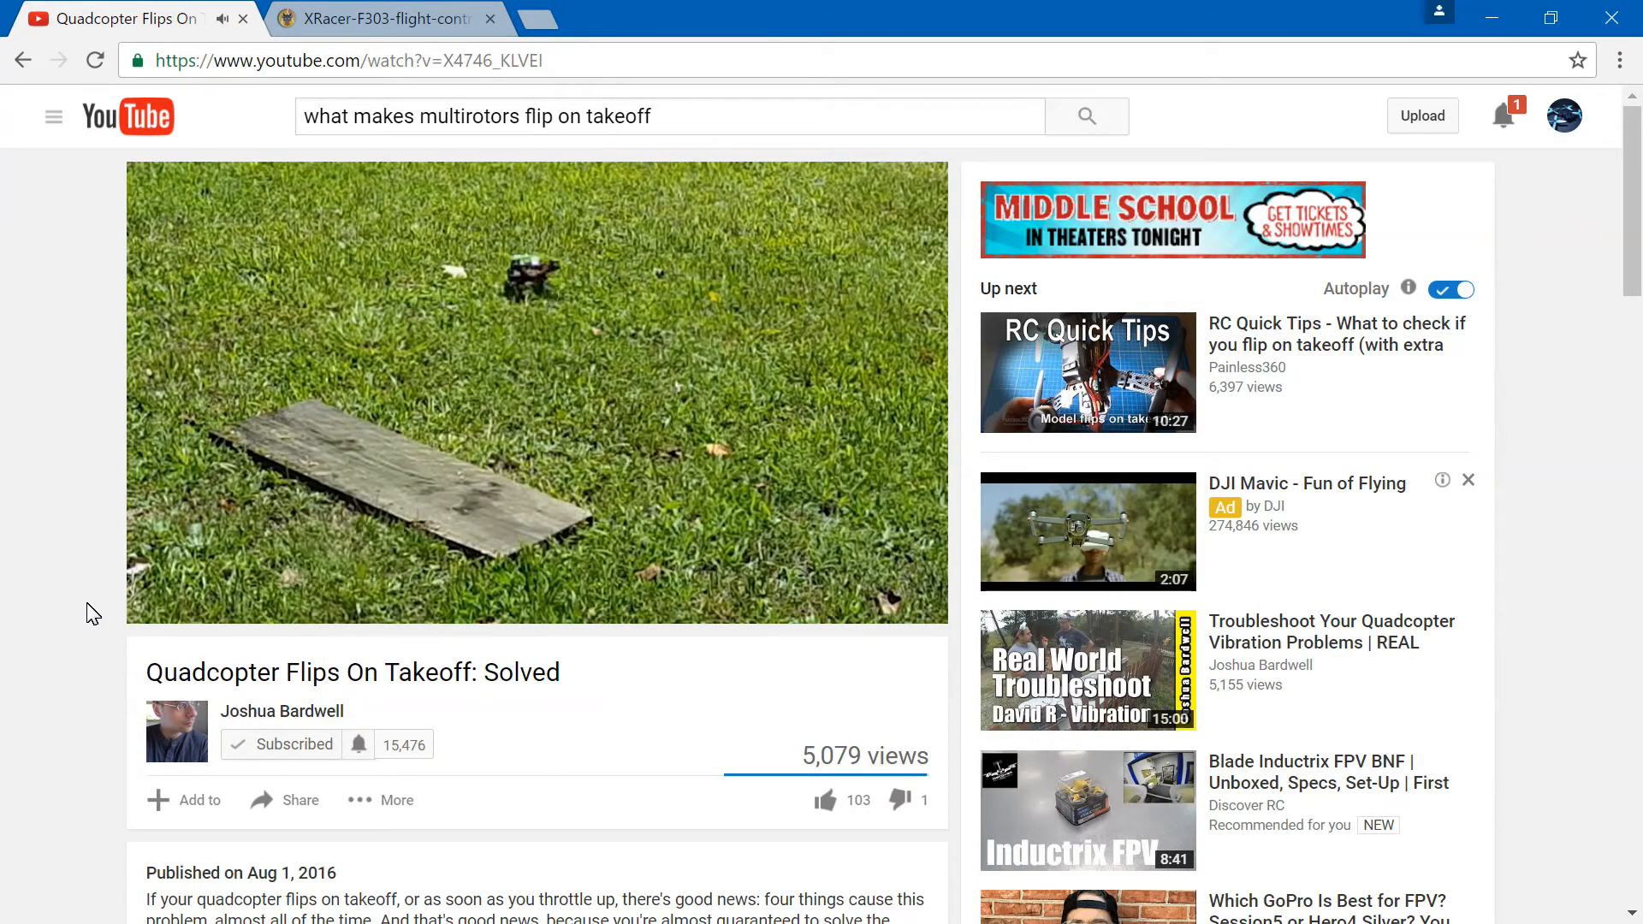
left_click(536, 393)
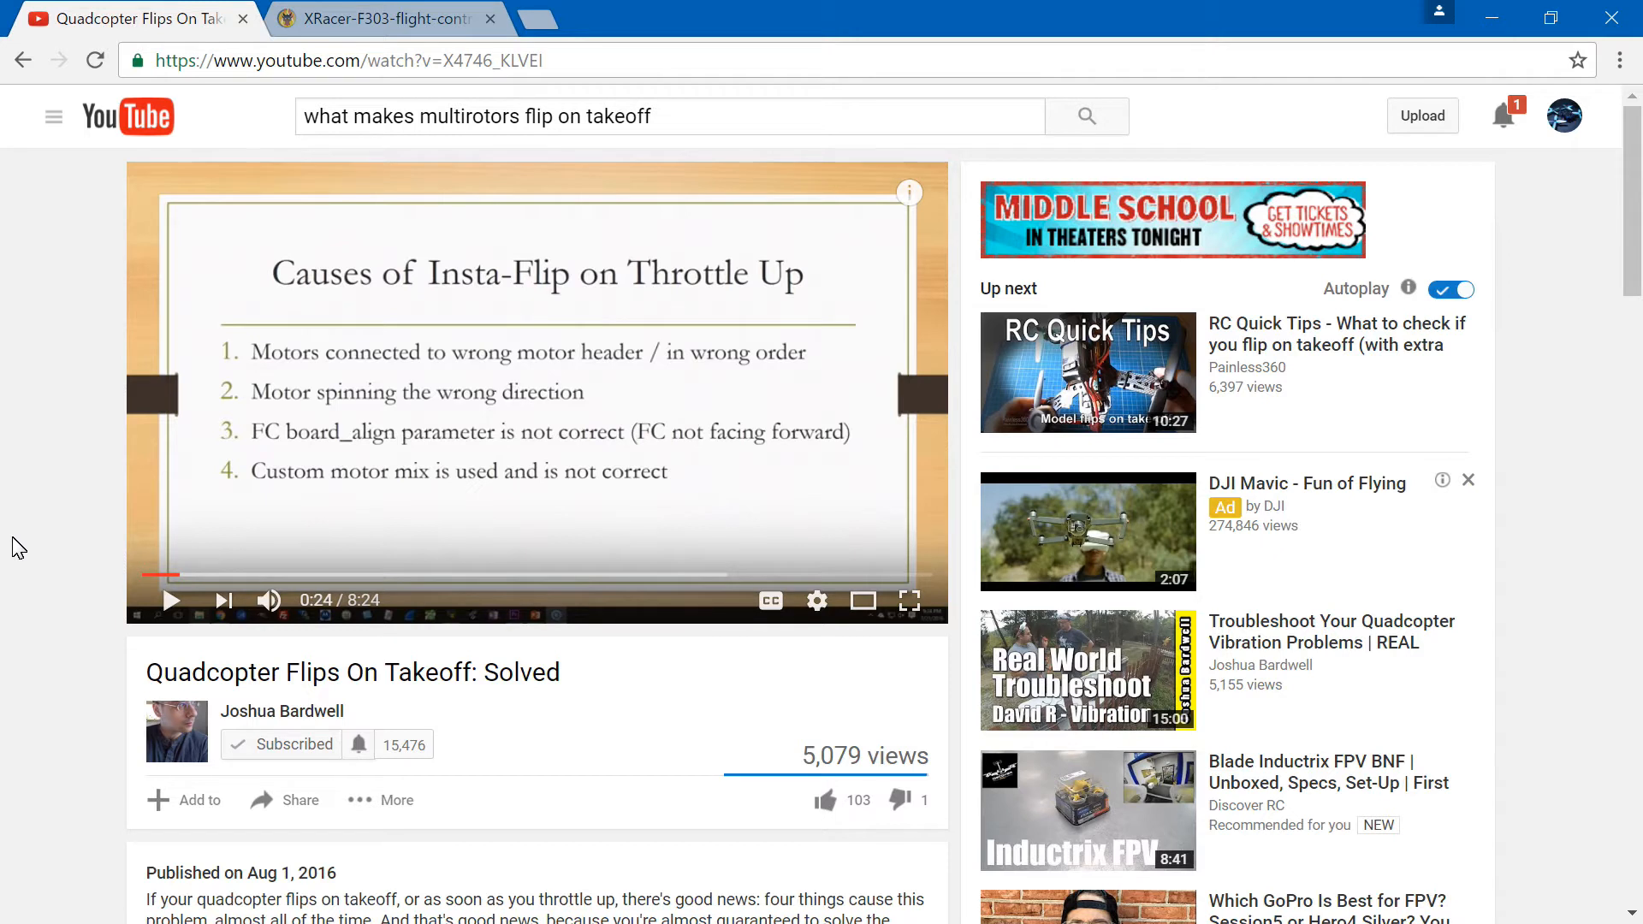
mouse_move(68, 498)
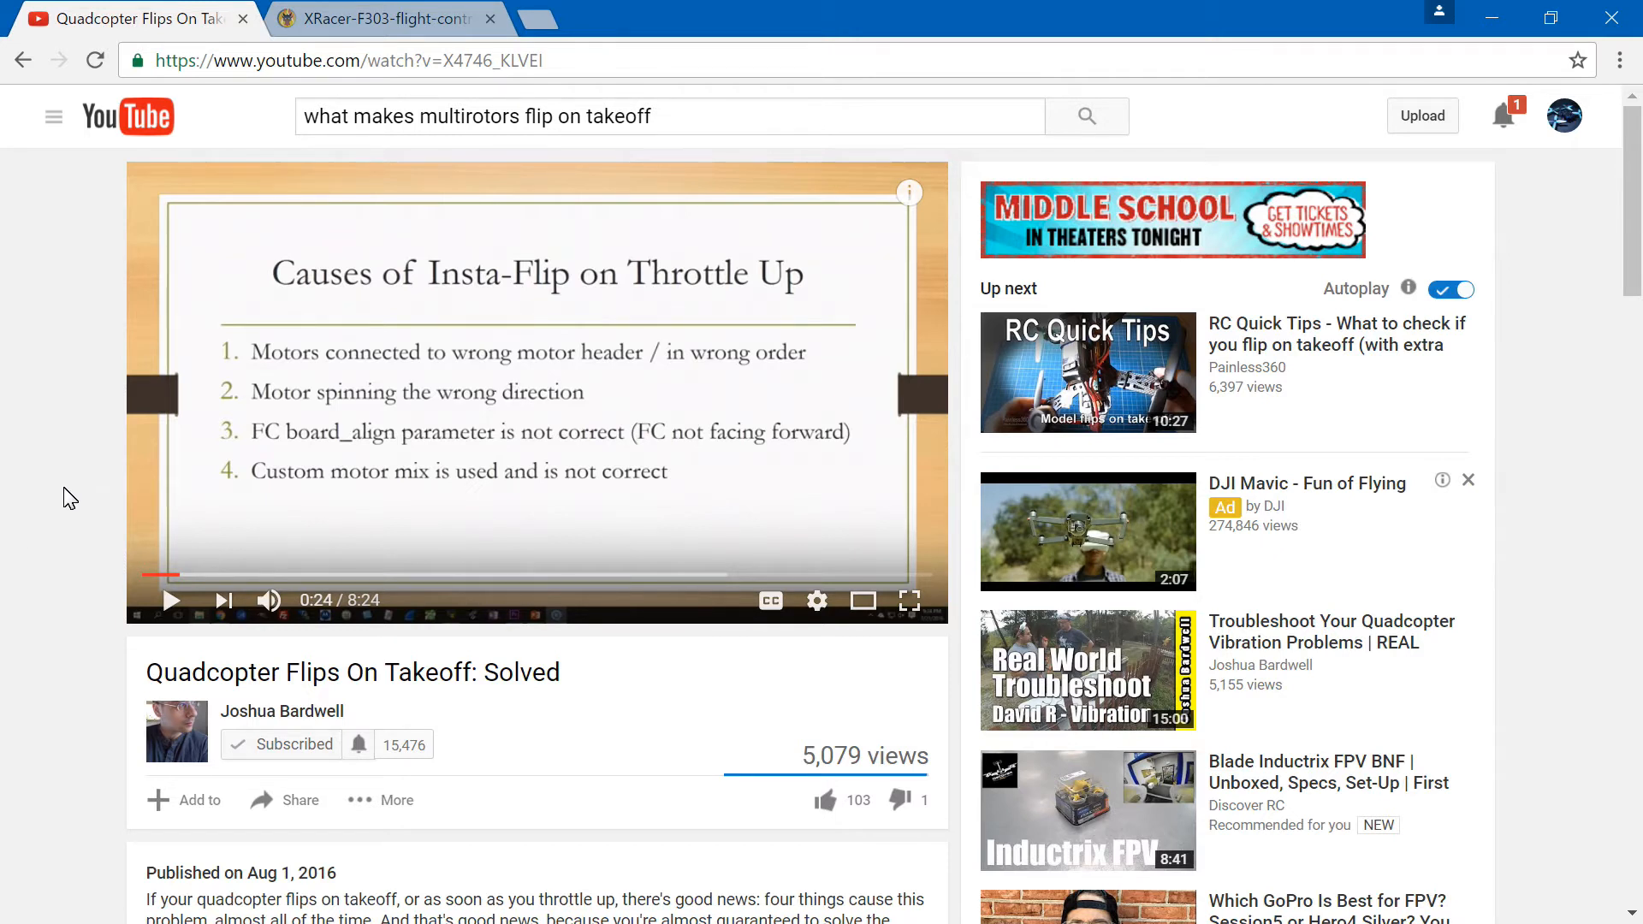
mouse_move(262, 395)
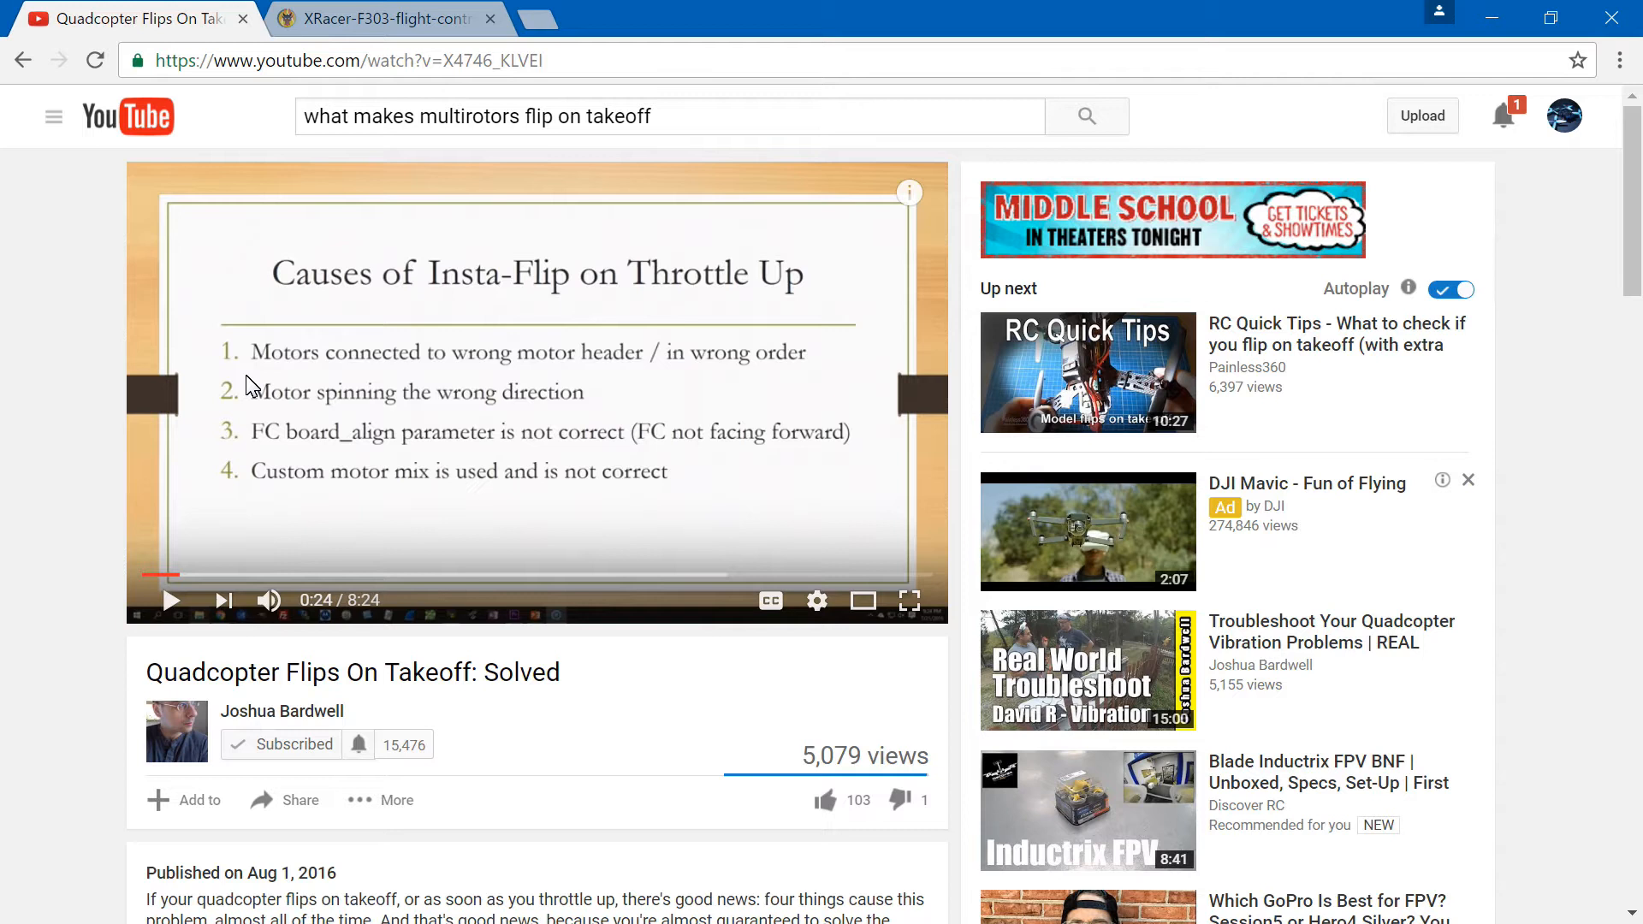
mouse_move(252, 395)
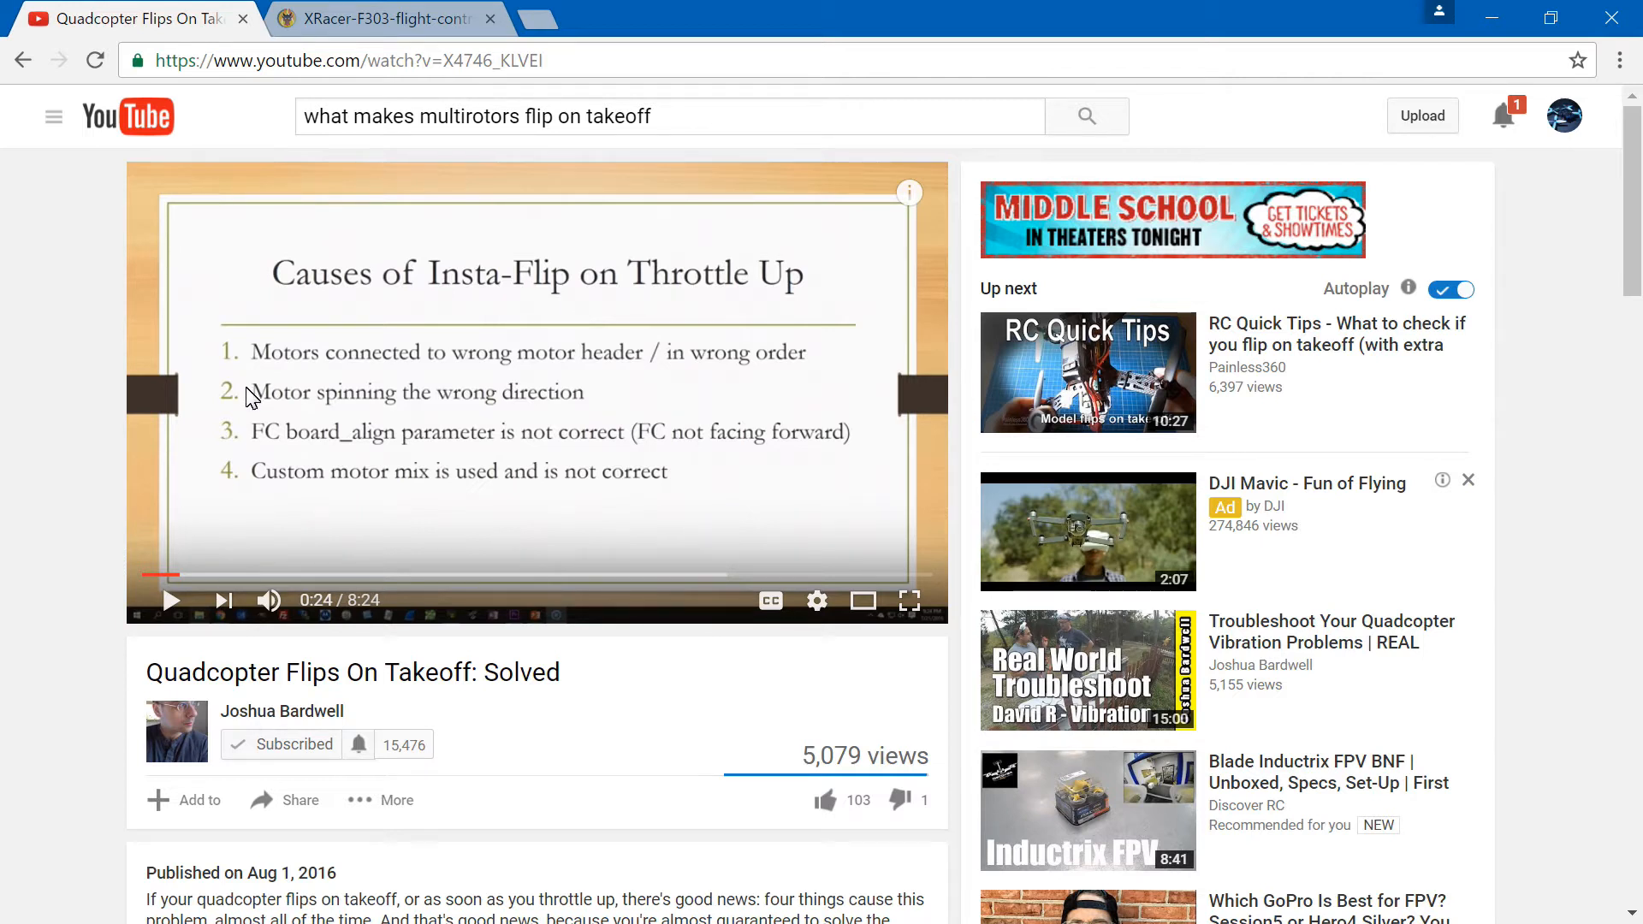
mouse_move(247, 463)
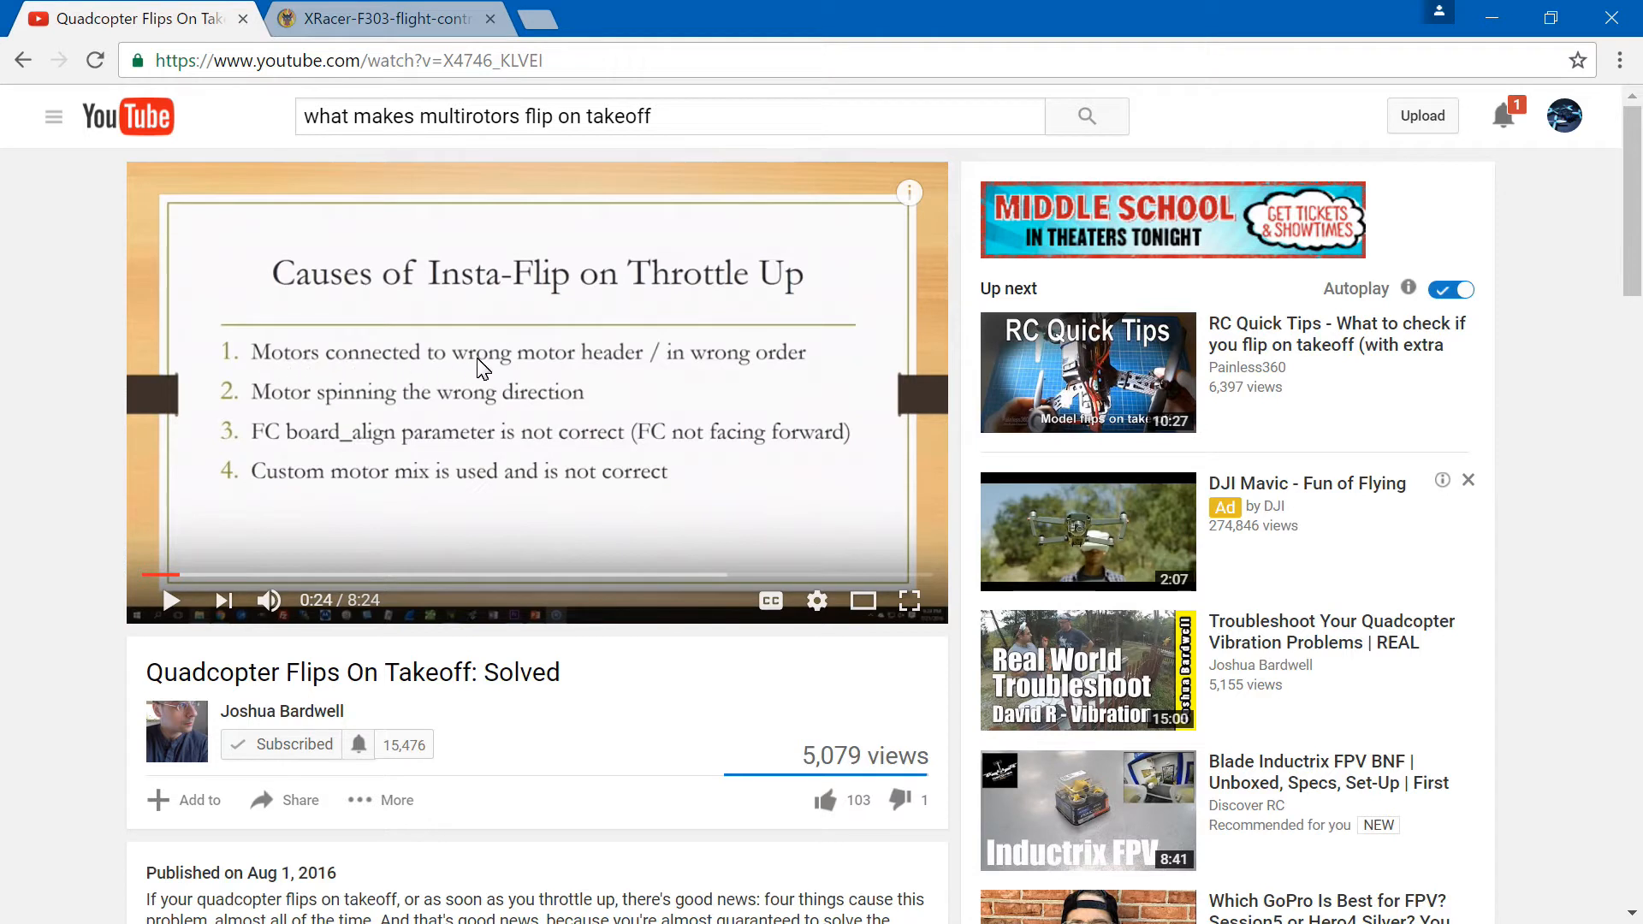
mouse_move(717, 376)
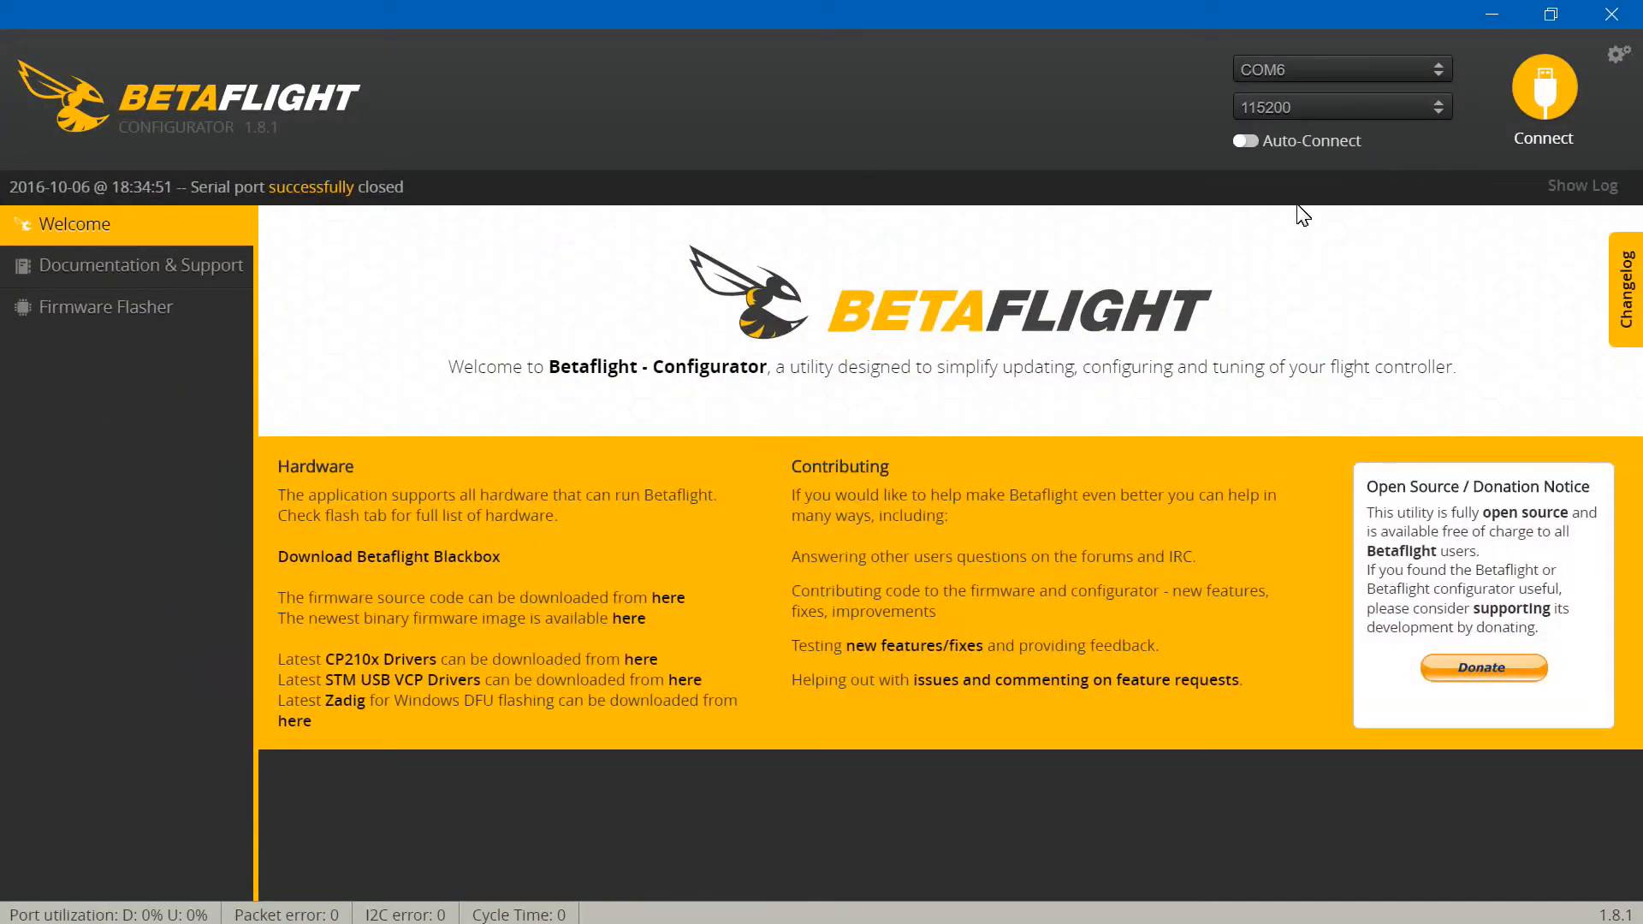
- Connect to the flight controller and show the Configuration page with the Quad X mixer
left_click(1541, 93)
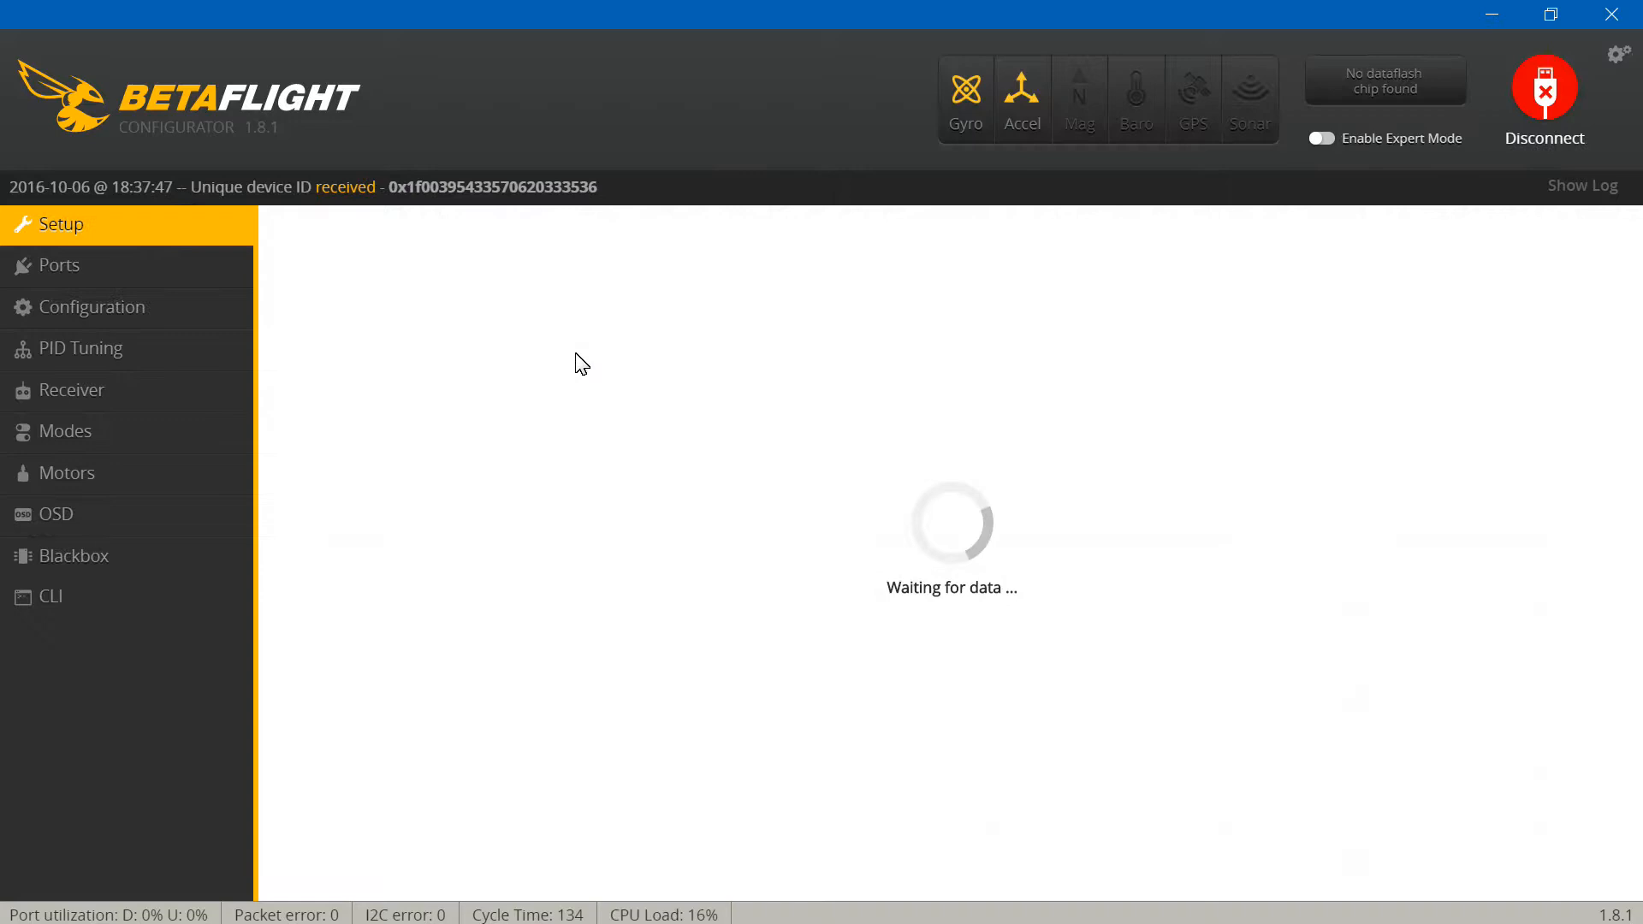
left_click(80, 307)
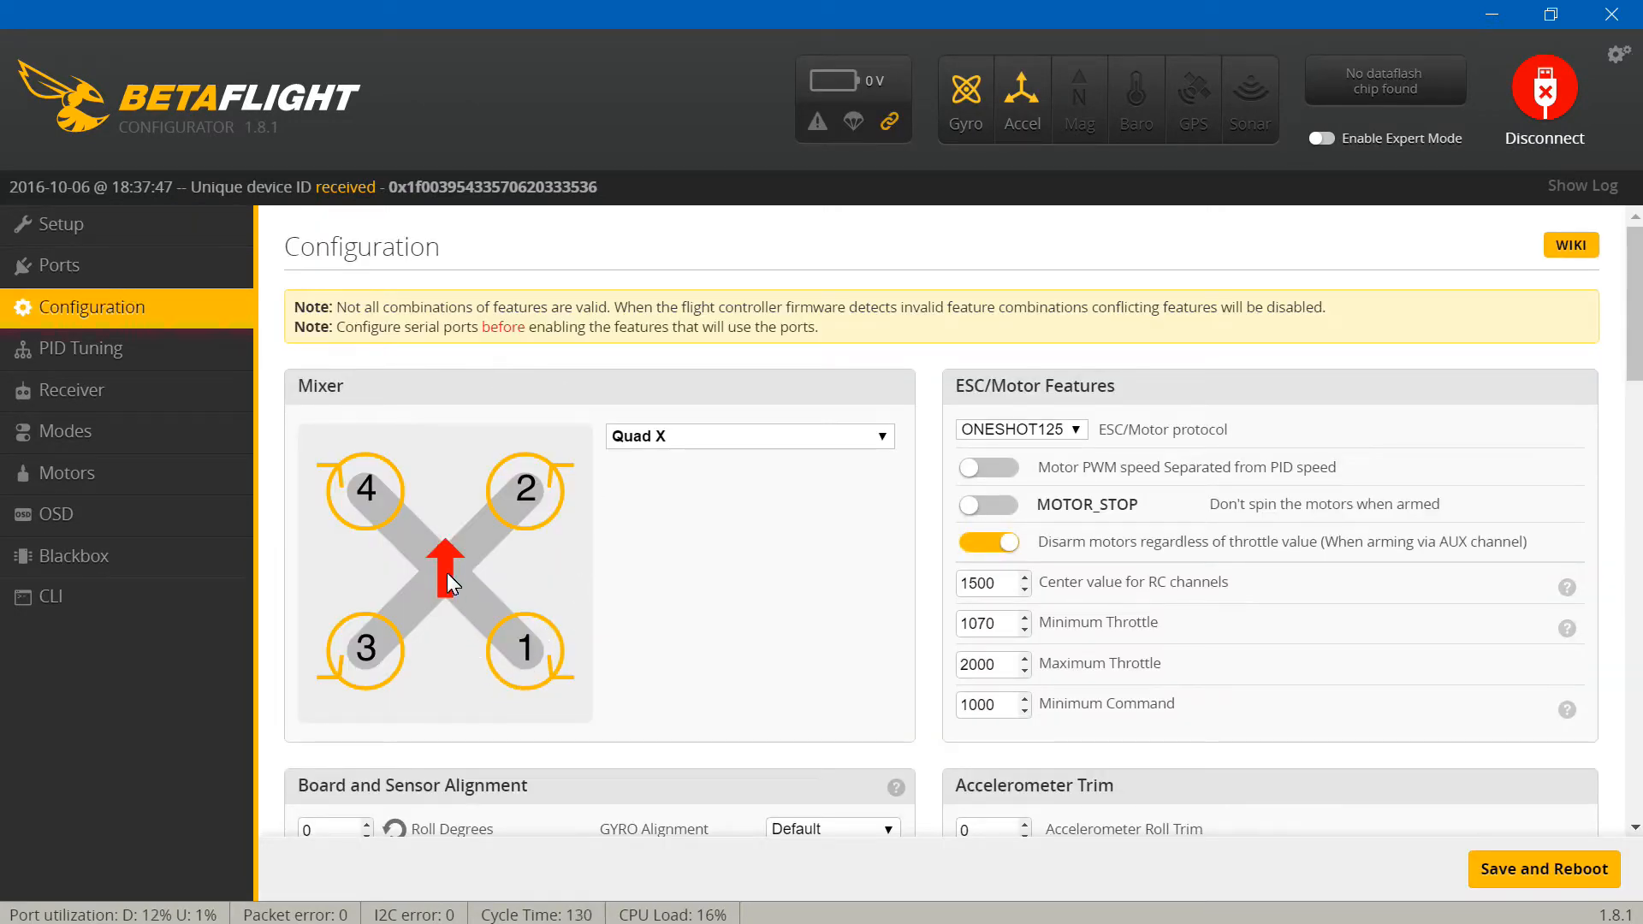
mouse_move(482, 445)
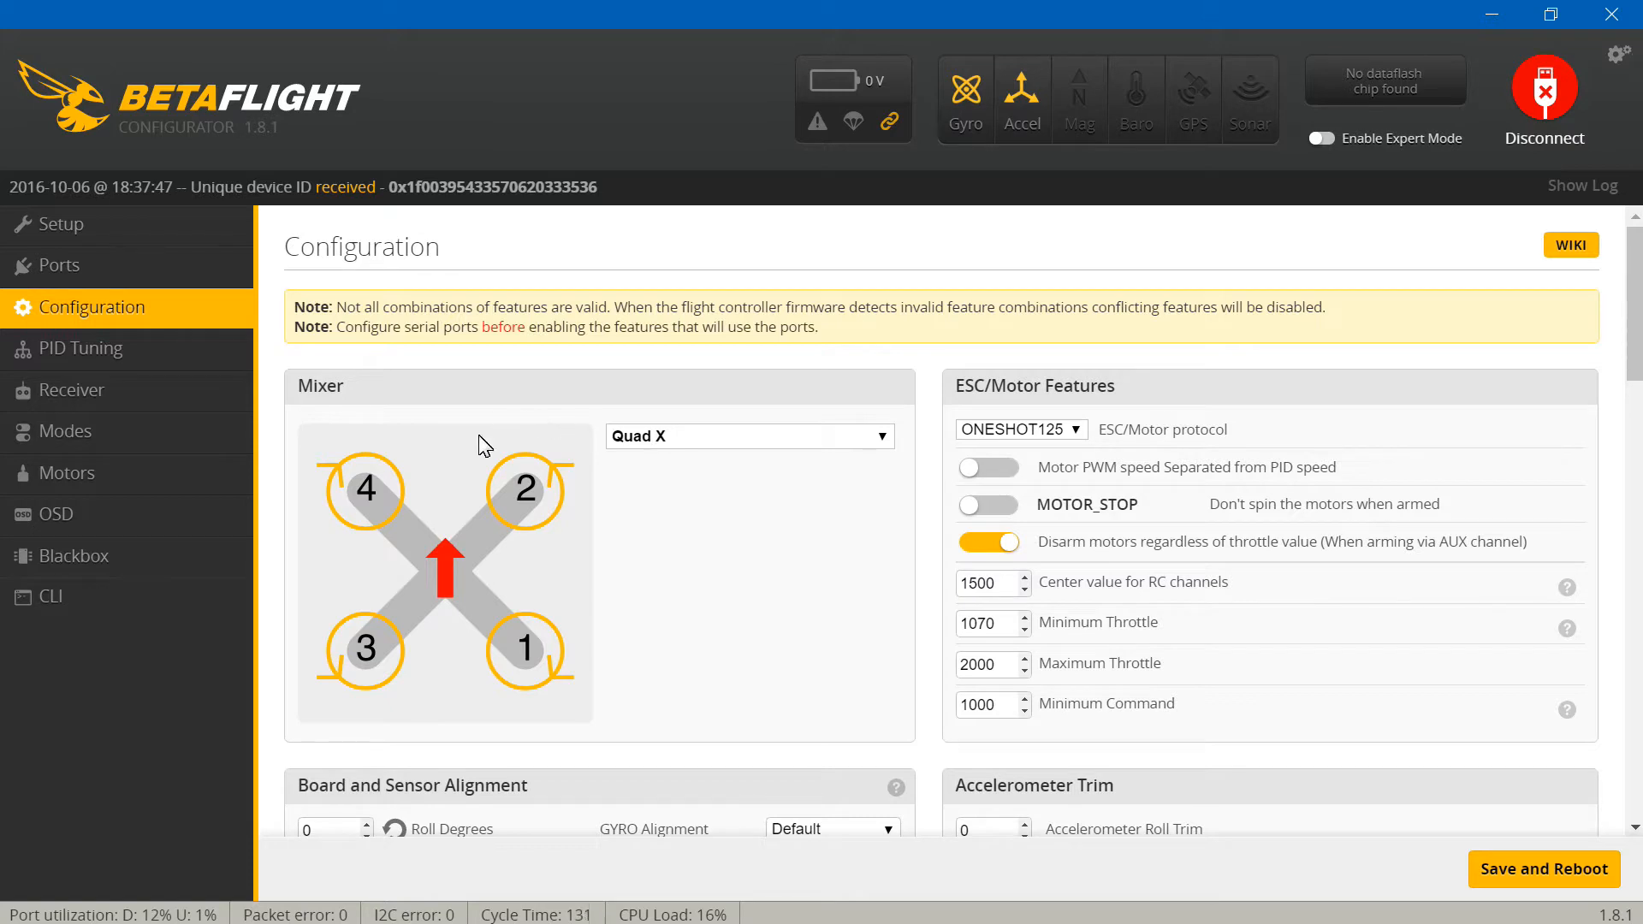
mouse_move(554, 656)
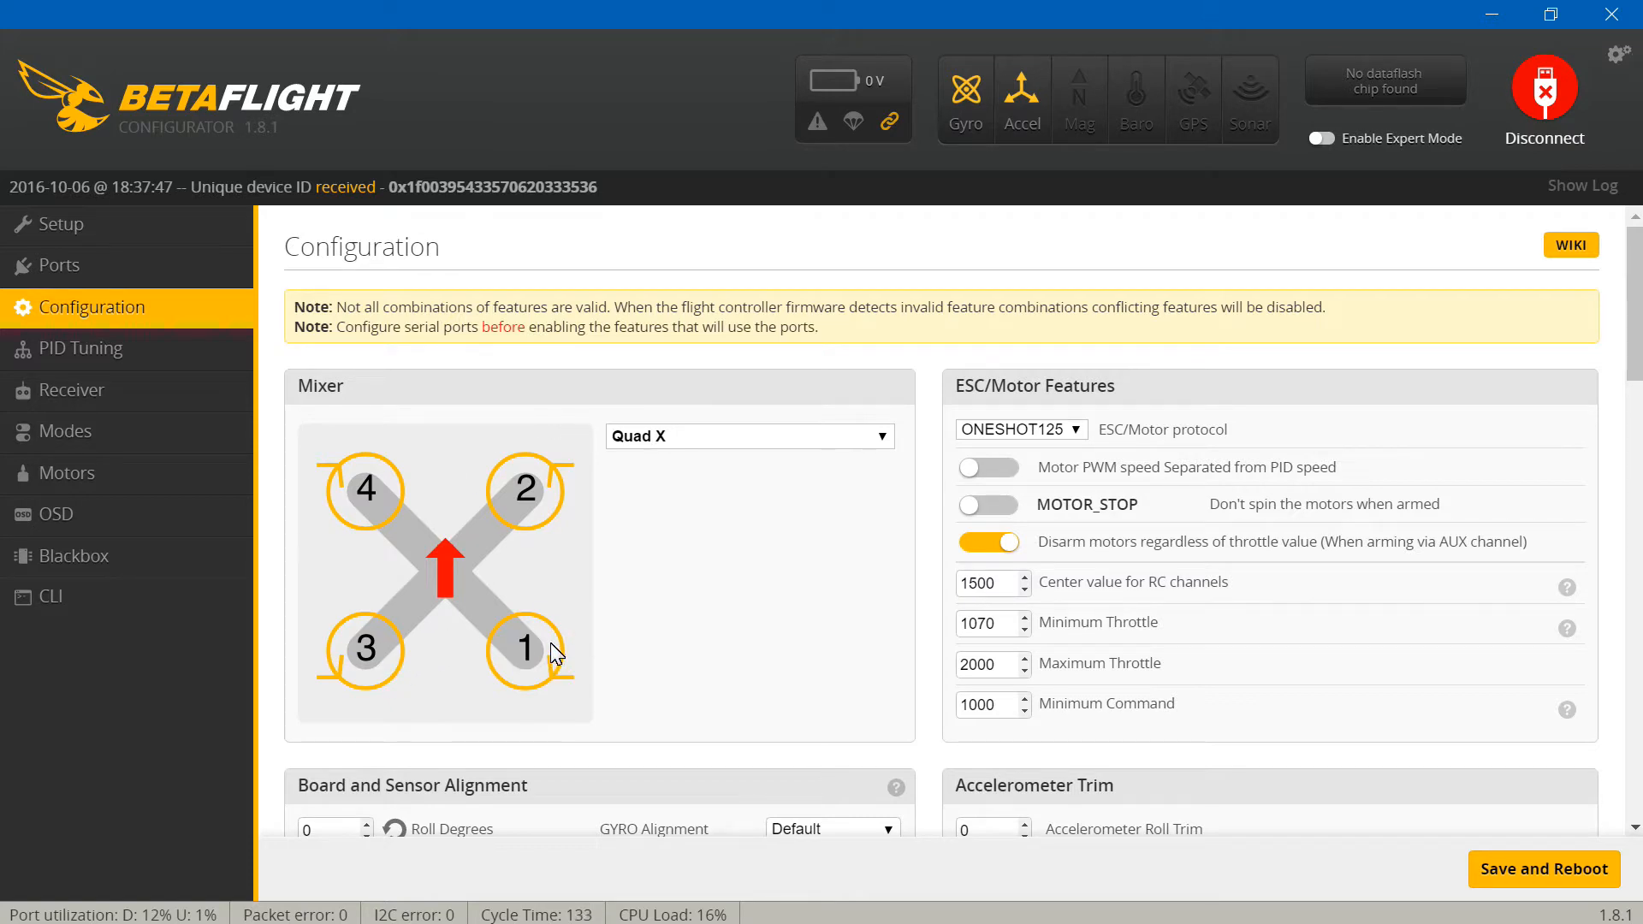
mouse_move(523, 521)
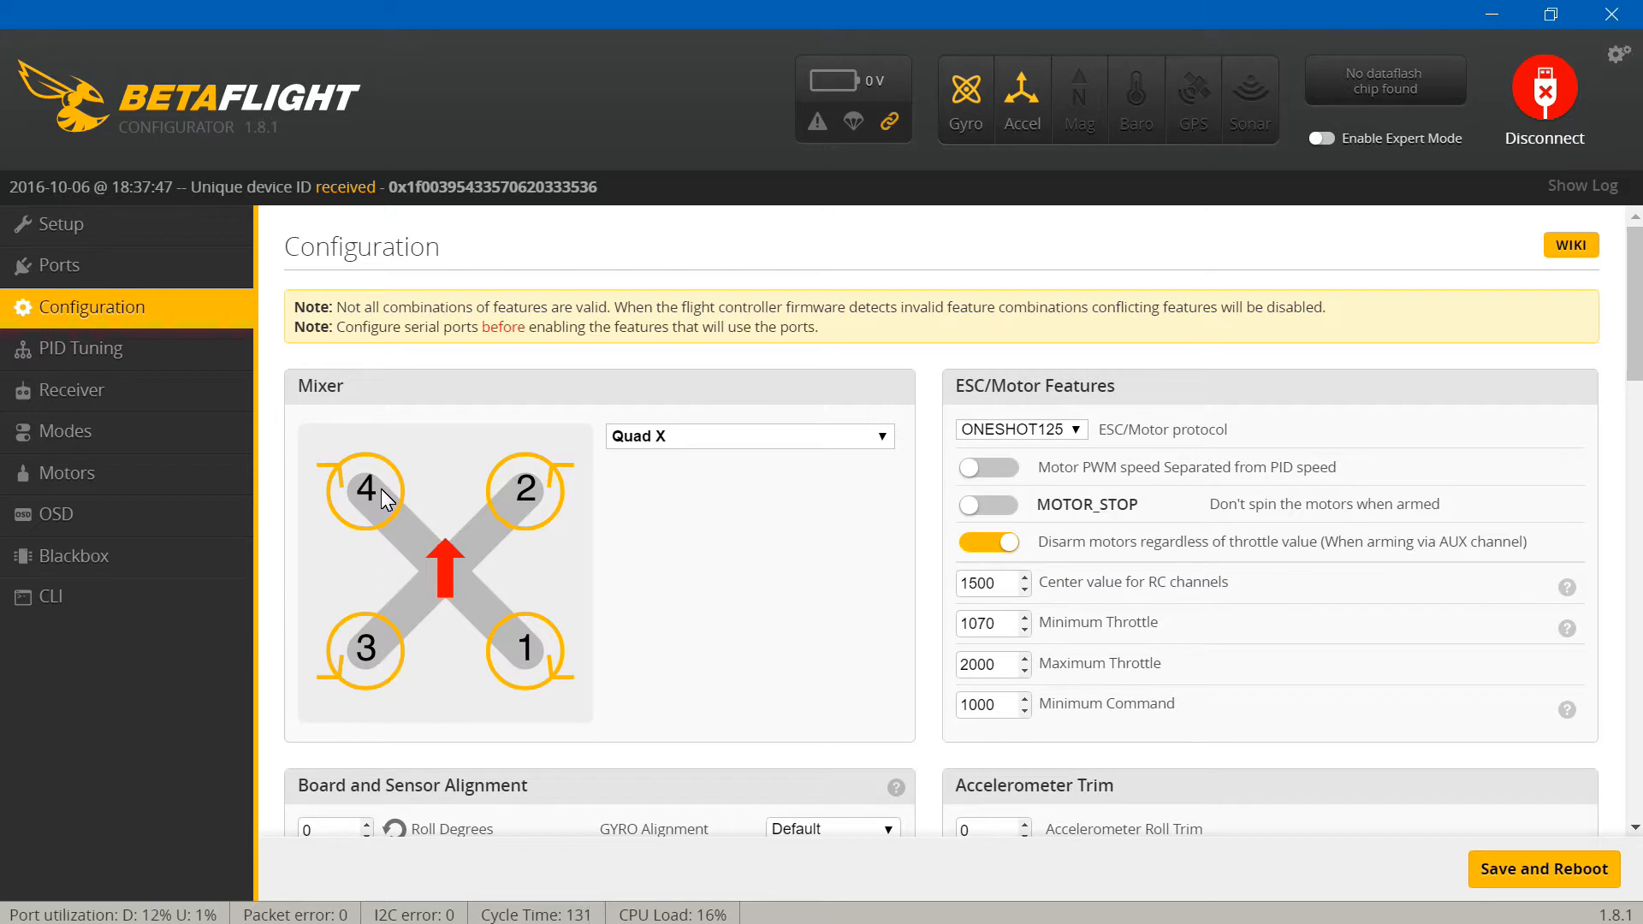
mouse_move(450, 581)
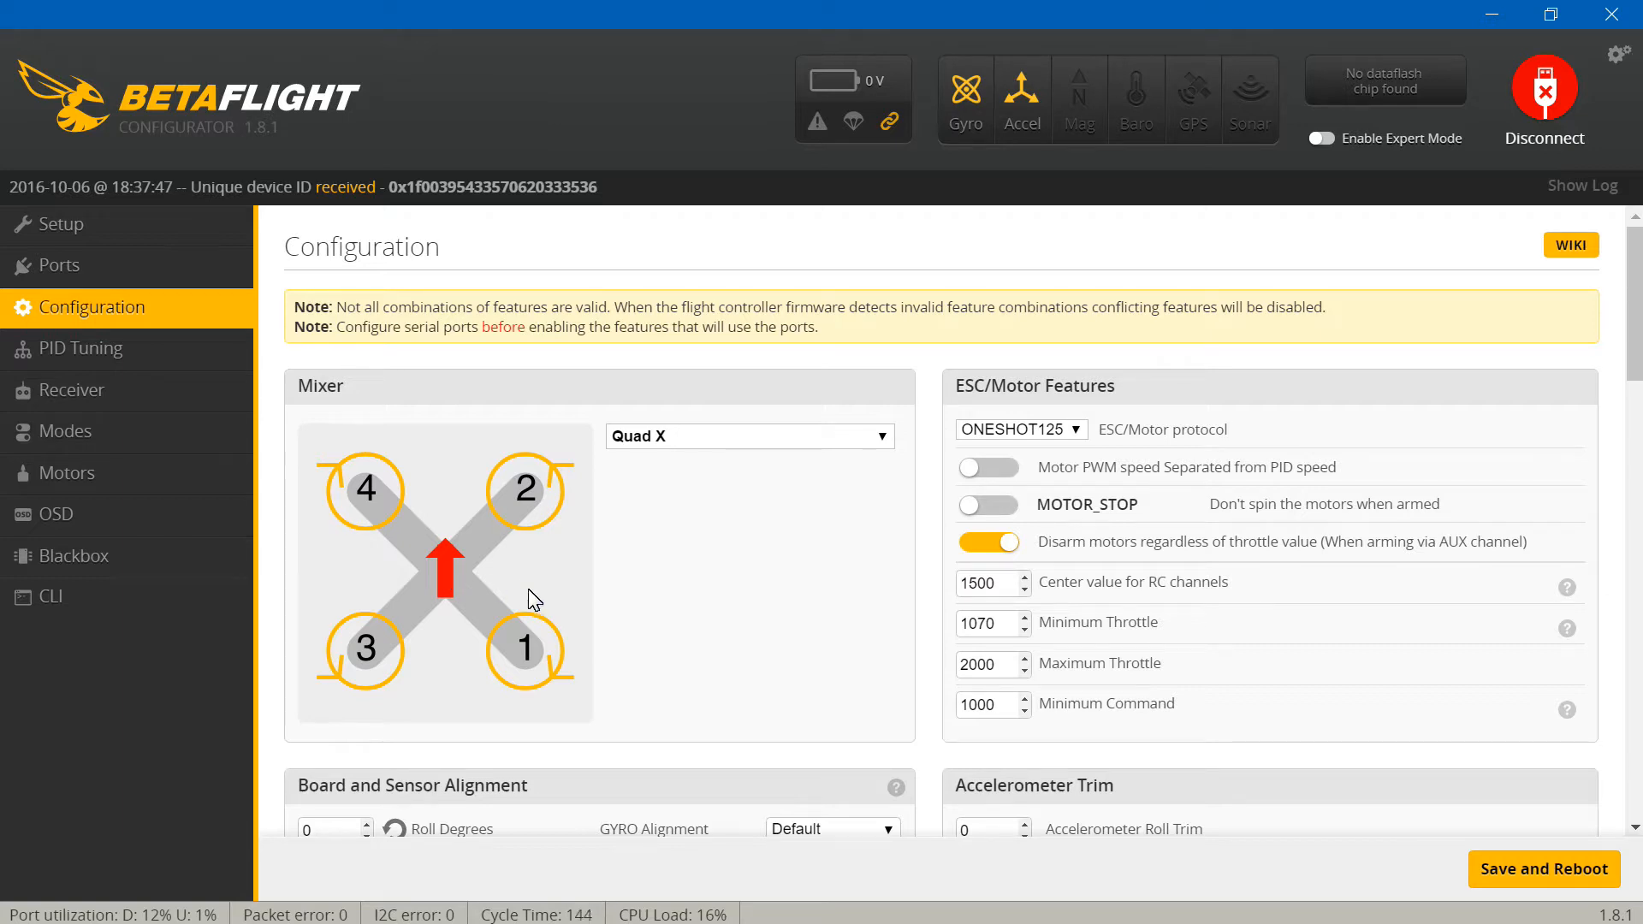
mouse_move(503, 609)
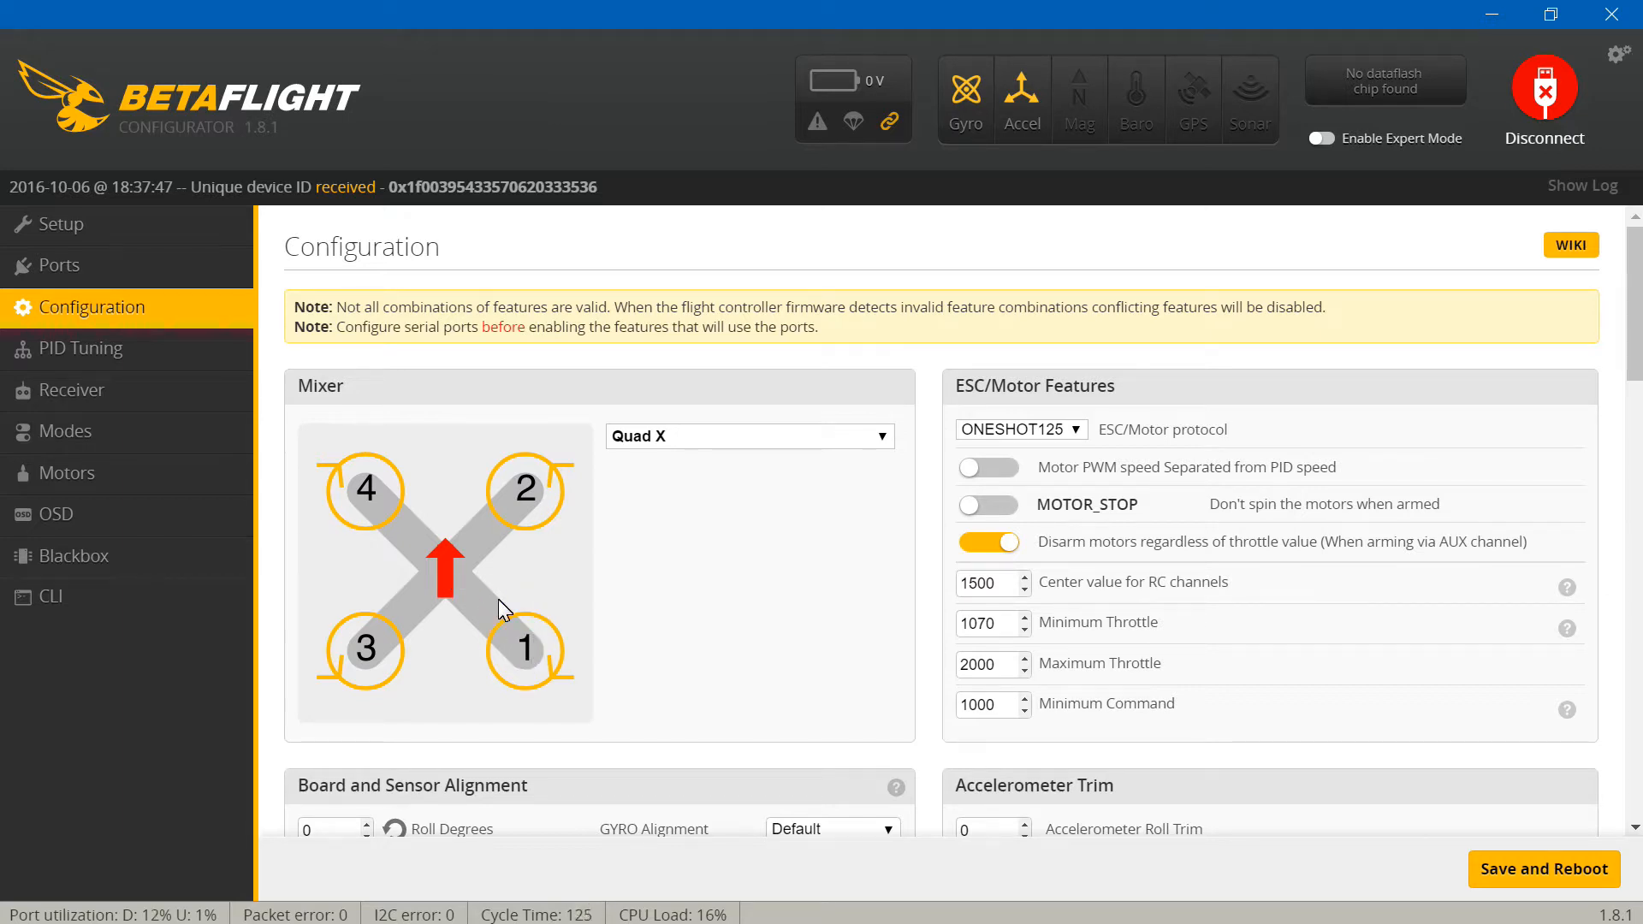
mouse_move(433, 520)
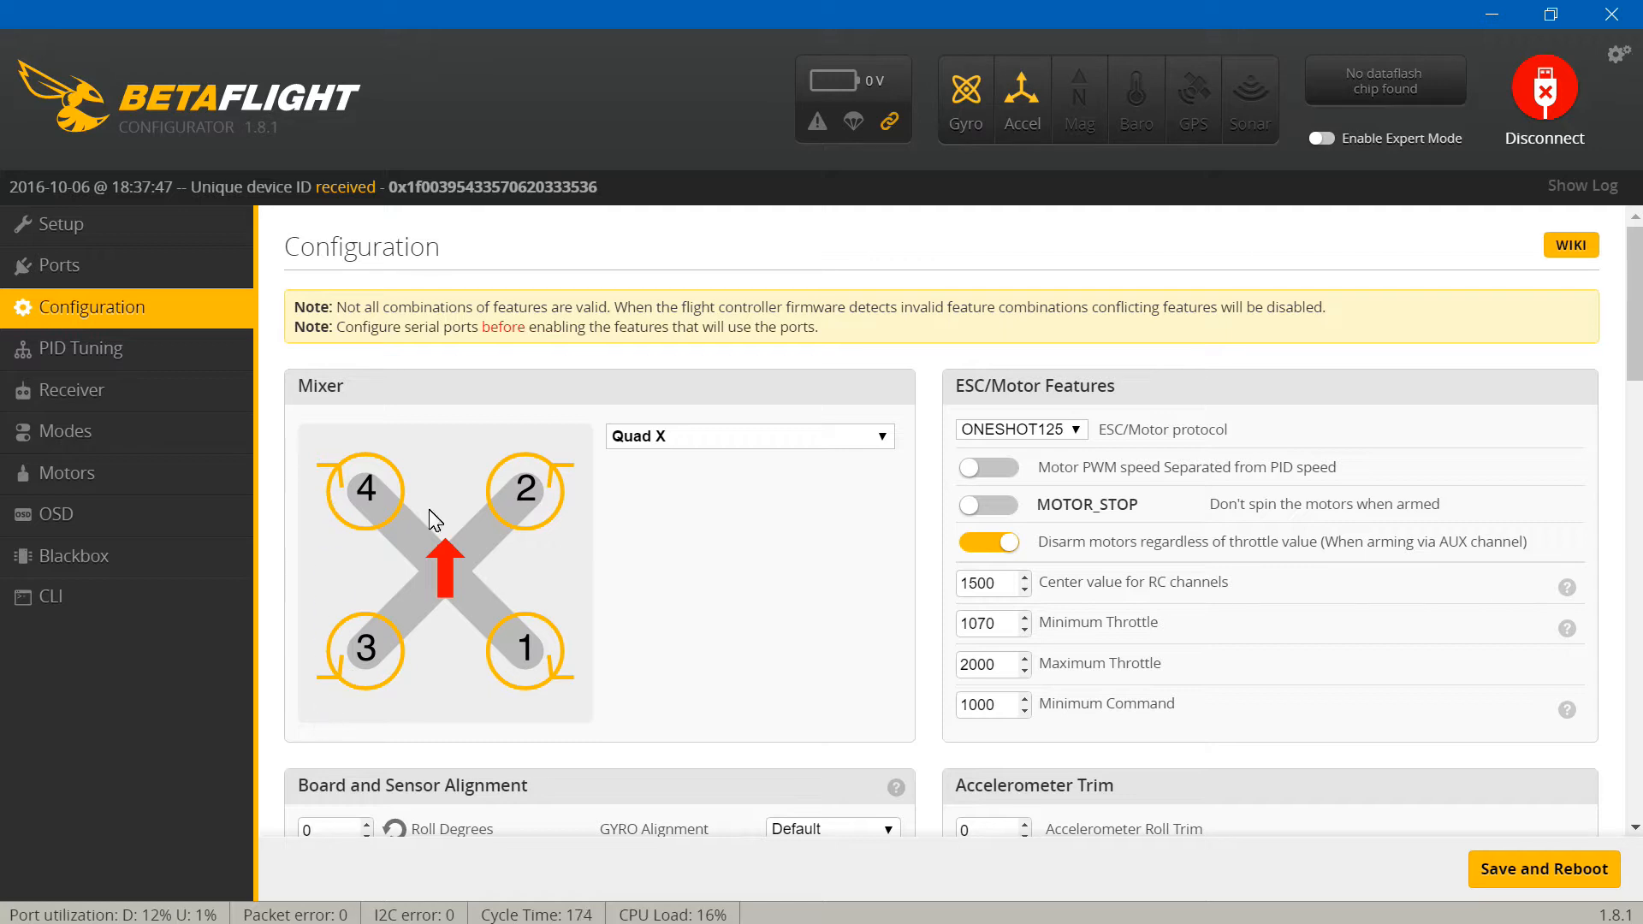
mouse_move(493, 655)
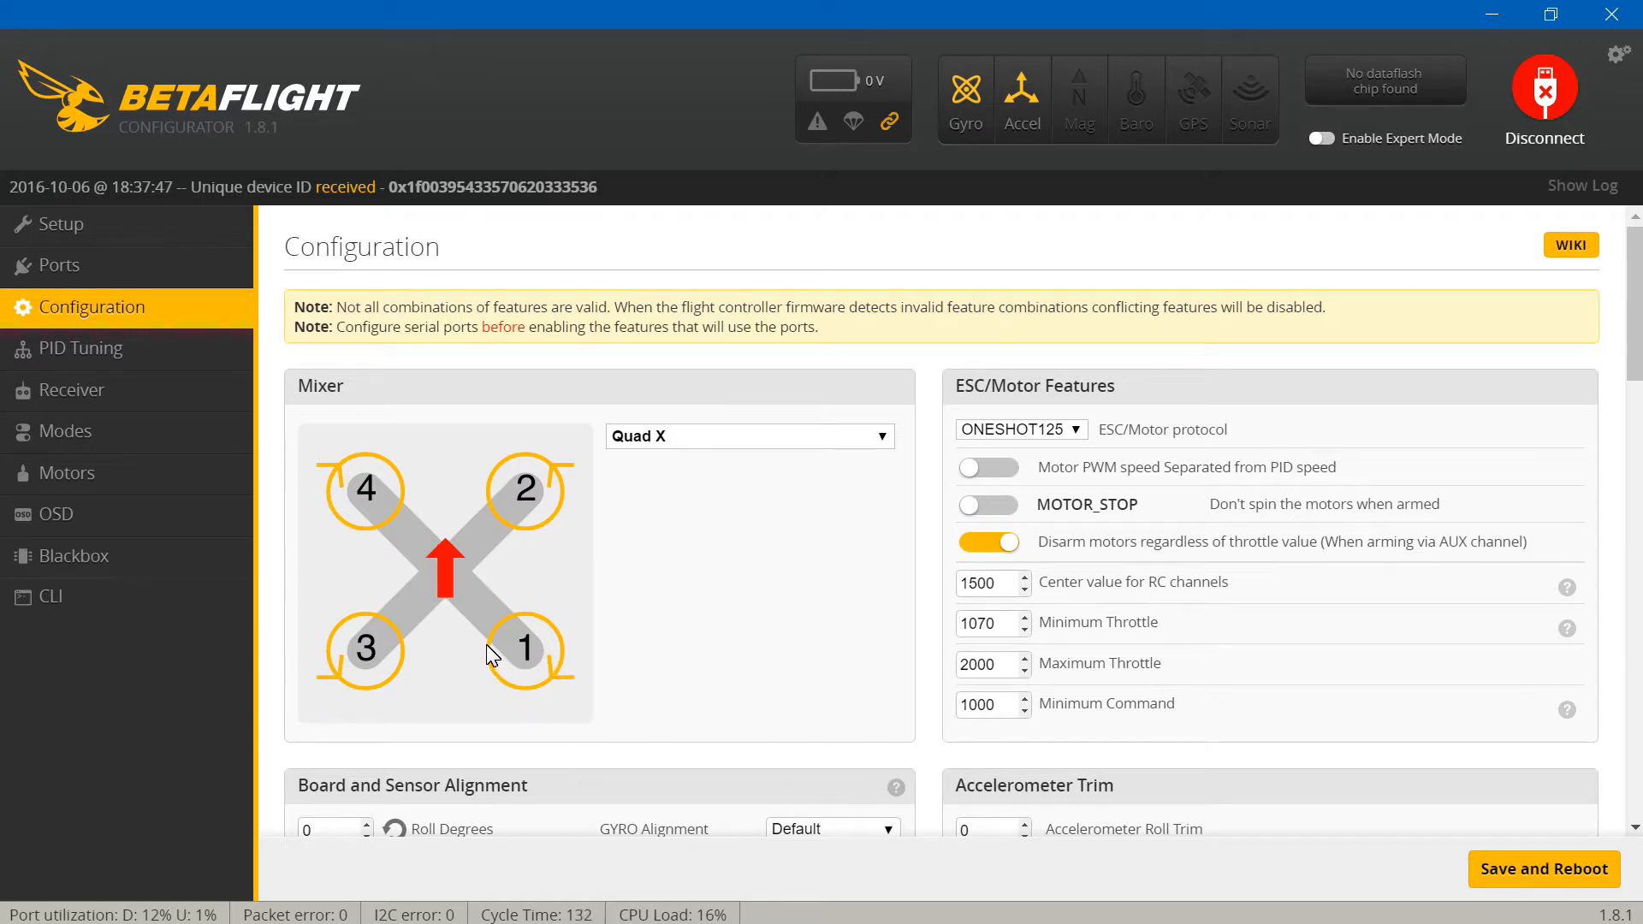
mouse_move(571, 626)
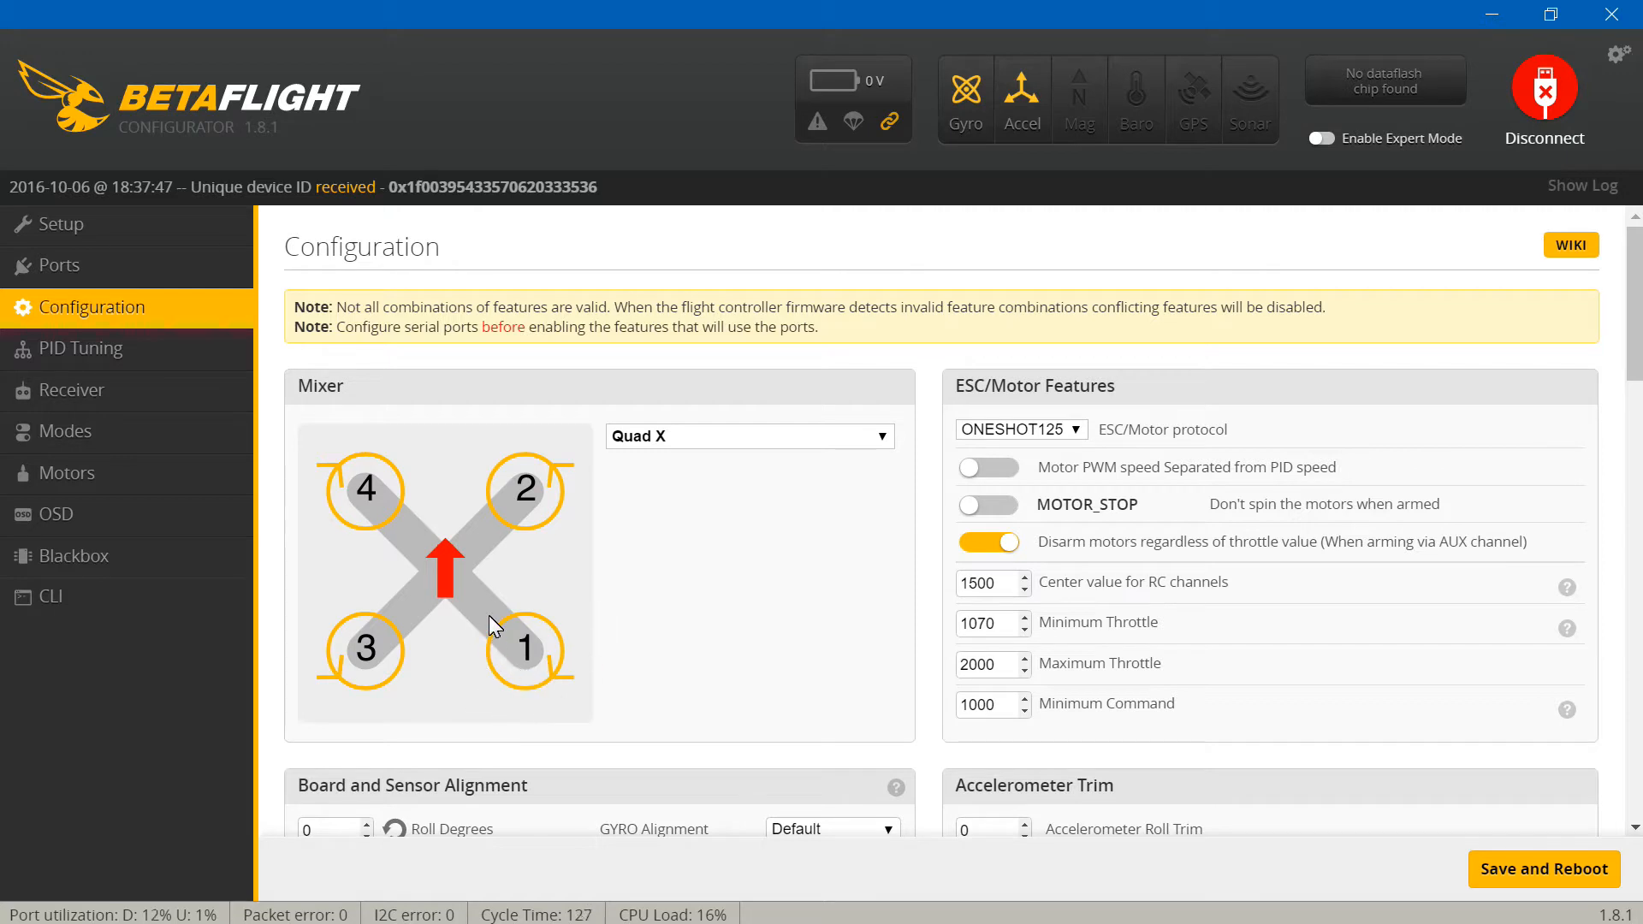
mouse_move(528, 687)
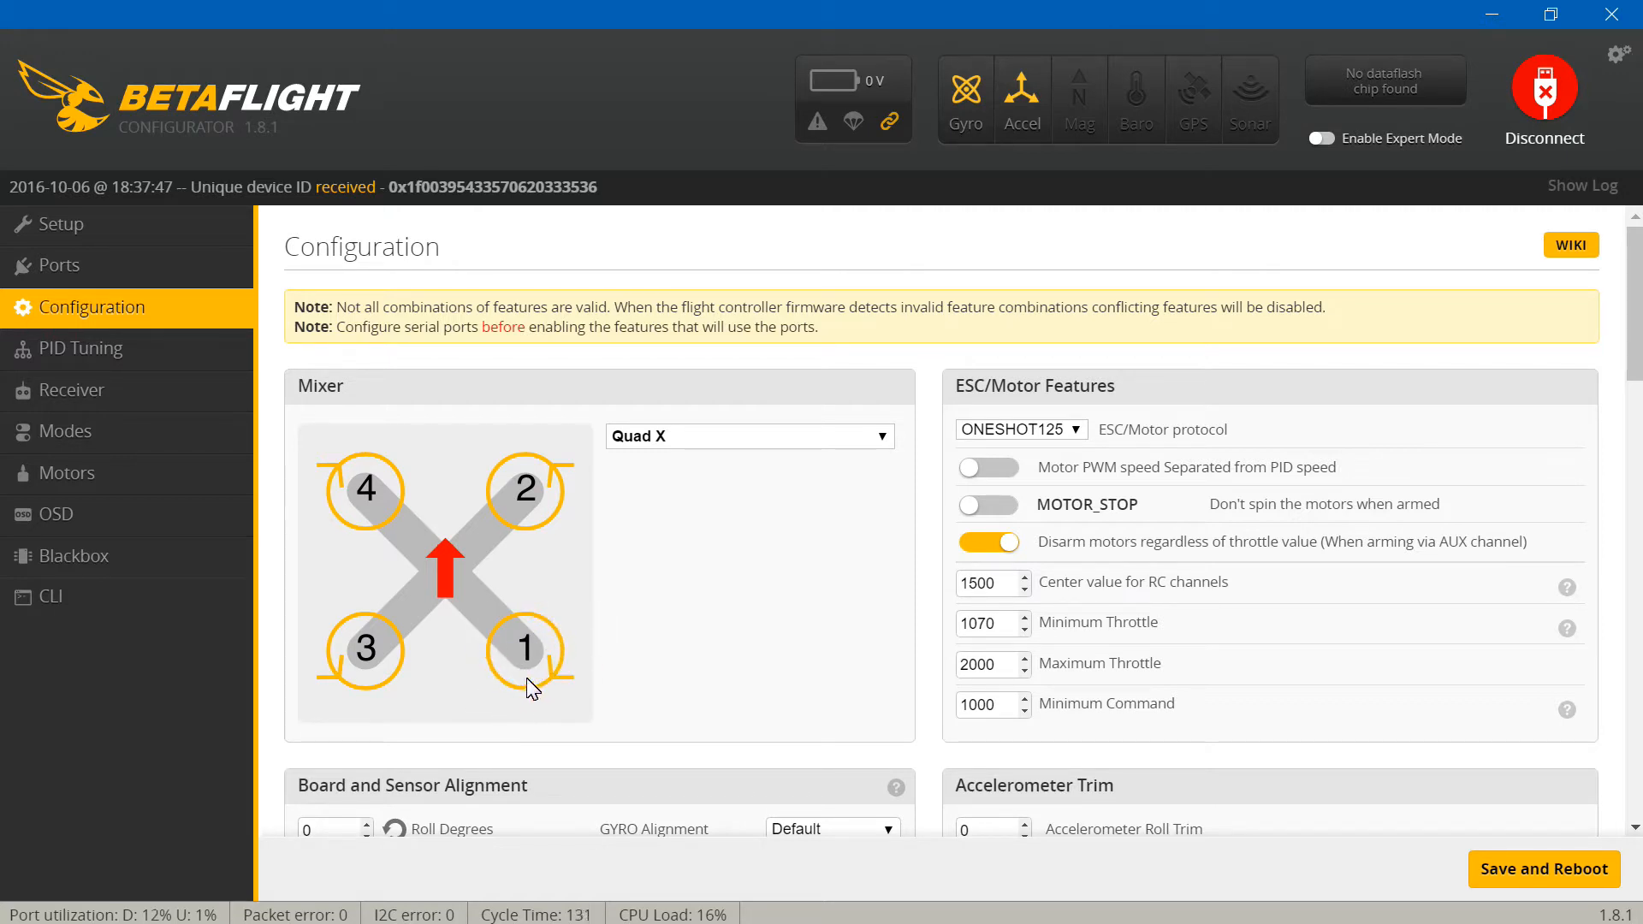
mouse_move(528, 613)
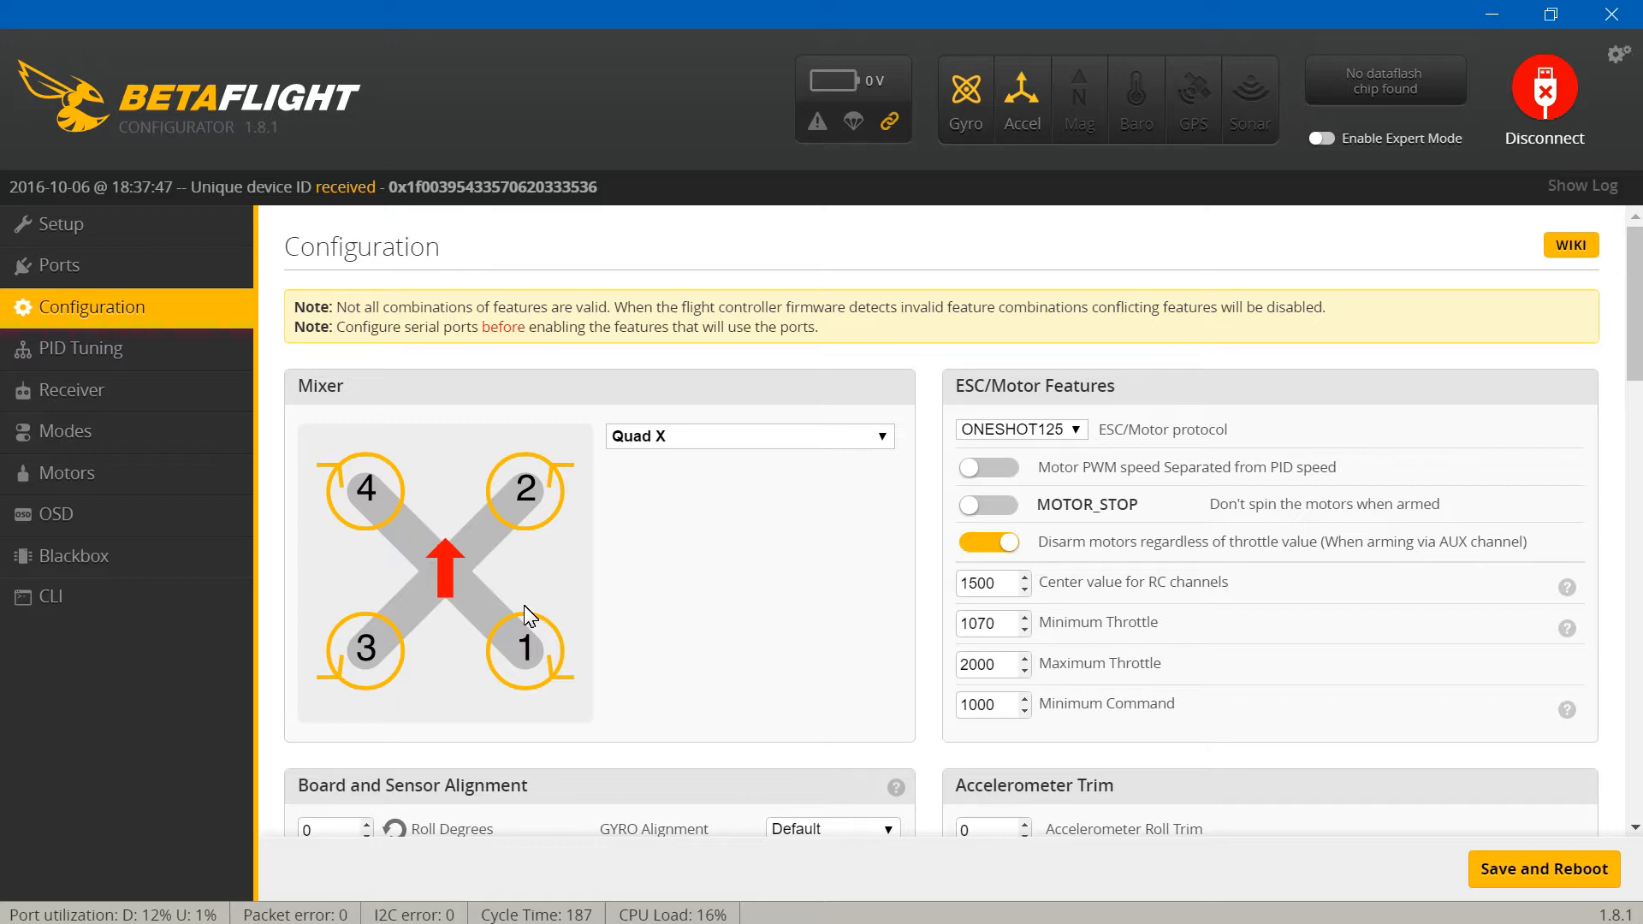
mouse_move(407, 626)
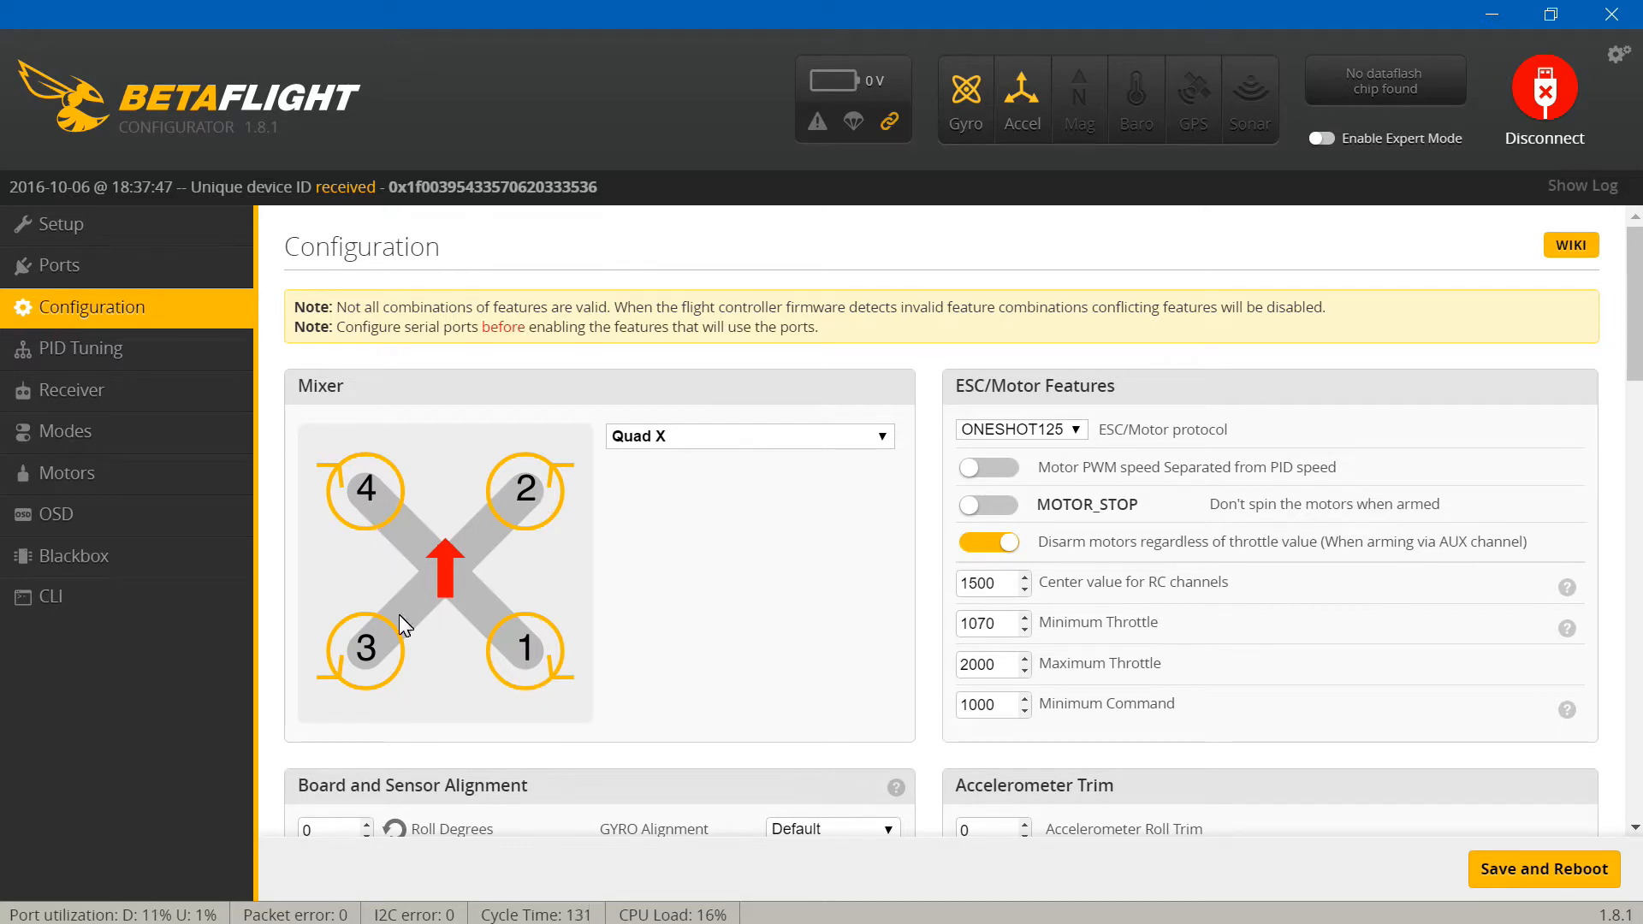
mouse_move(517, 655)
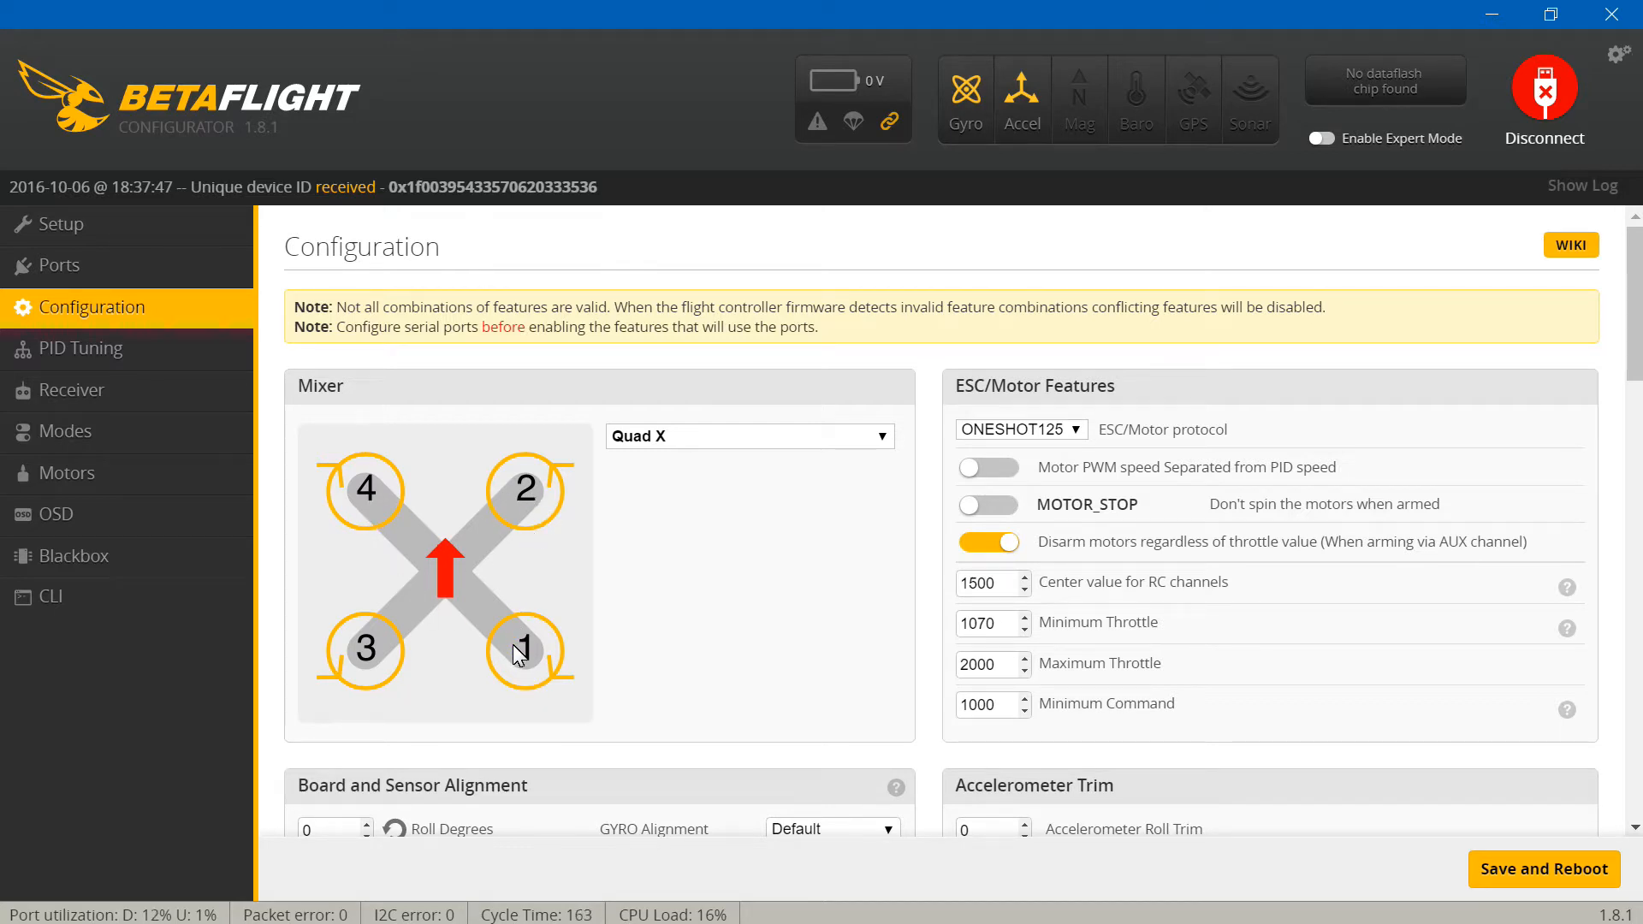
mouse_move(554, 645)
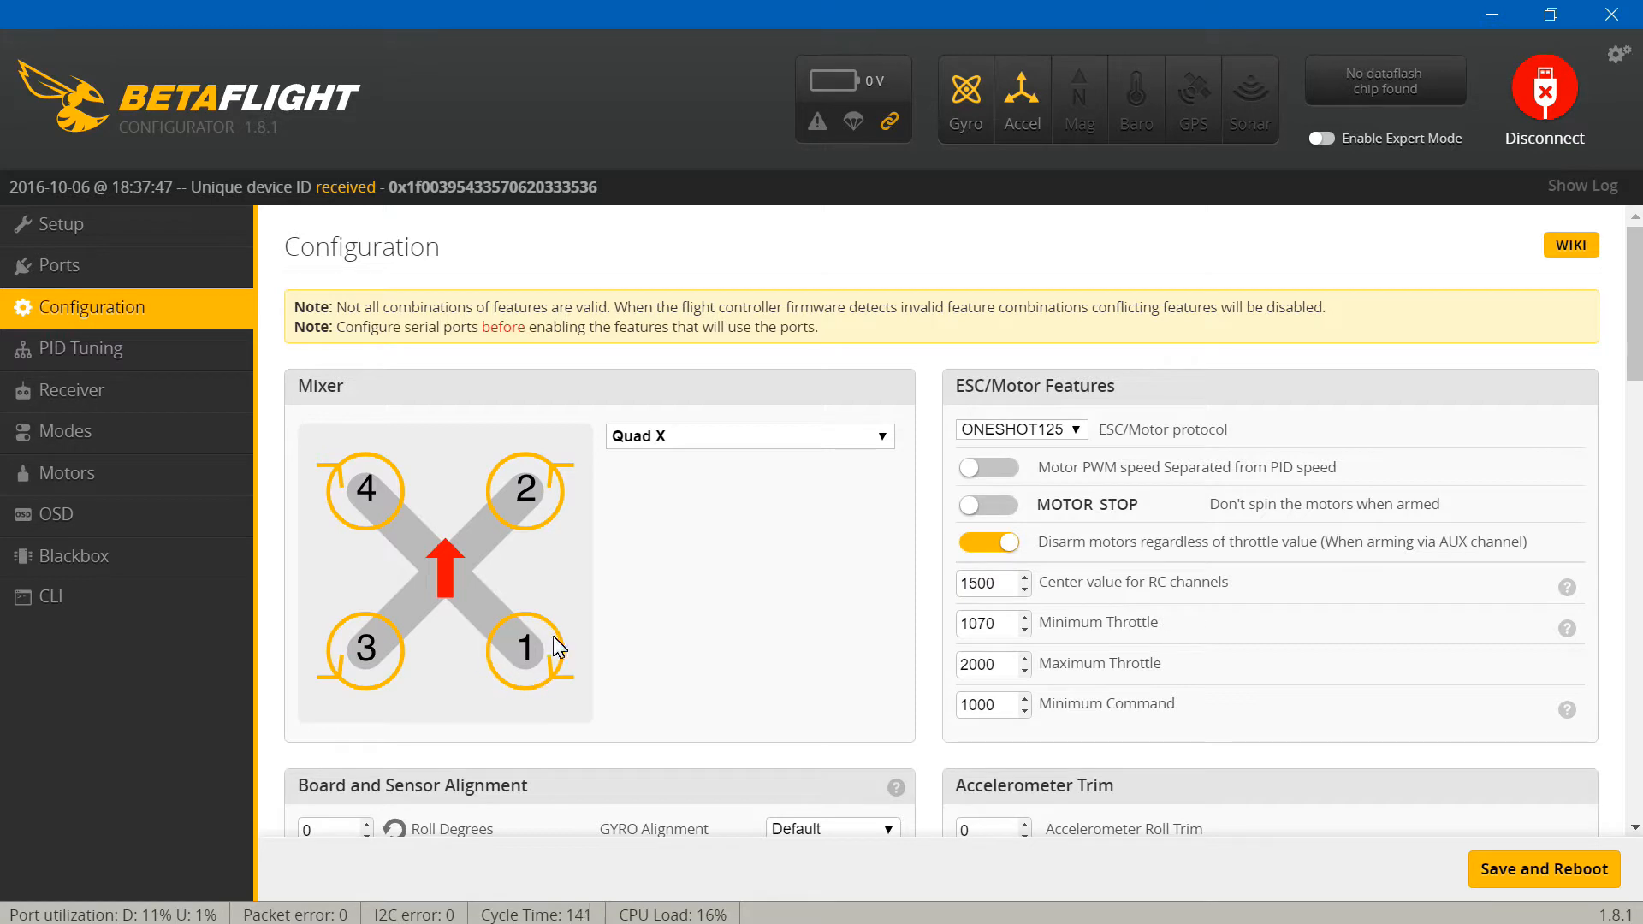
mouse_move(543, 676)
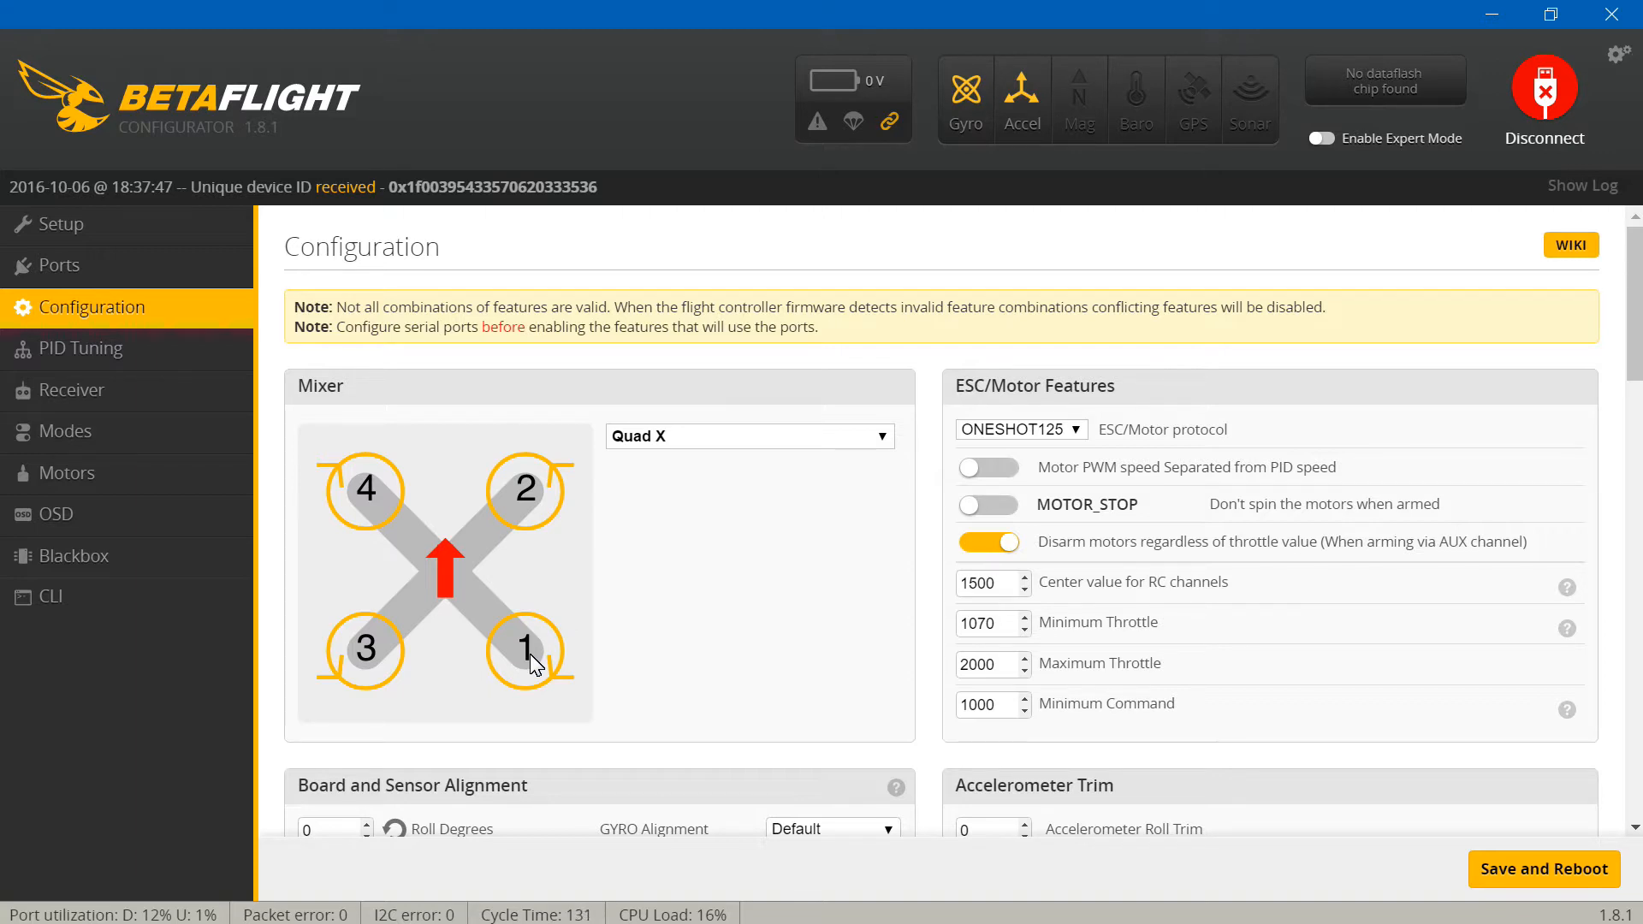
- Switch to the browser tab with the XRacer F303 board top-view photo
left_click(385, 17)
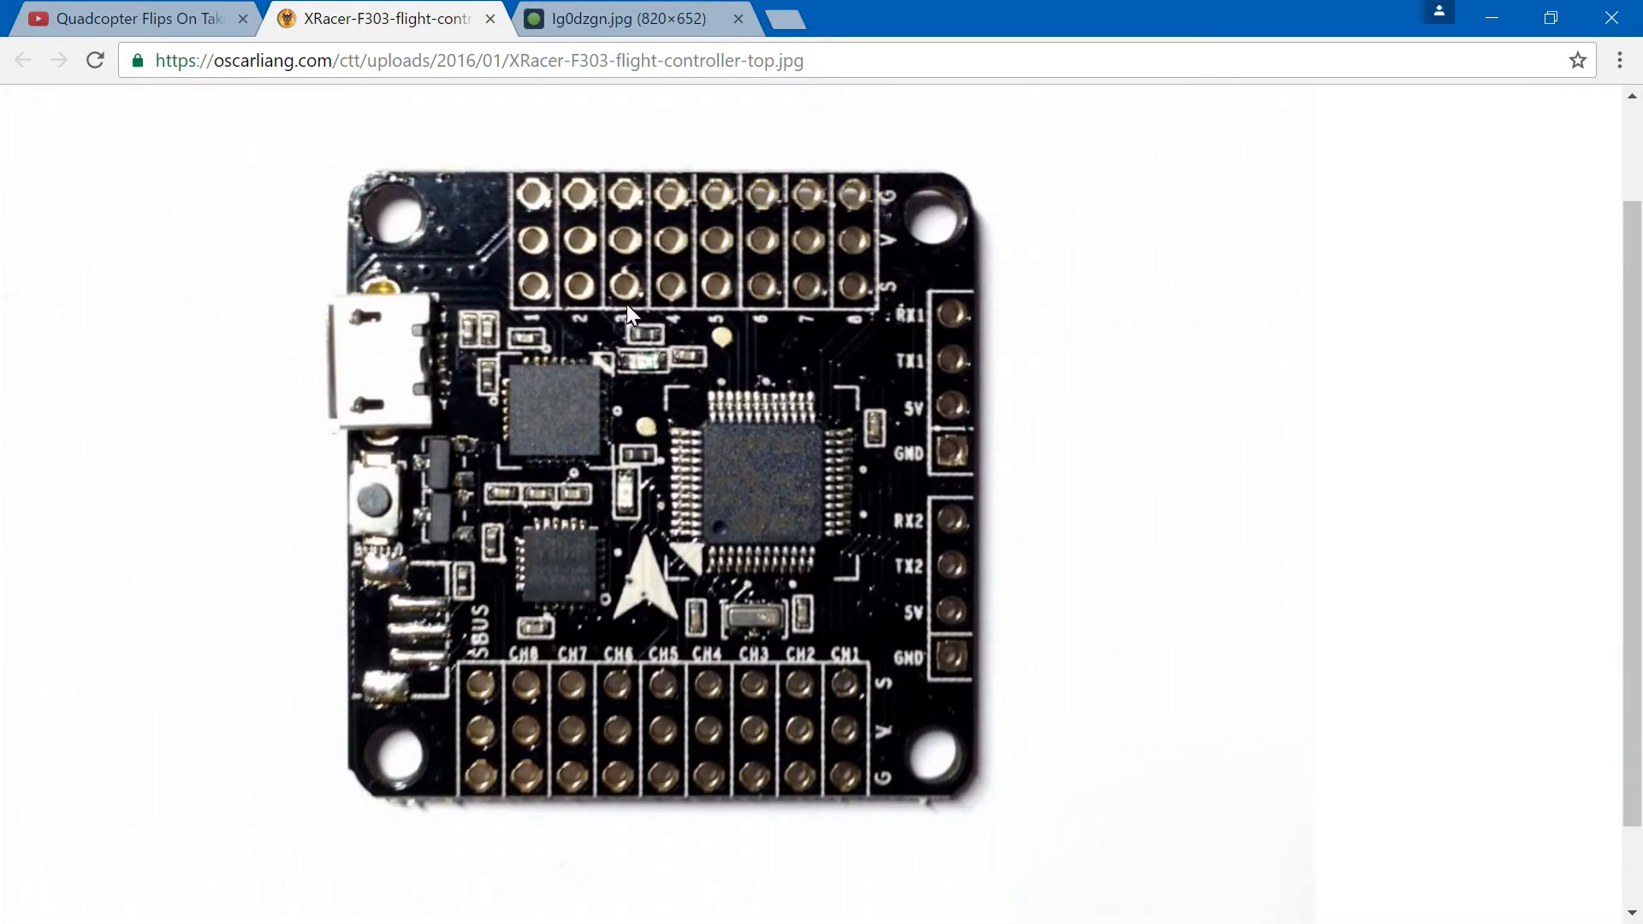
mouse_move(690, 291)
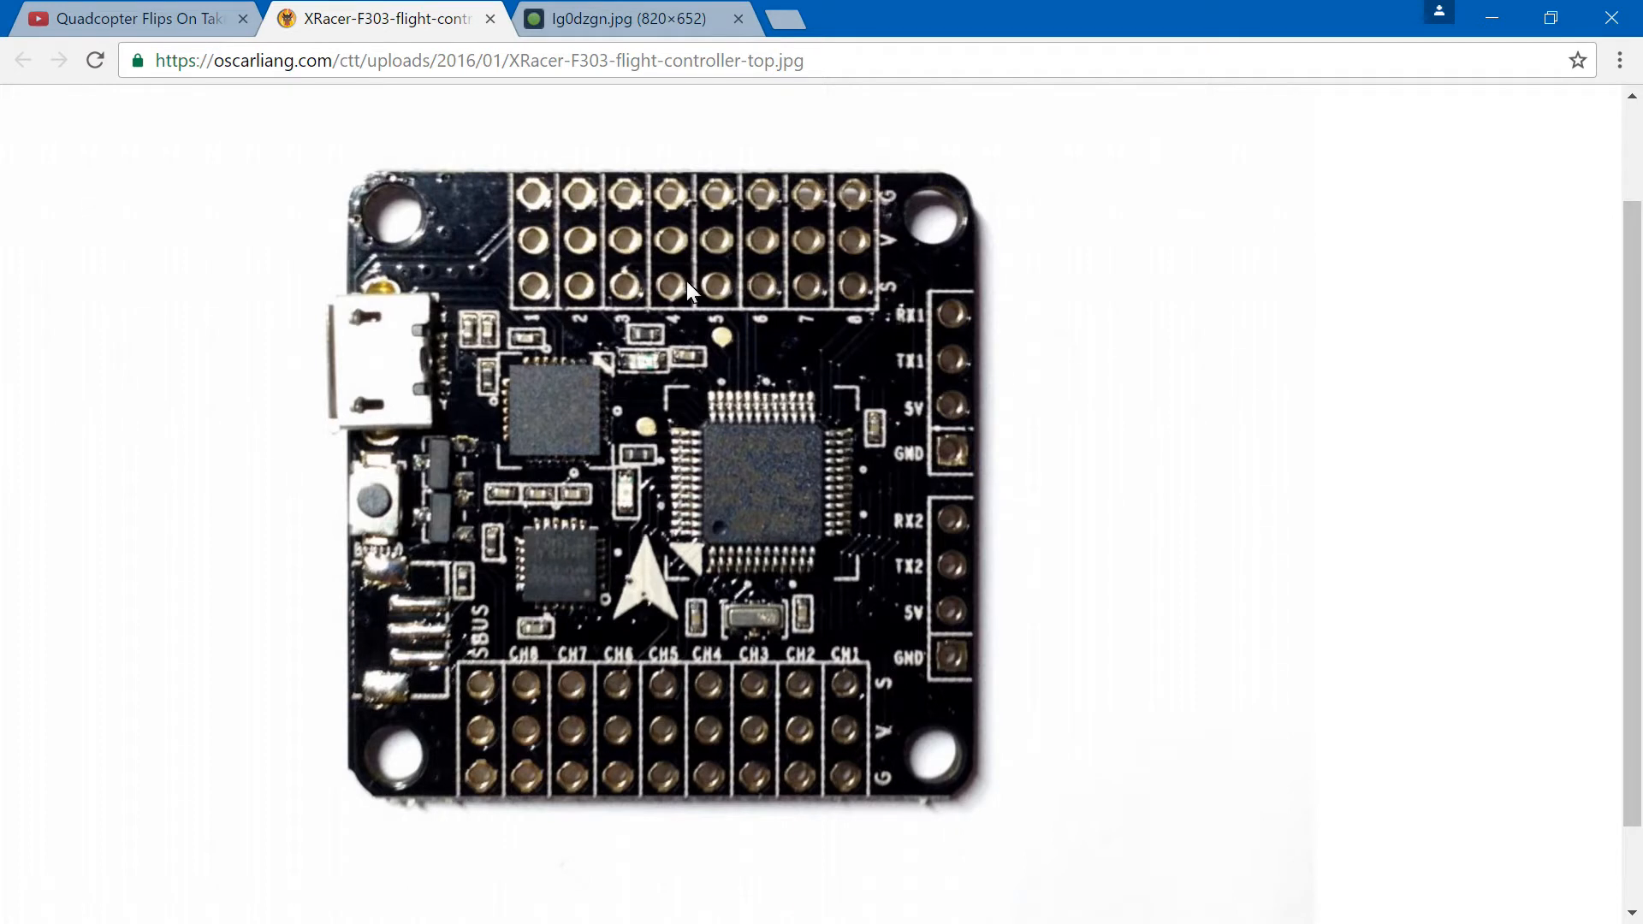
mouse_move(789, 279)
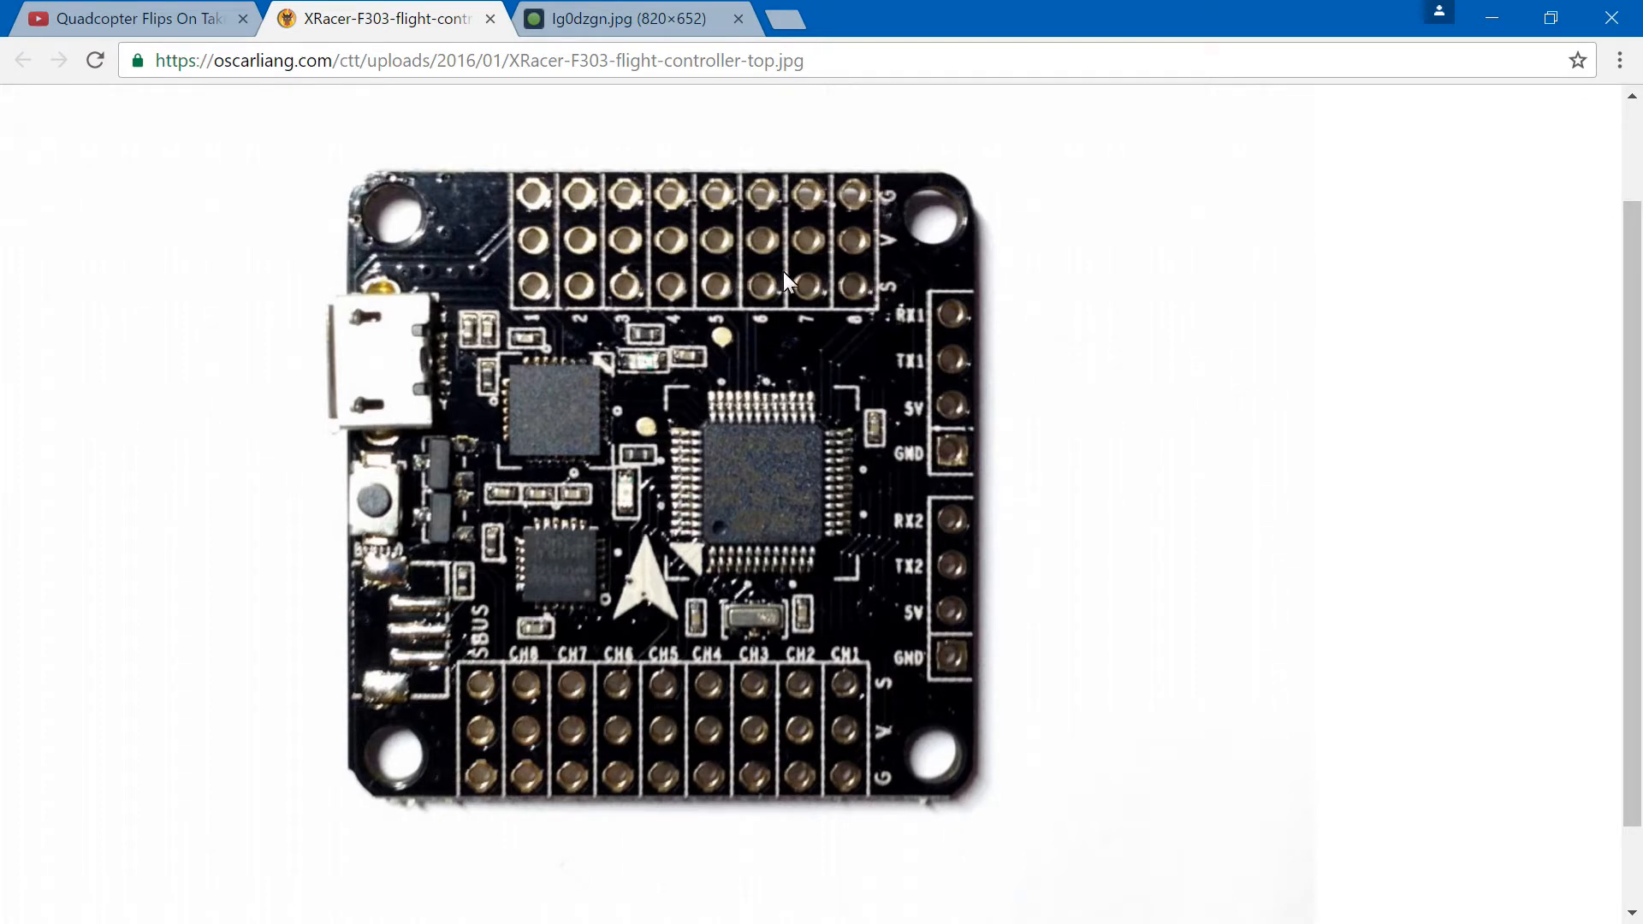
mouse_move(828, 344)
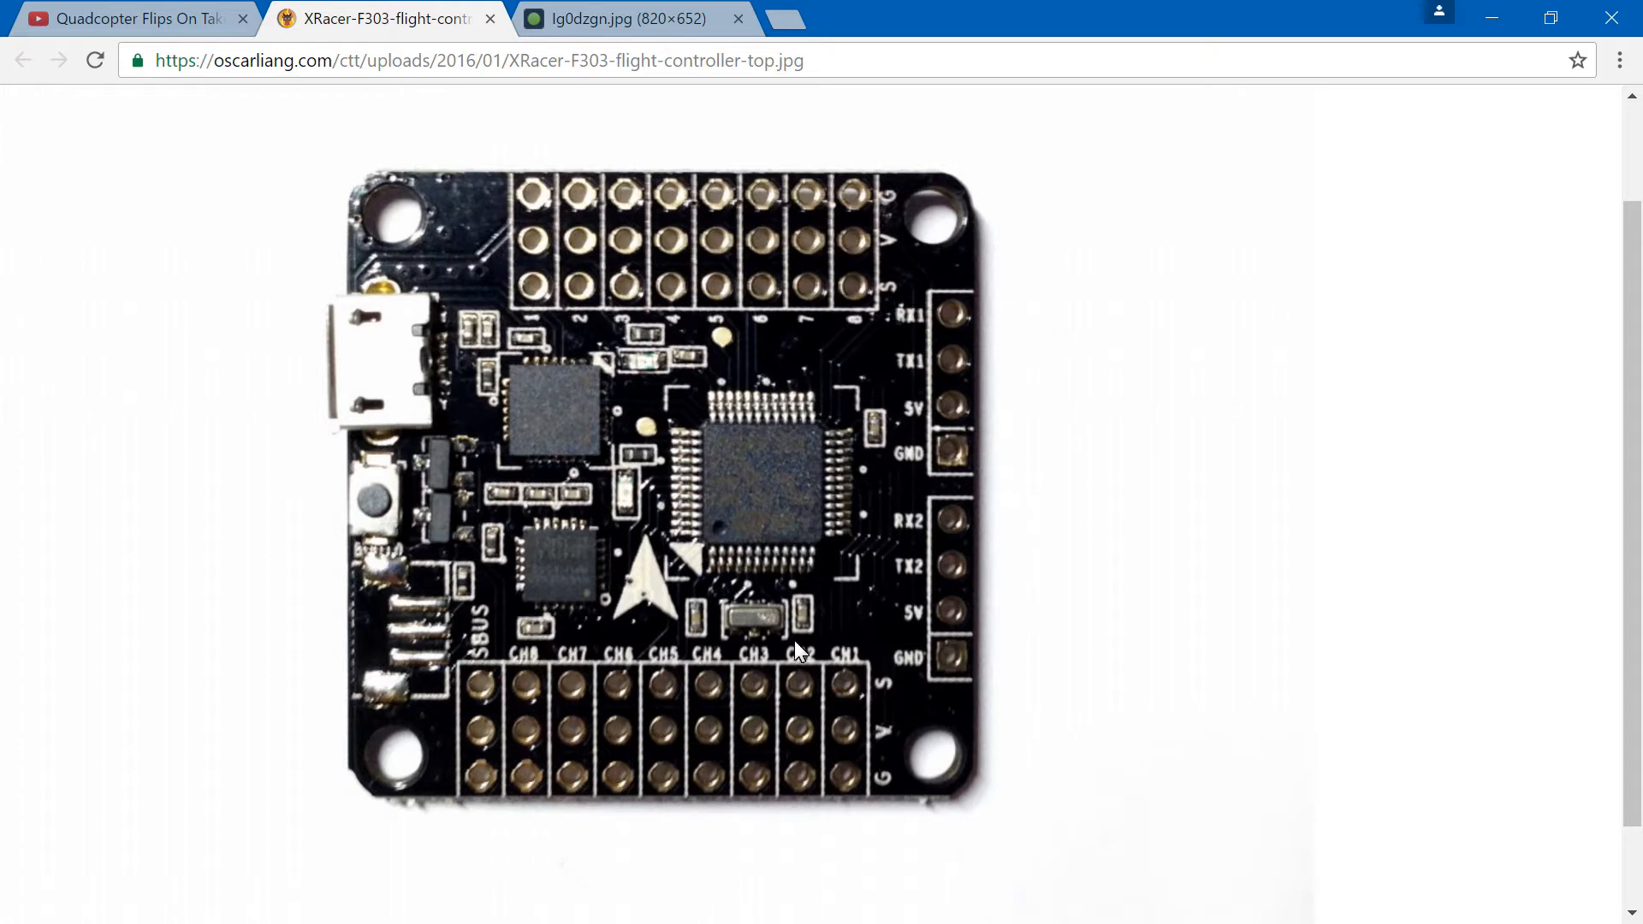
mouse_move(702, 656)
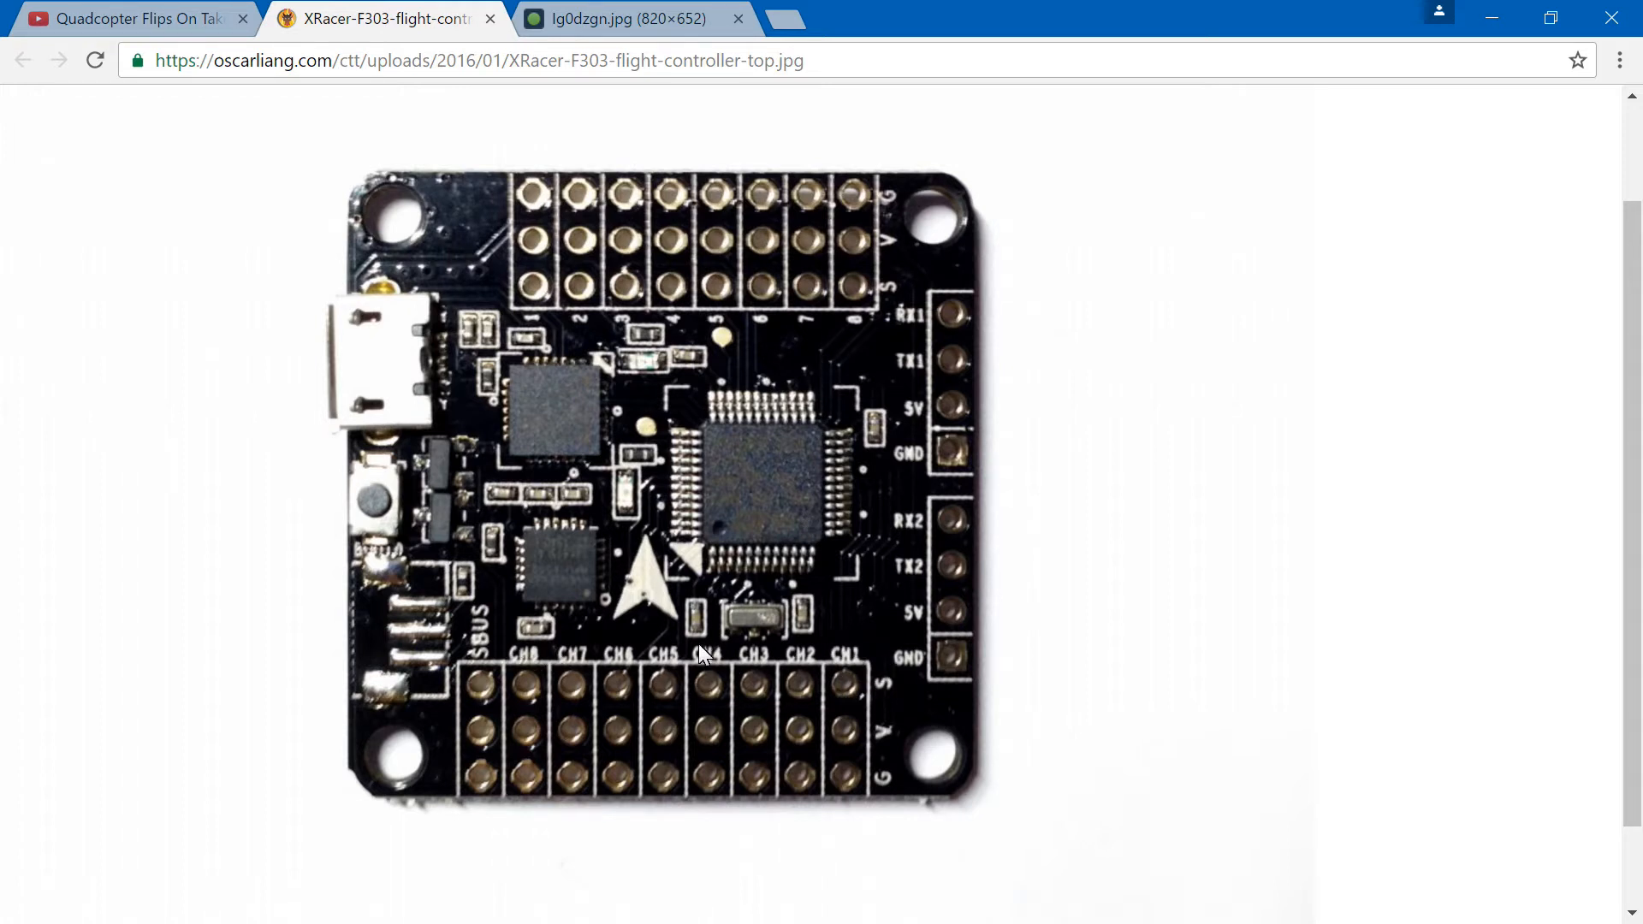
mouse_move(849, 704)
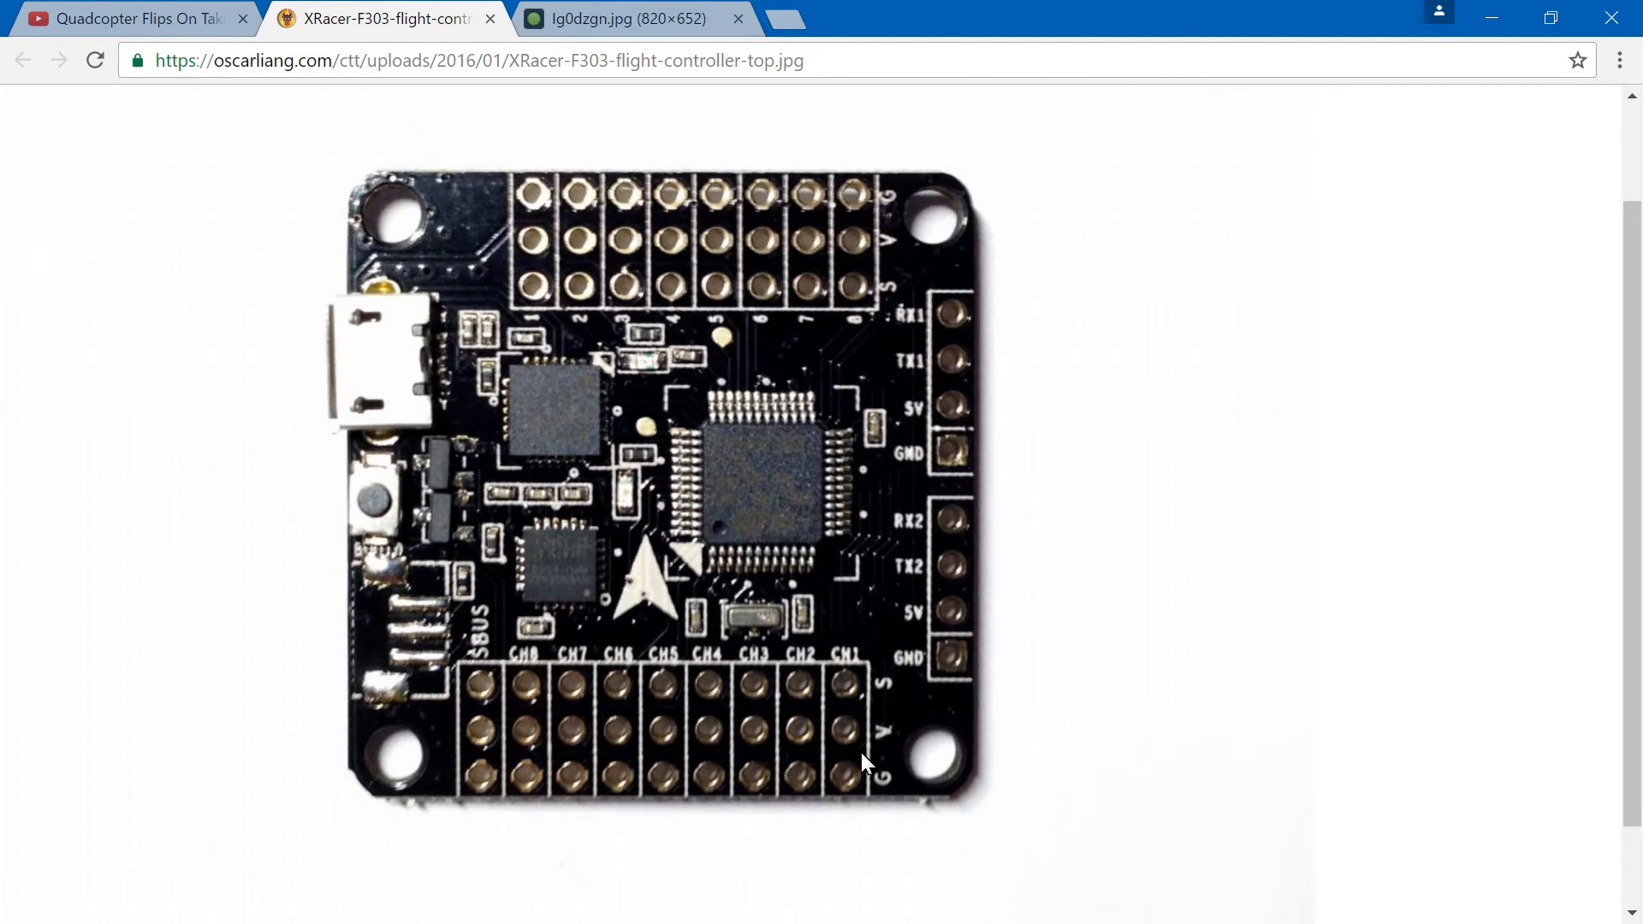
mouse_move(863, 689)
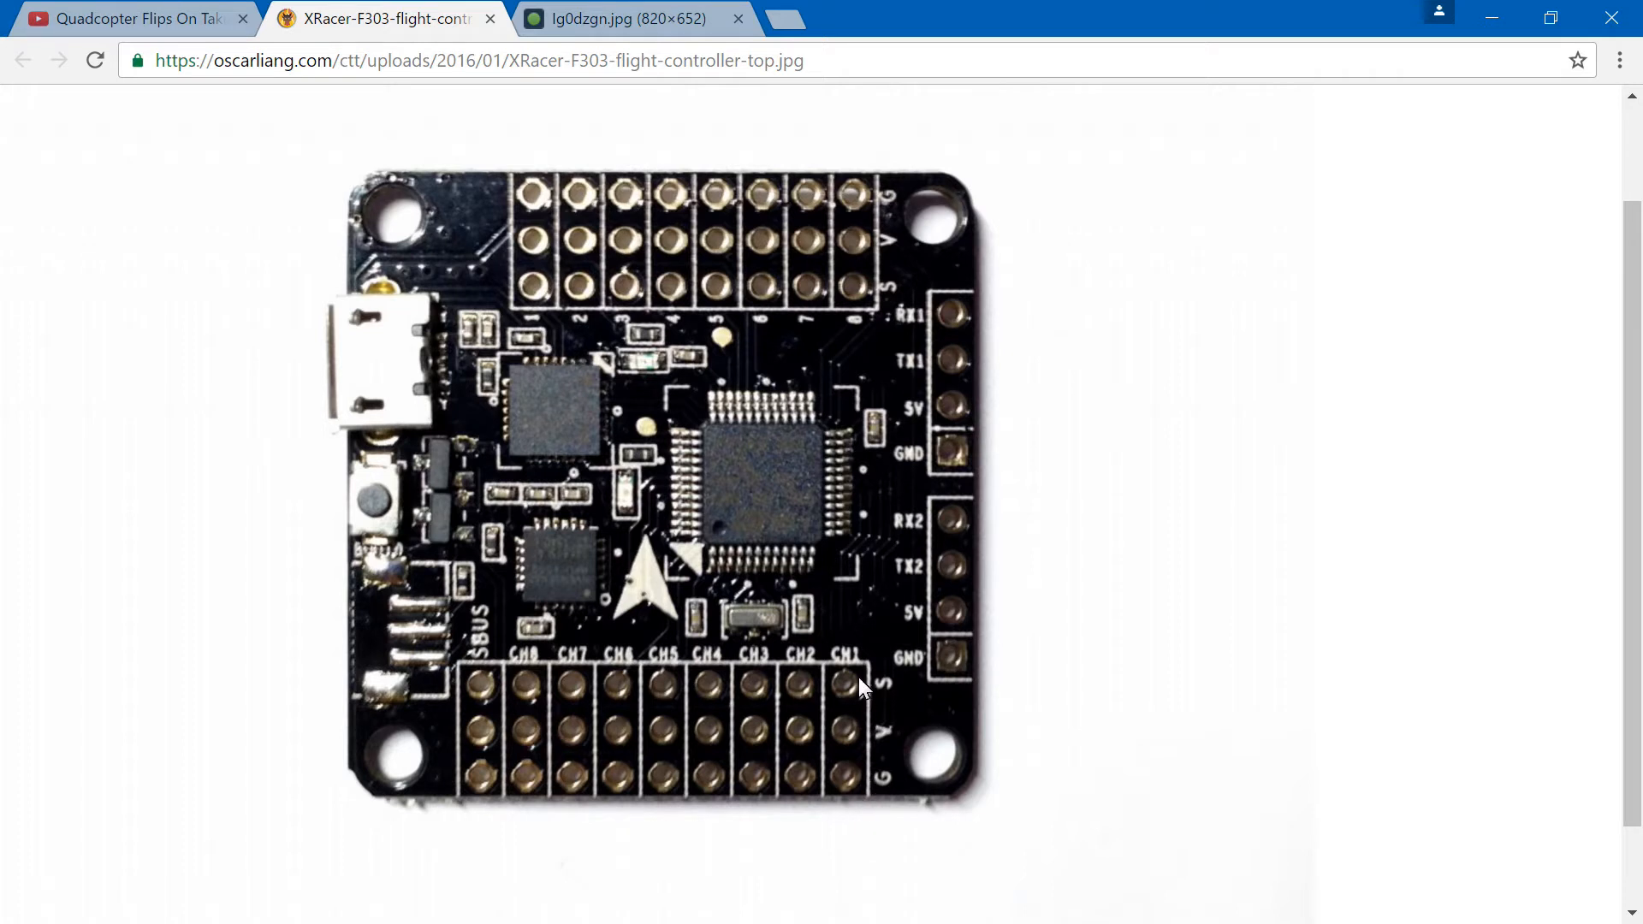
mouse_move(849, 688)
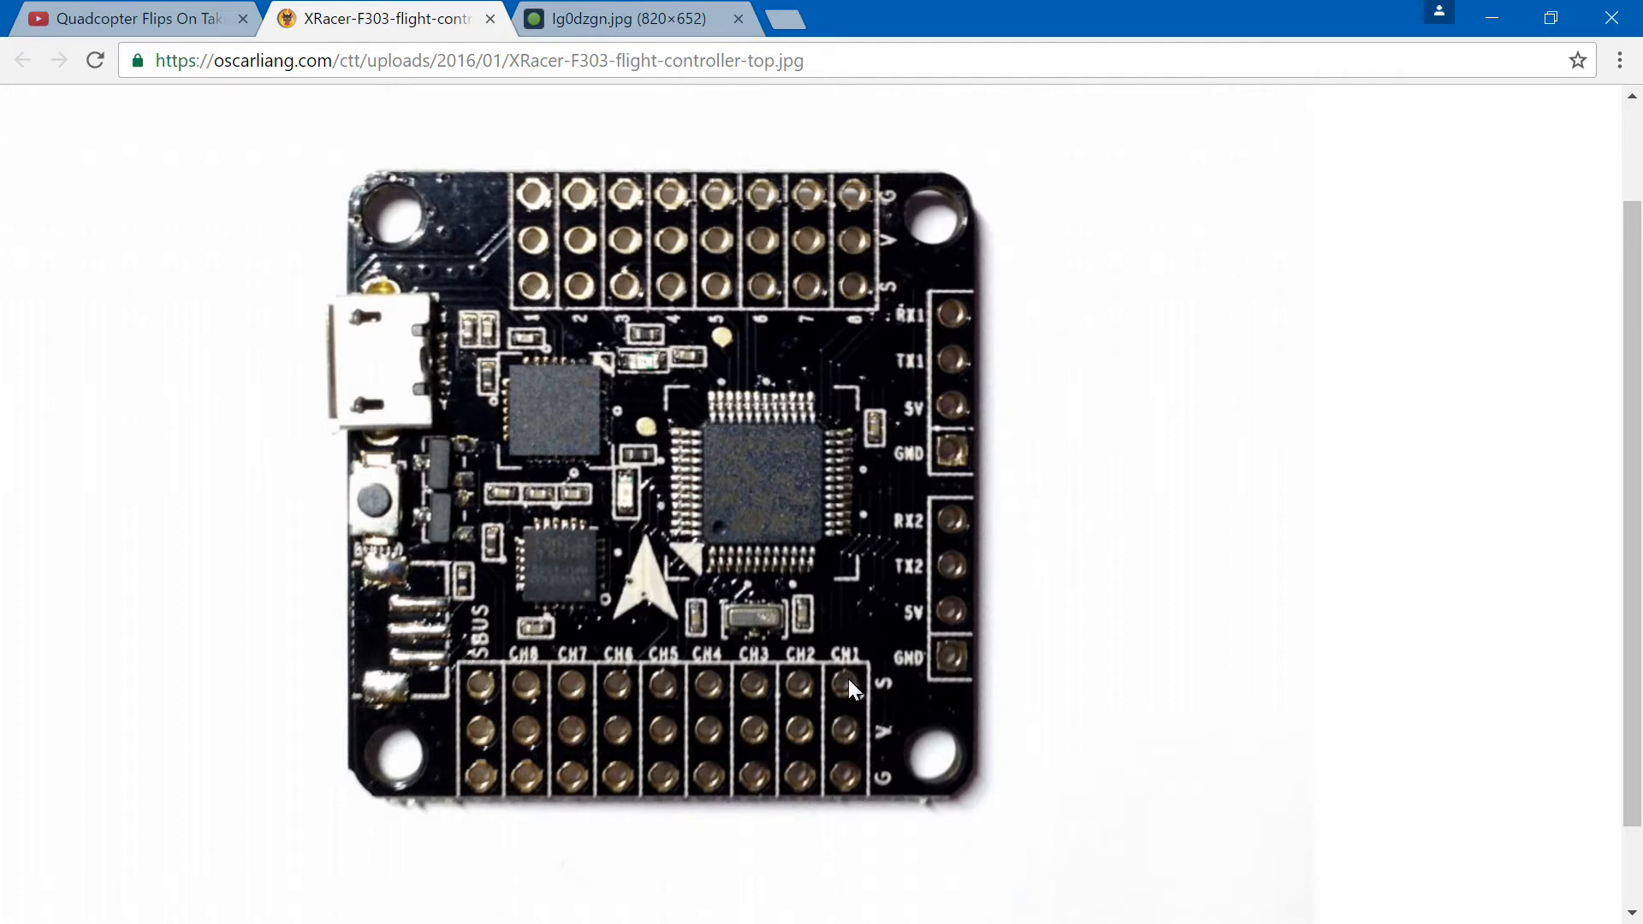
mouse_move(849, 684)
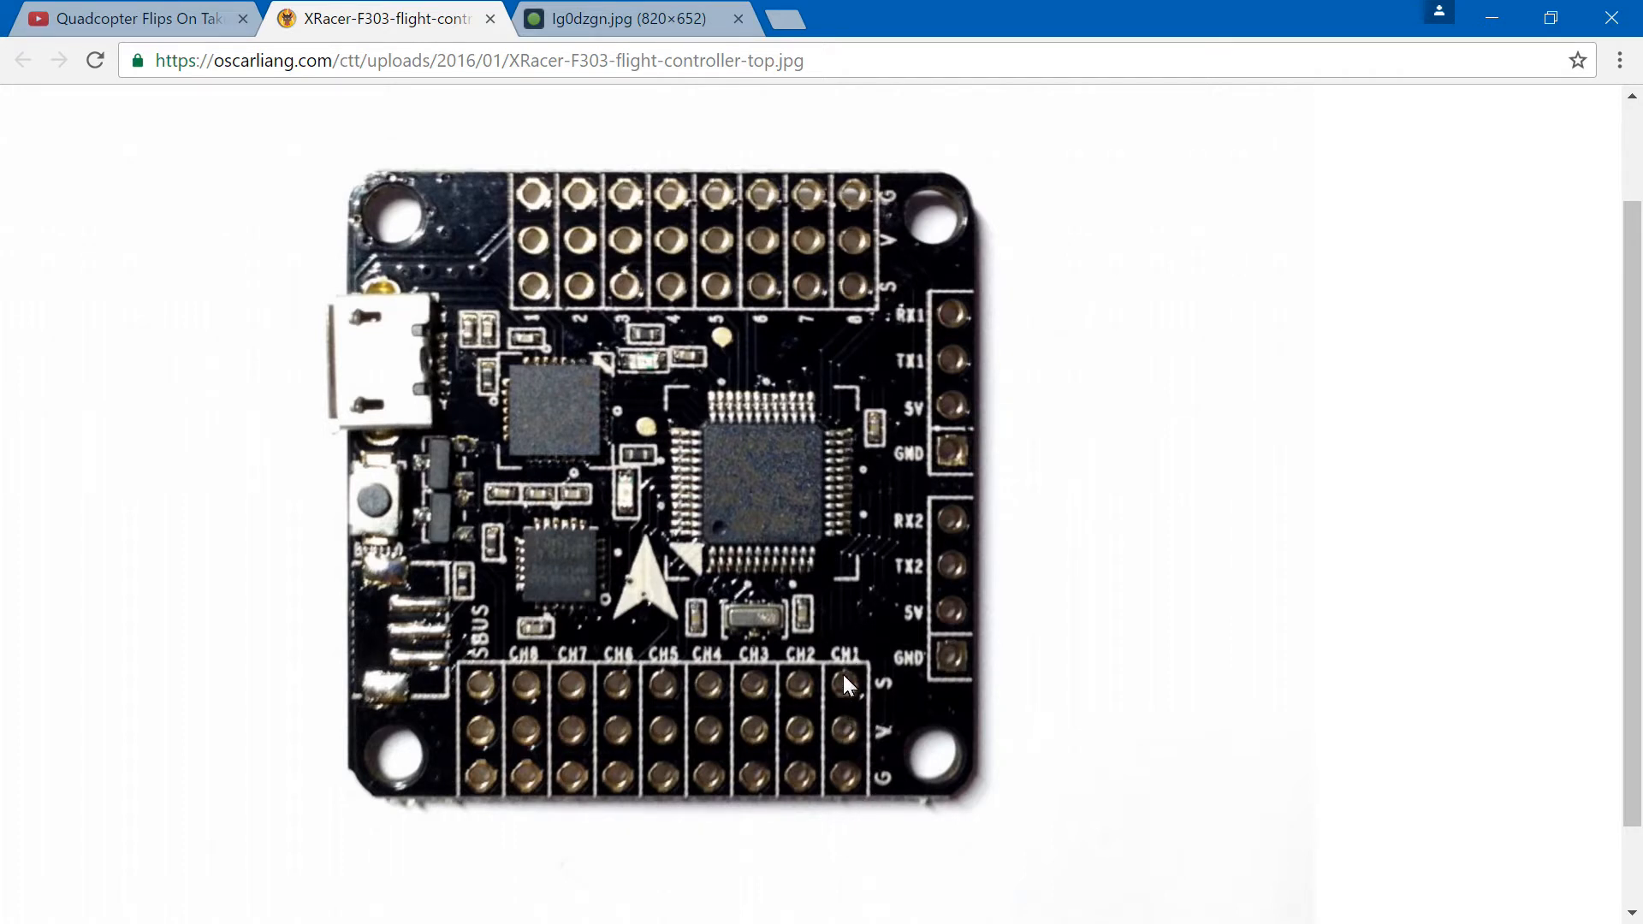
mouse_move(799, 677)
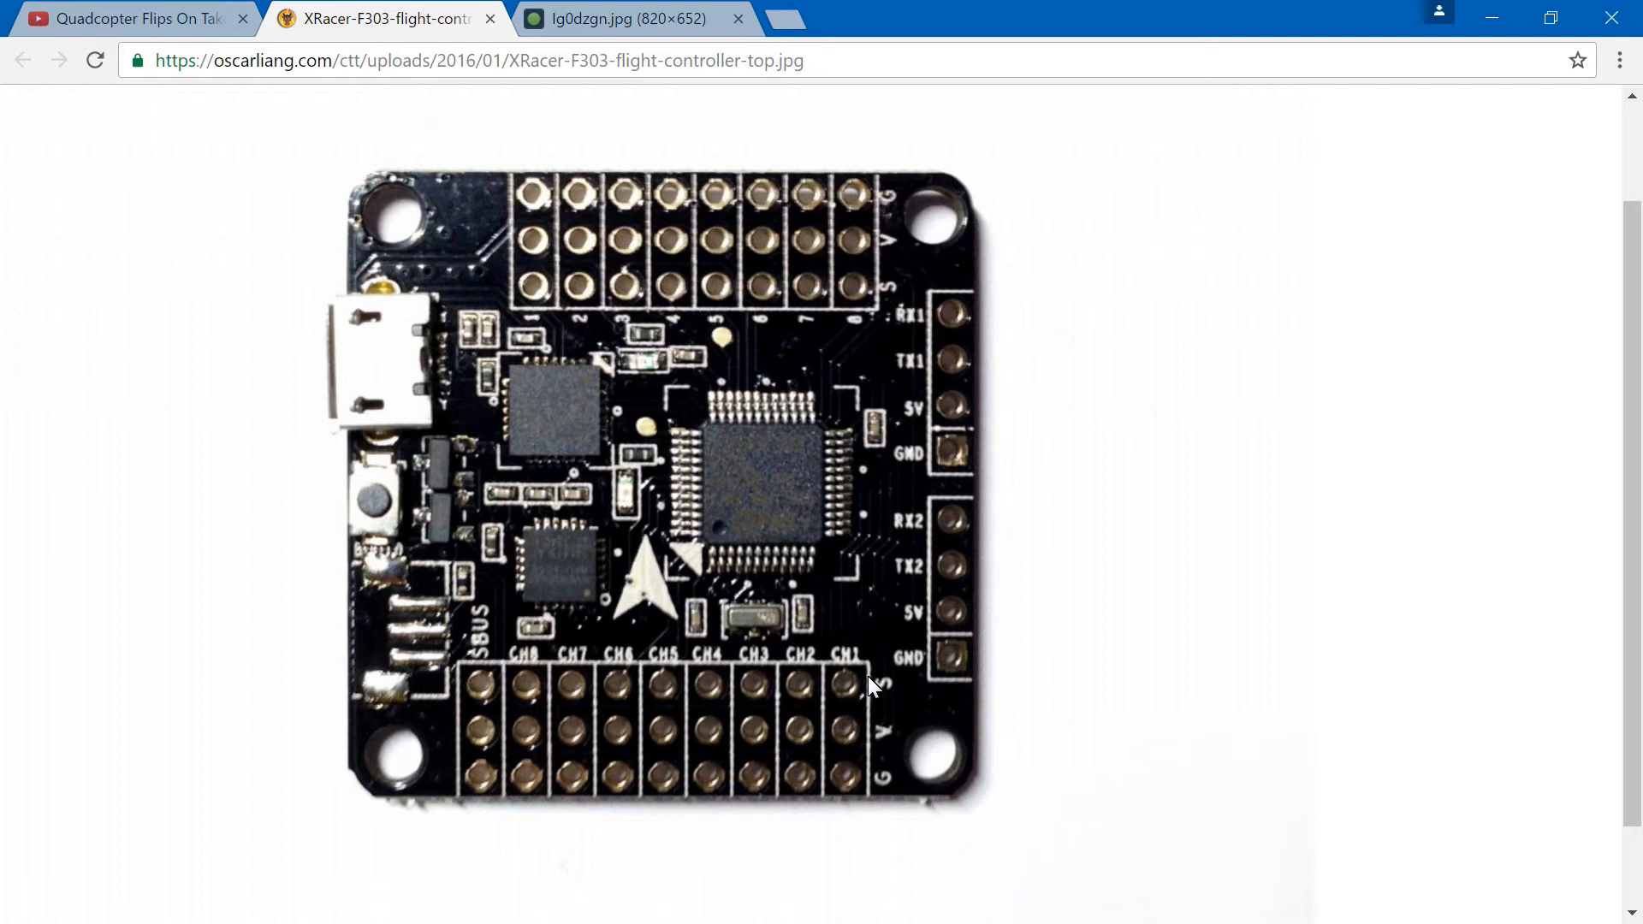
mouse_move(885, 696)
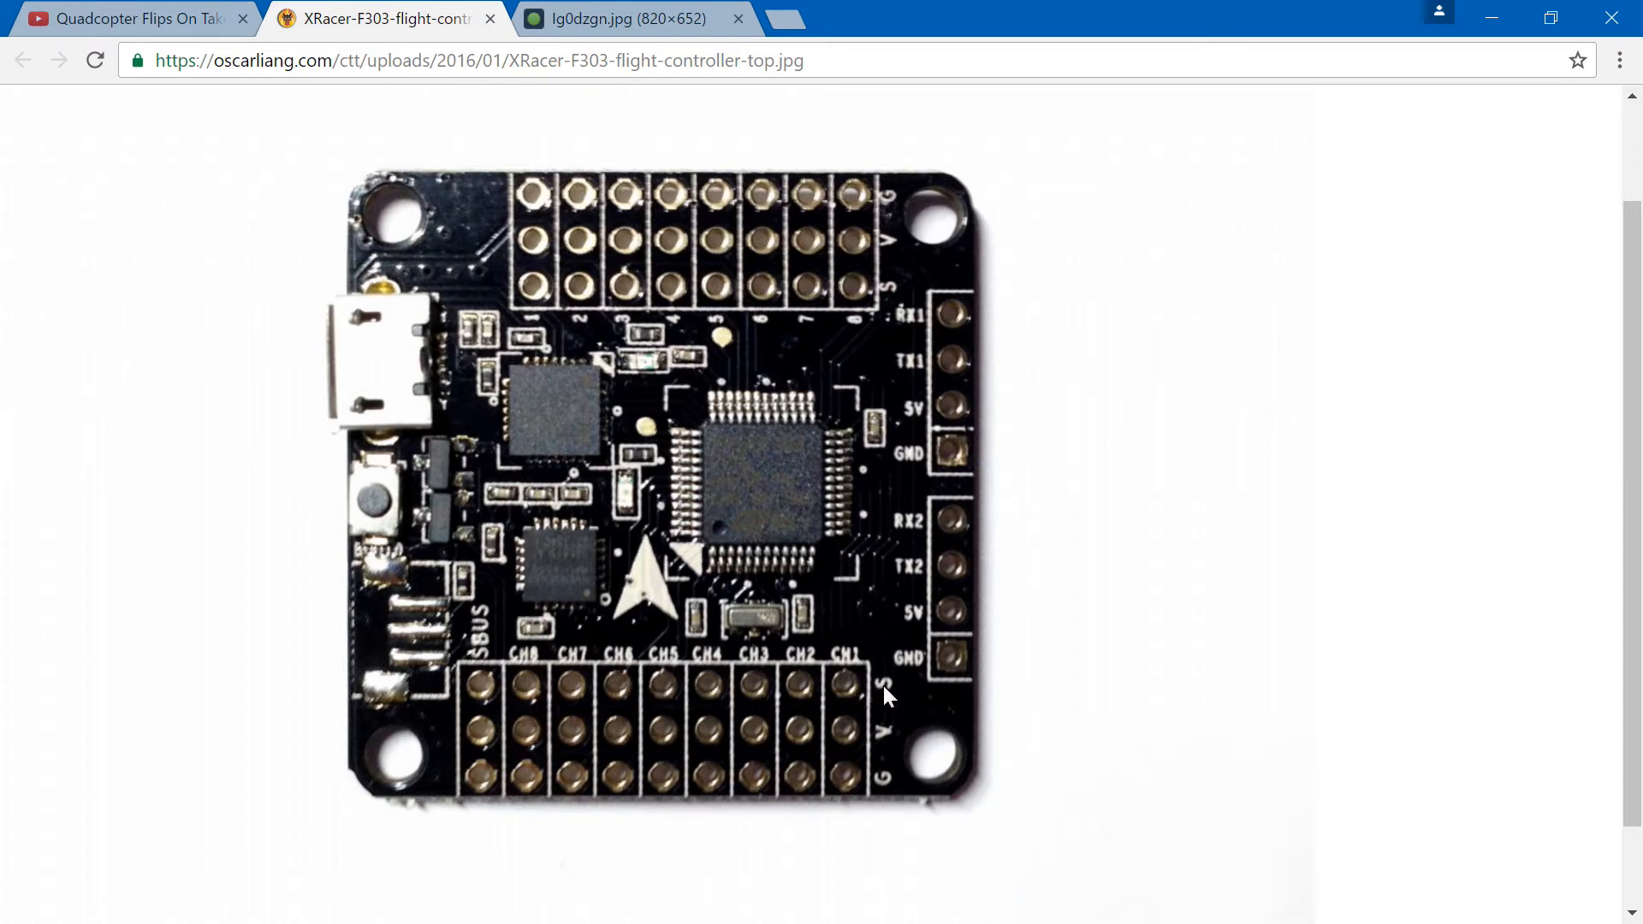
mouse_move(848, 621)
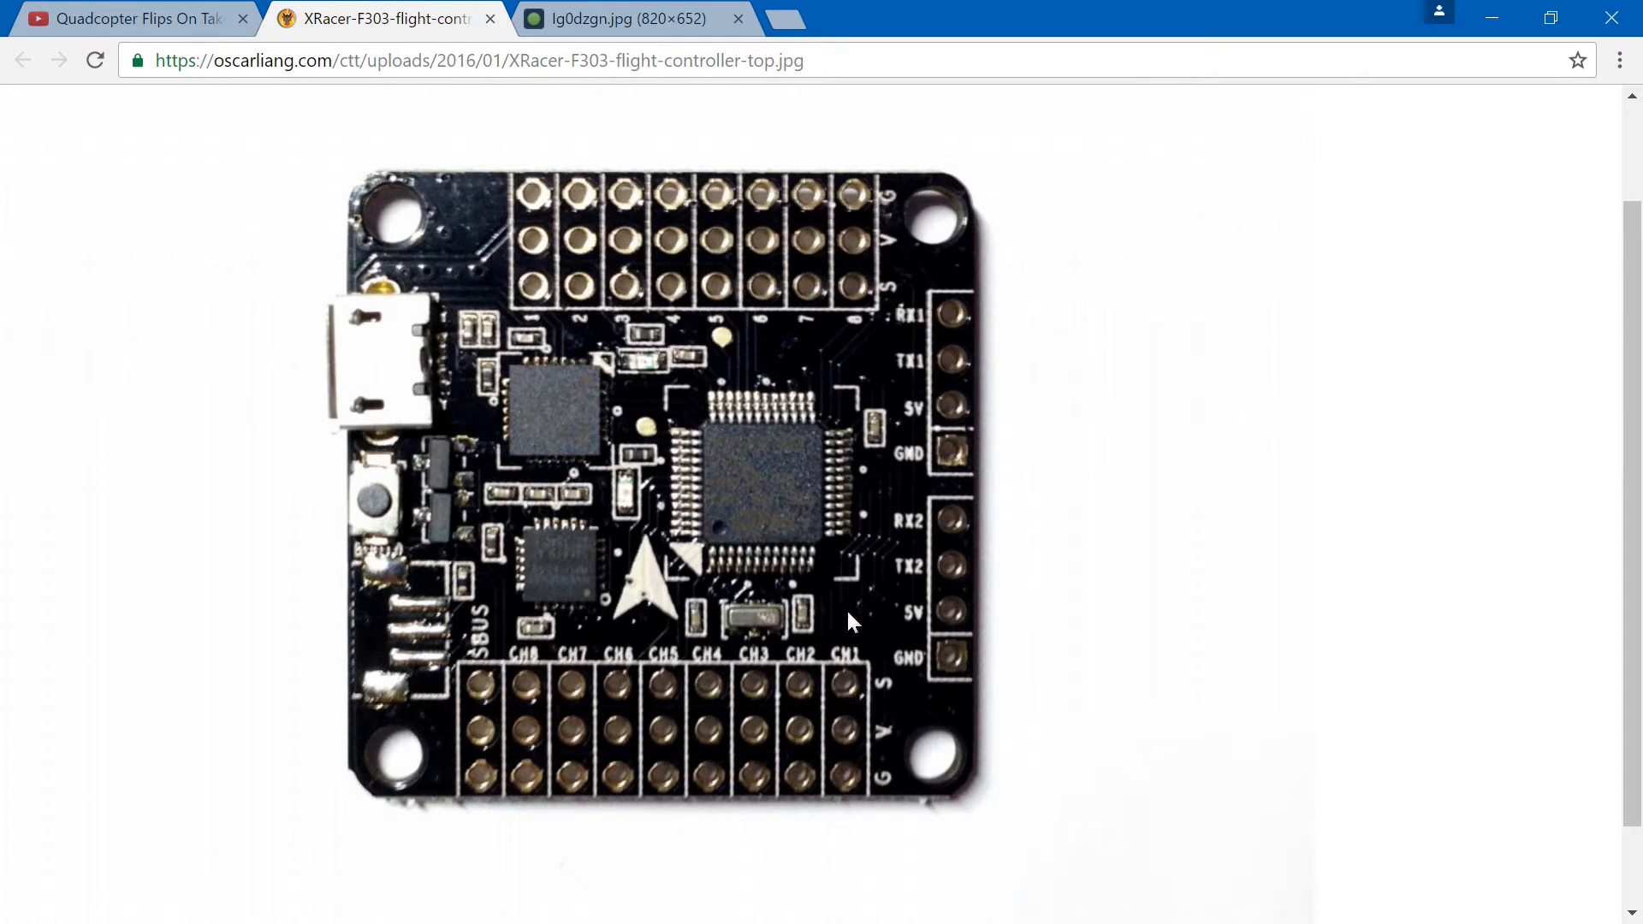
mouse_move(722, 532)
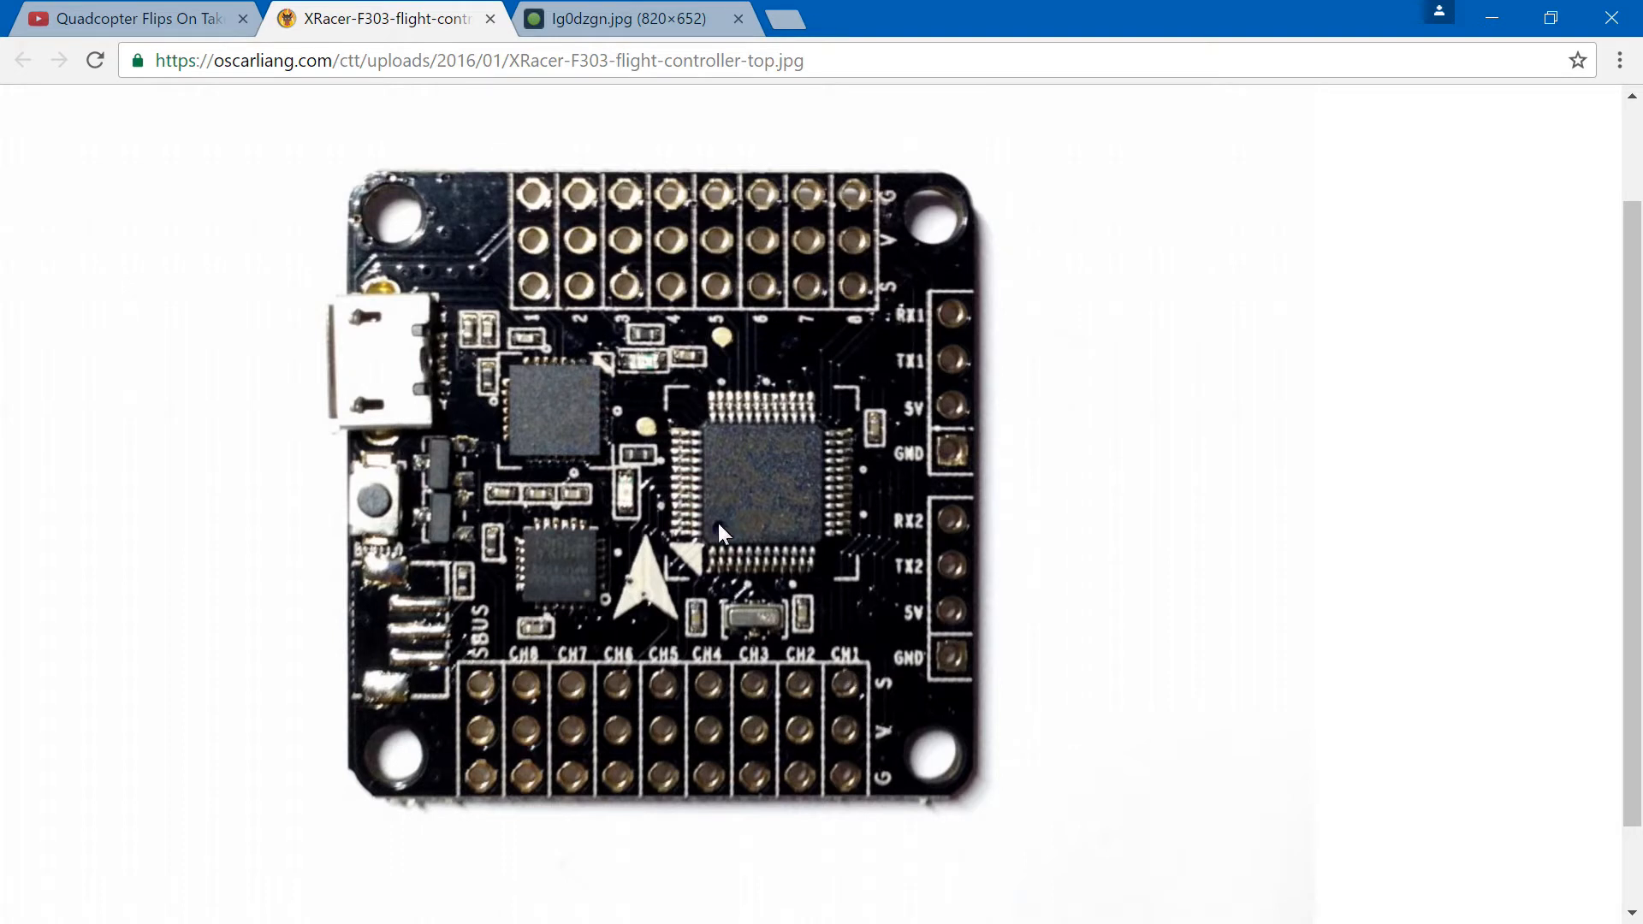
mouse_move(811, 566)
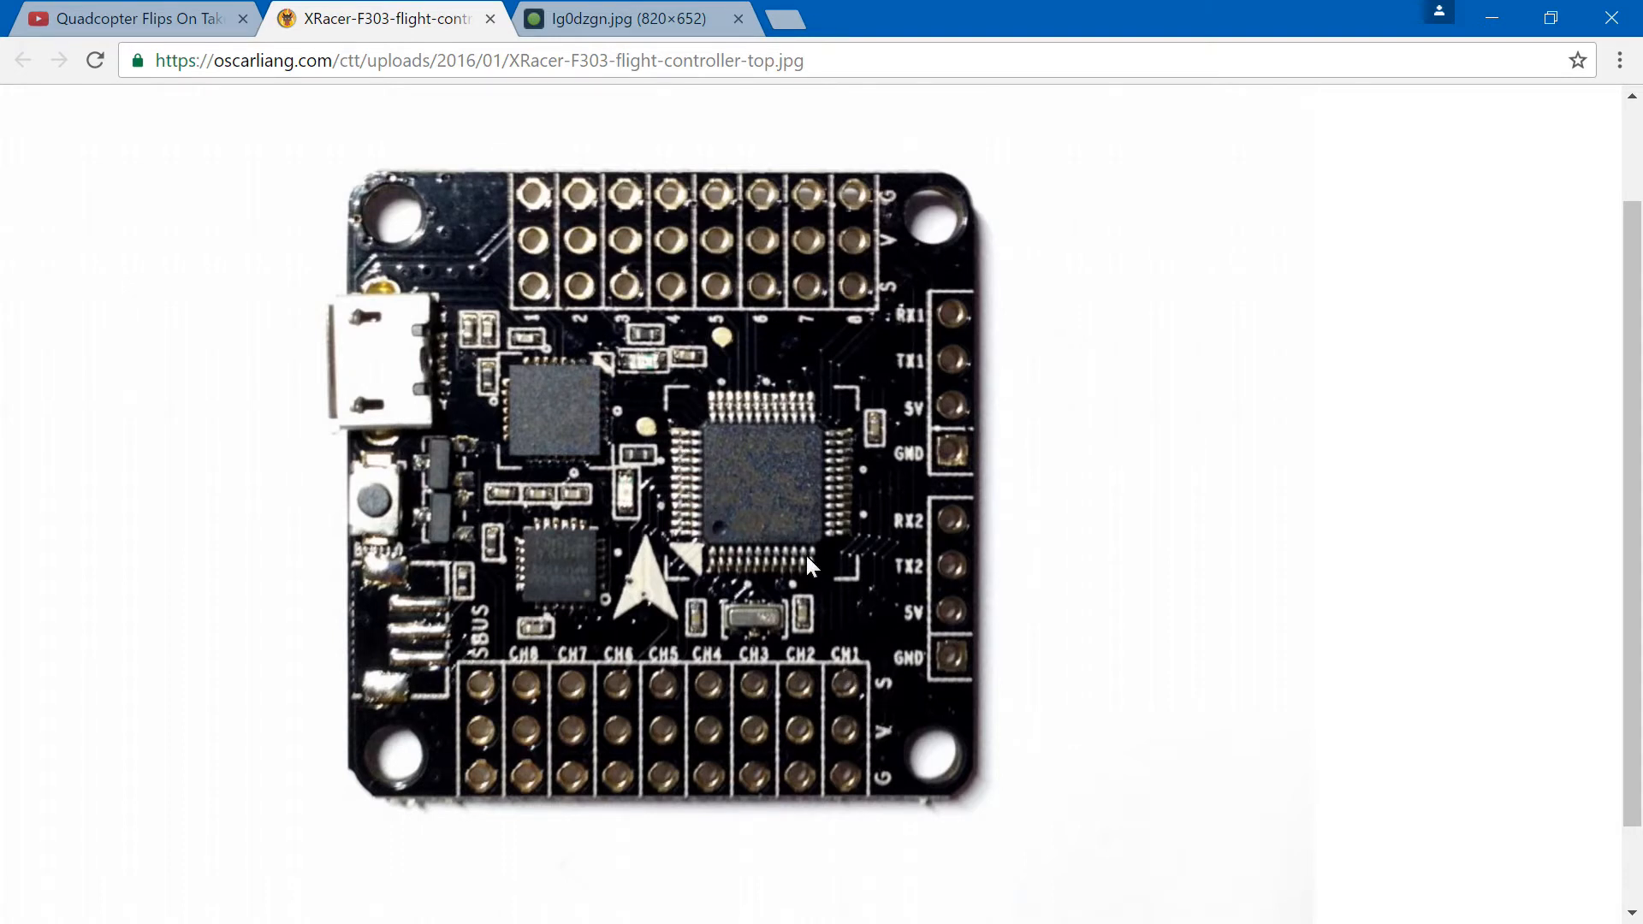
mouse_move(808, 874)
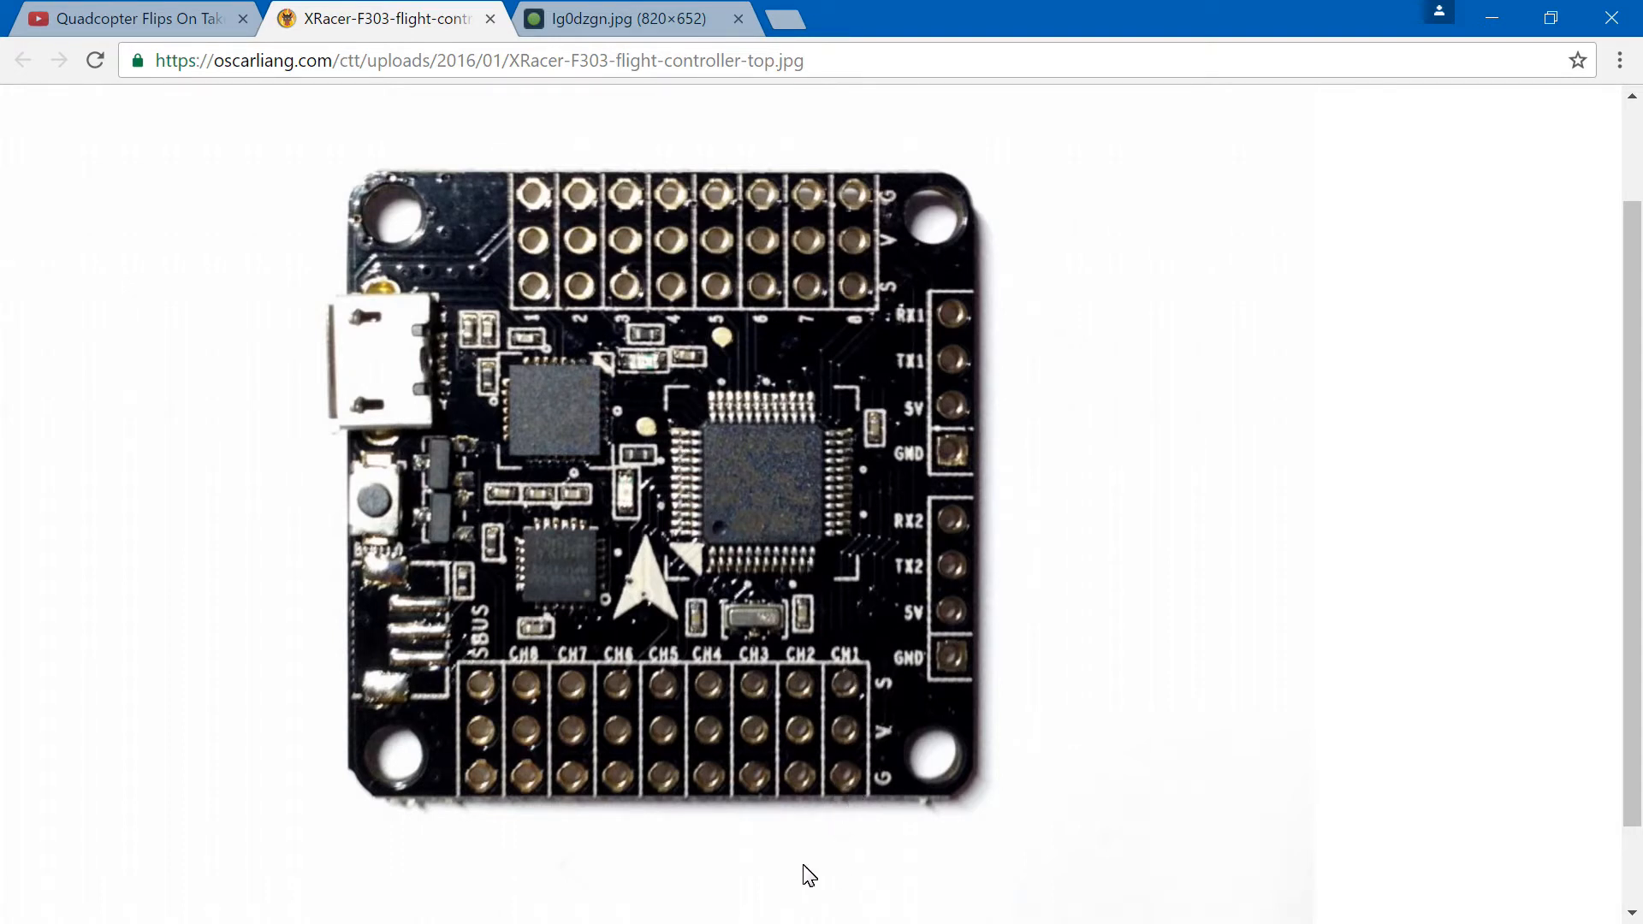
mouse_move(878, 779)
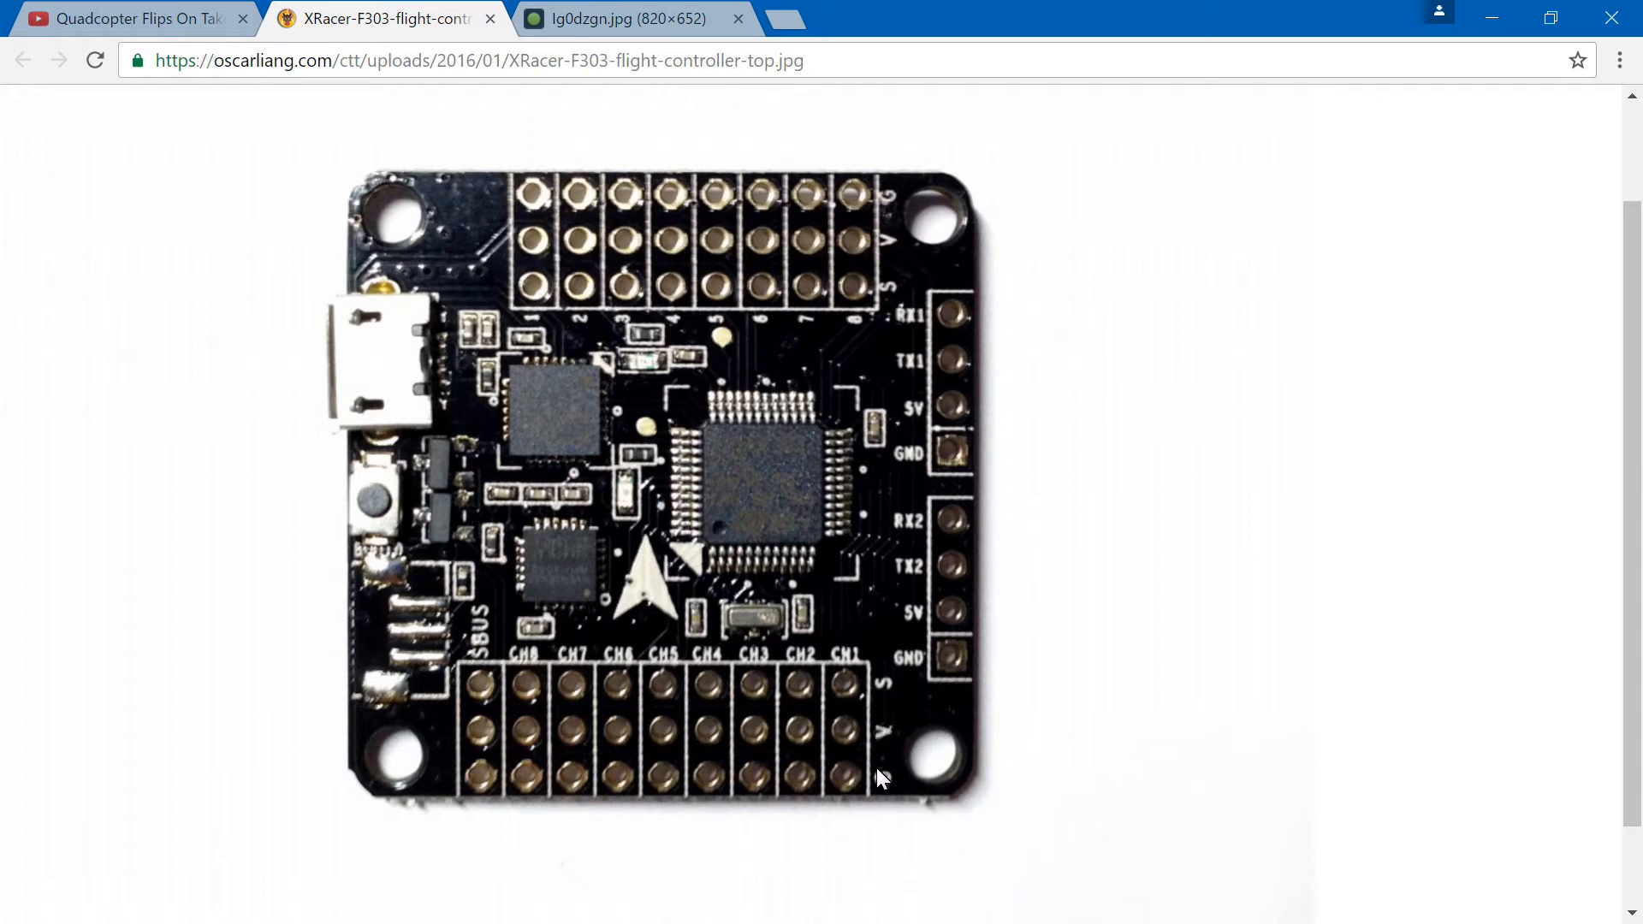
mouse_move(707, 666)
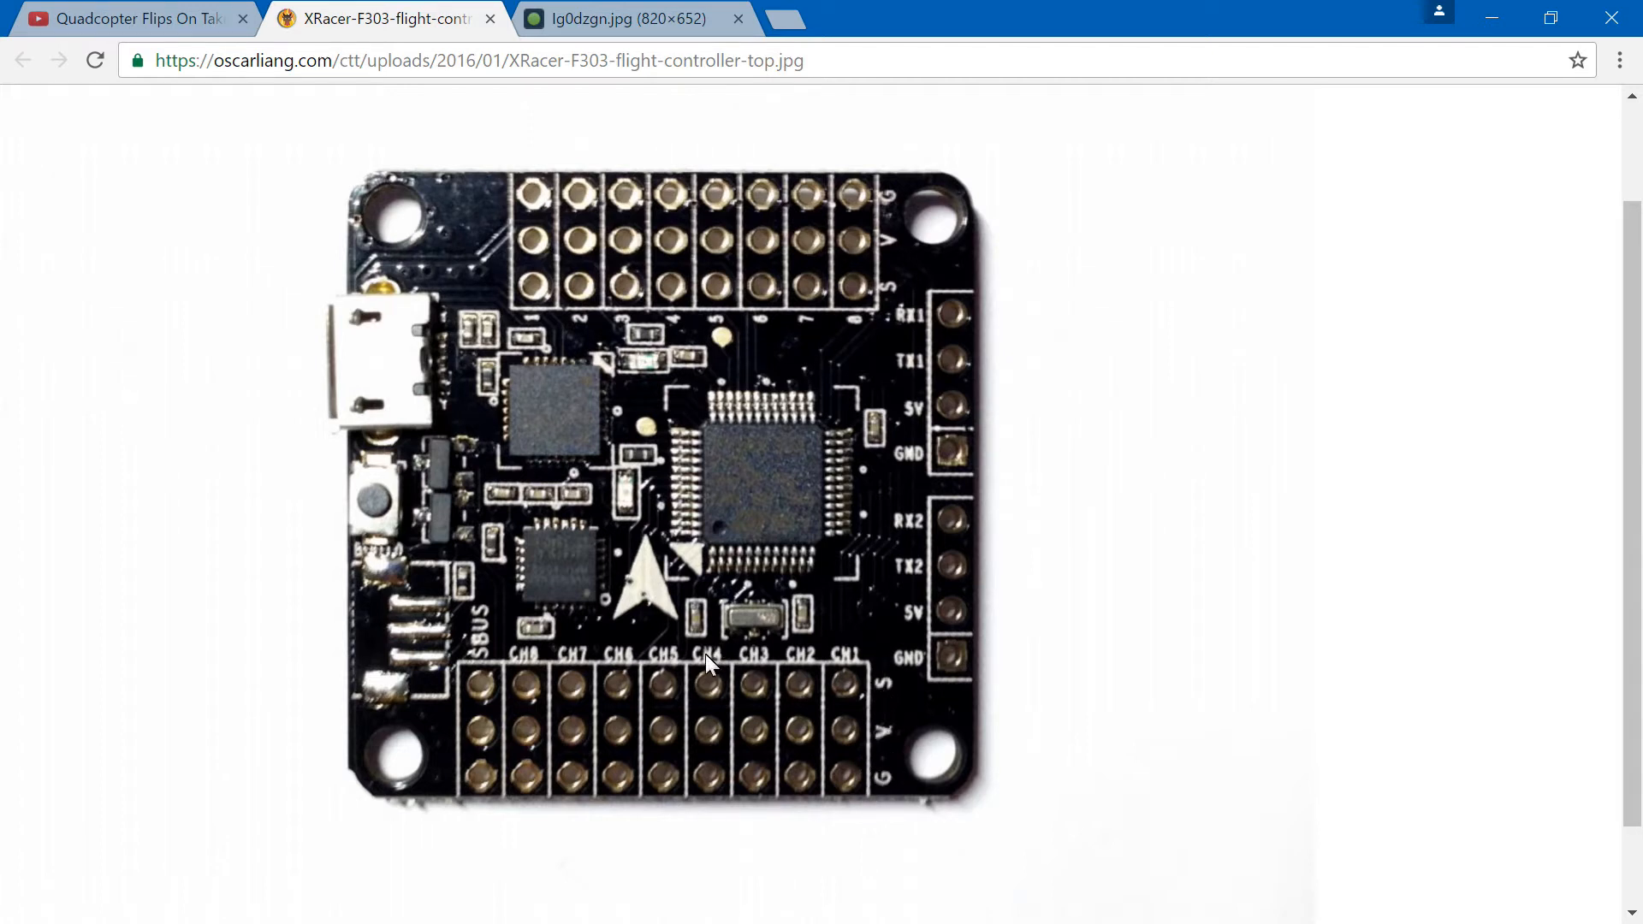
mouse_move(847, 688)
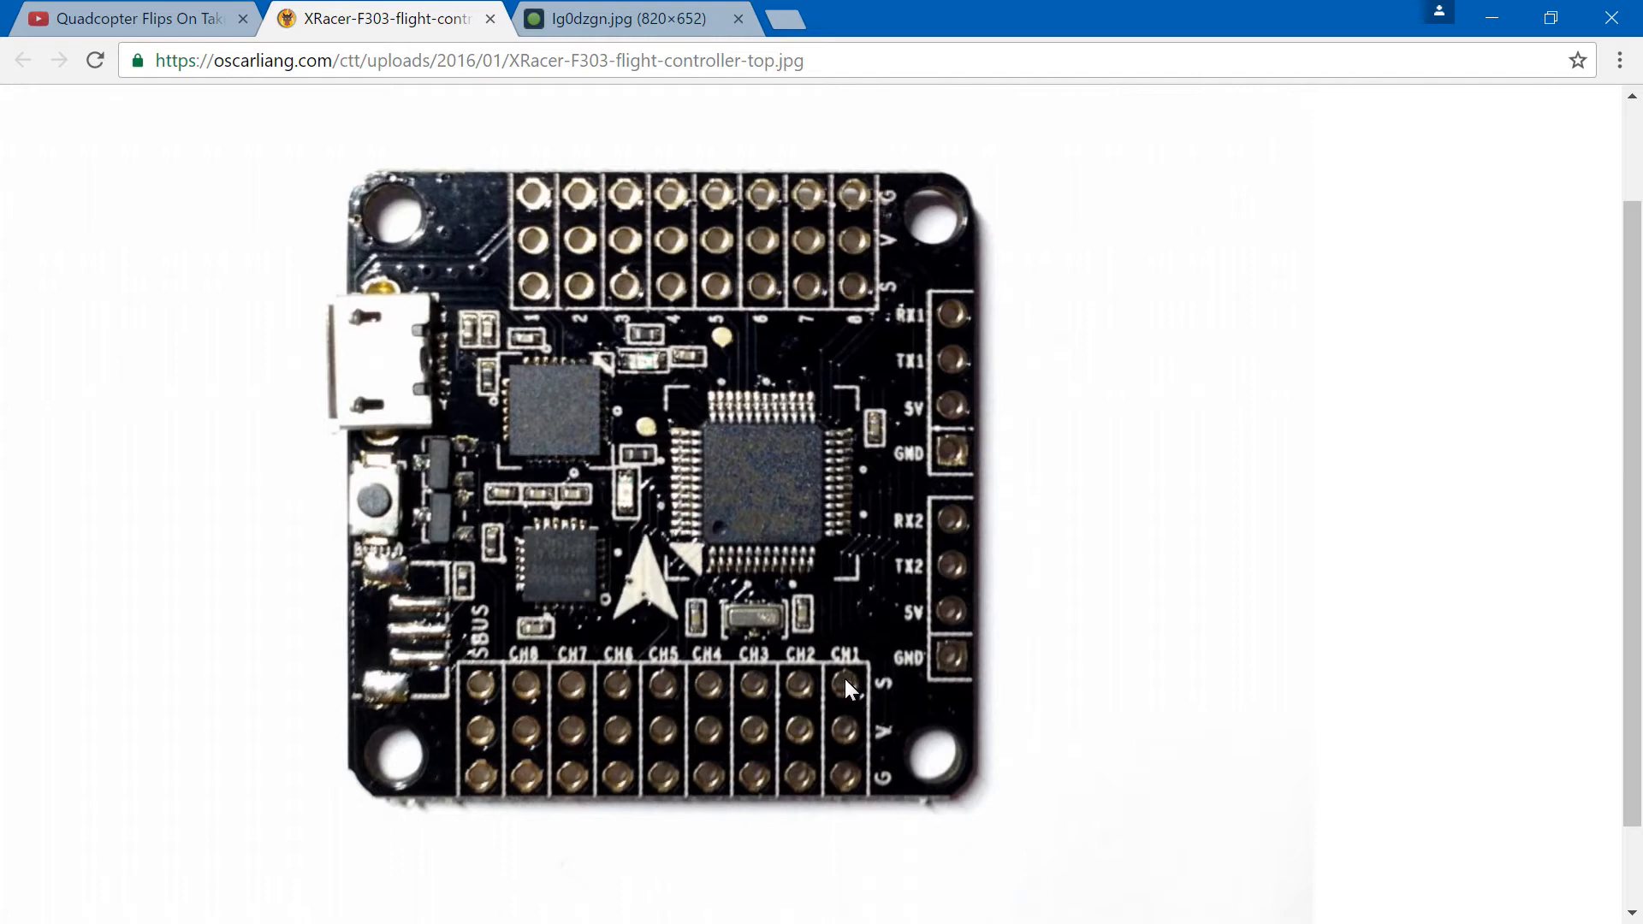
mouse_move(833, 828)
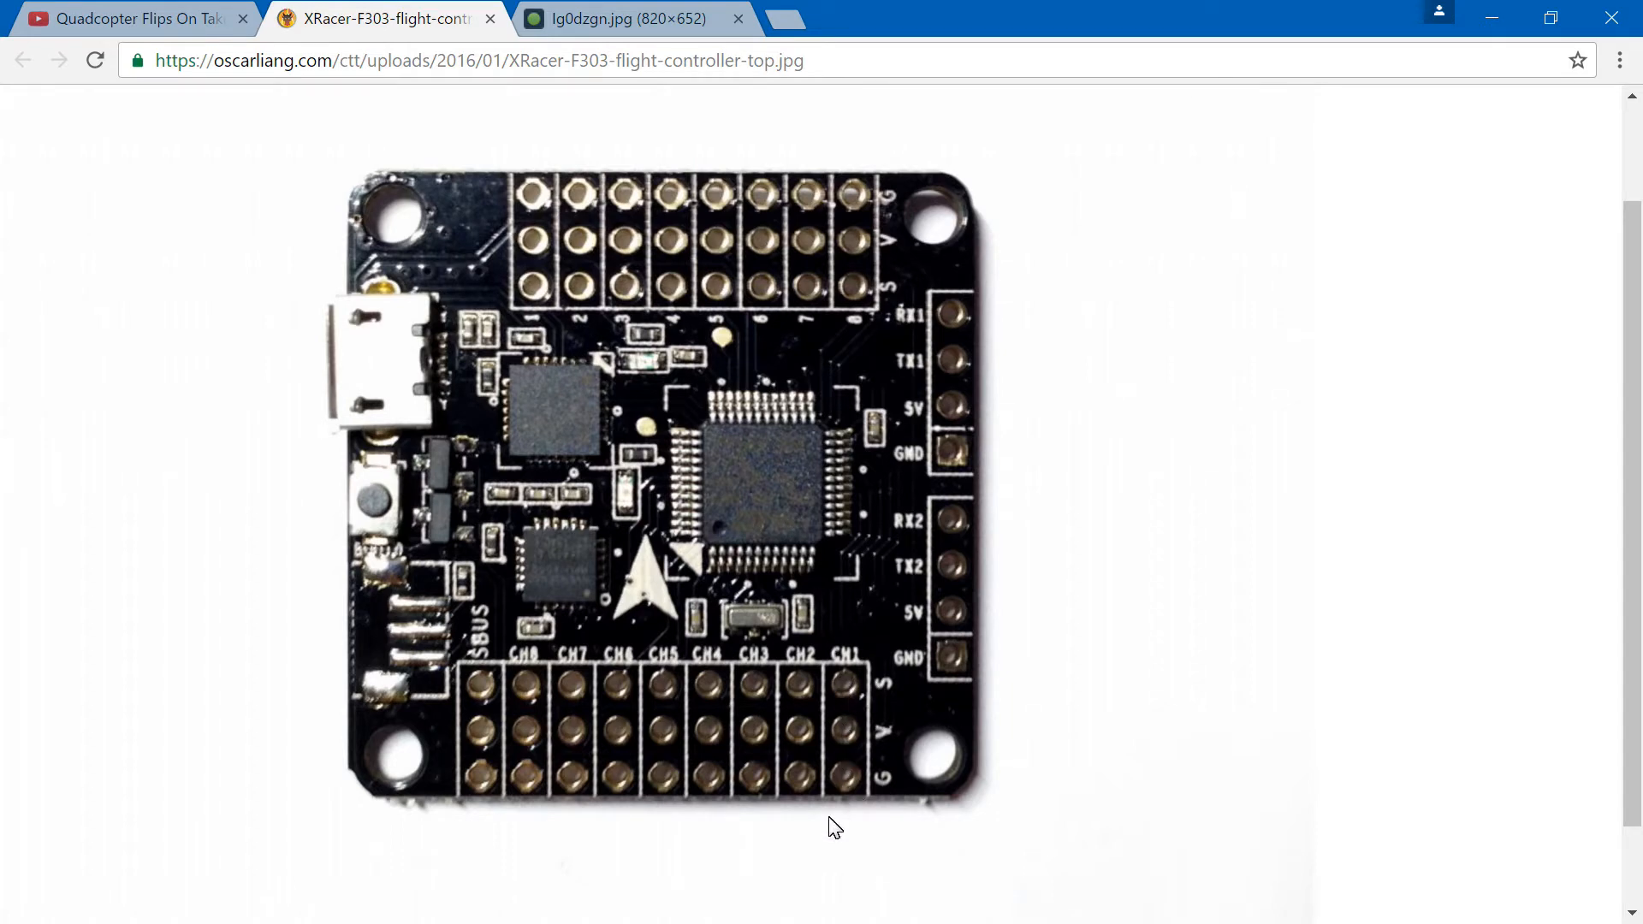
- Return to the insta-flip causes YouTube tab, then minimize the browser to the desktop
left_click(132, 18)
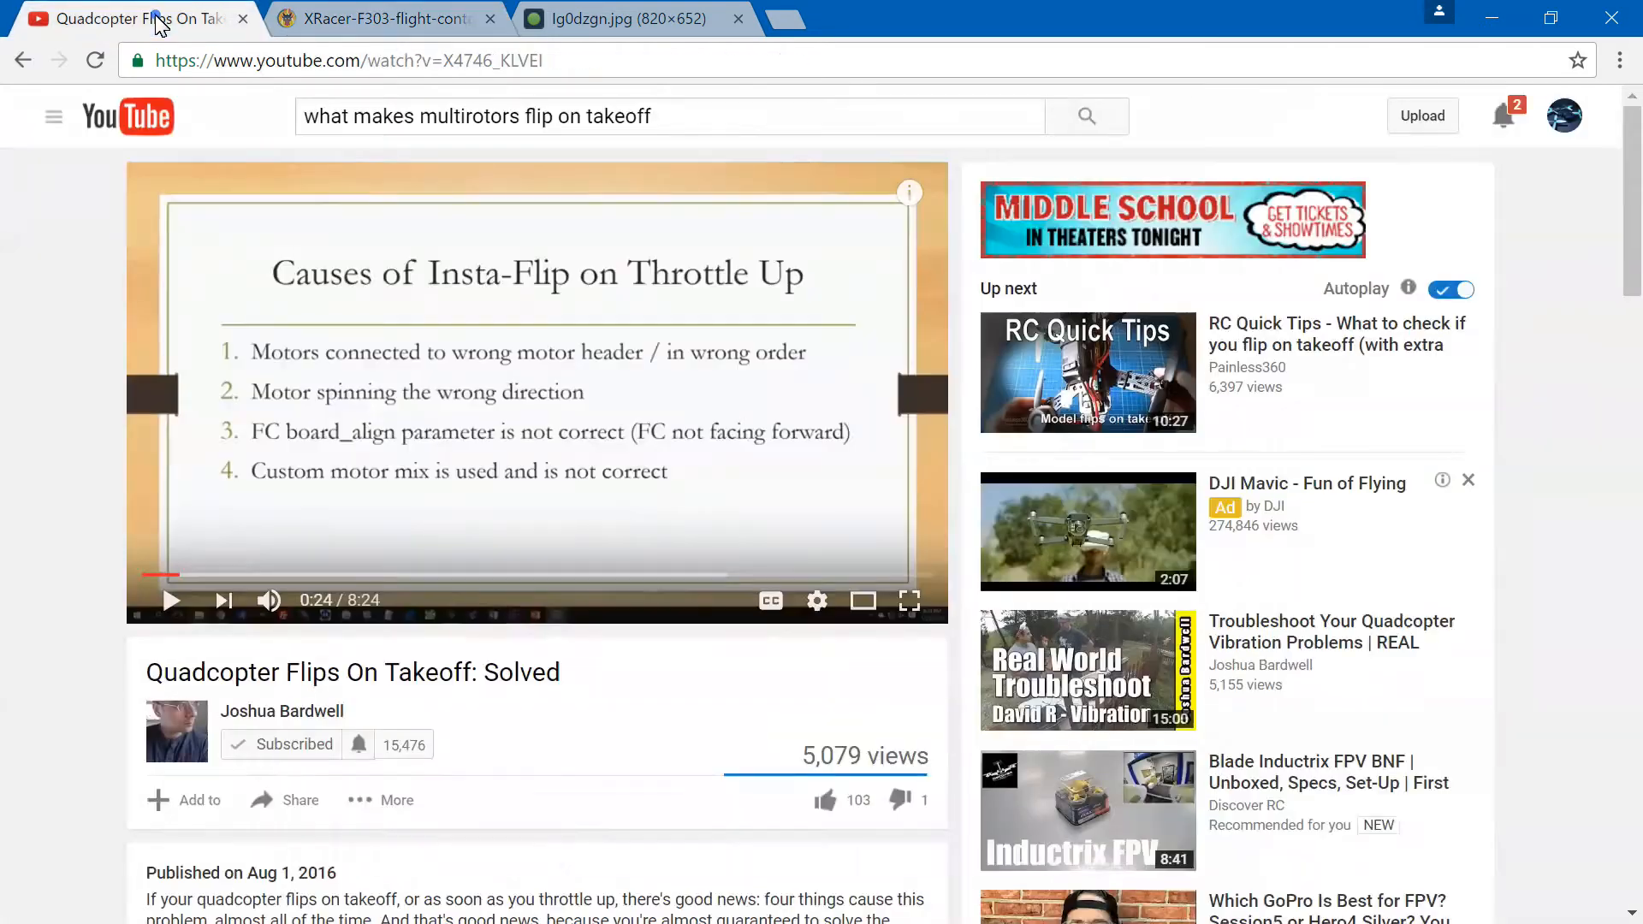
mouse_move(517, 406)
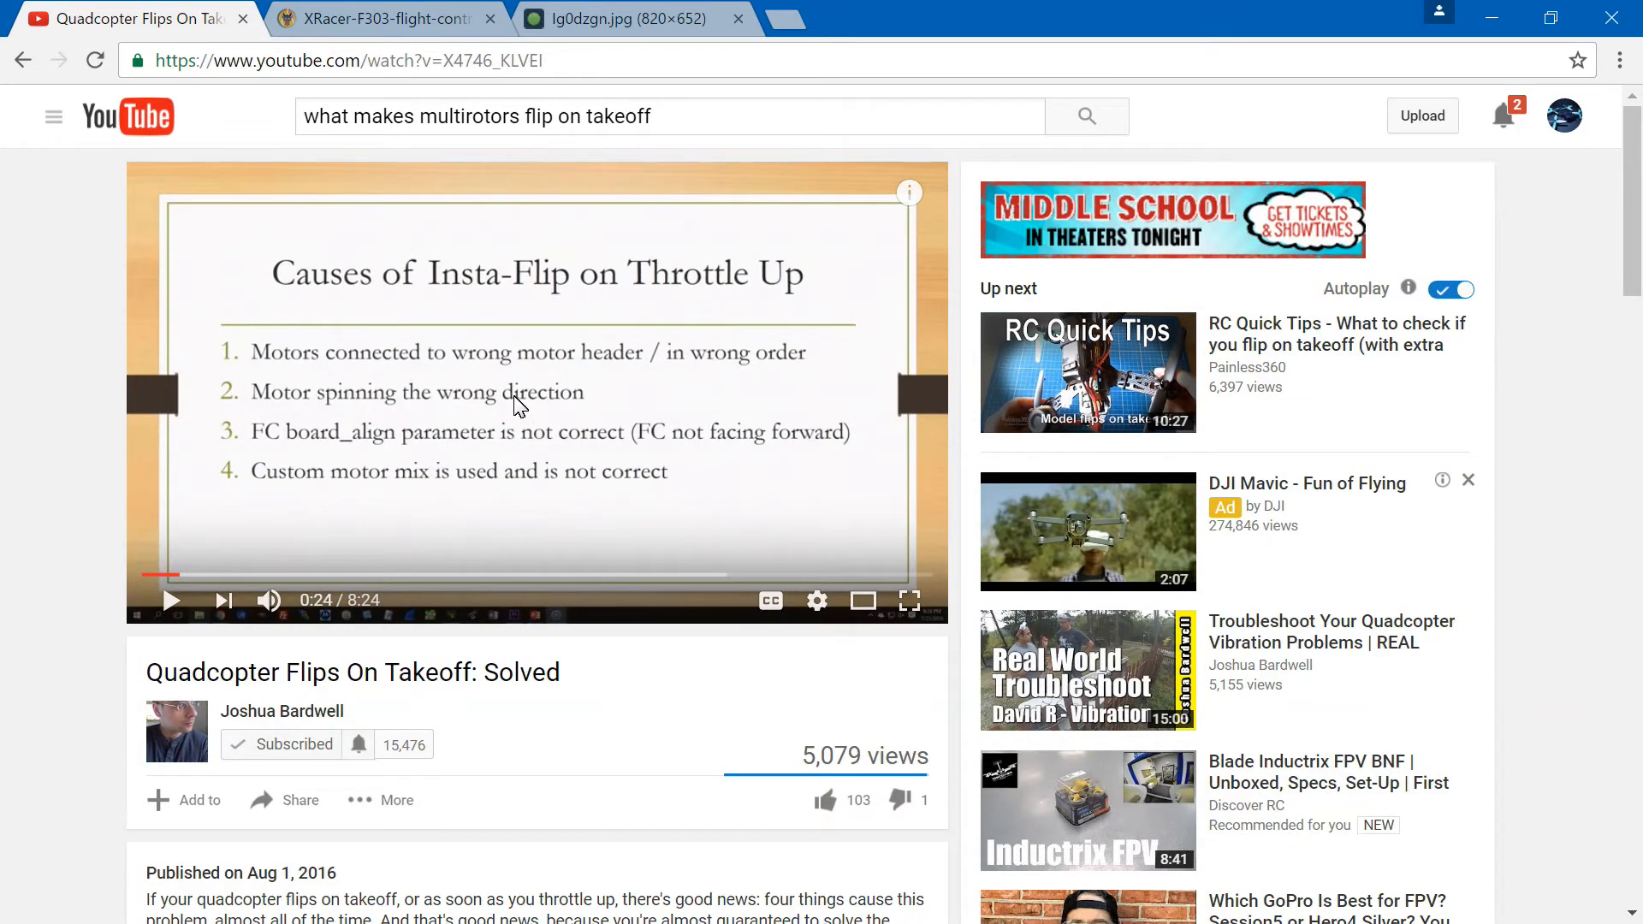
mouse_move(1492, 19)
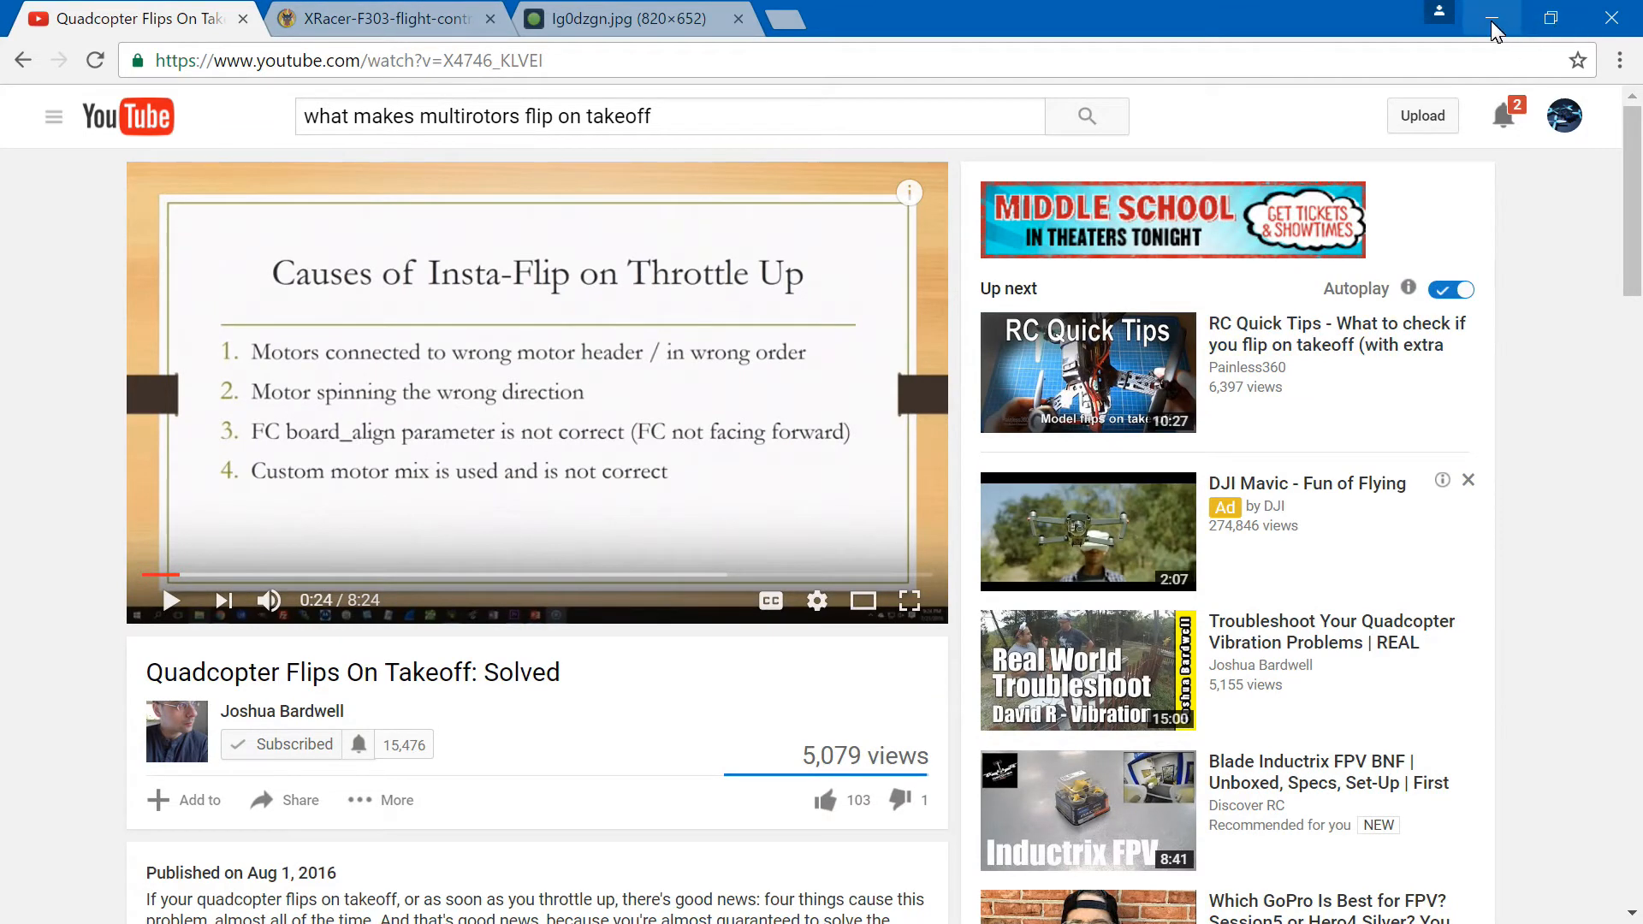
left_click(1493, 19)
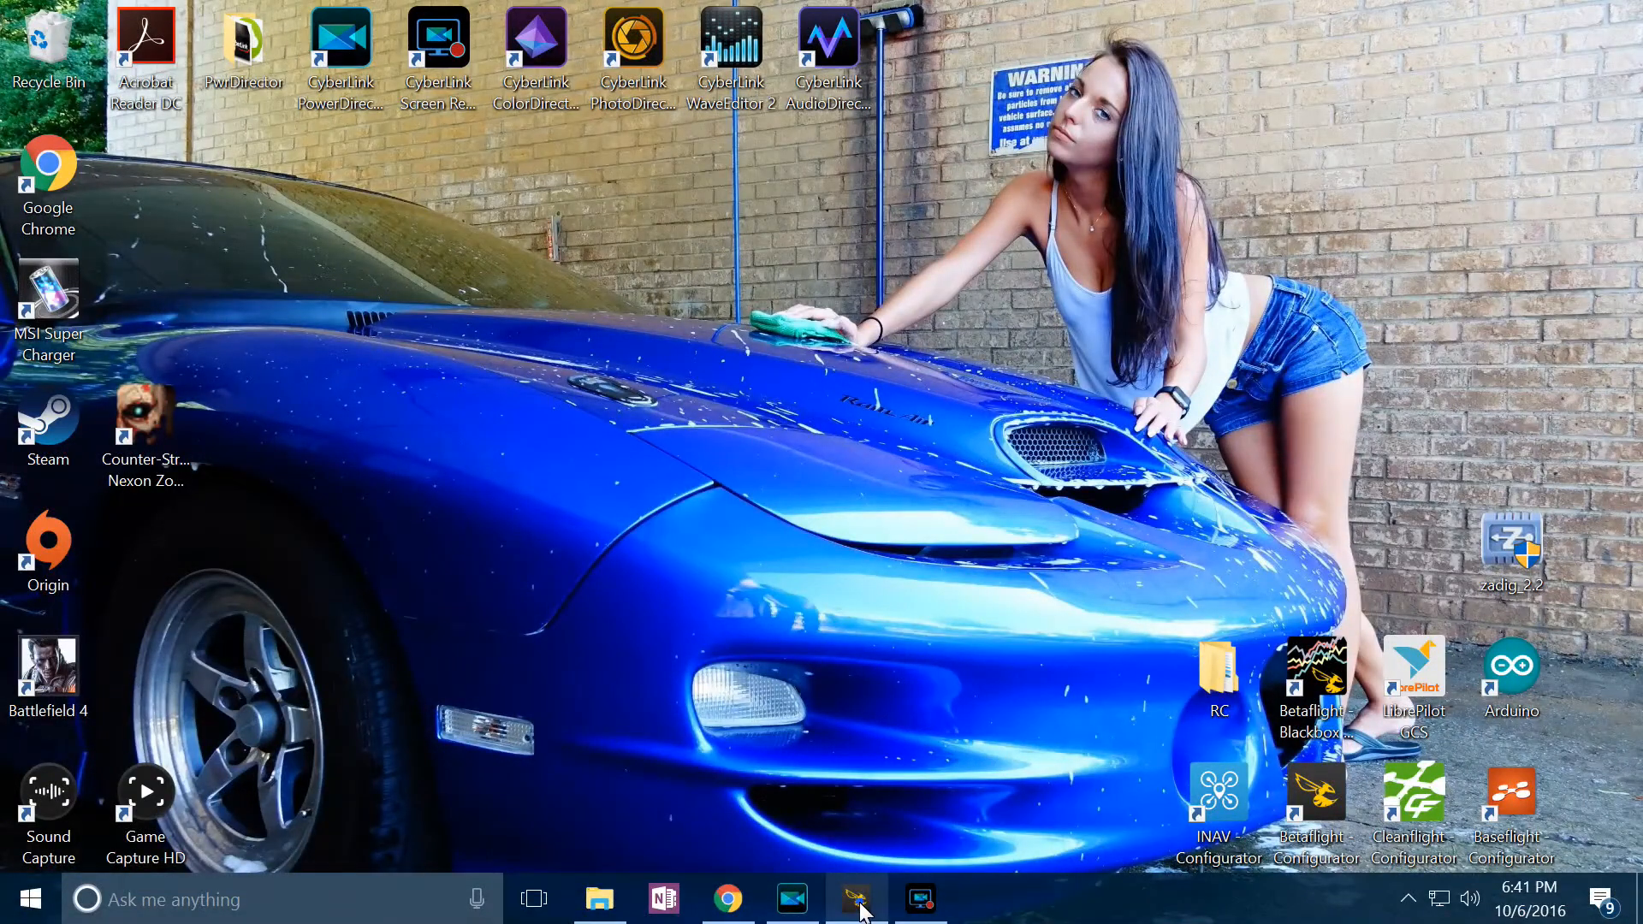
- Bring Betaflight Configurator forward, then show the lg0dzgn.jpg BLHeliSuite ESC screenshot tab
left_click(859, 899)
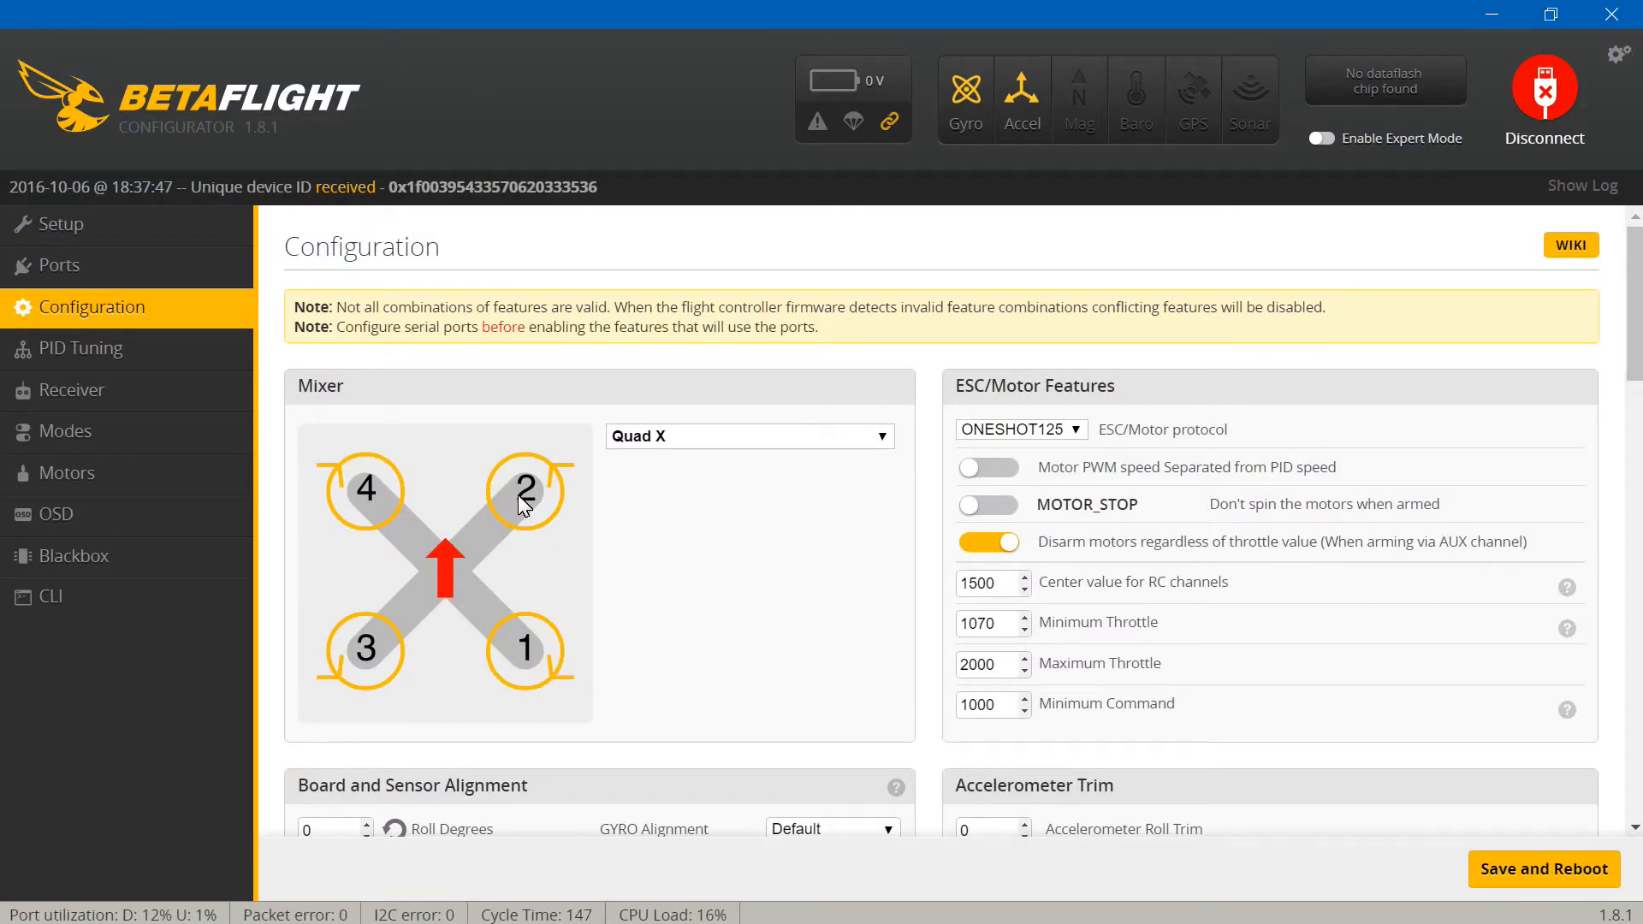
mouse_move(582, 539)
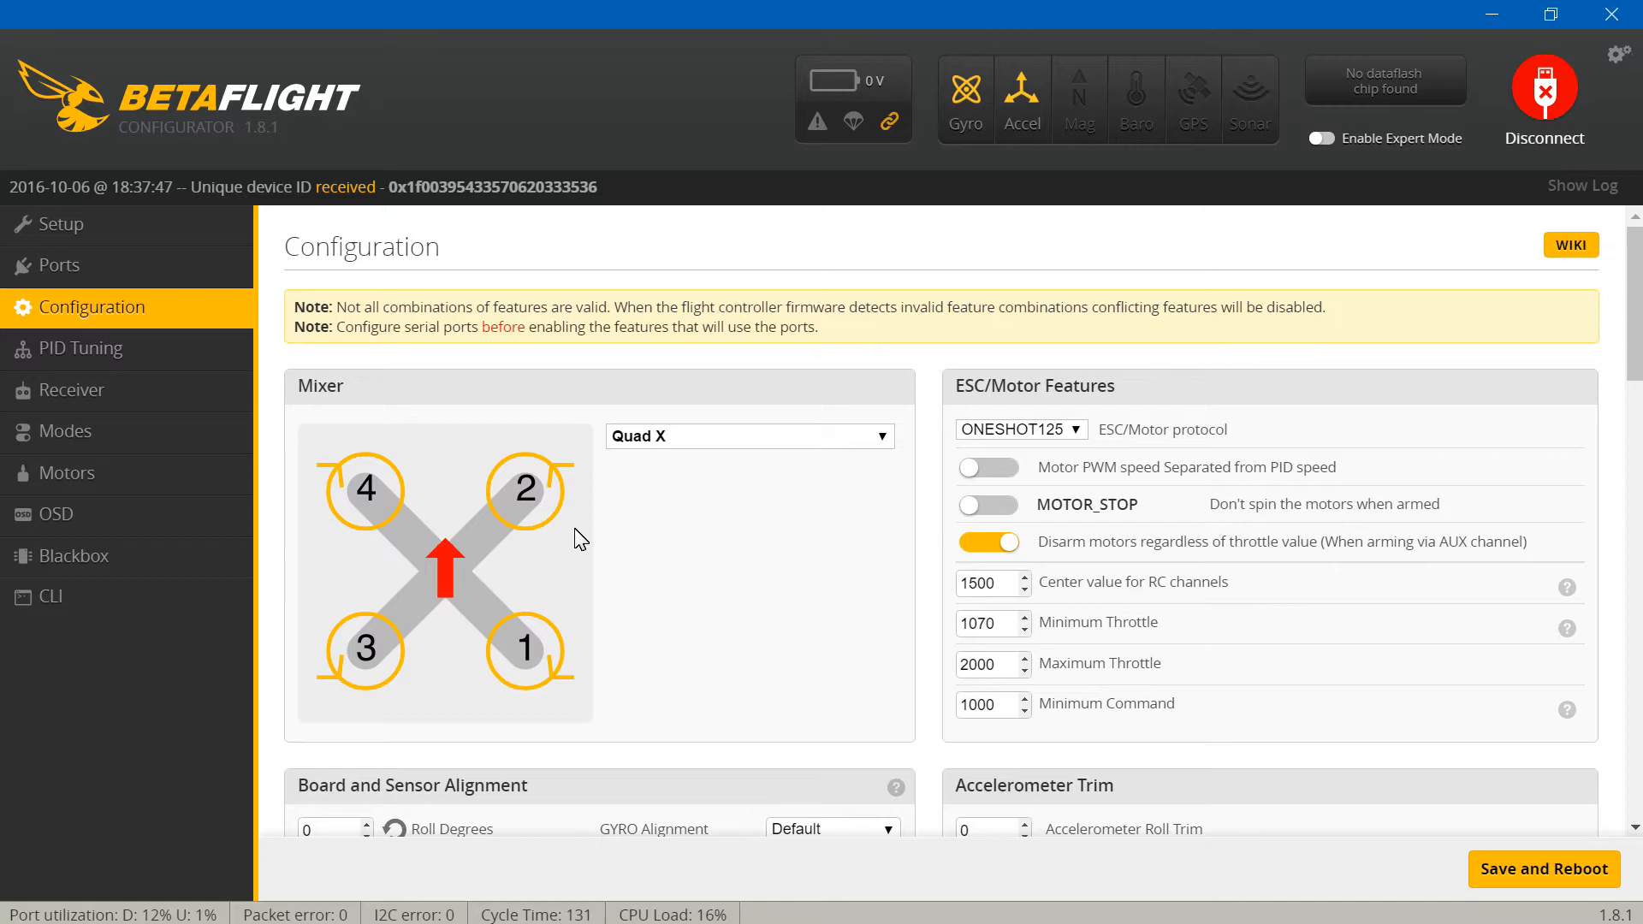
mouse_move(592, 548)
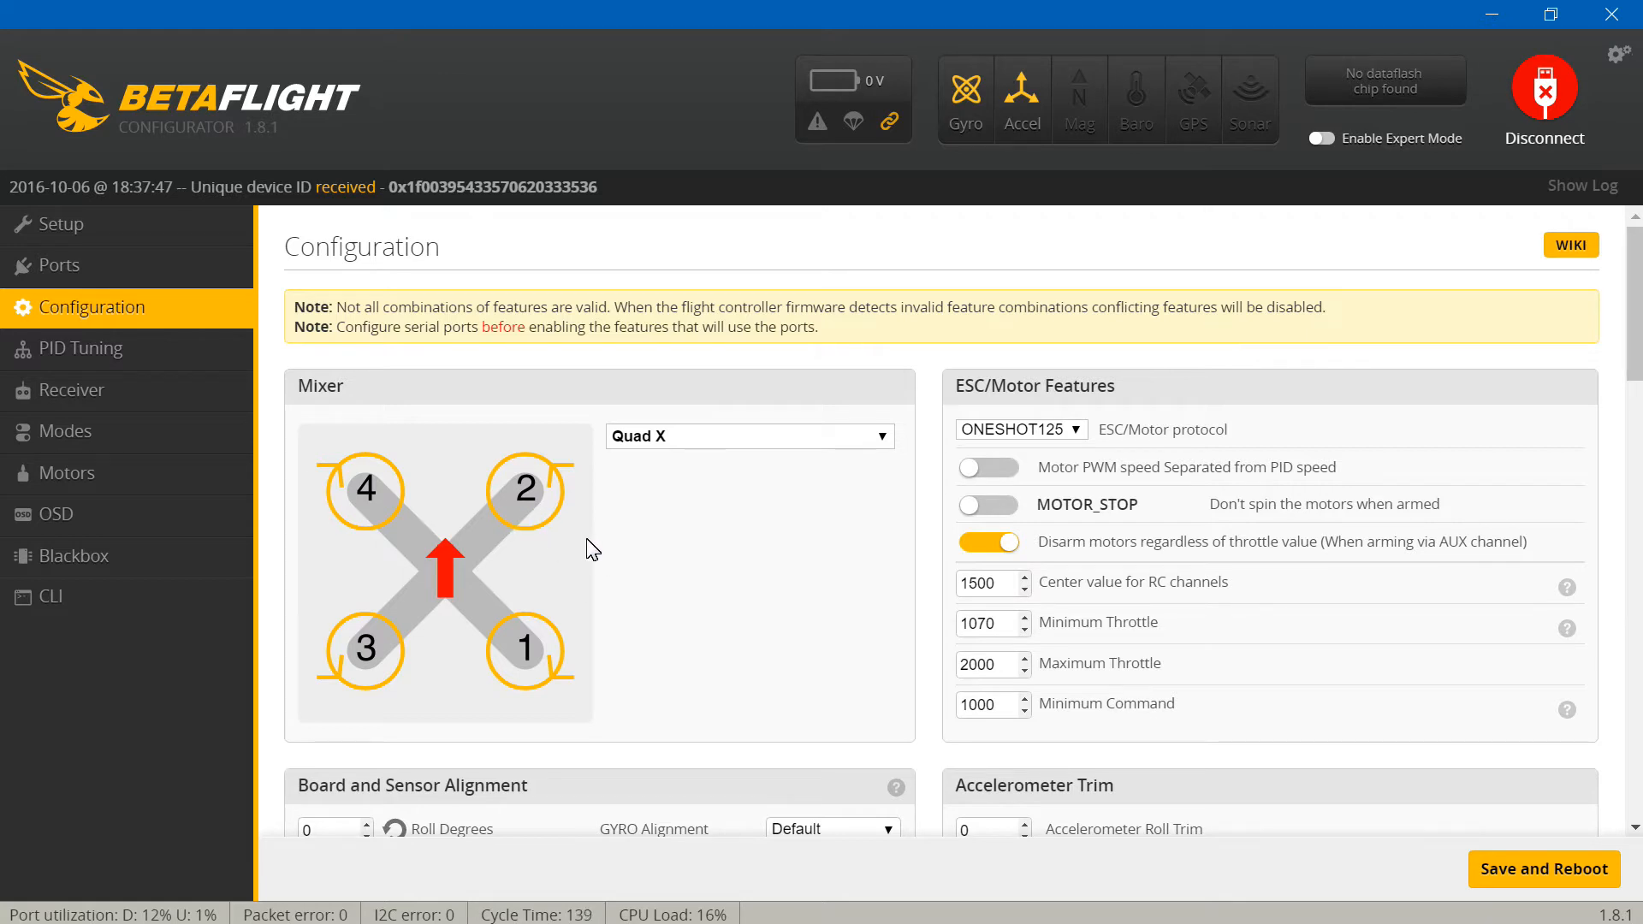
mouse_move(513, 607)
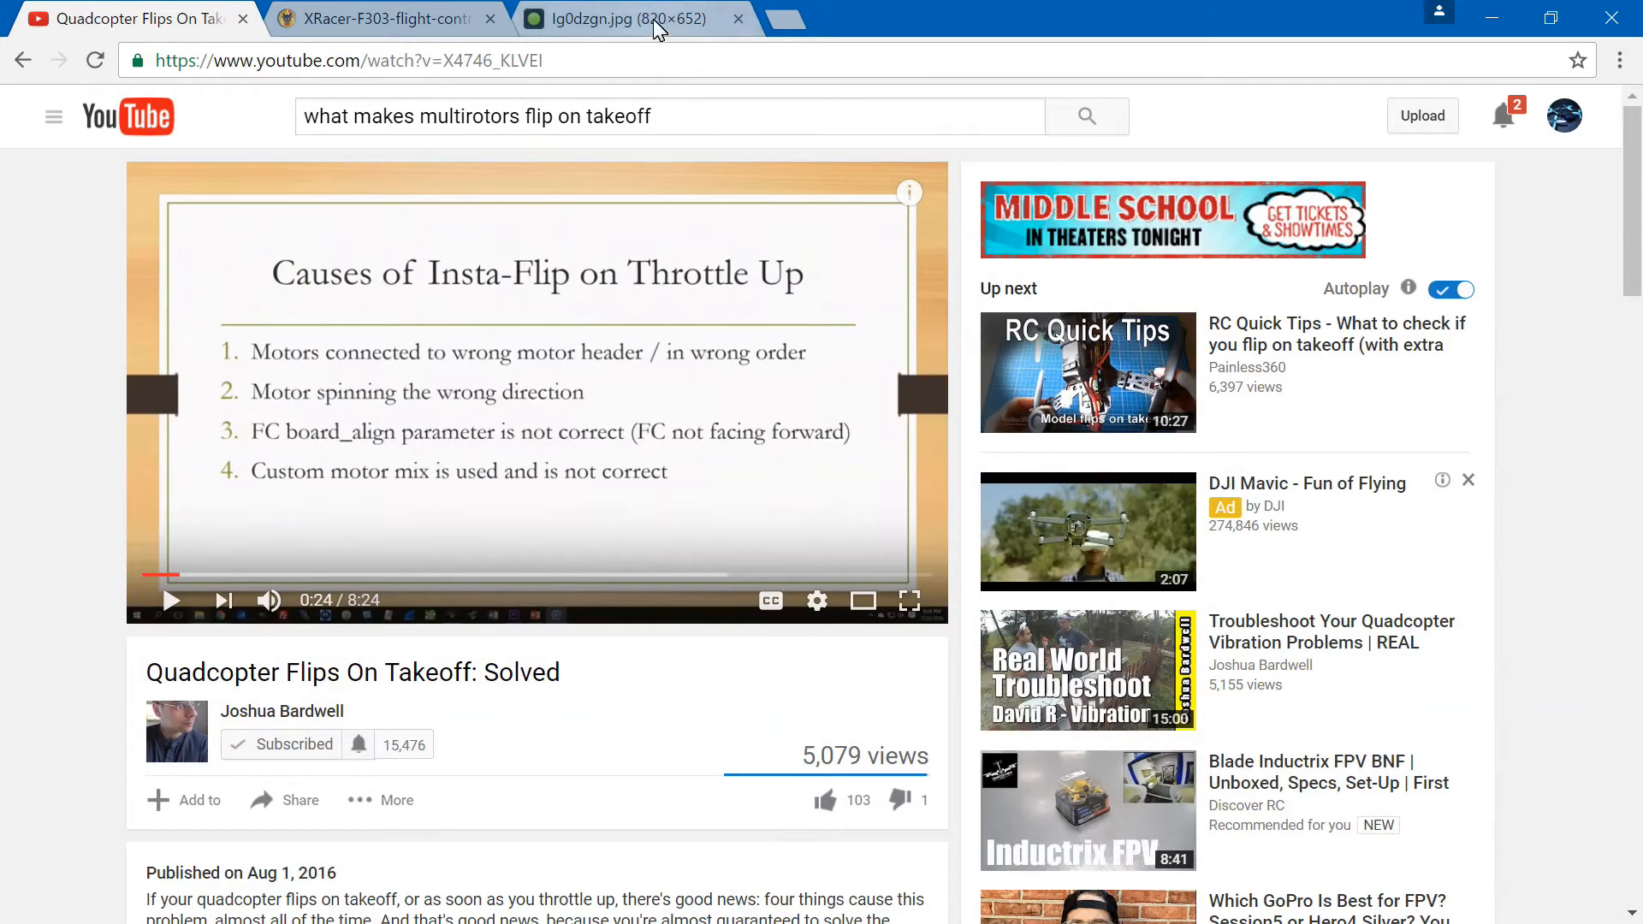
left_click(617, 17)
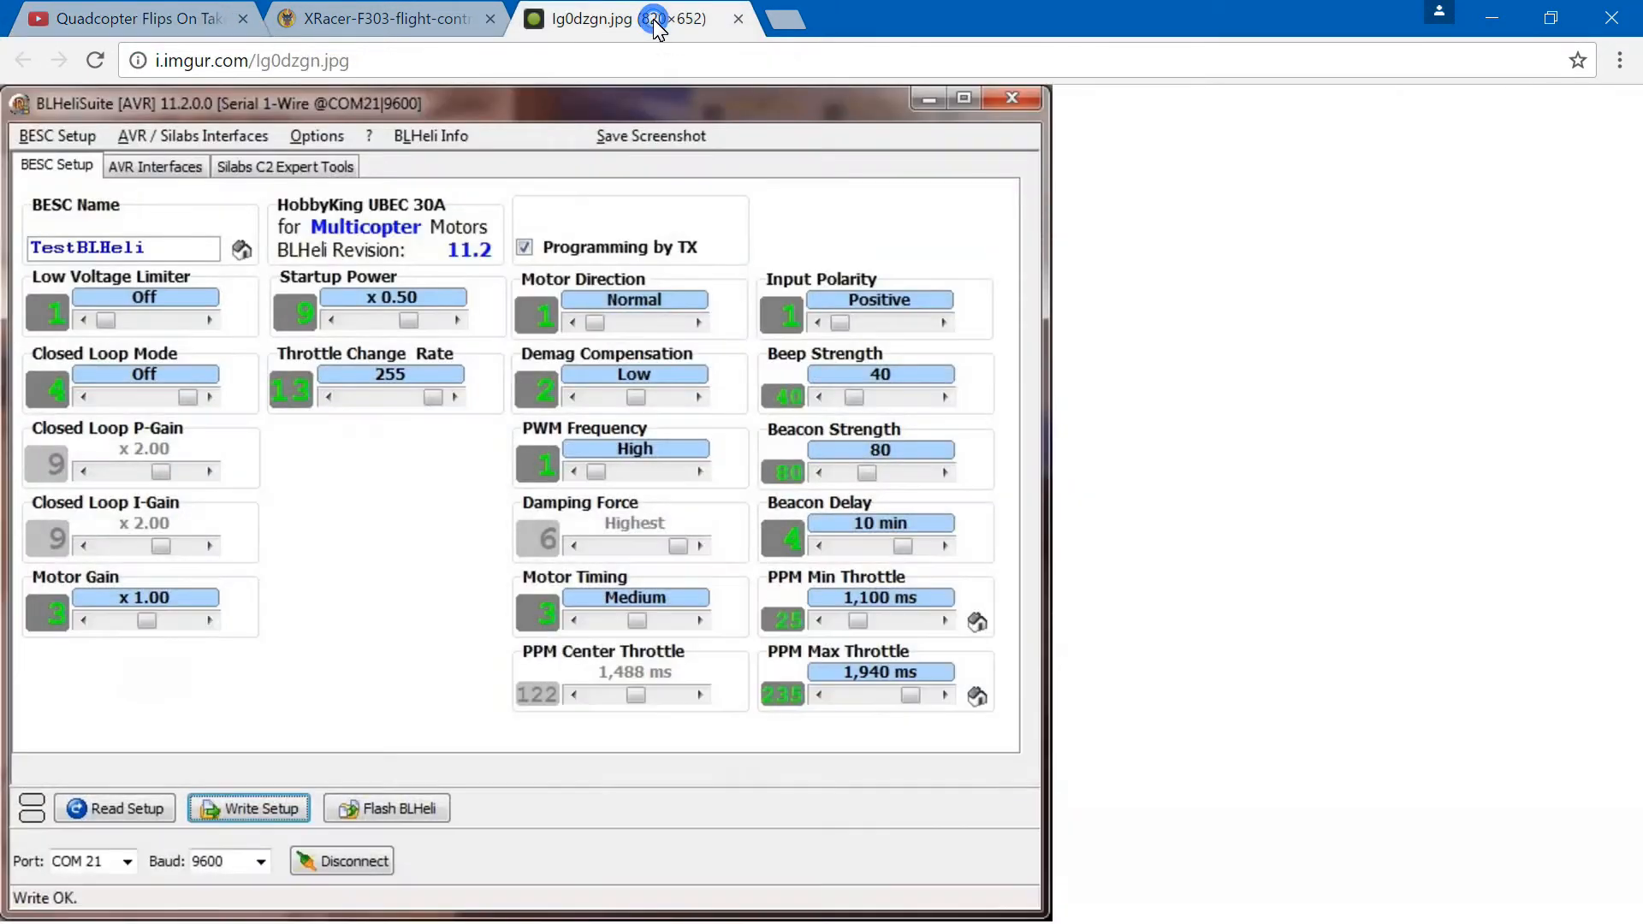
mouse_move(513, 430)
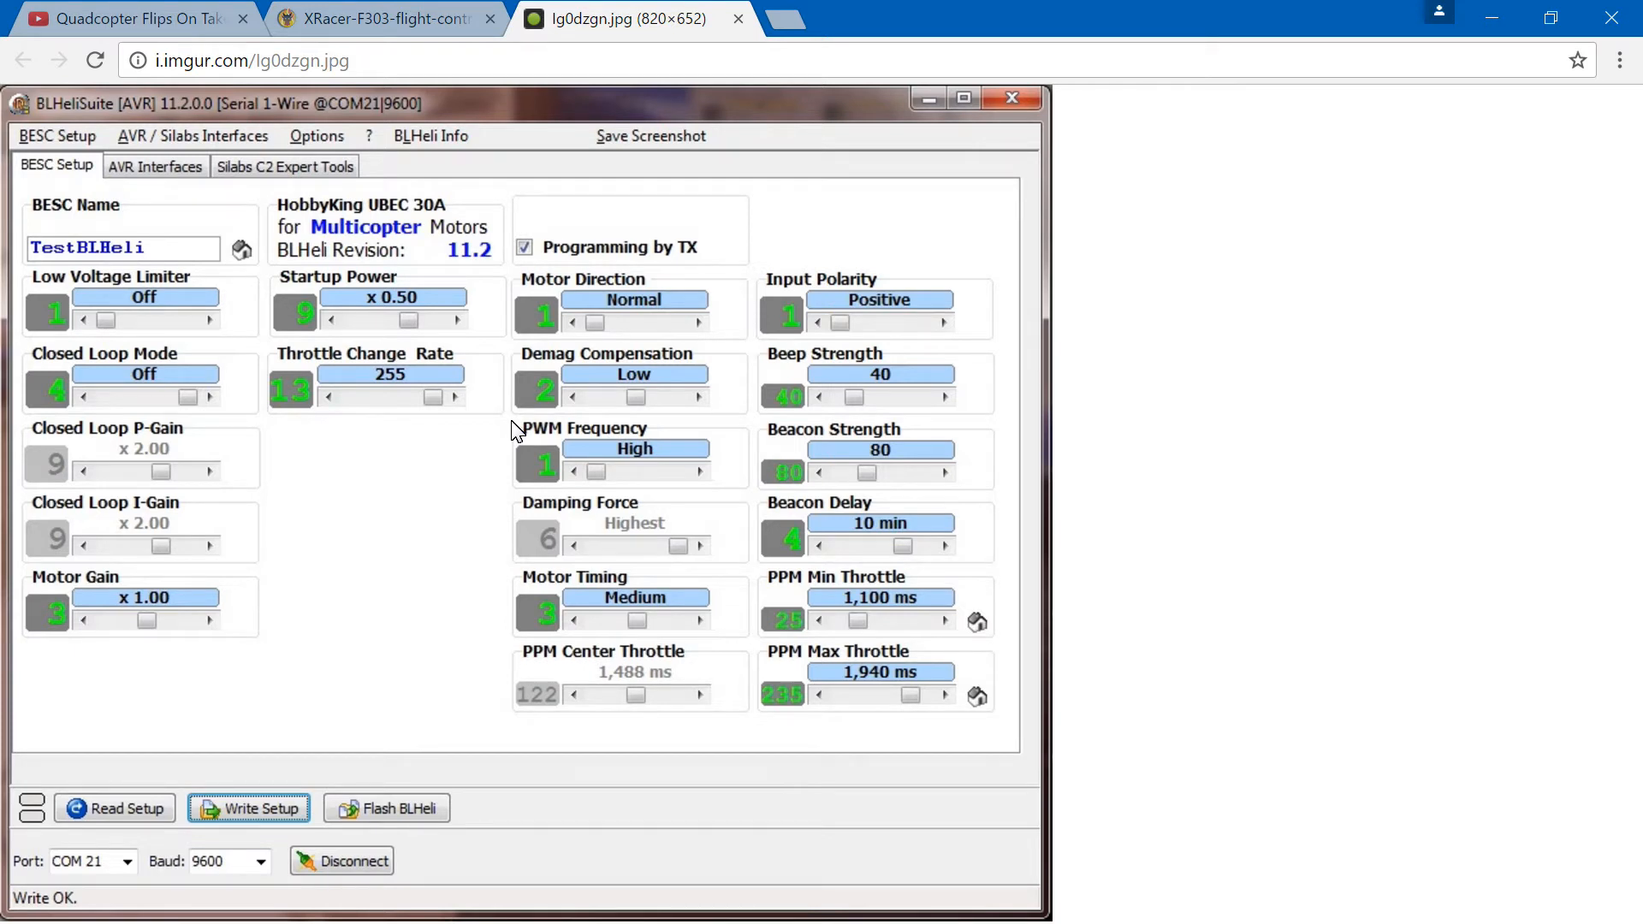
mouse_move(514, 469)
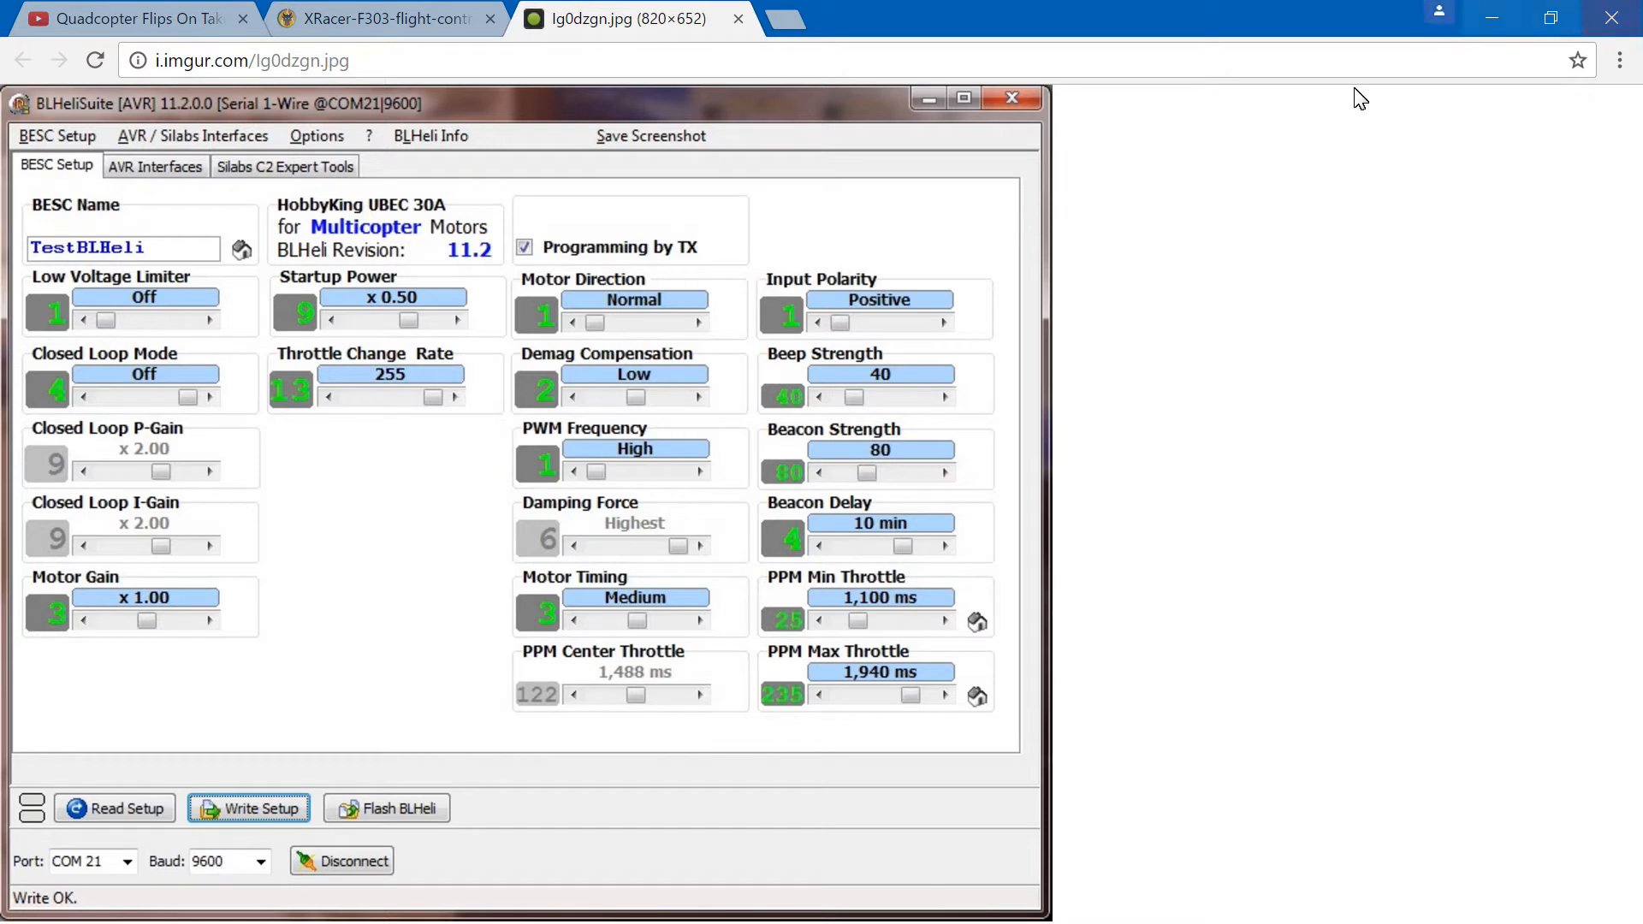
mouse_move(688, 380)
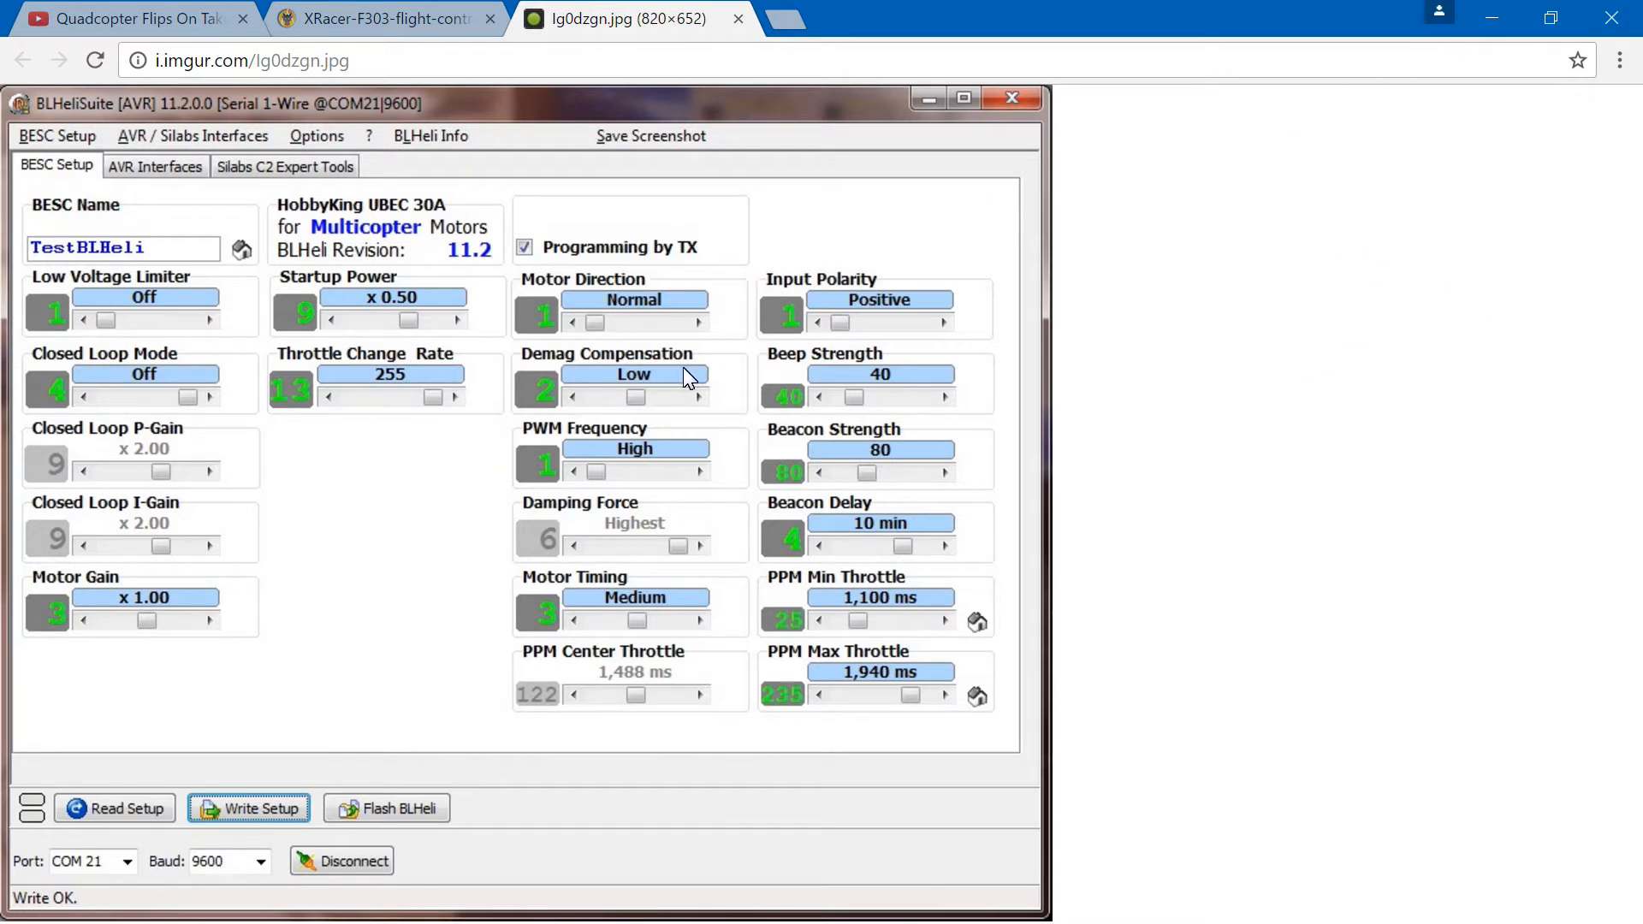
mouse_move(465, 500)
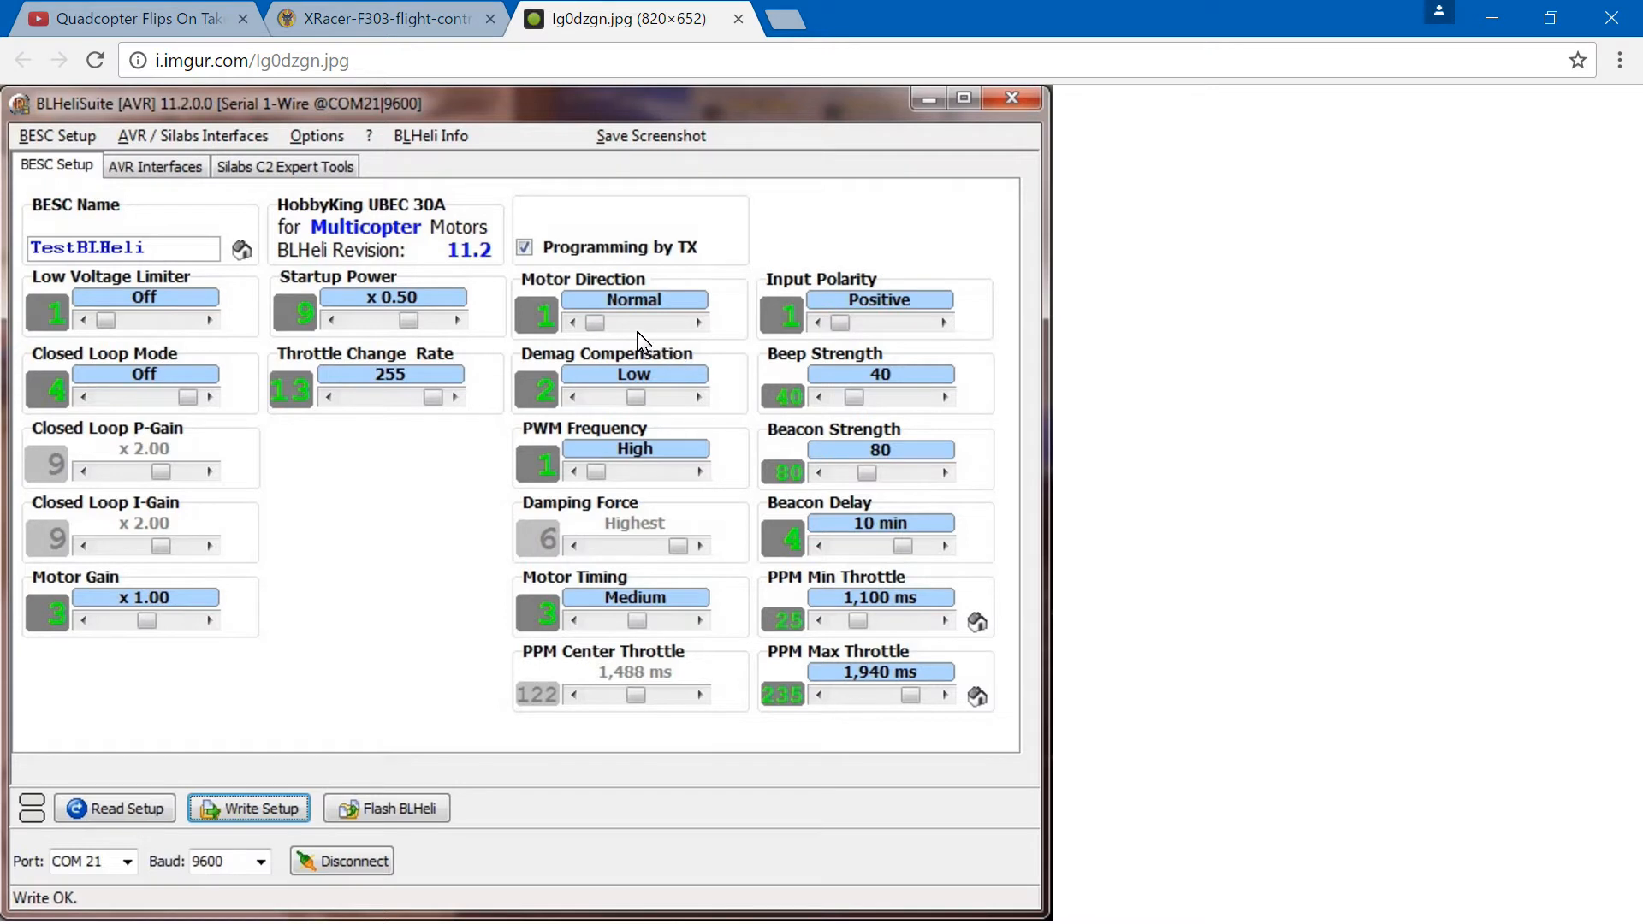
mouse_move(596, 301)
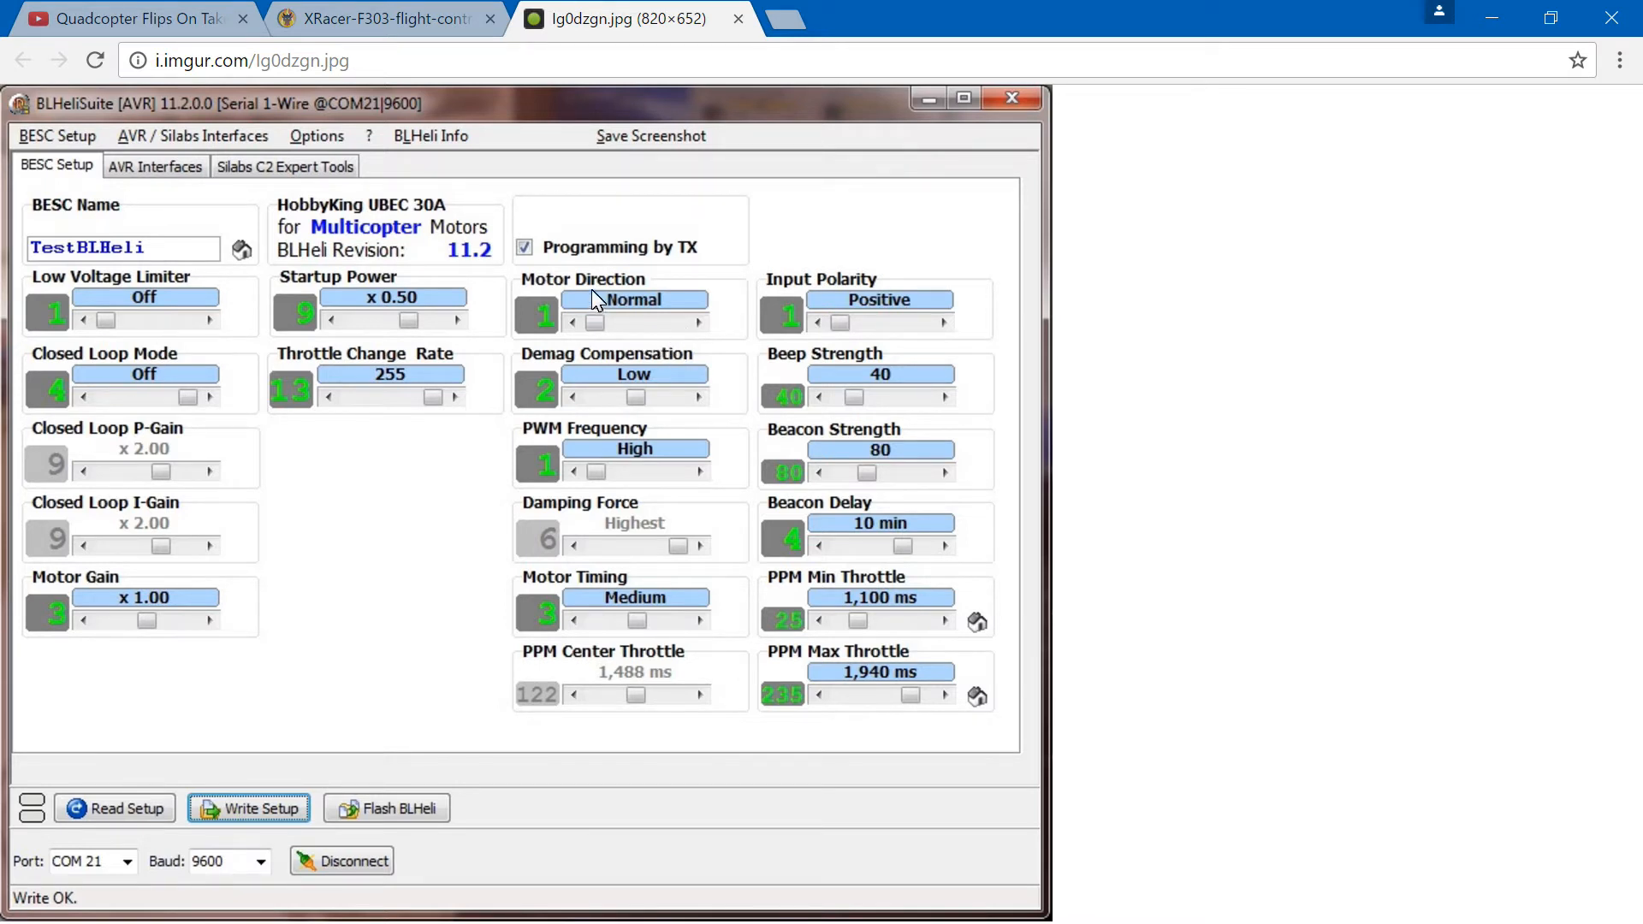
mouse_move(683, 339)
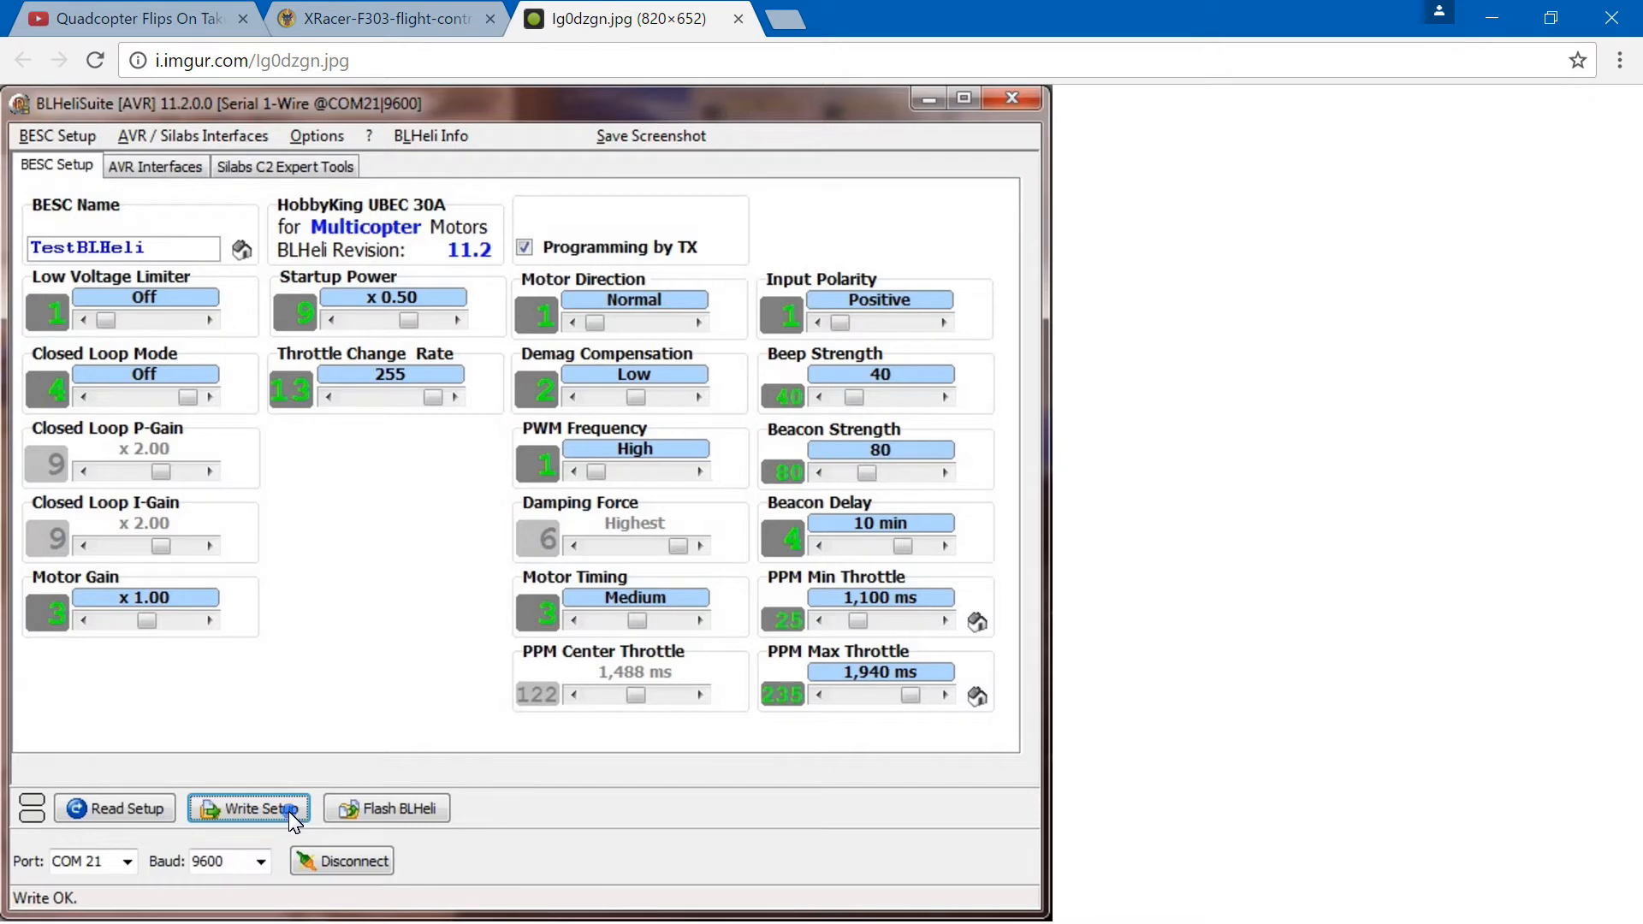
mouse_move(186, 293)
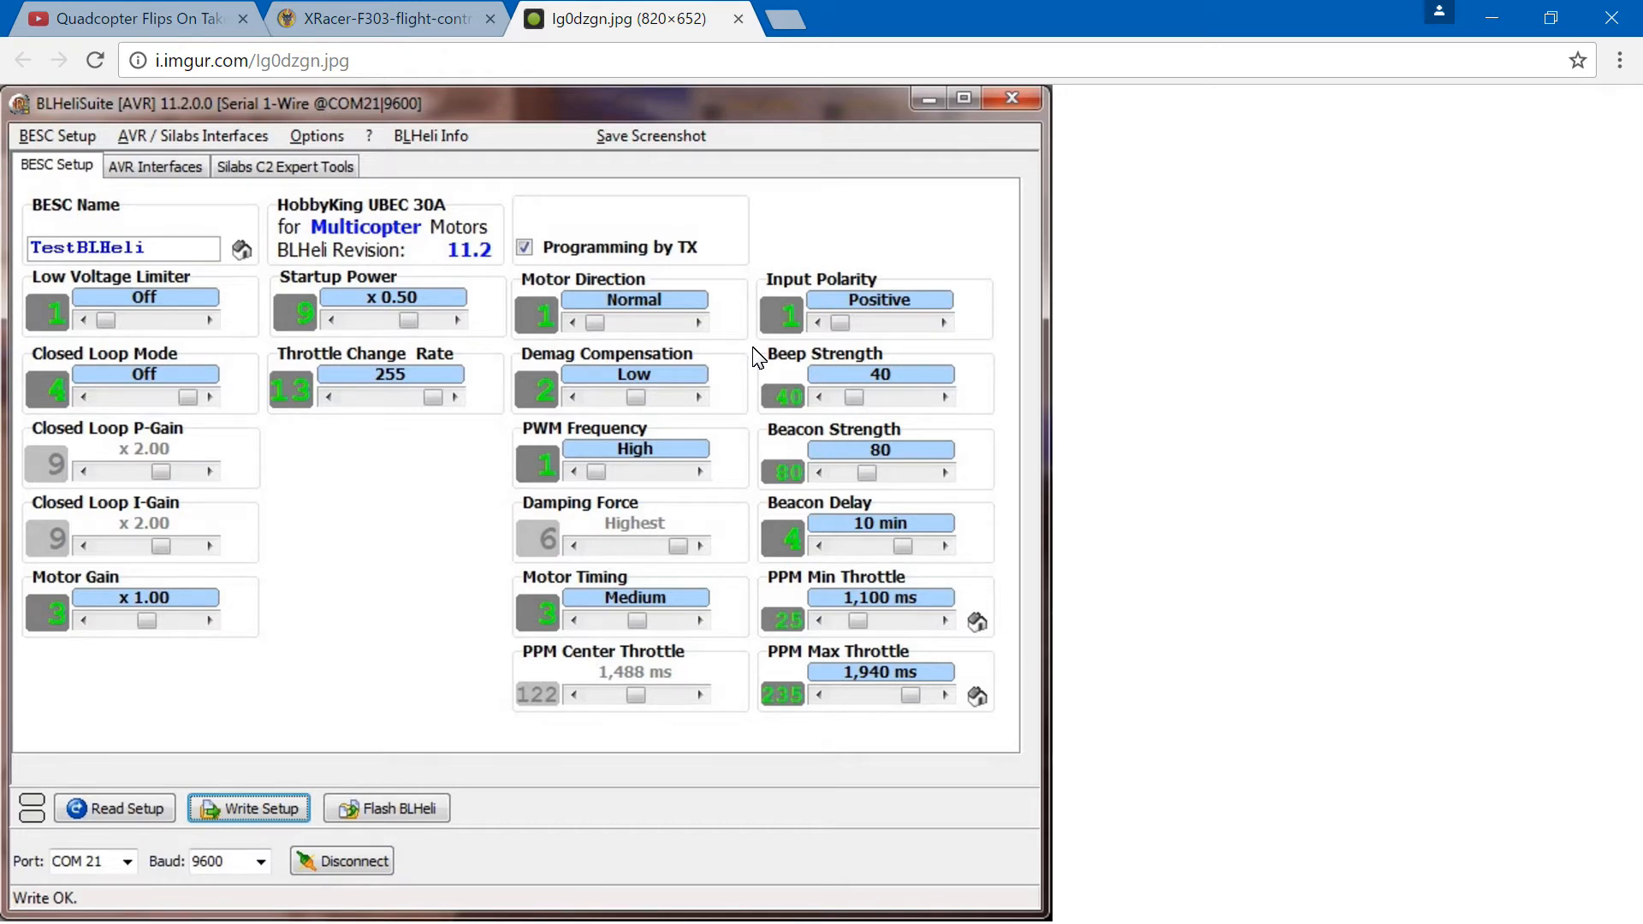
mouse_move(1126, 356)
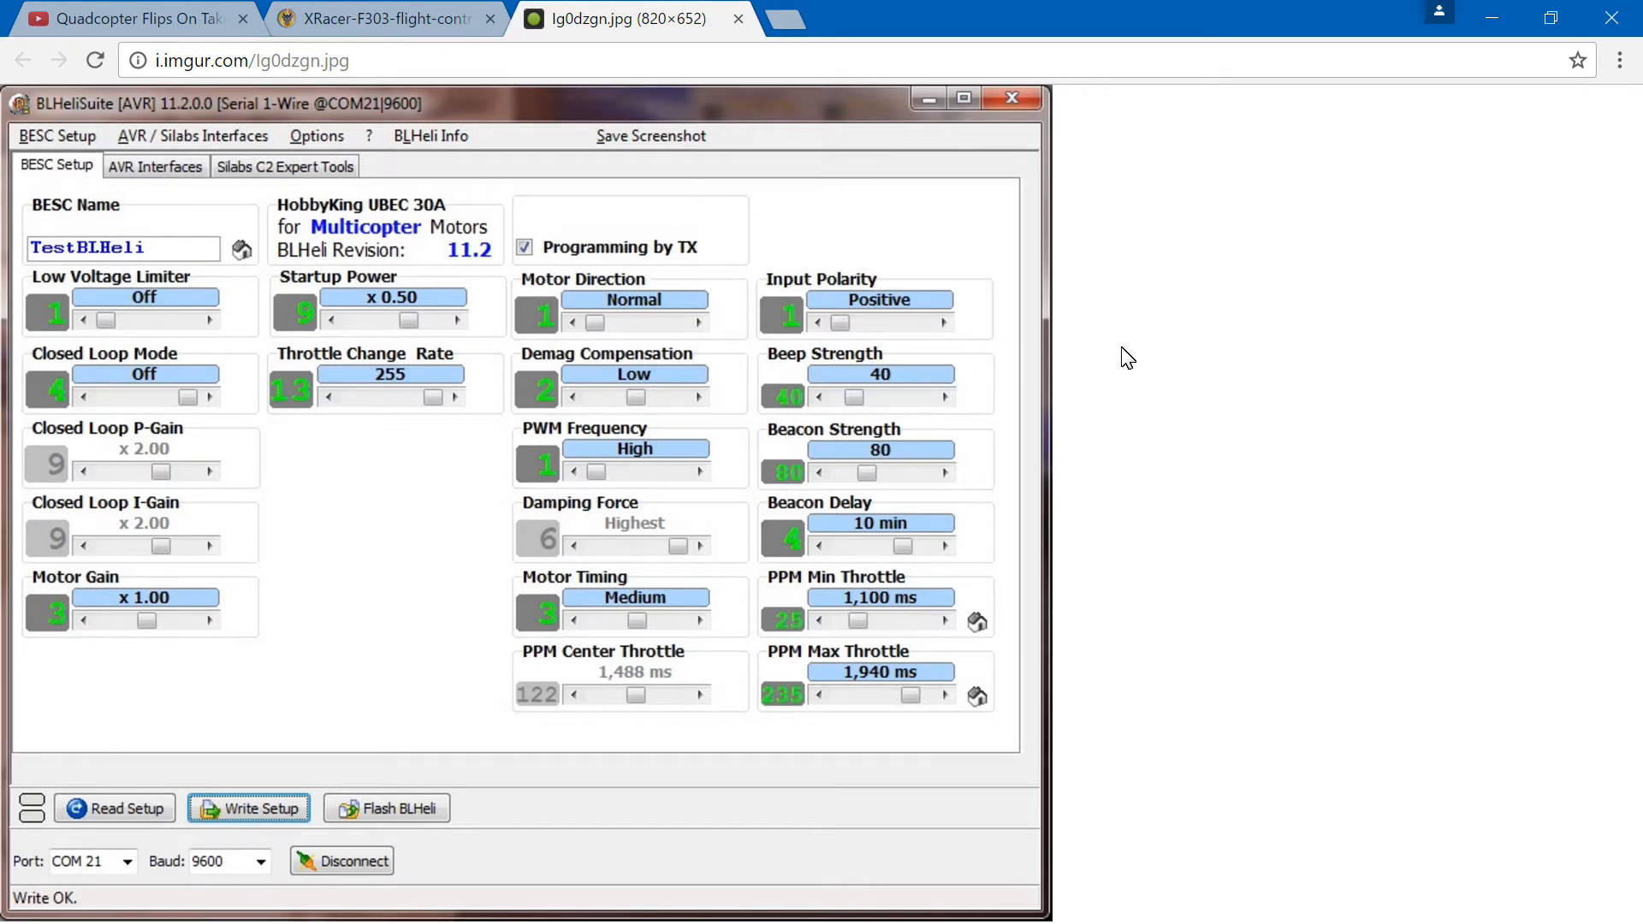
- Review the Quad X mixer configuration, then go back to the insta-flip causes video slide
left_click(132, 19)
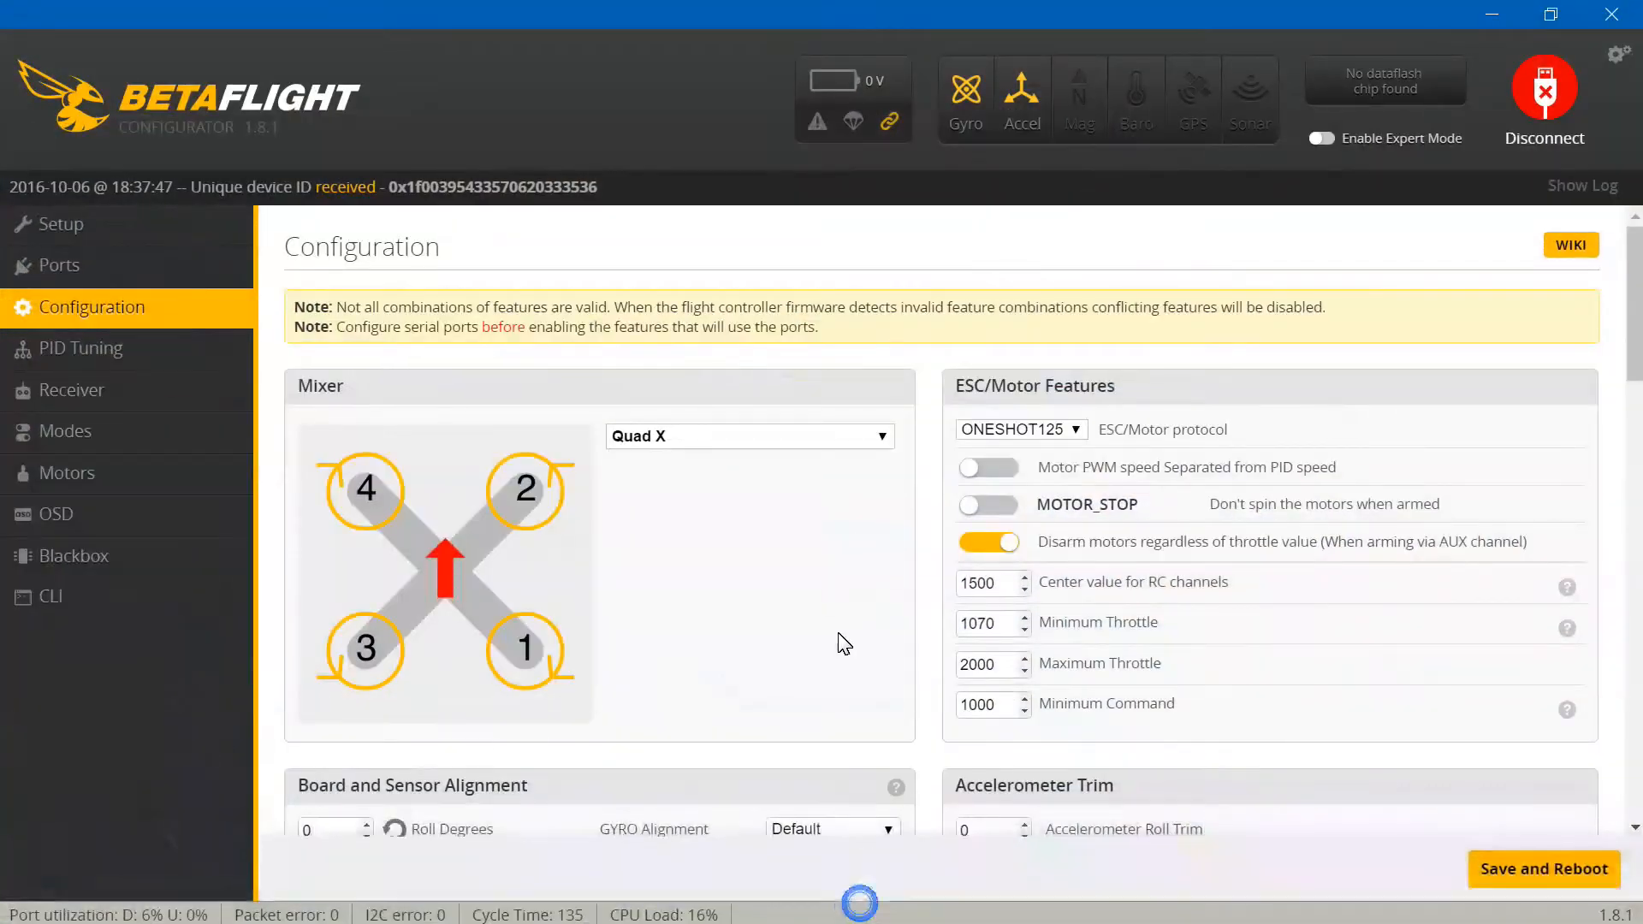
left_click(61, 223)
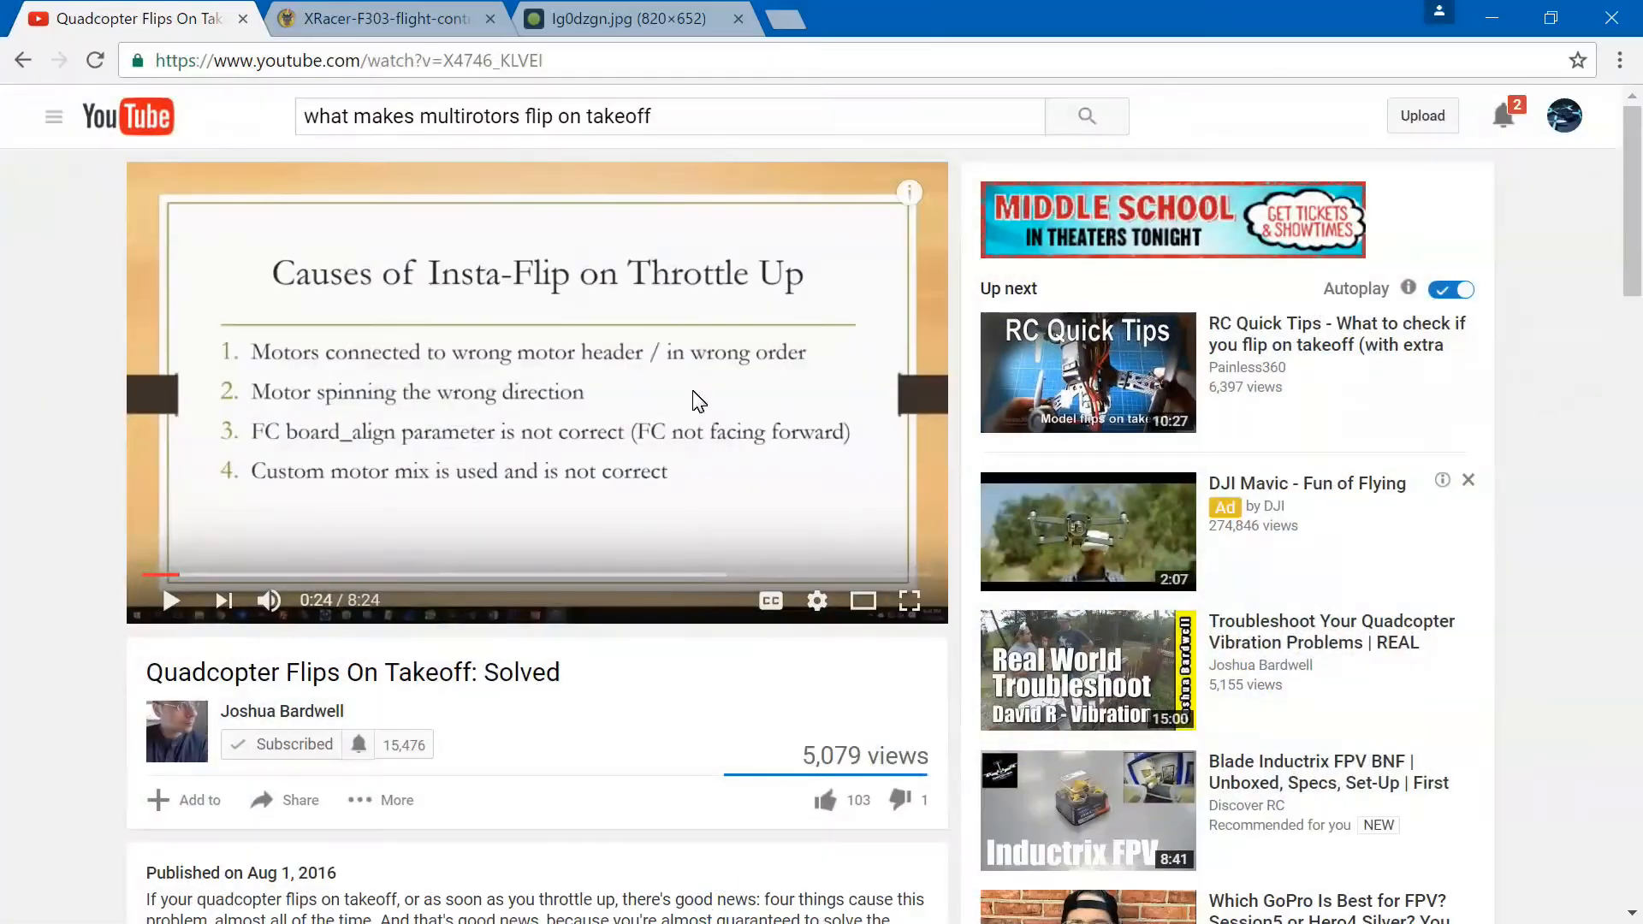
- View the XRacer F303 flight controller board photo tab in Chrome
left_click(376, 19)
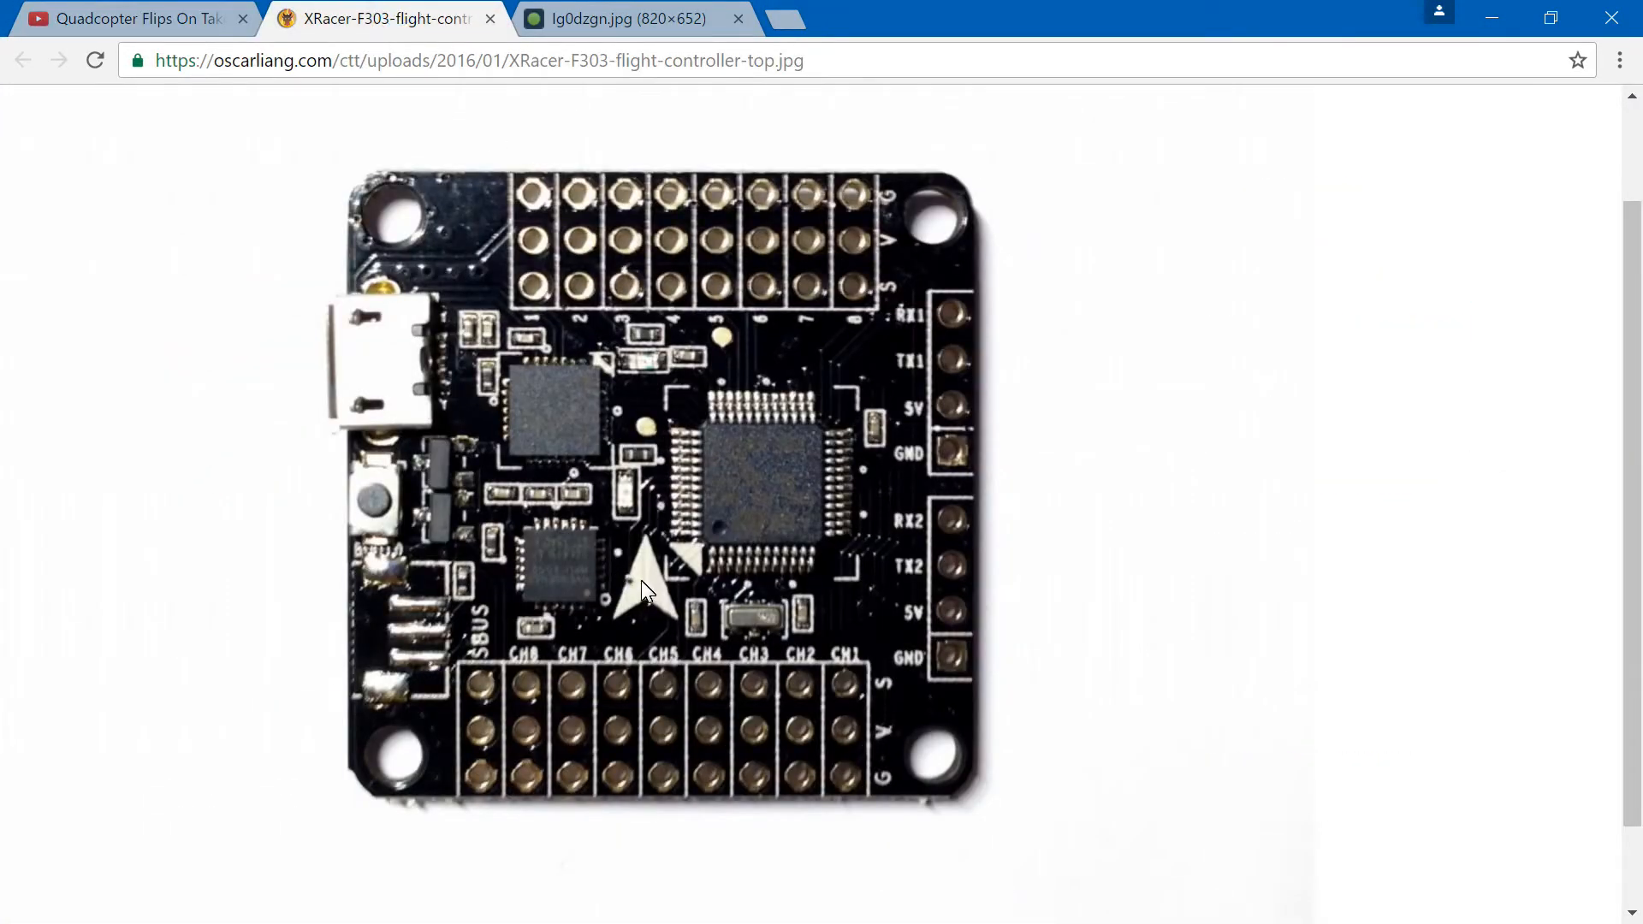
mouse_move(693, 198)
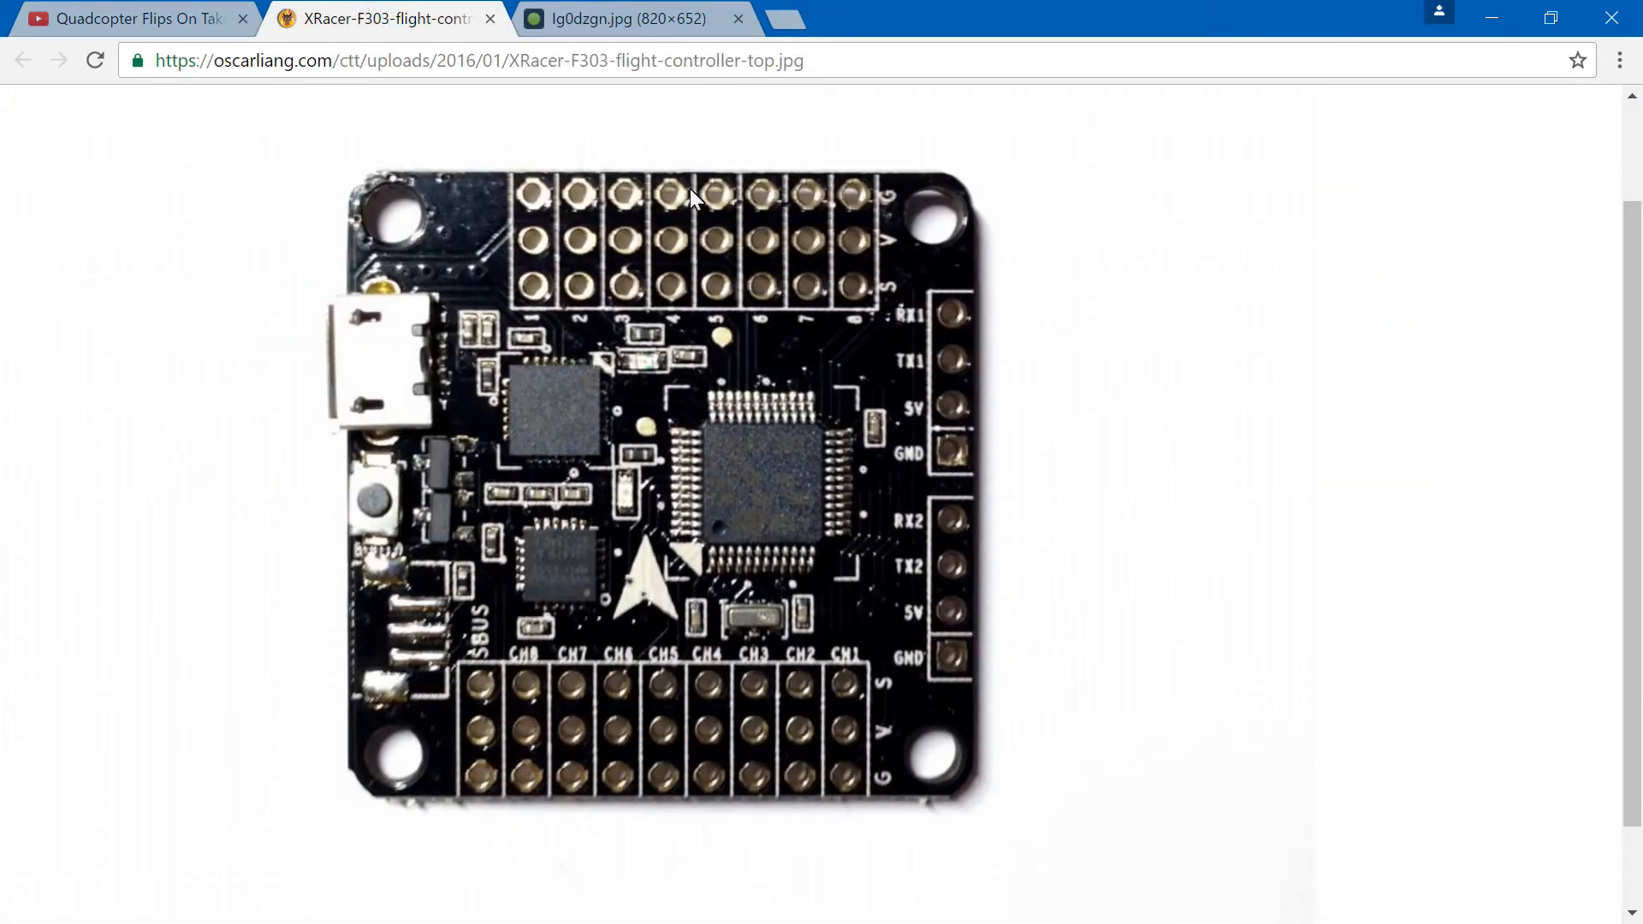
mouse_move(612, 515)
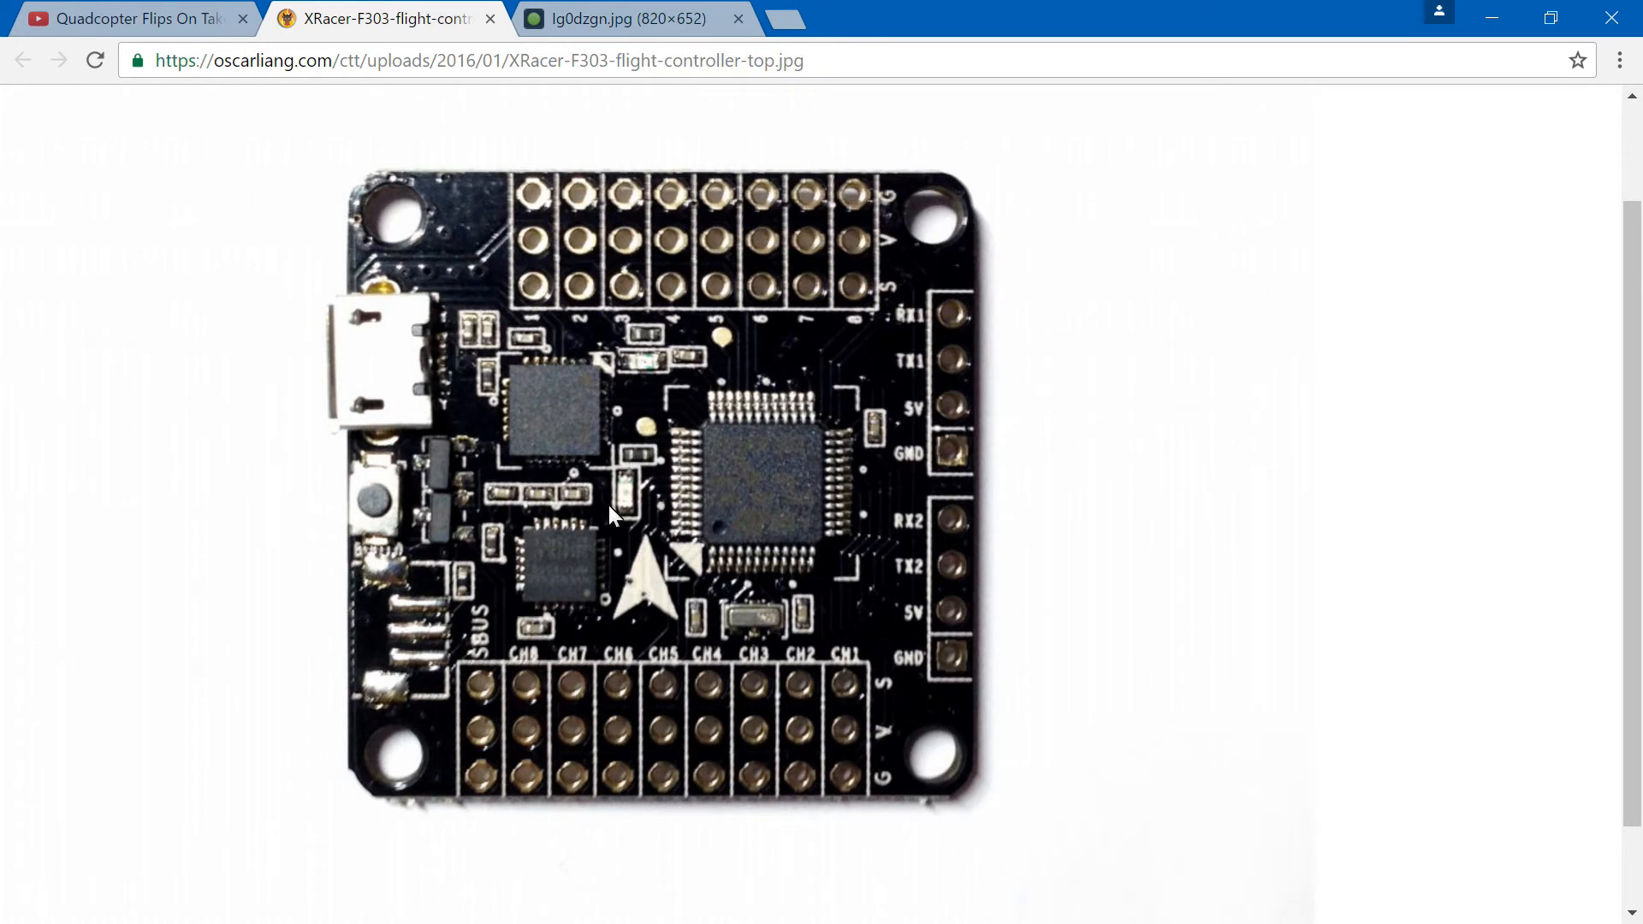
mouse_move(533, 319)
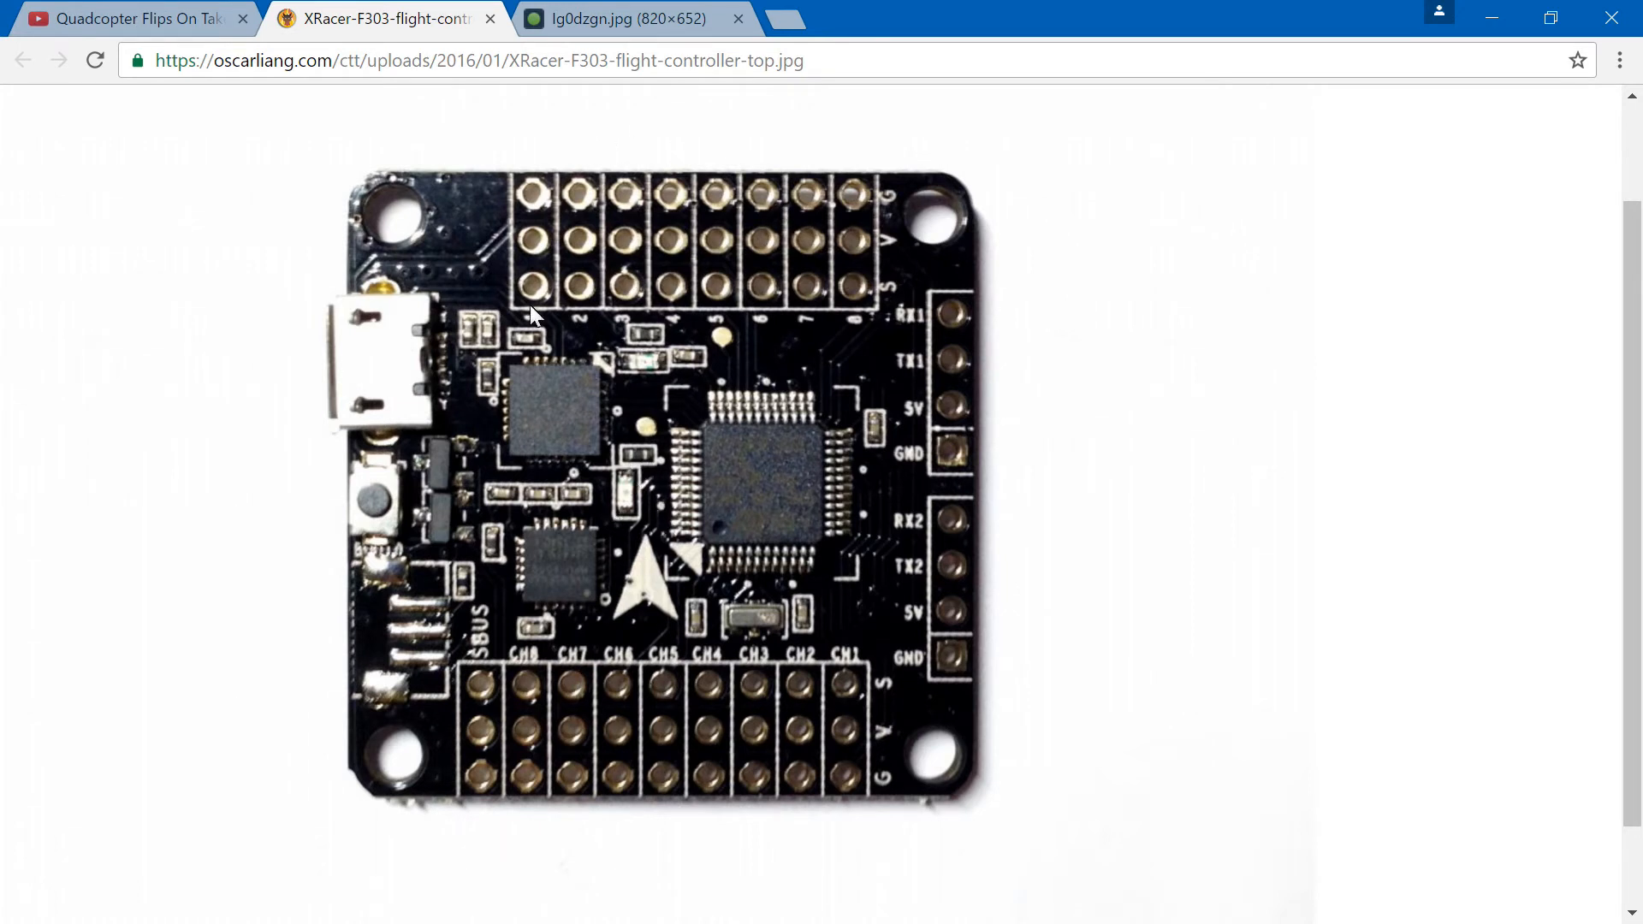
mouse_move(671, 183)
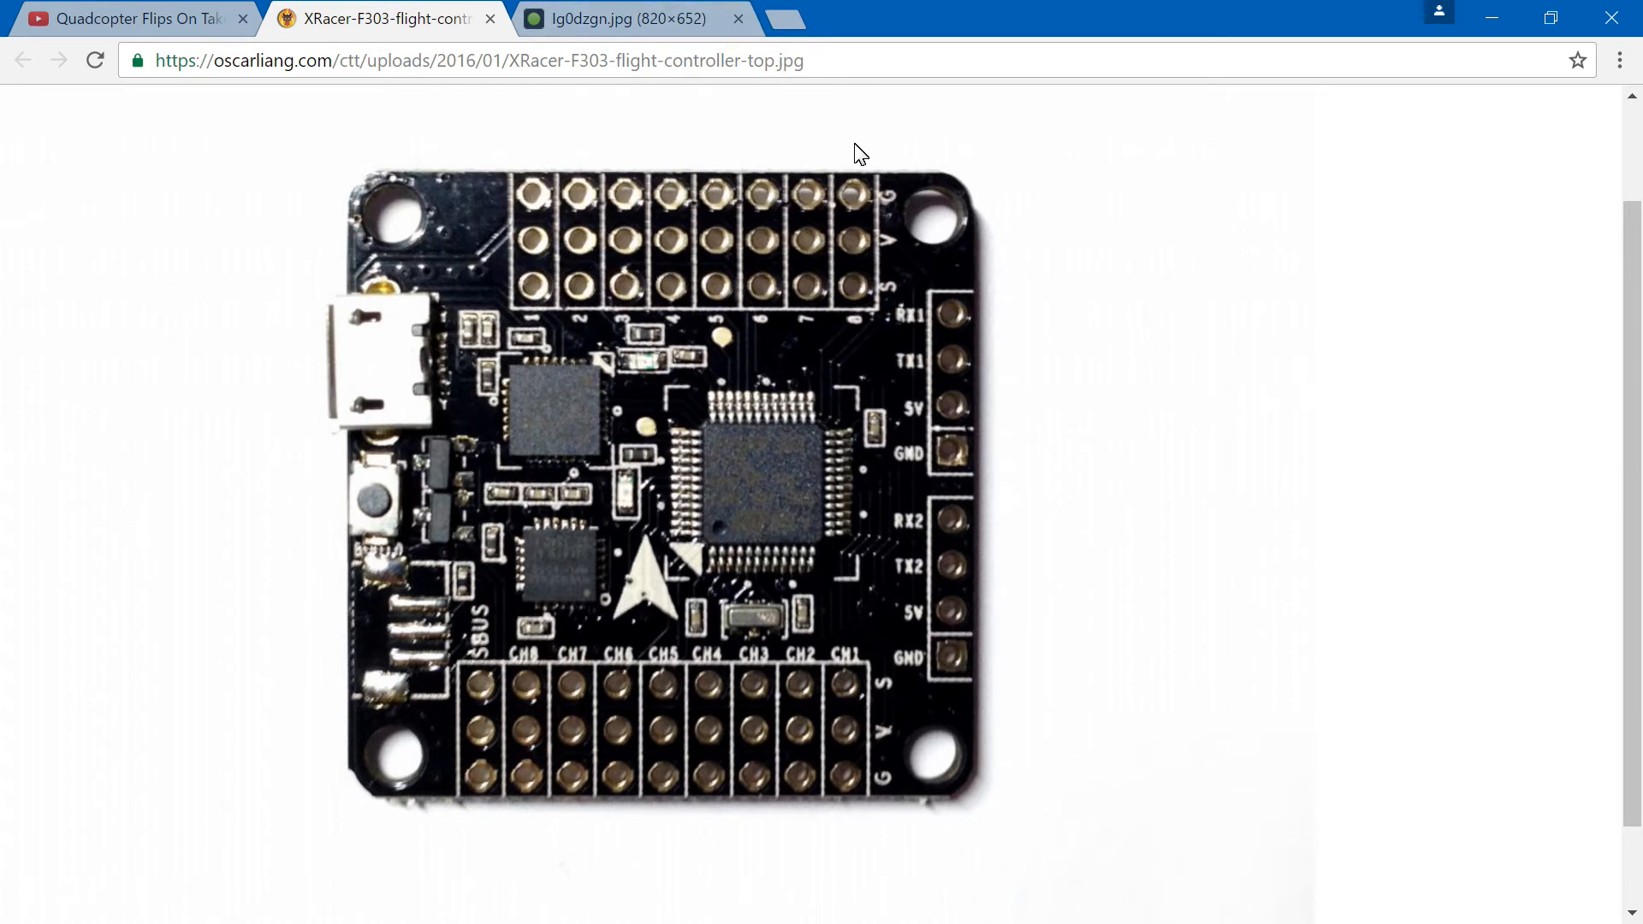
mouse_move(388, 359)
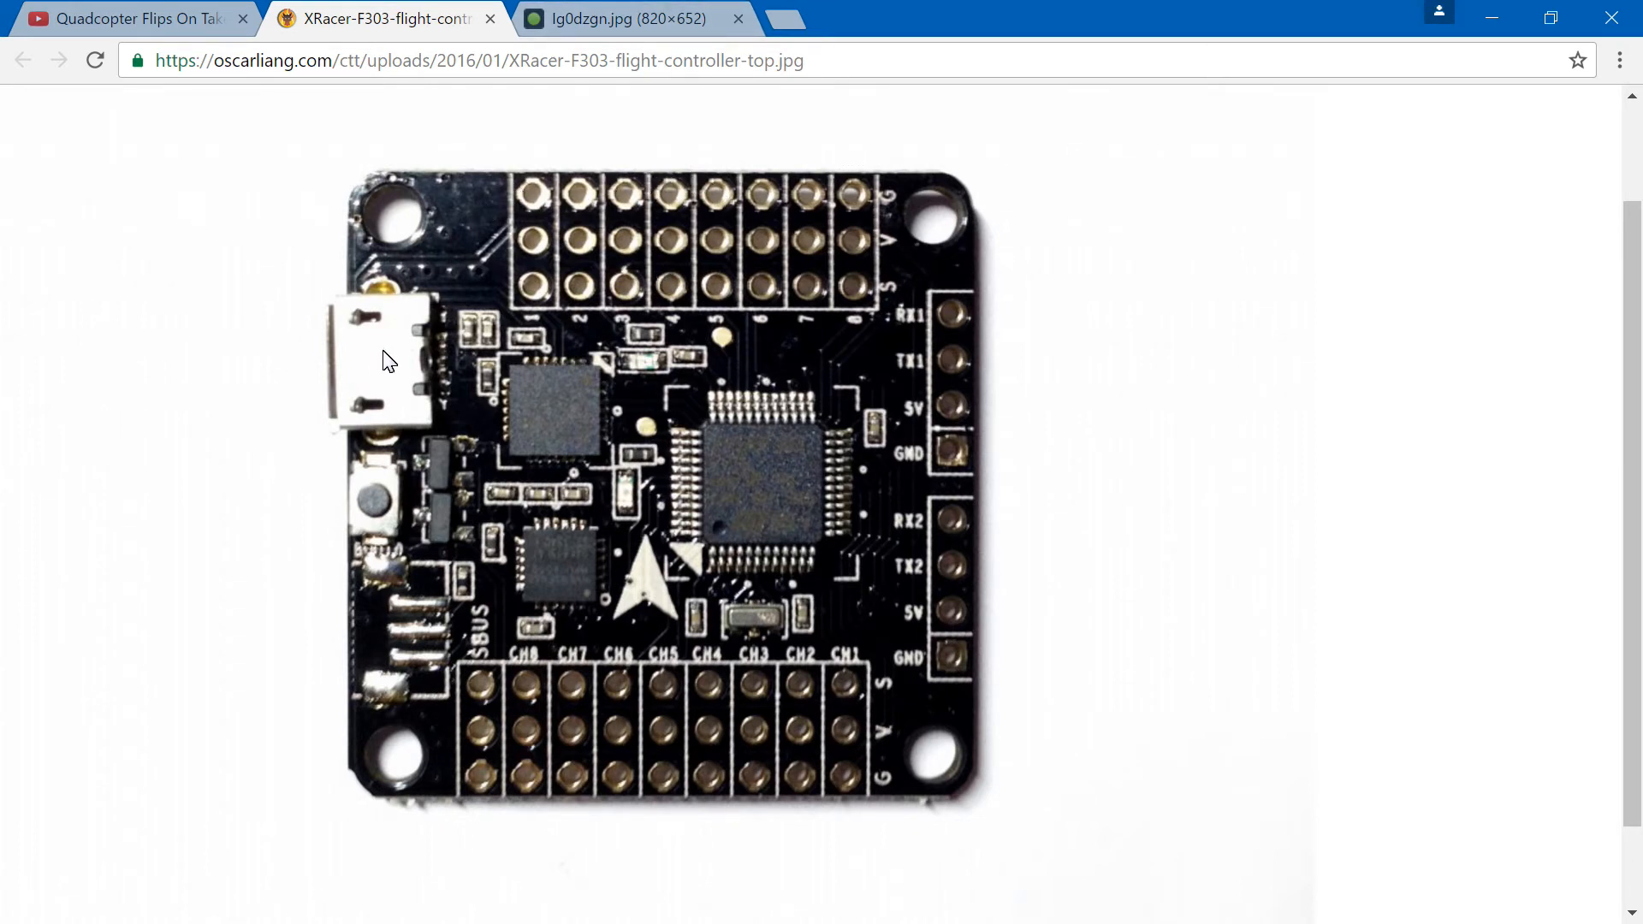
mouse_move(352, 379)
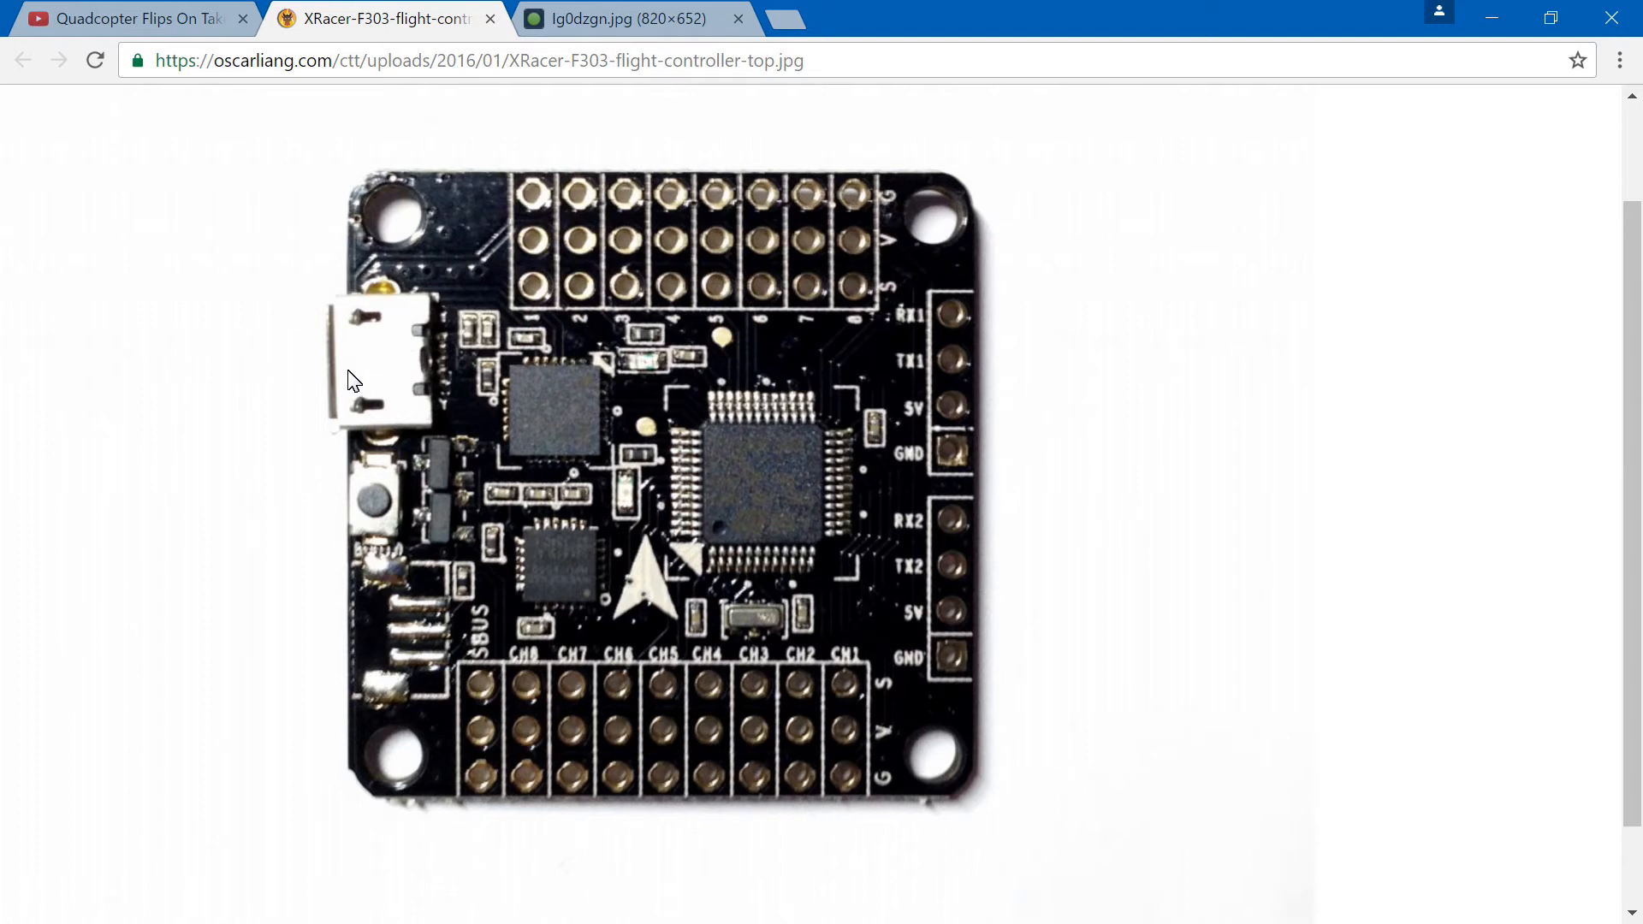
mouse_move(633, 506)
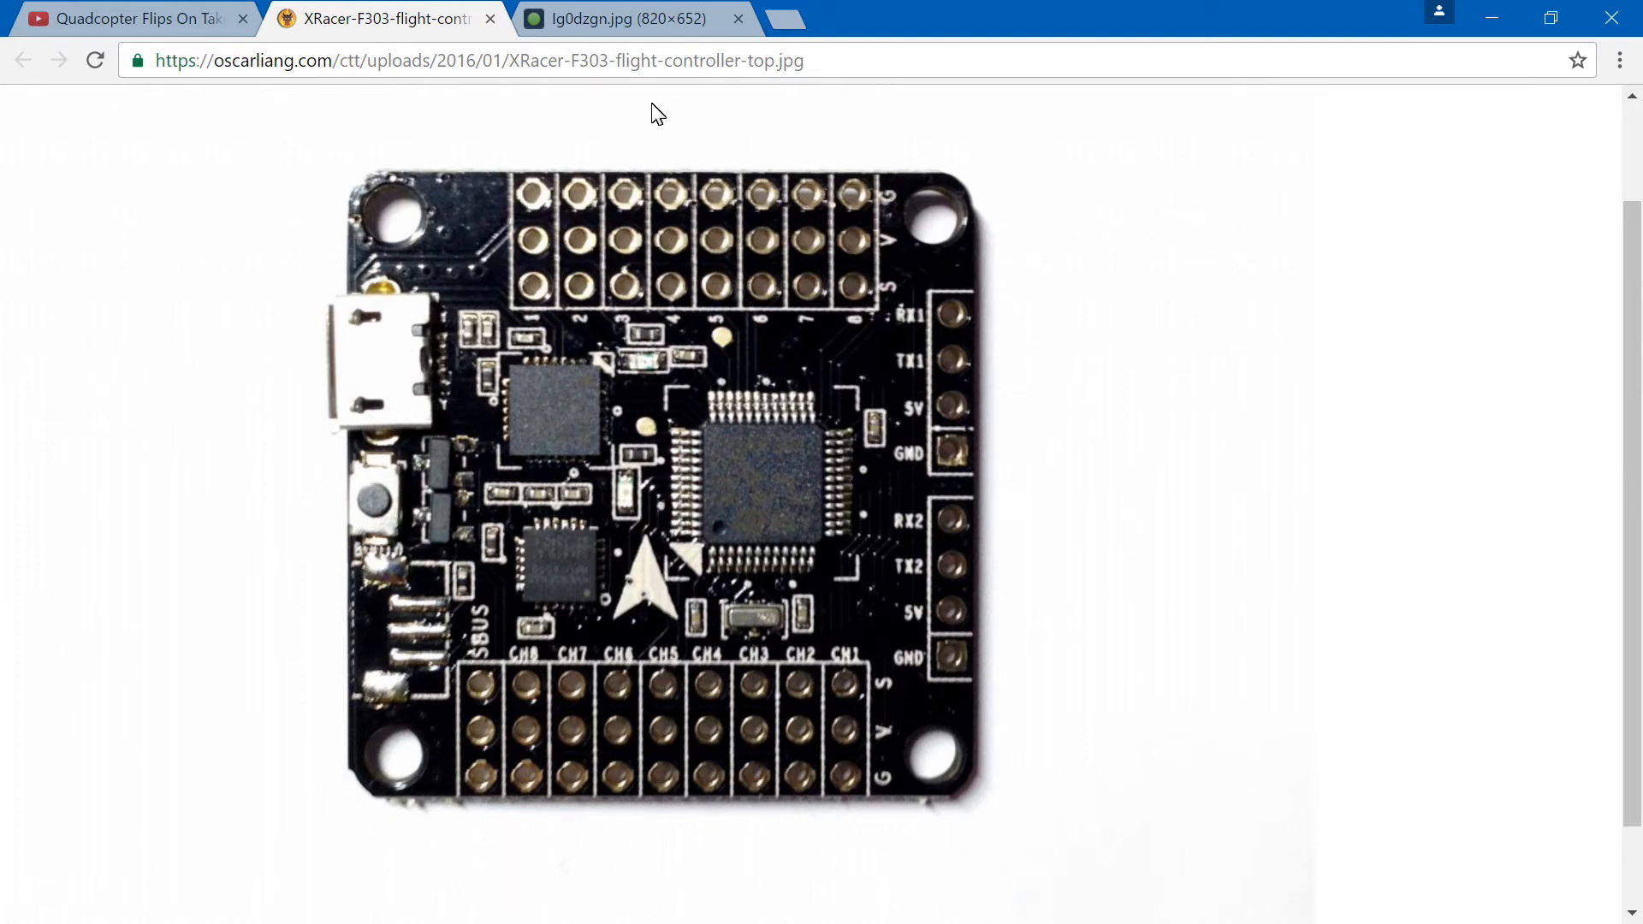
mouse_move(592, 153)
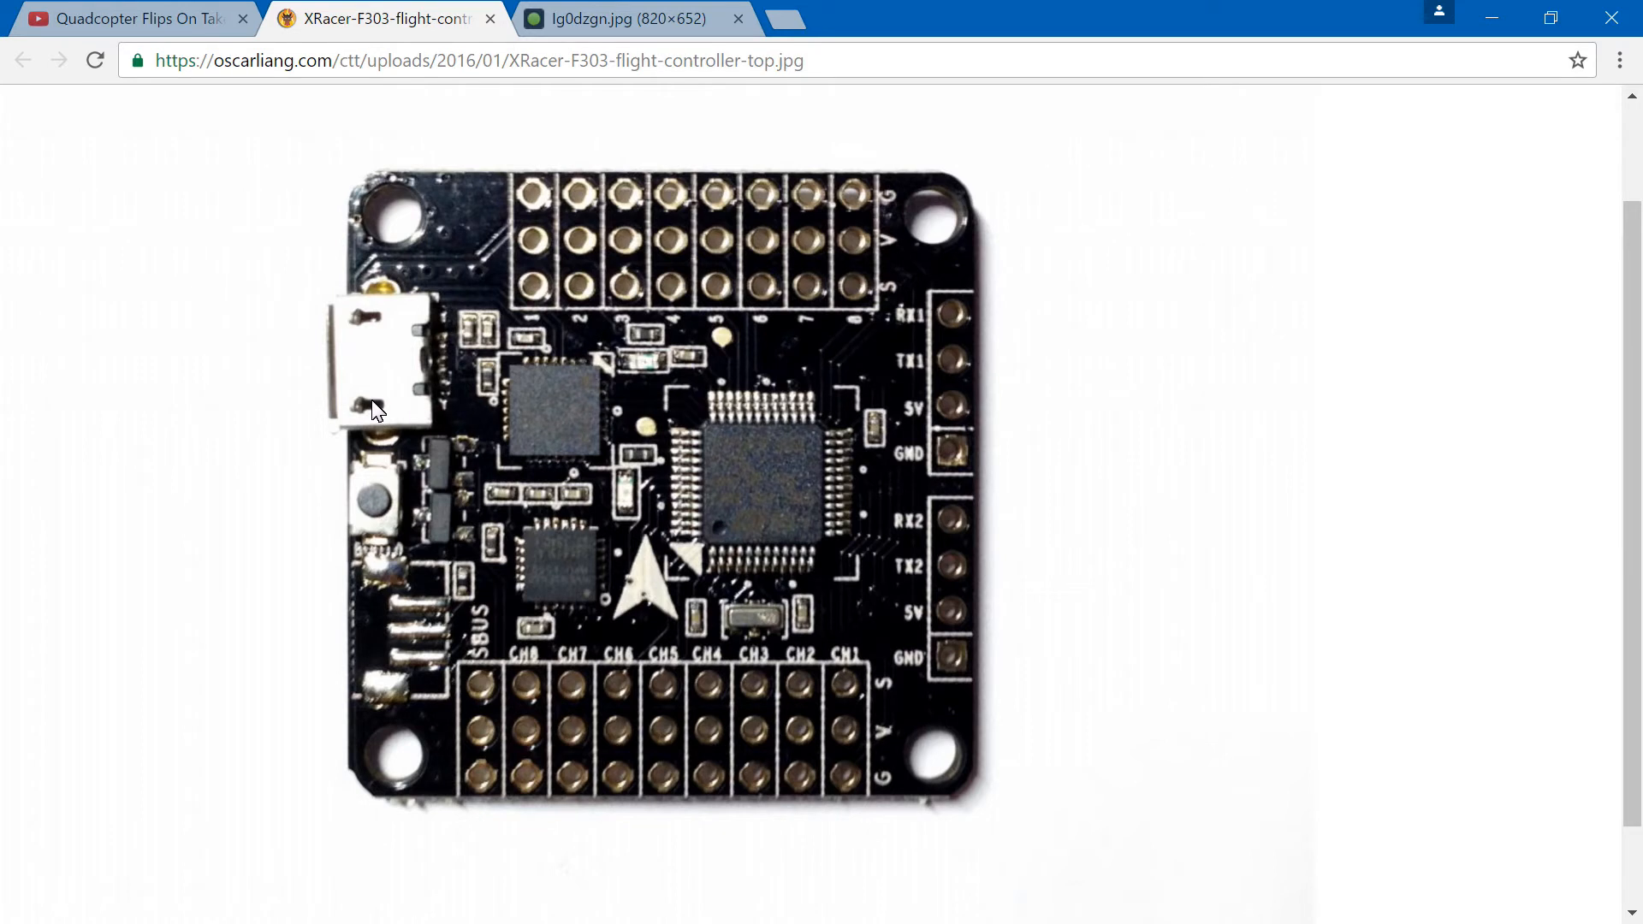
mouse_move(645, 582)
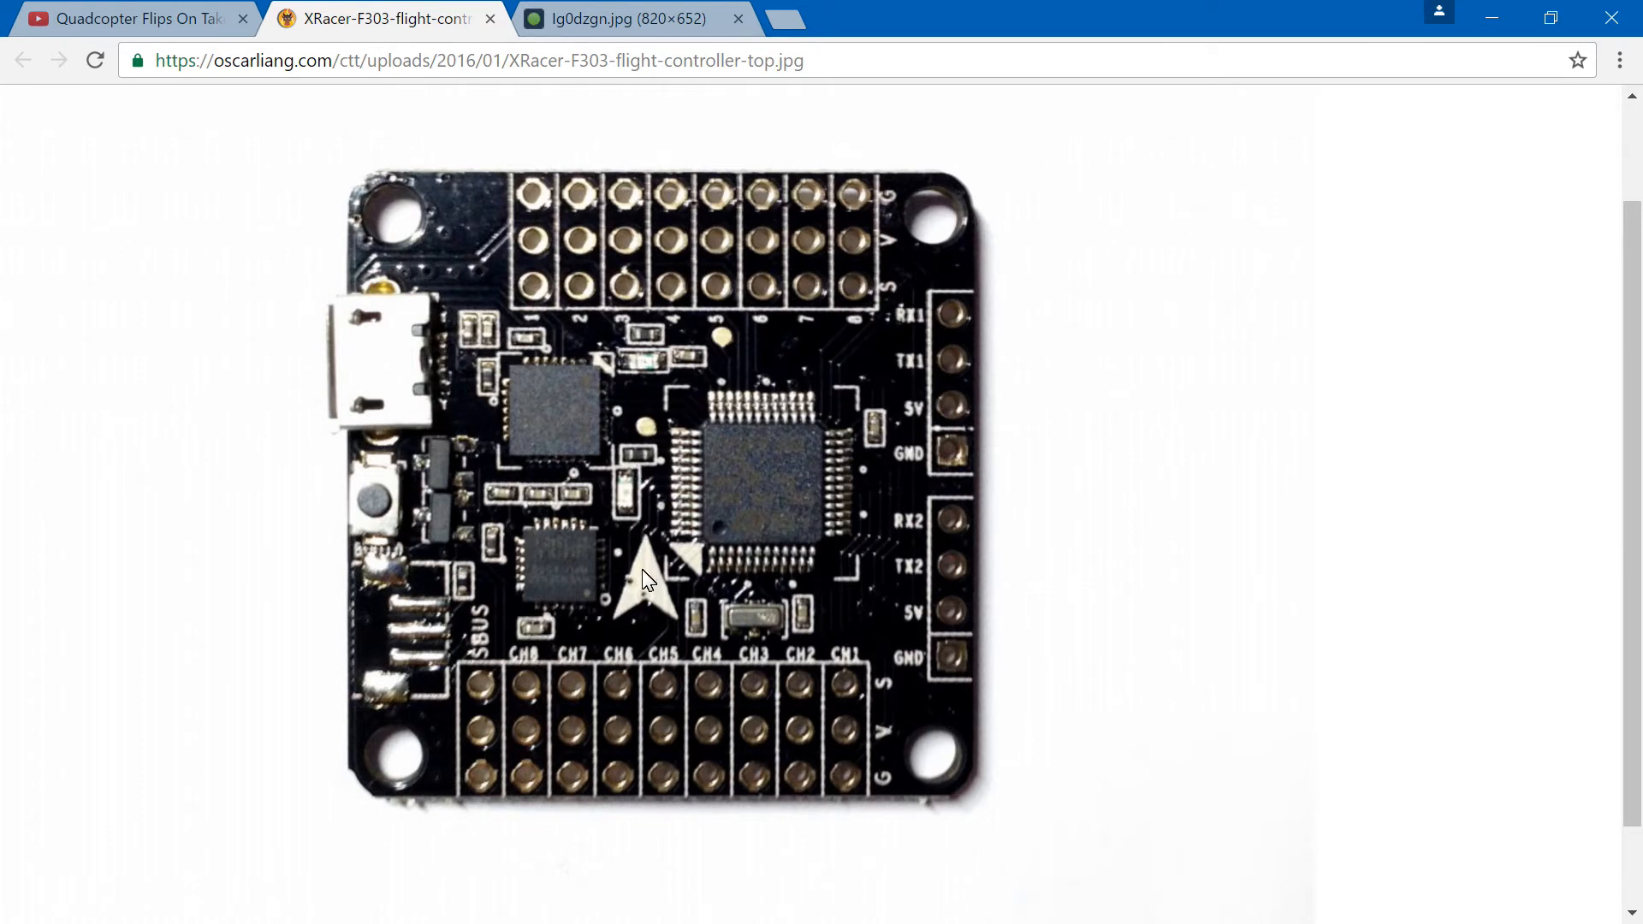
mouse_move(258, 529)
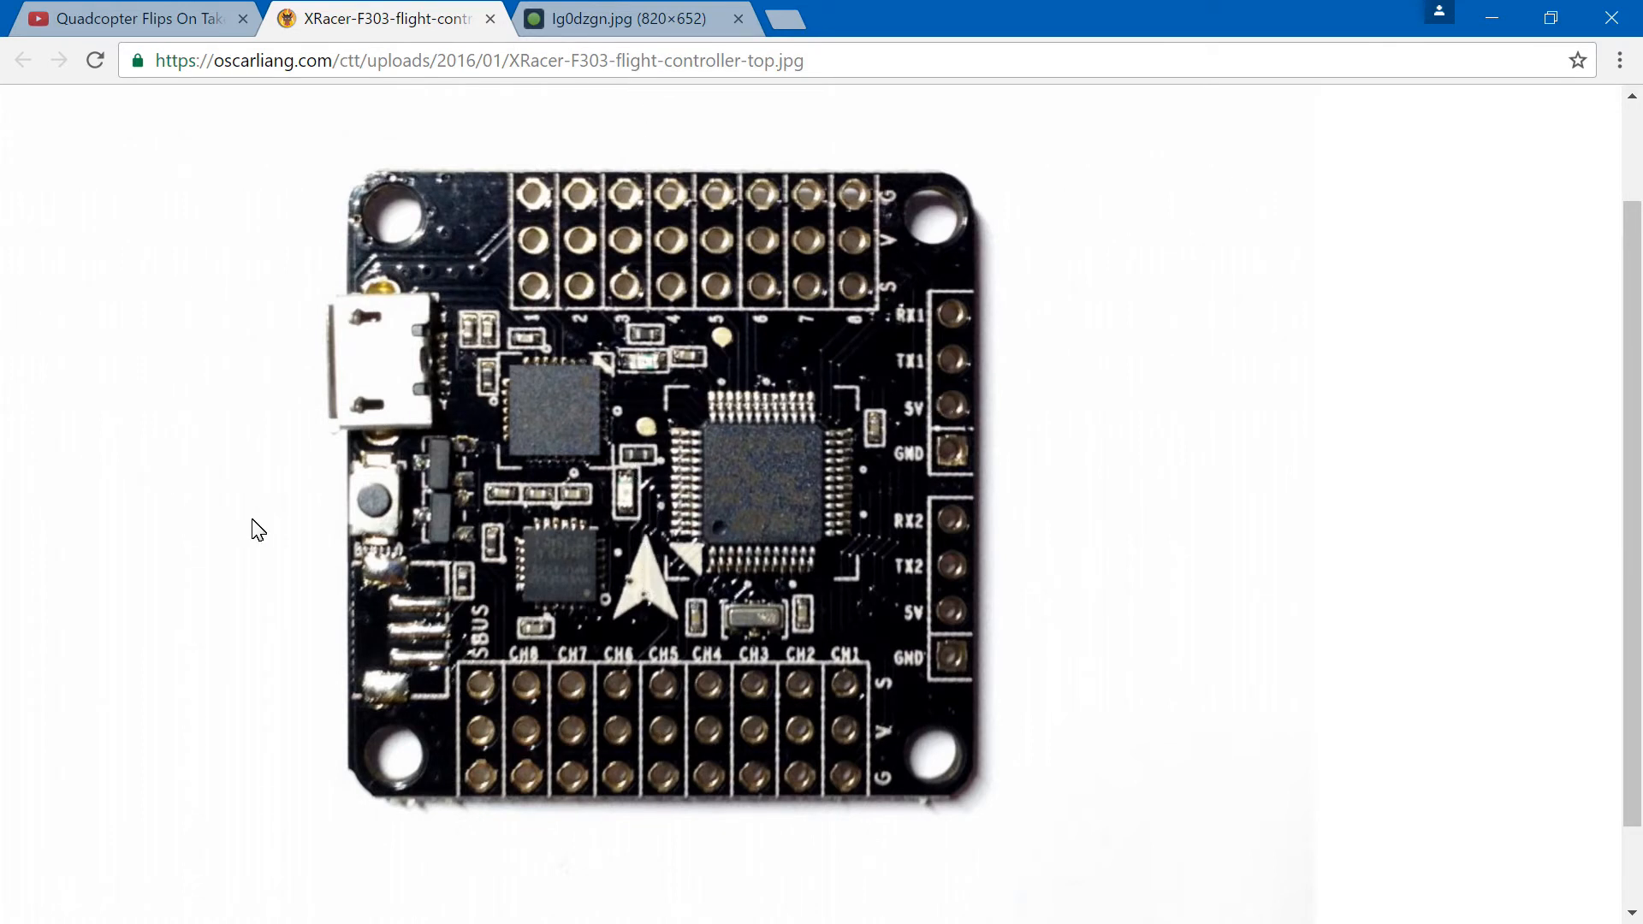
mouse_move(953, 352)
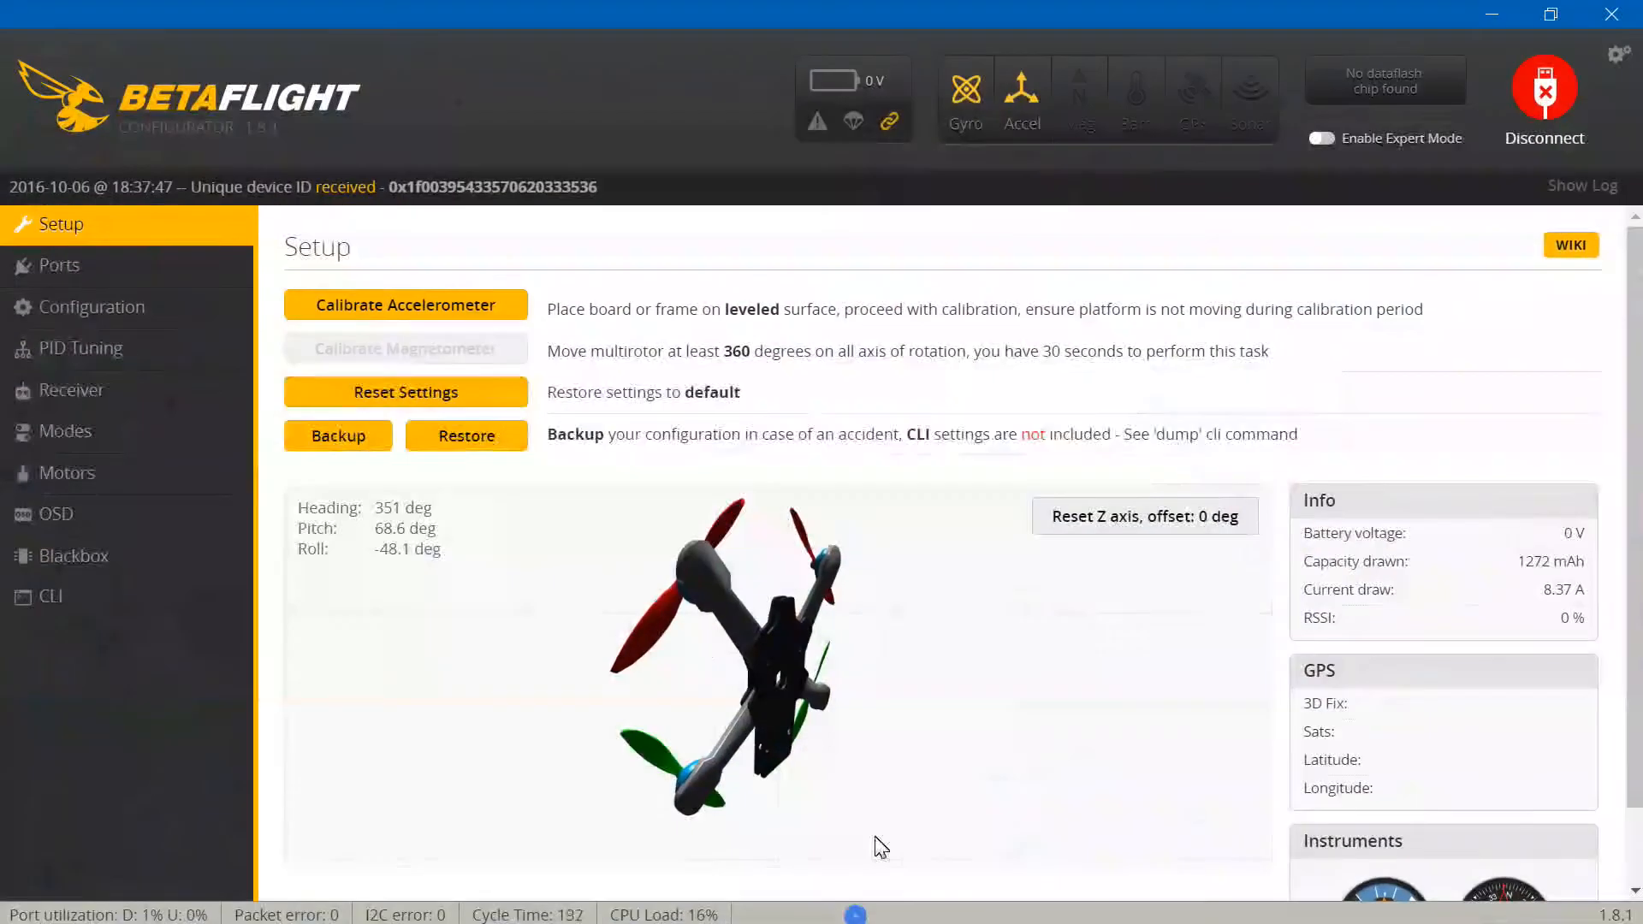
- Set board alignment roll, pitch and yaw degrees to 0, then return to the YouTube slide
left_click(92, 306)
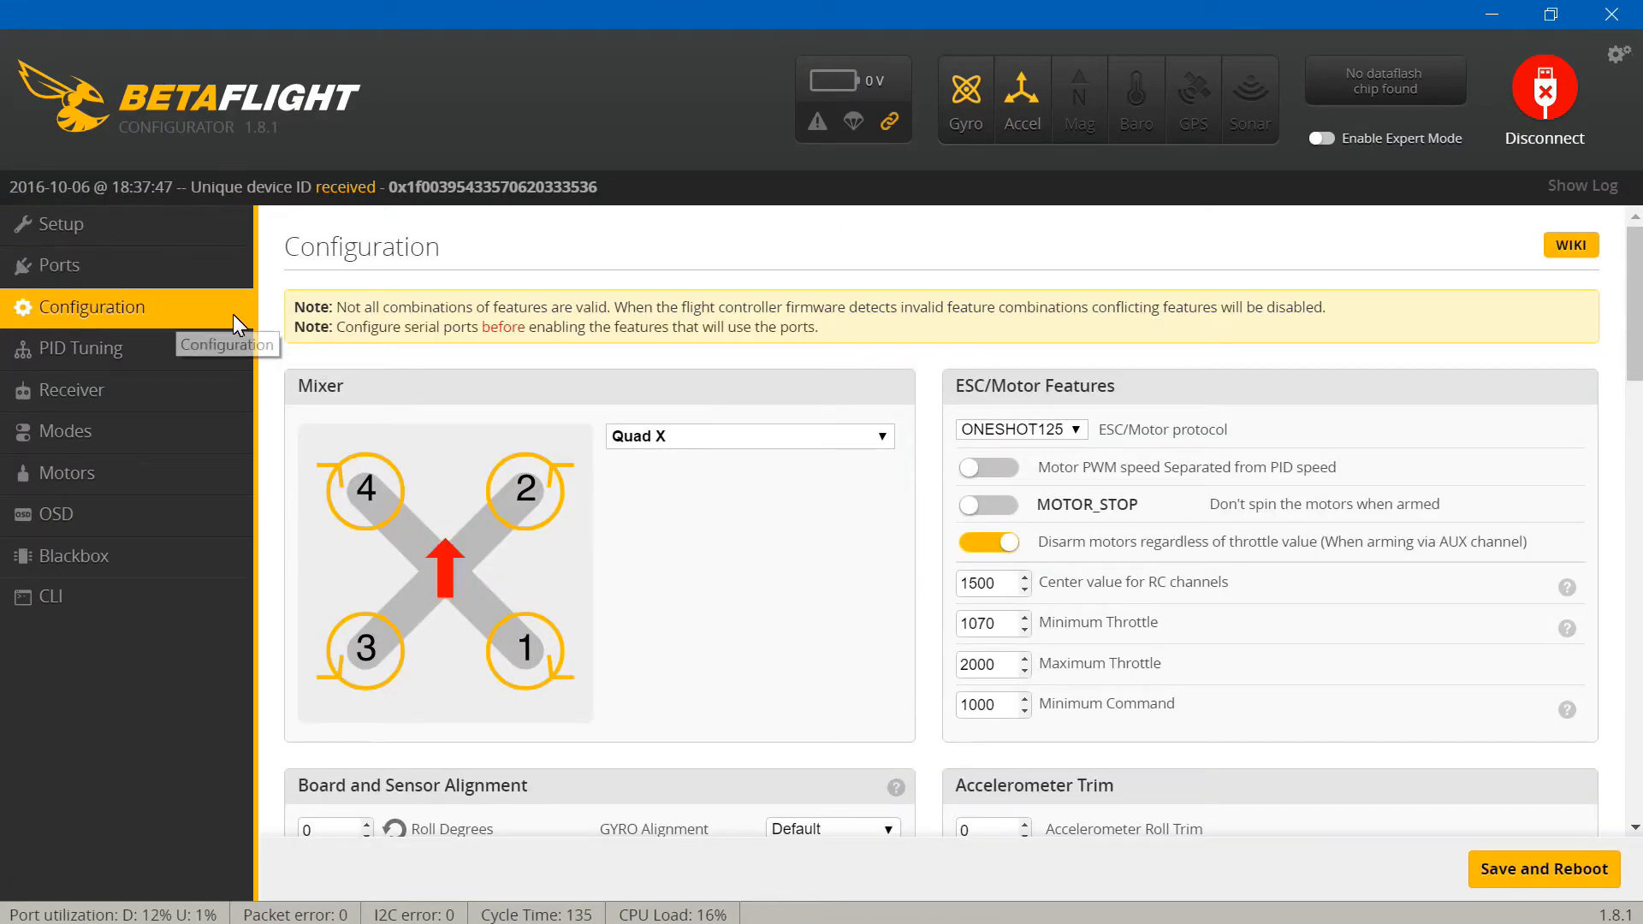
scroll("down", 3)
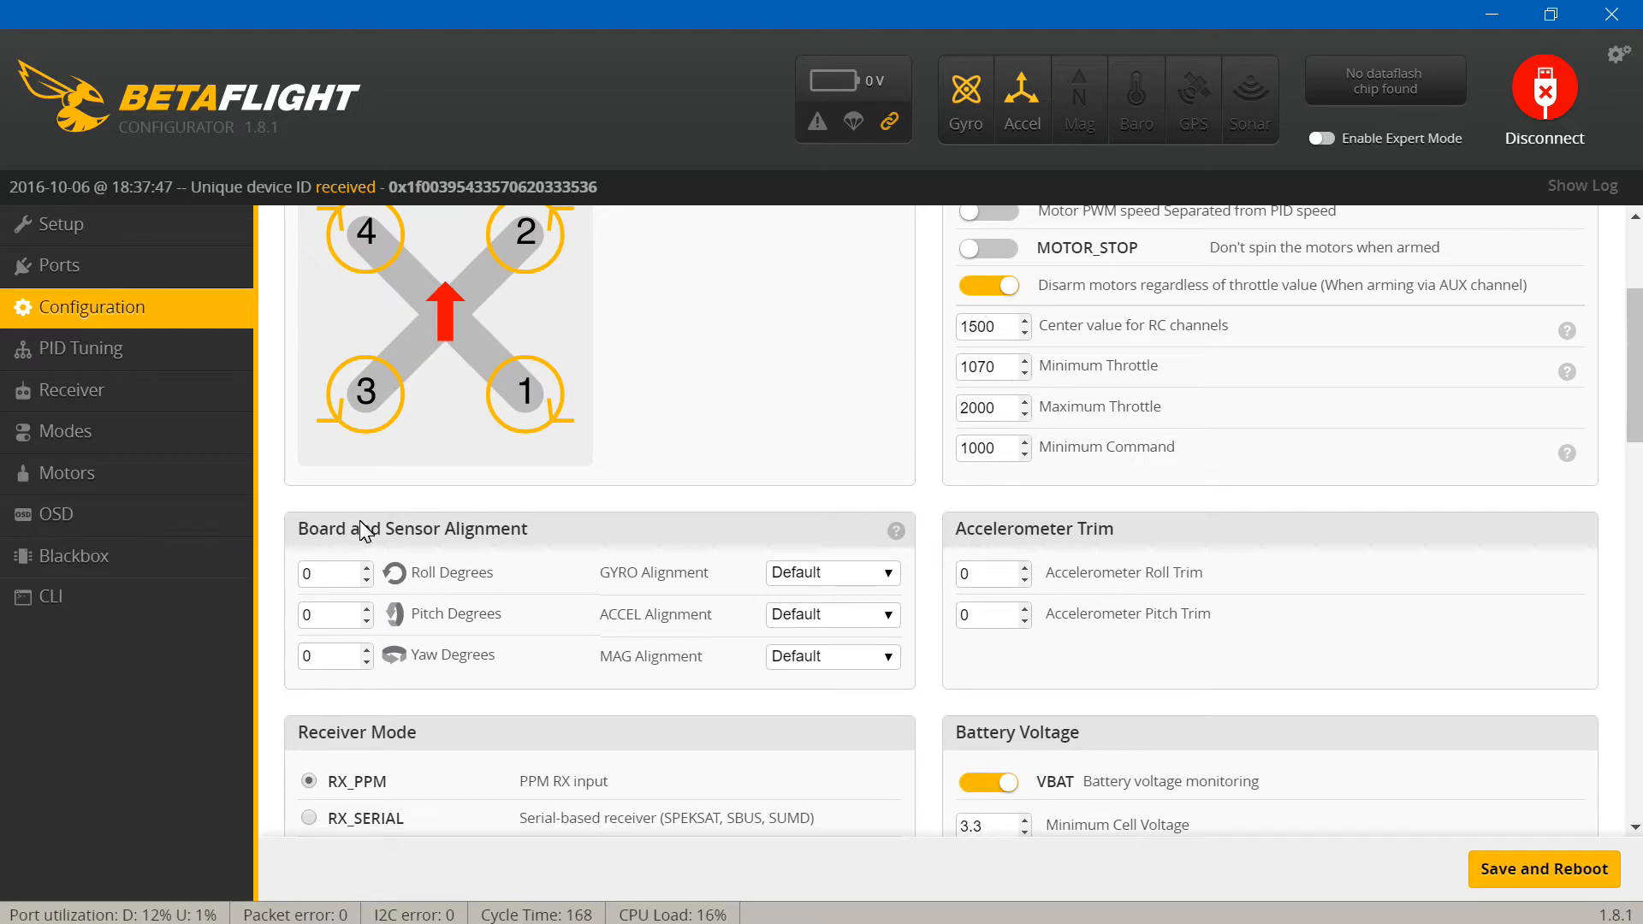
left_click(326, 656)
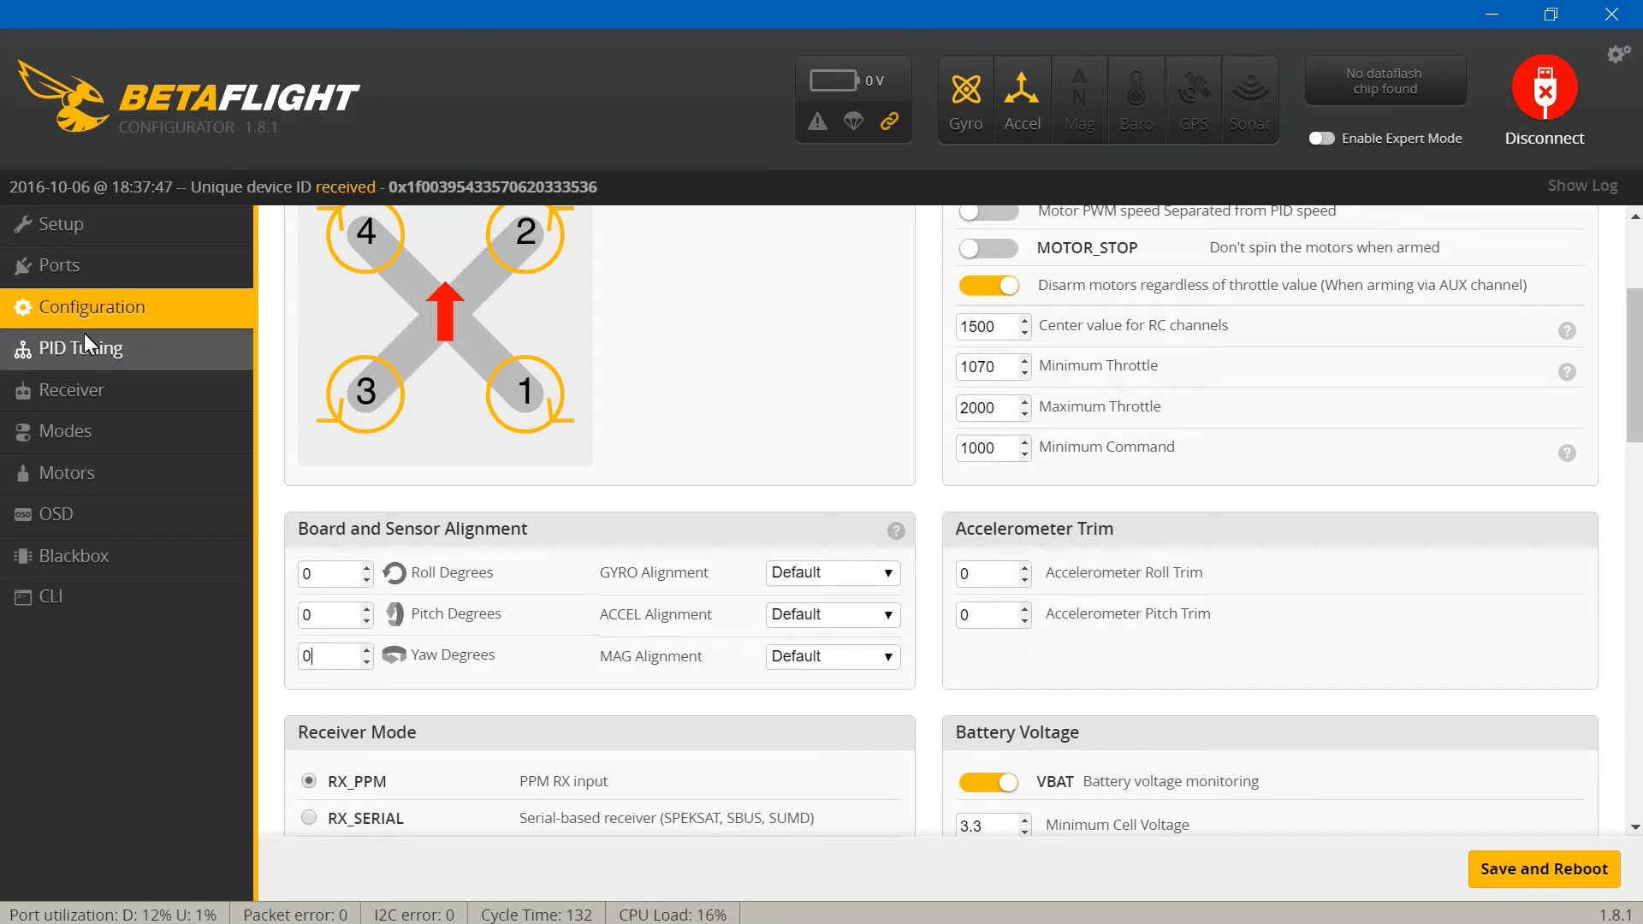
left_click(60, 224)
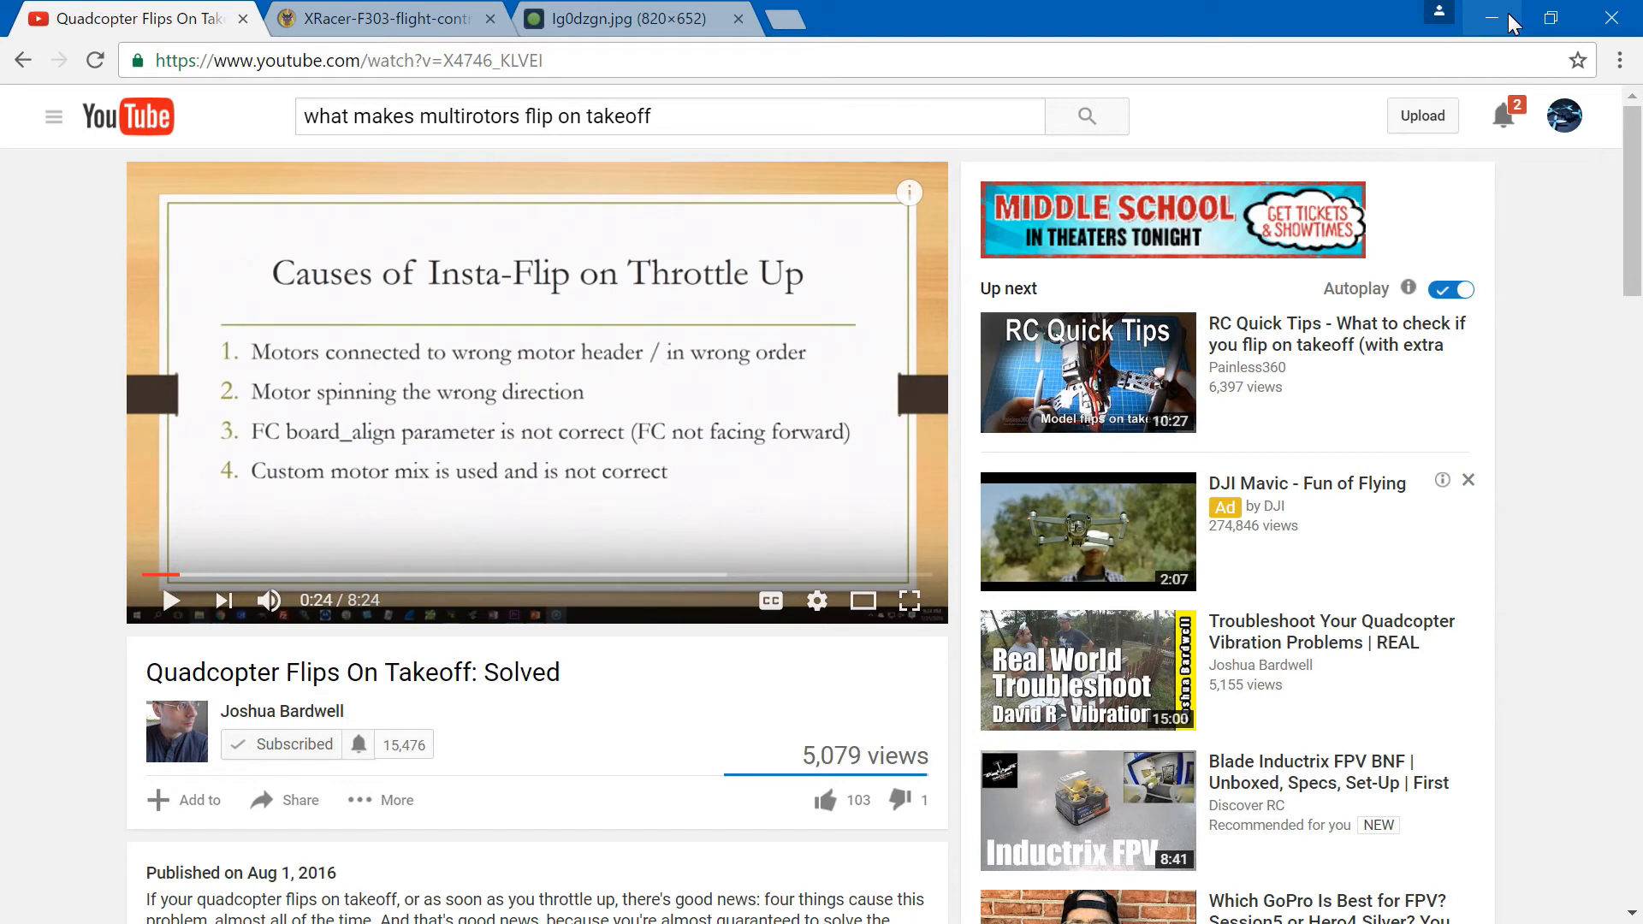
mouse_move(1492, 19)
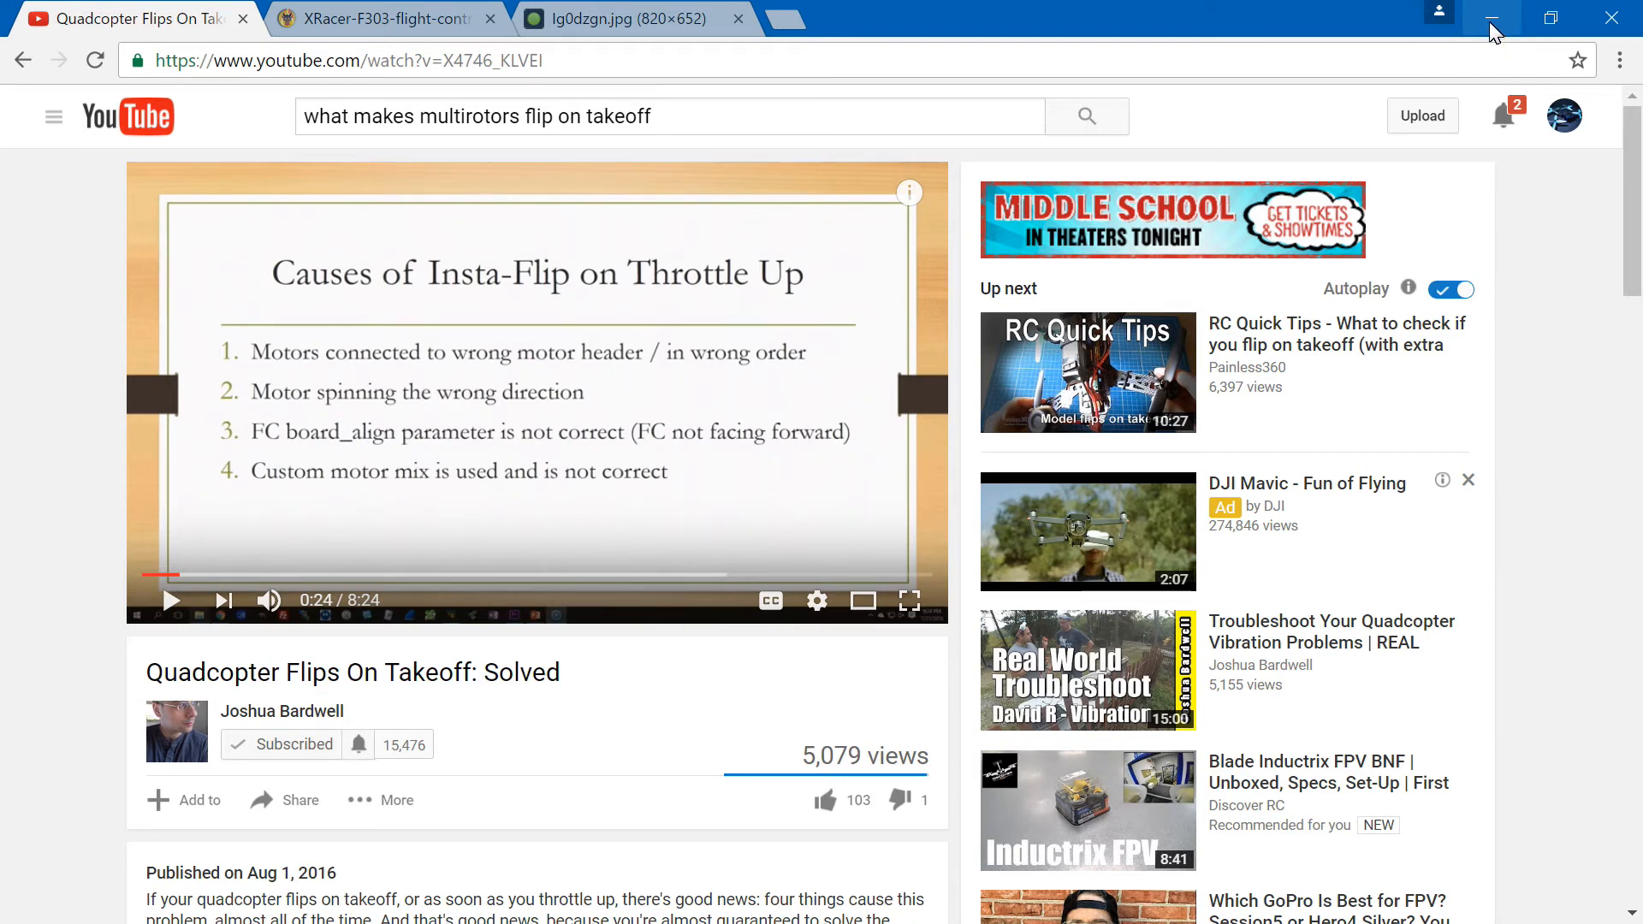
- Minimize Chrome to return to Betaflight Configurator's Setup page
left_click(1491, 19)
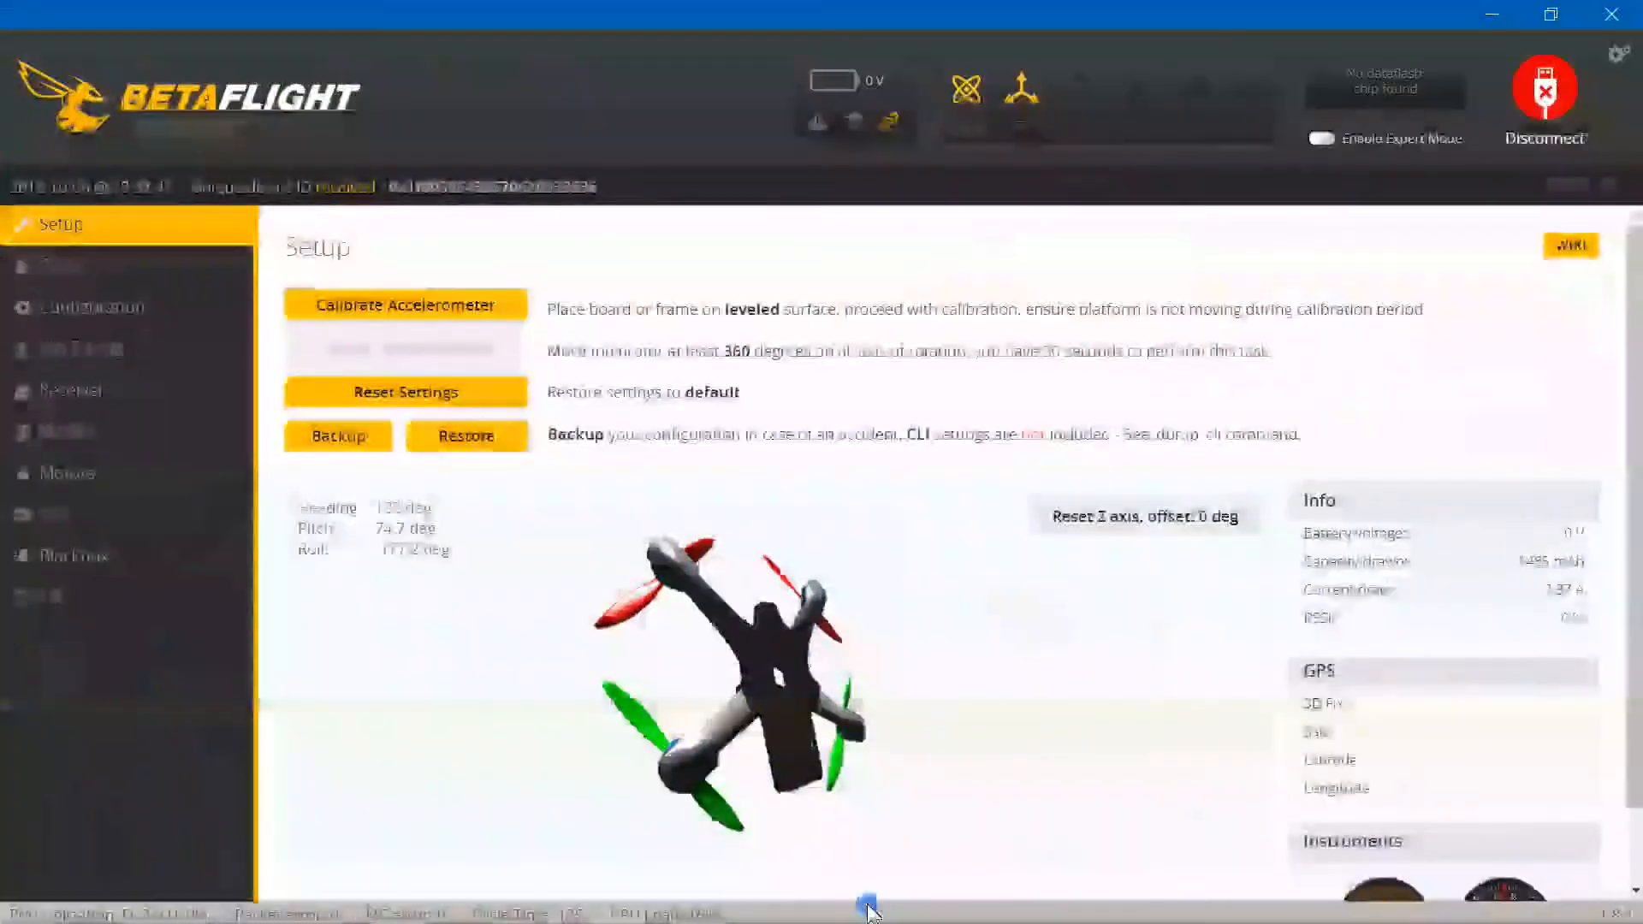
- In the CLI run mmix, mmix load quadx and mmix reset, leaving an empty motor mix
left_click(48, 596)
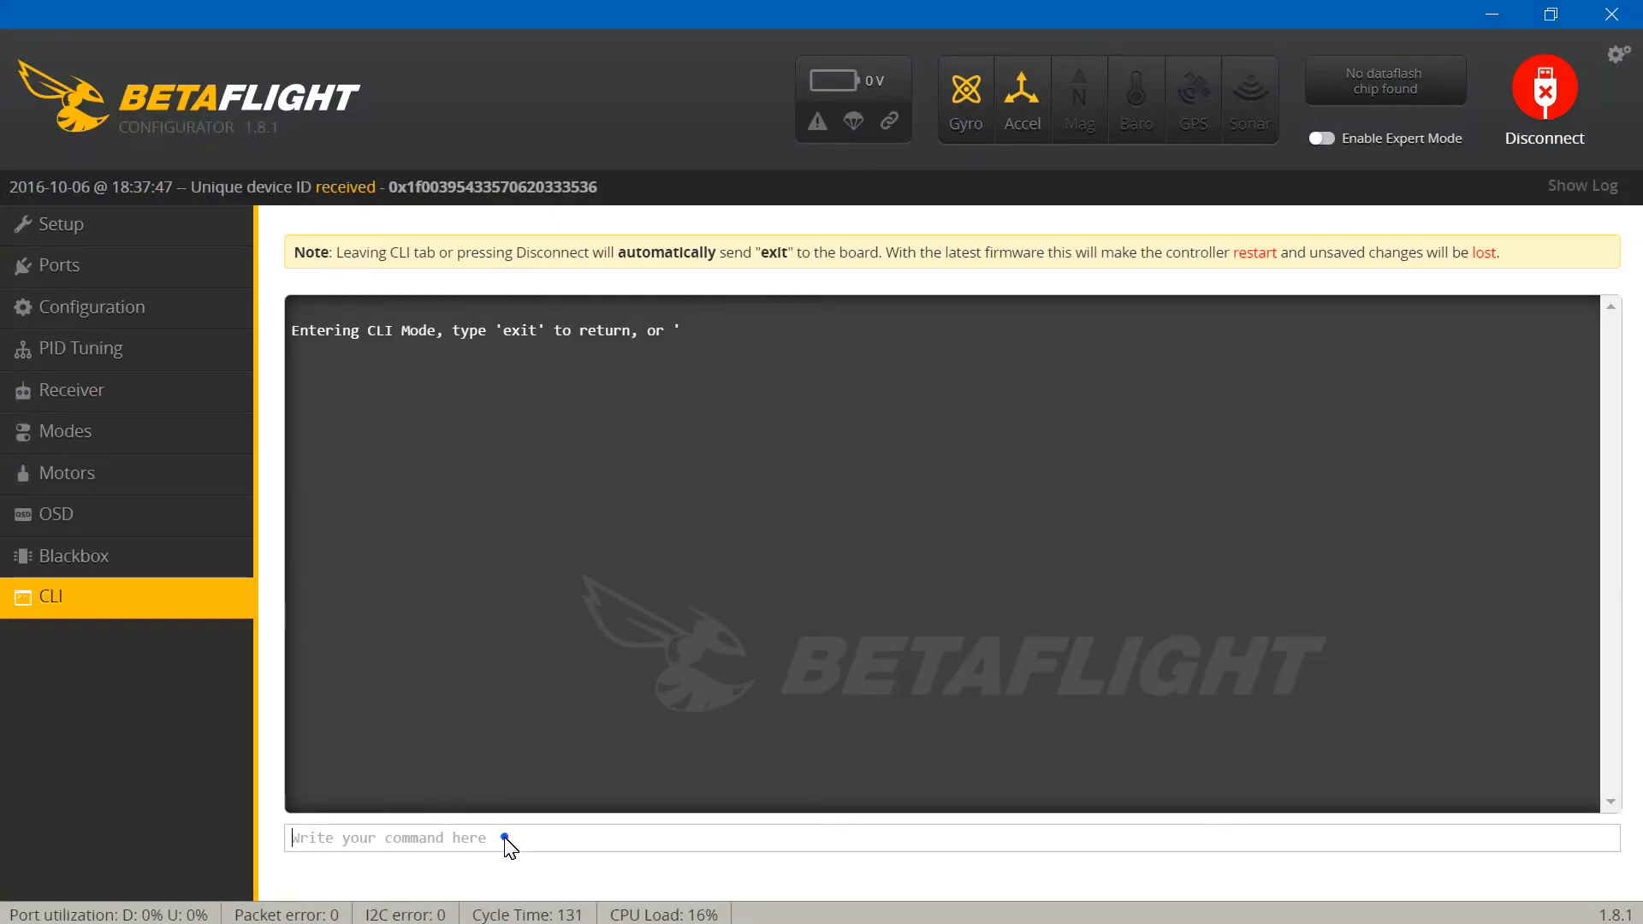
type("m")
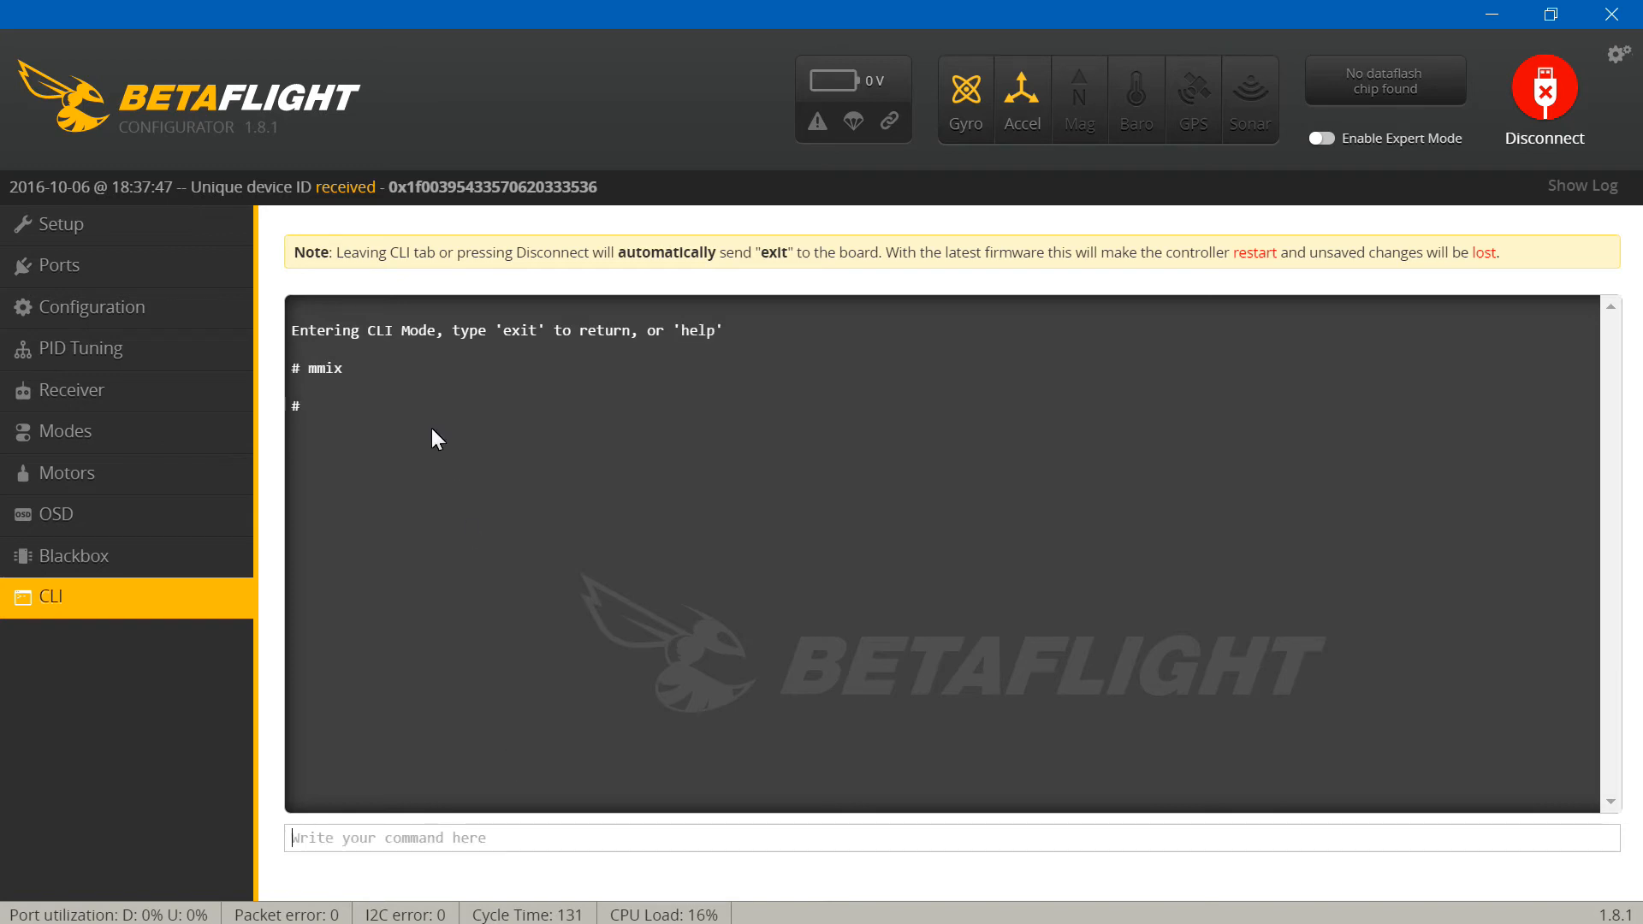
mouse_move(760, 531)
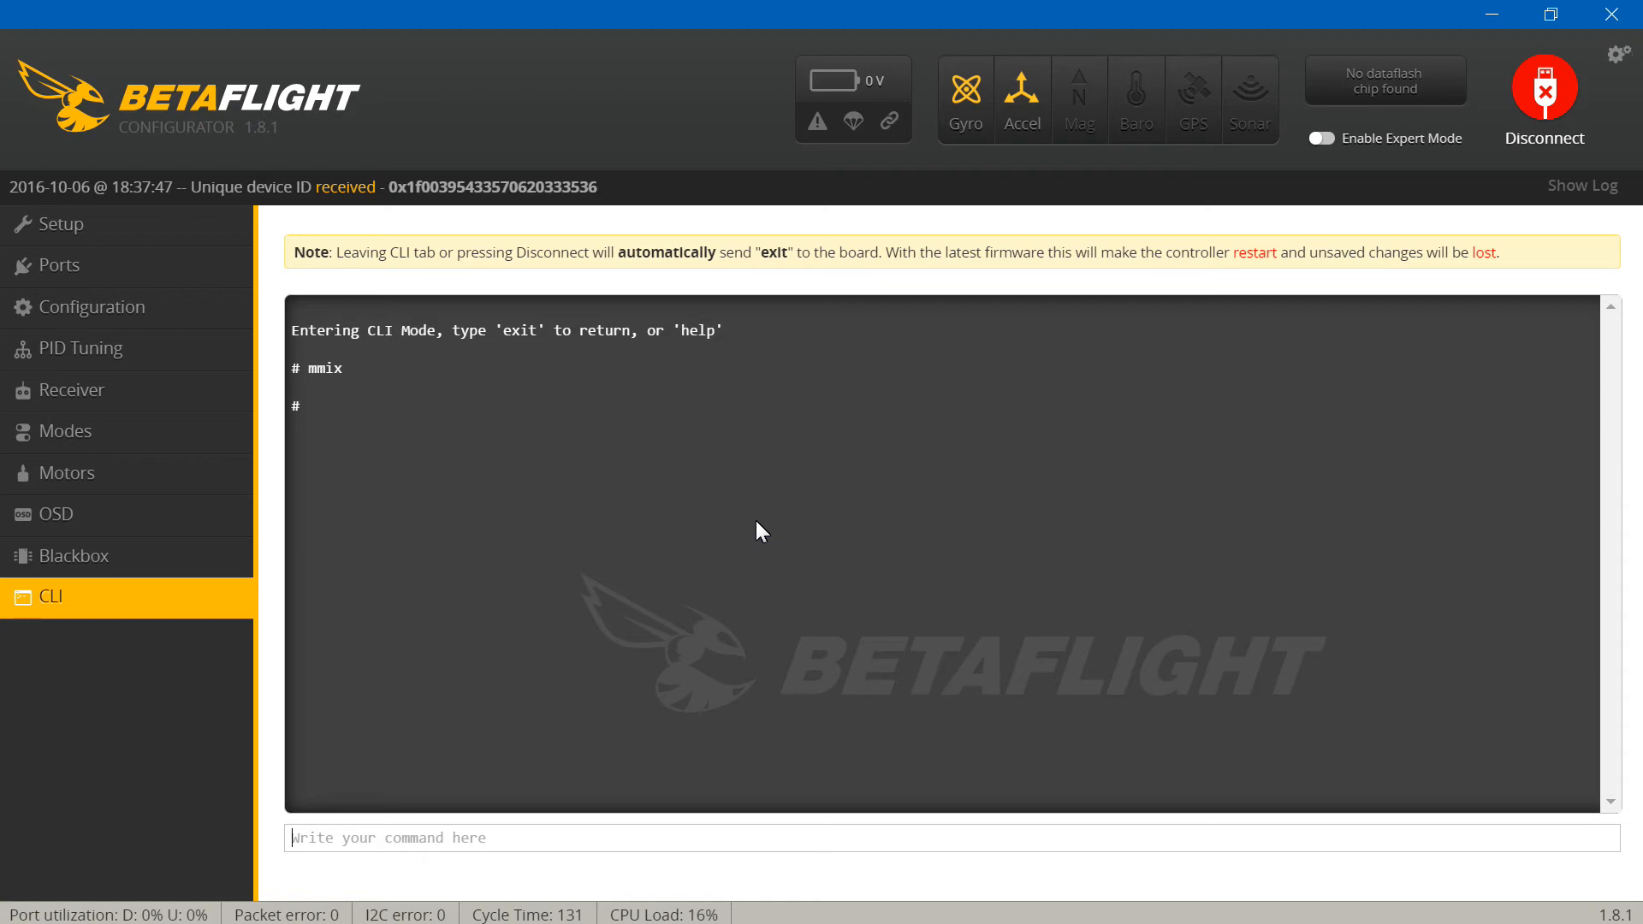
type("m")
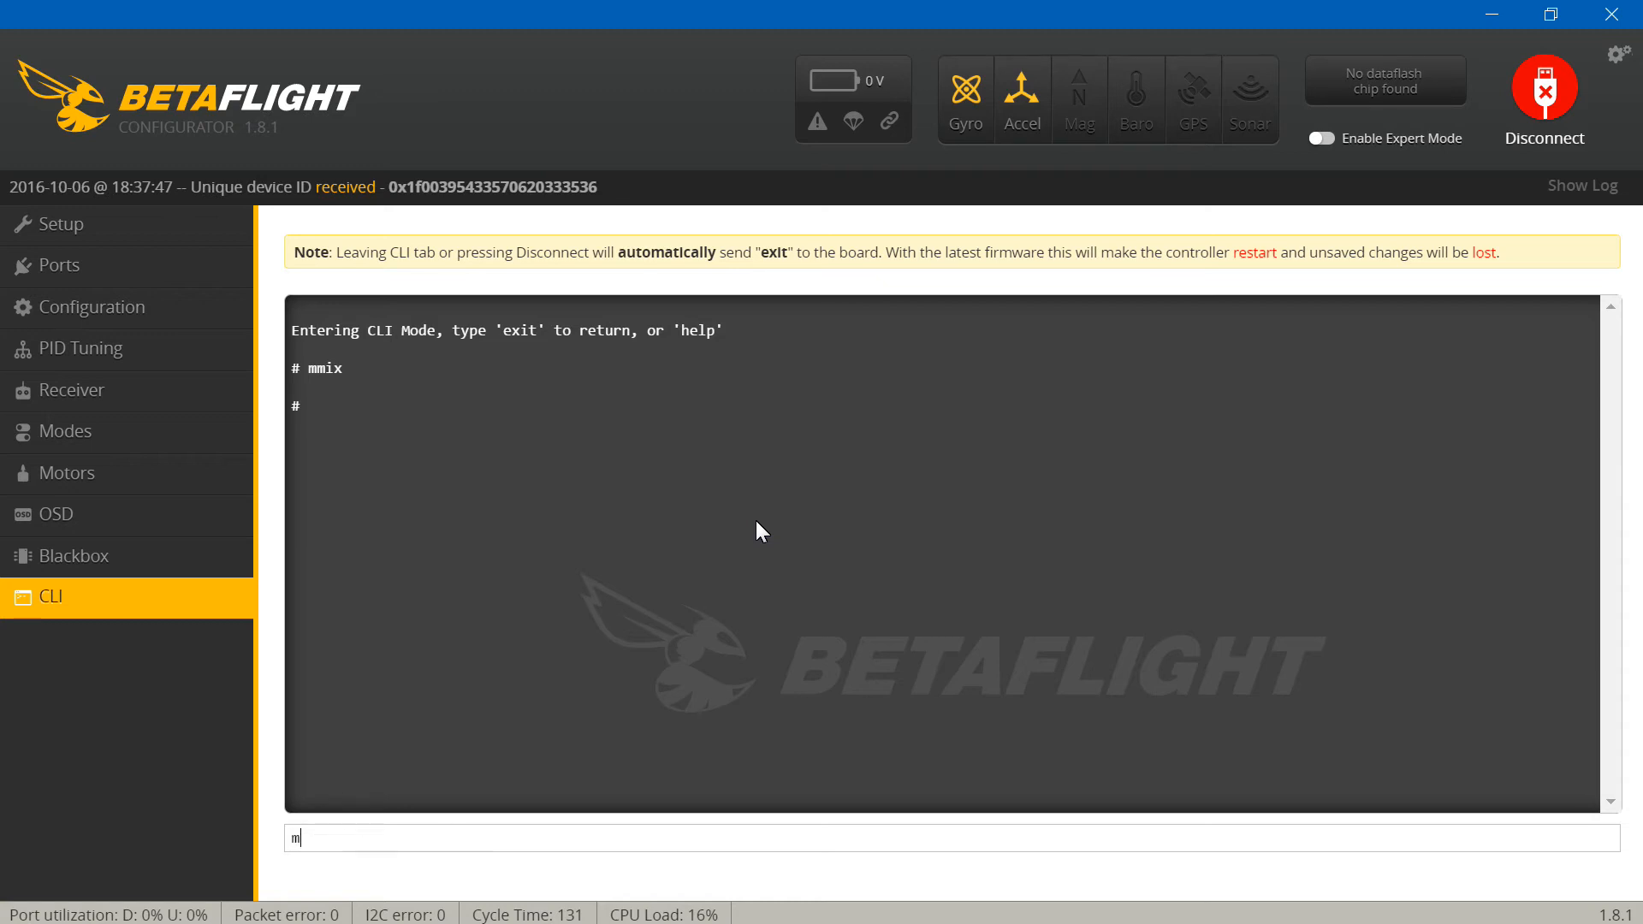
type("mix load quad")
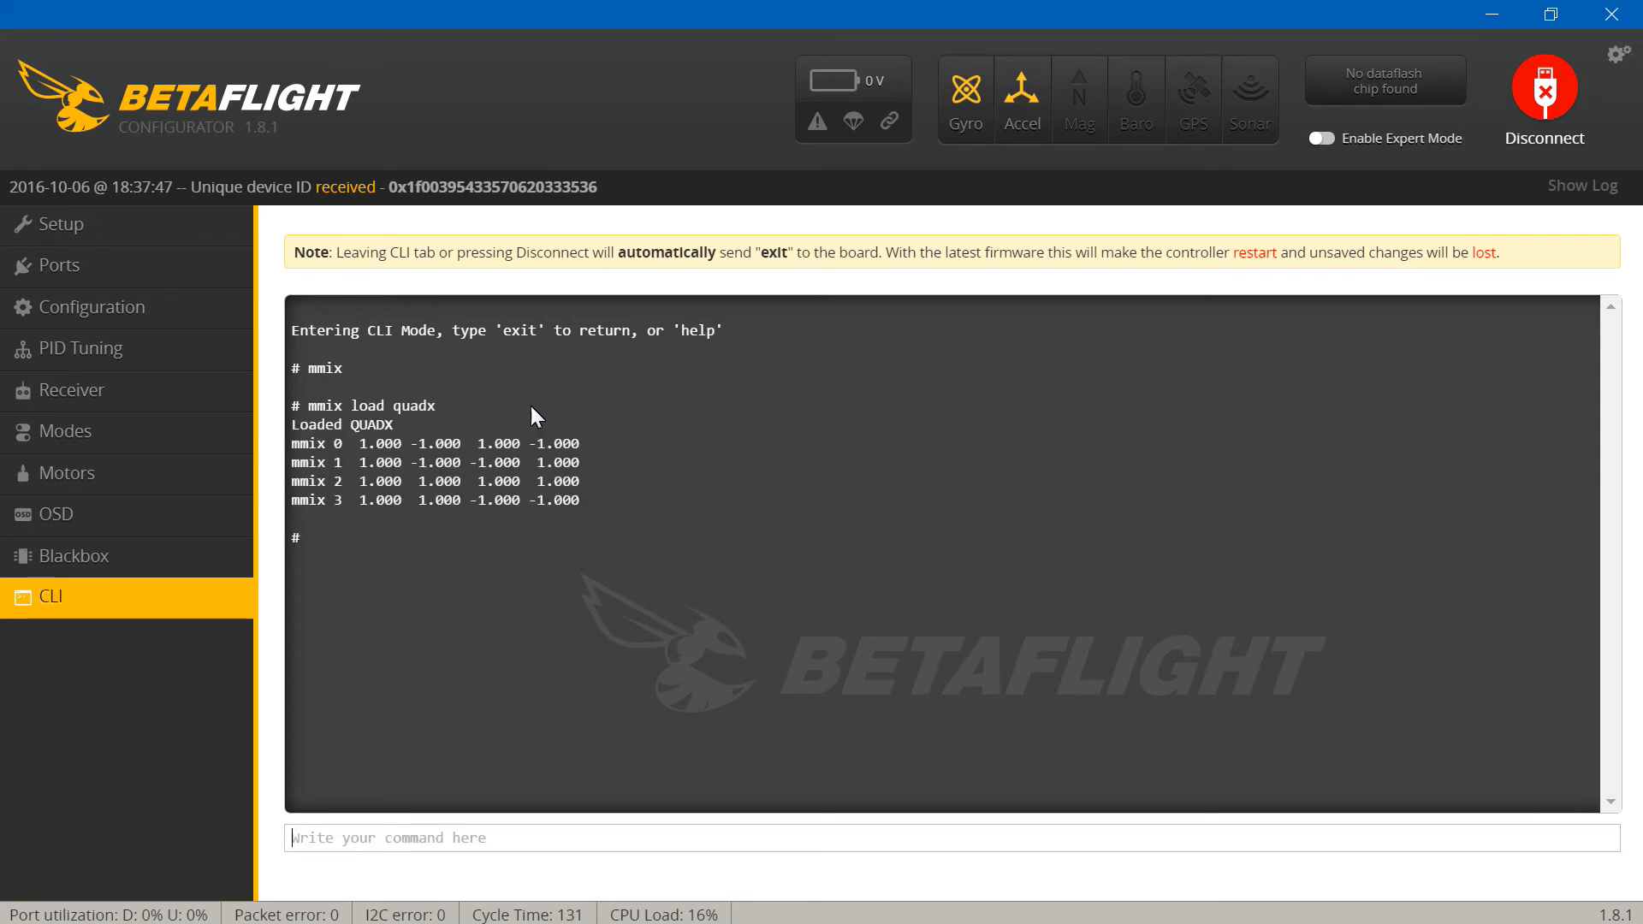
mouse_move(544, 418)
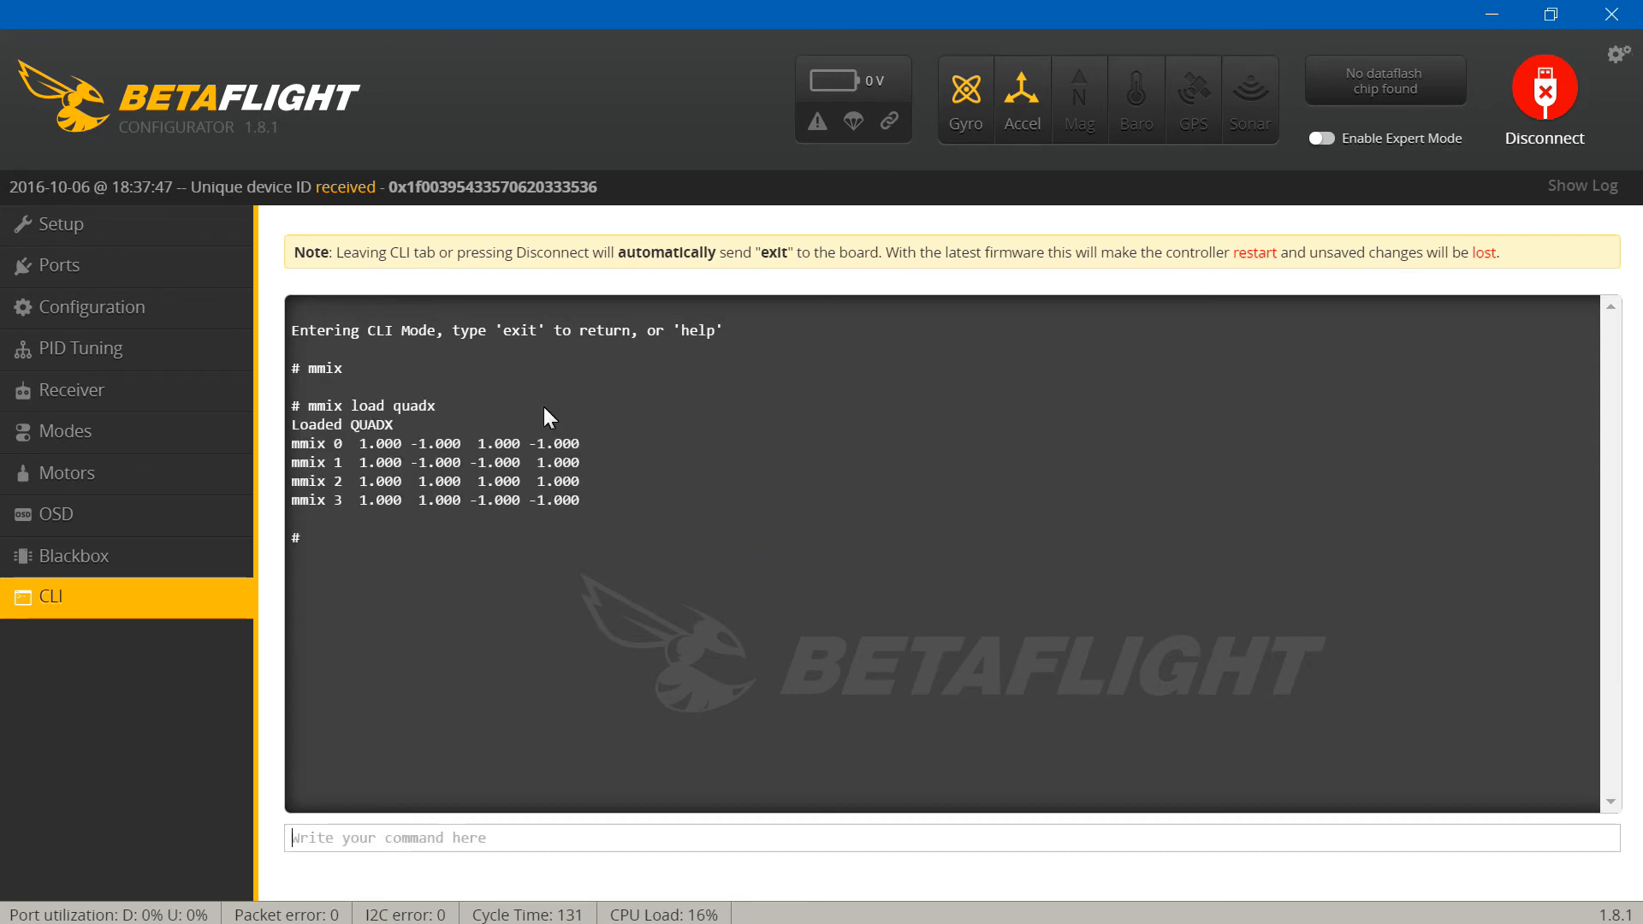
mouse_move(426, 516)
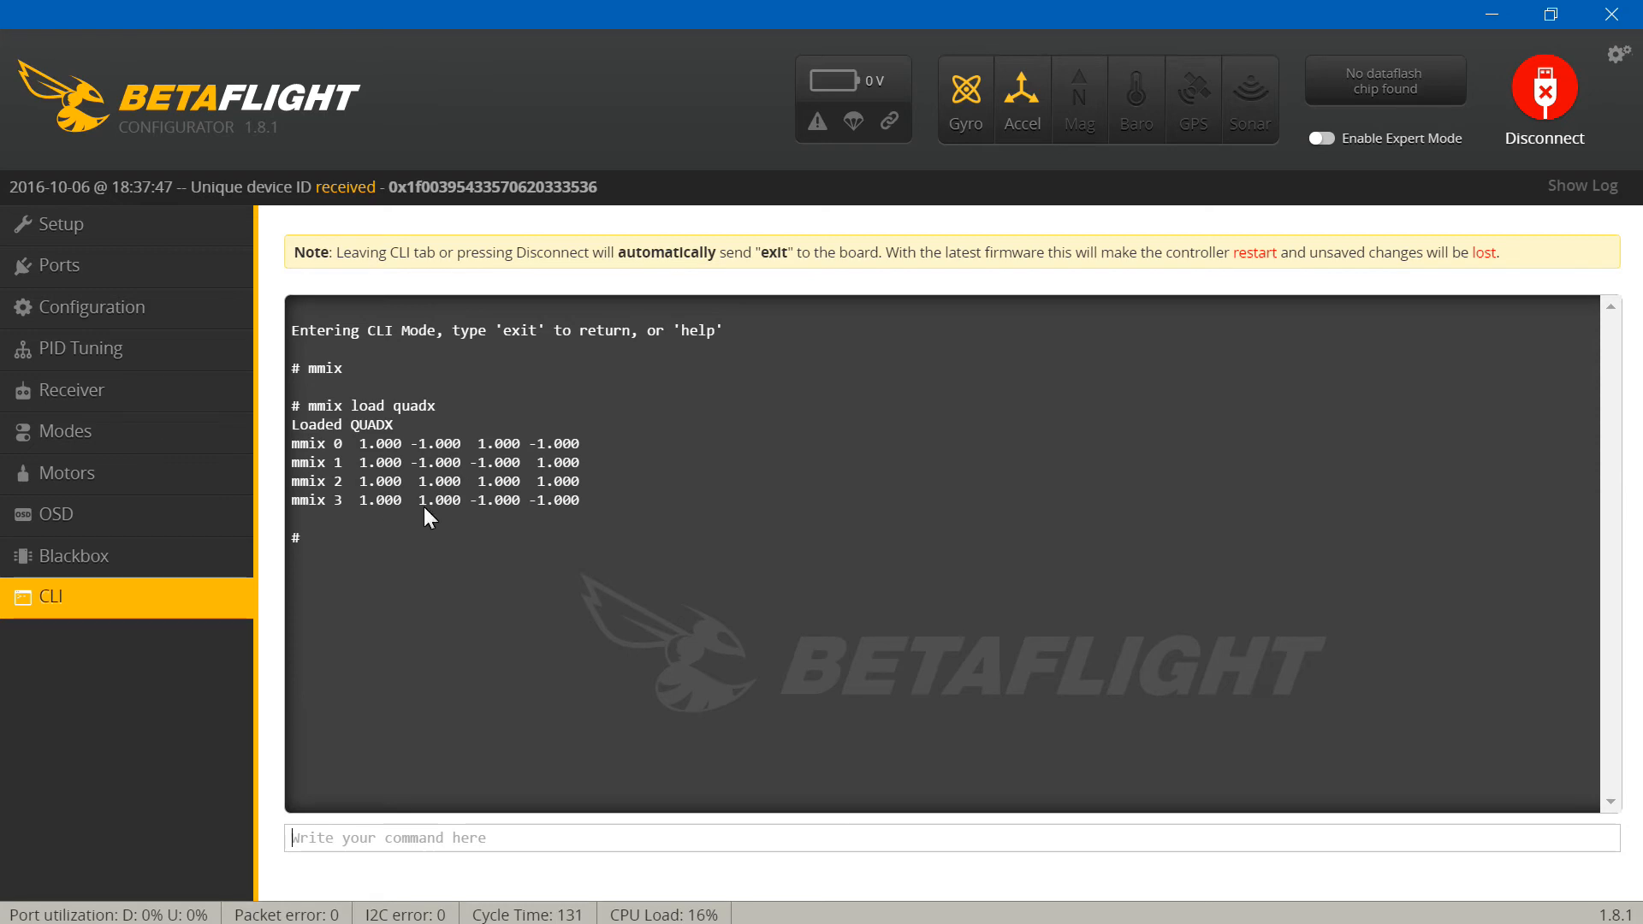
mouse_move(828, 609)
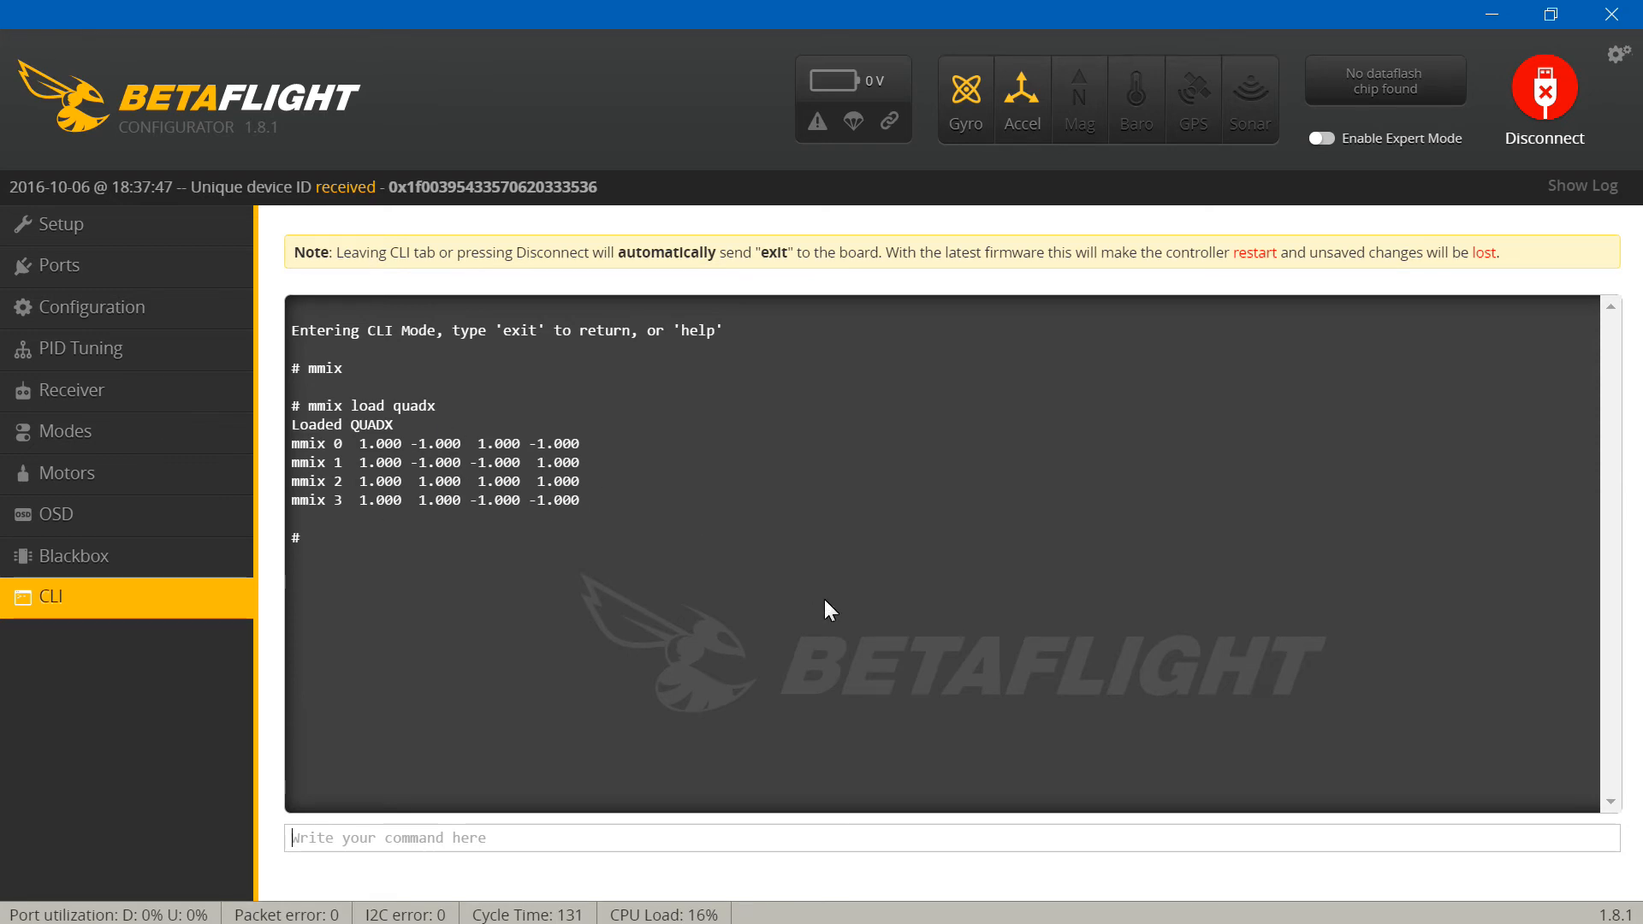
type("mmix res")
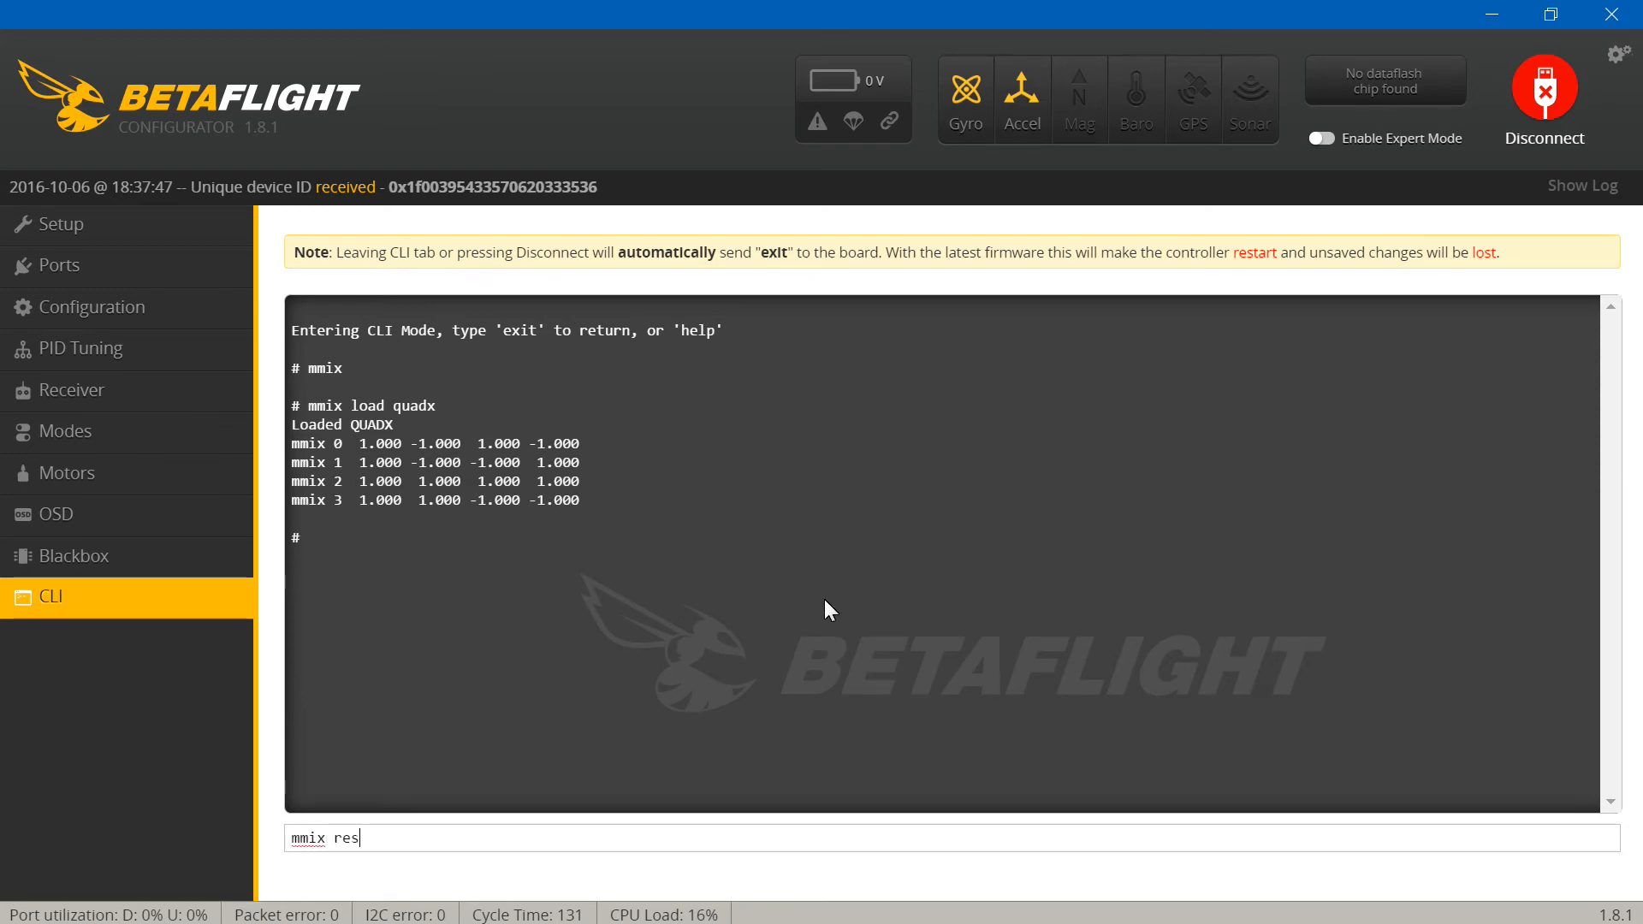
key("enter")
type("mmix")
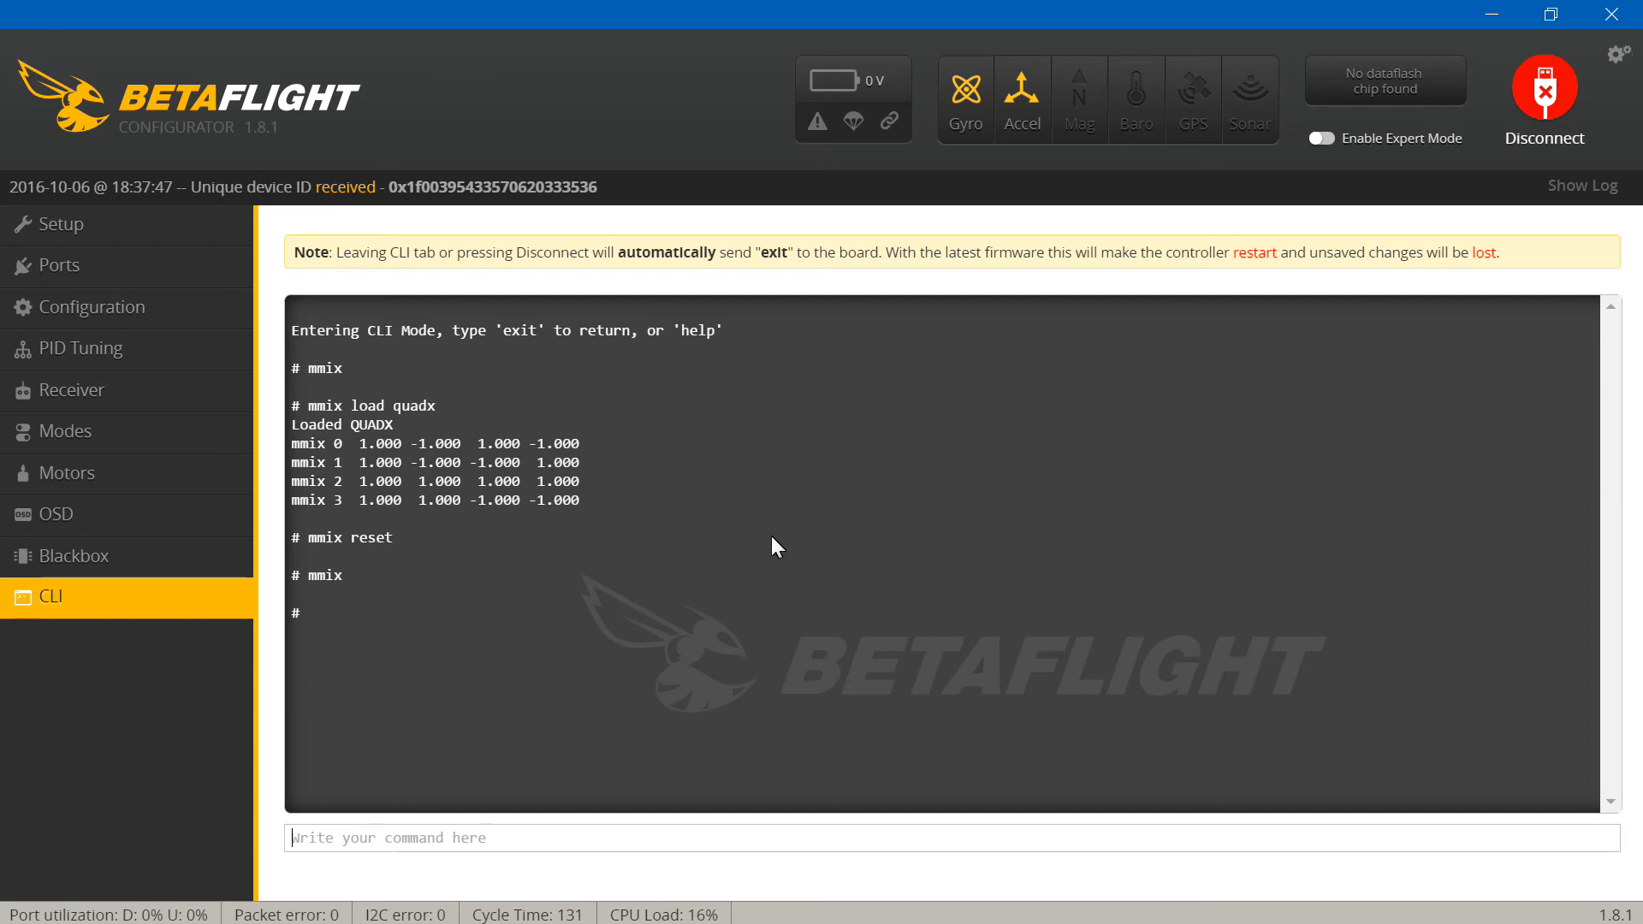
mouse_move(1430, 54)
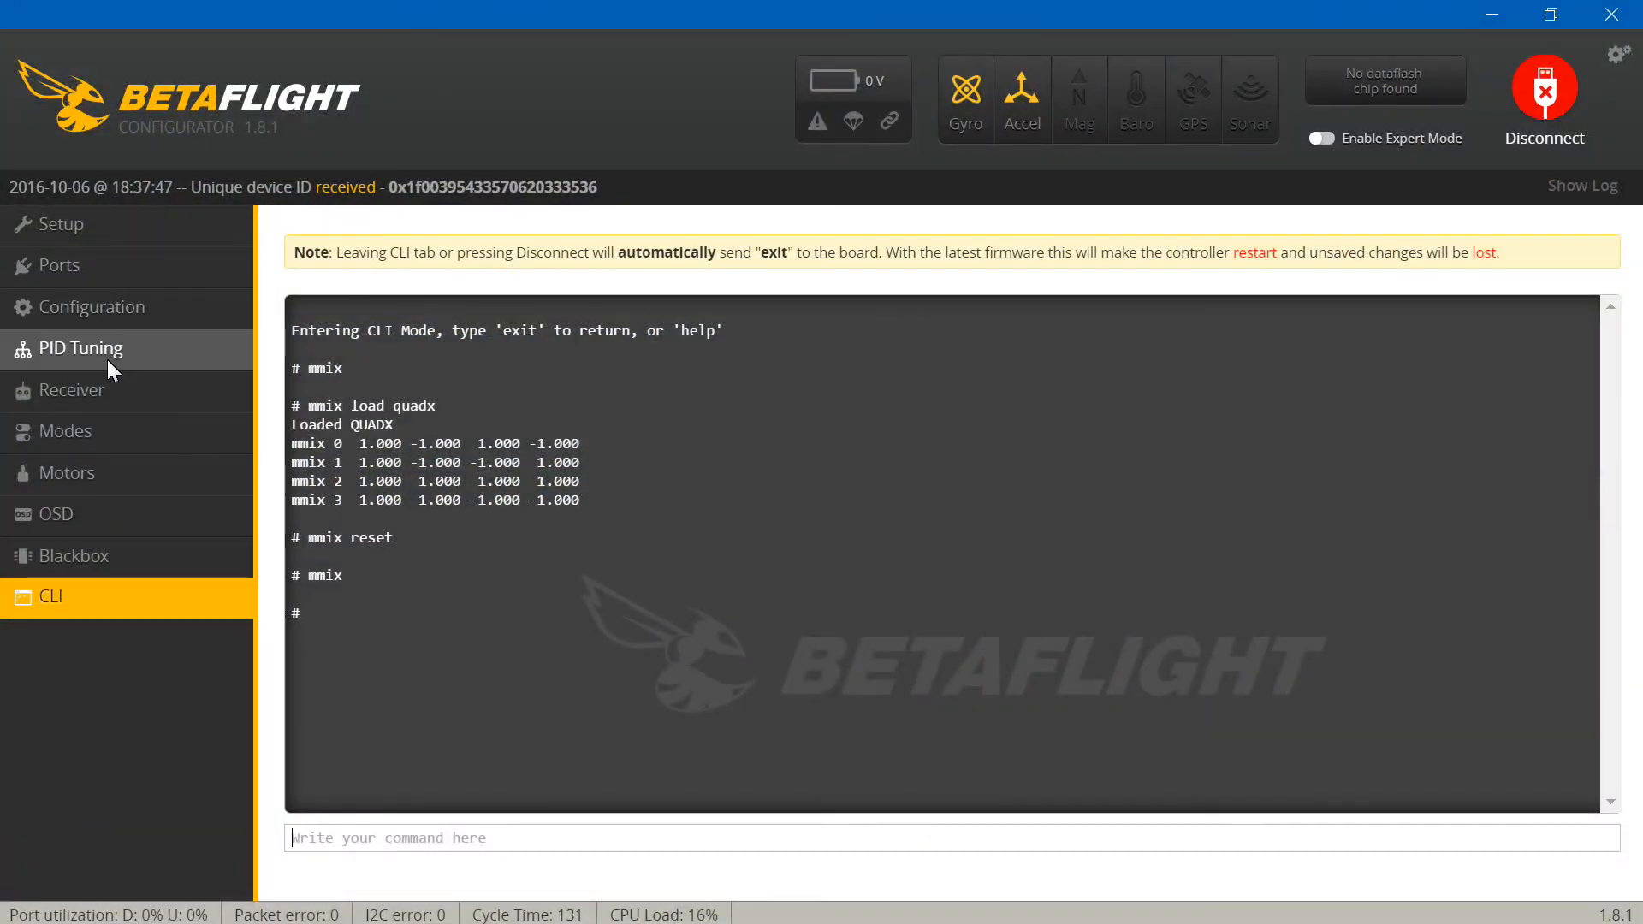
- Reconnect after the board restart and reset all Profile 1 PID values to defaults
left_click(79, 347)
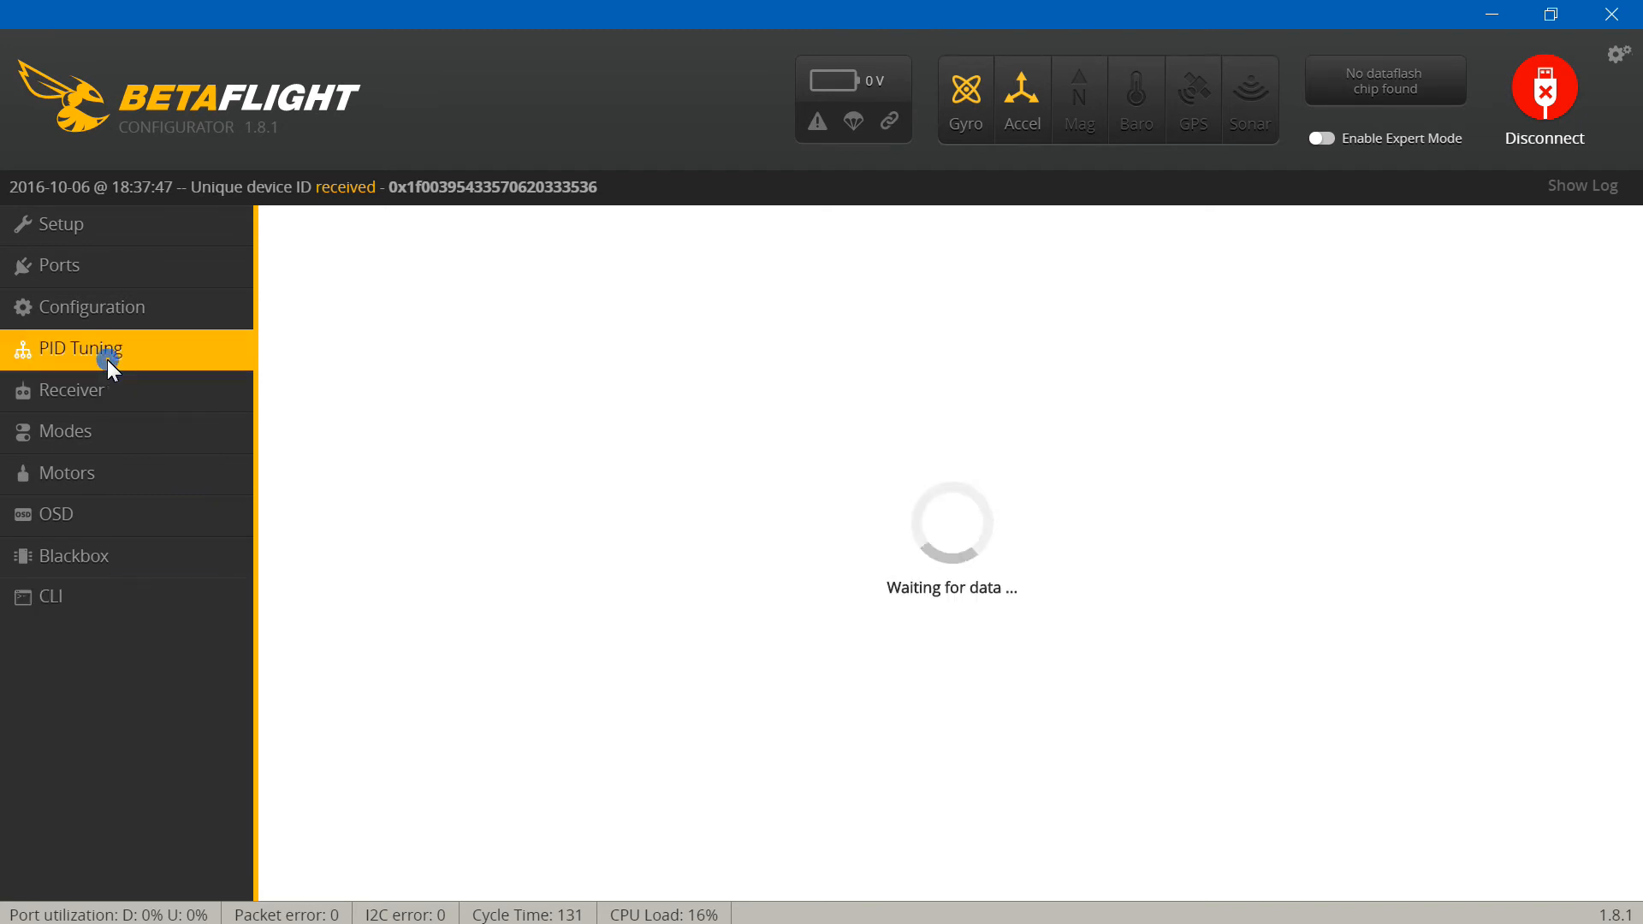
left_click(1542, 89)
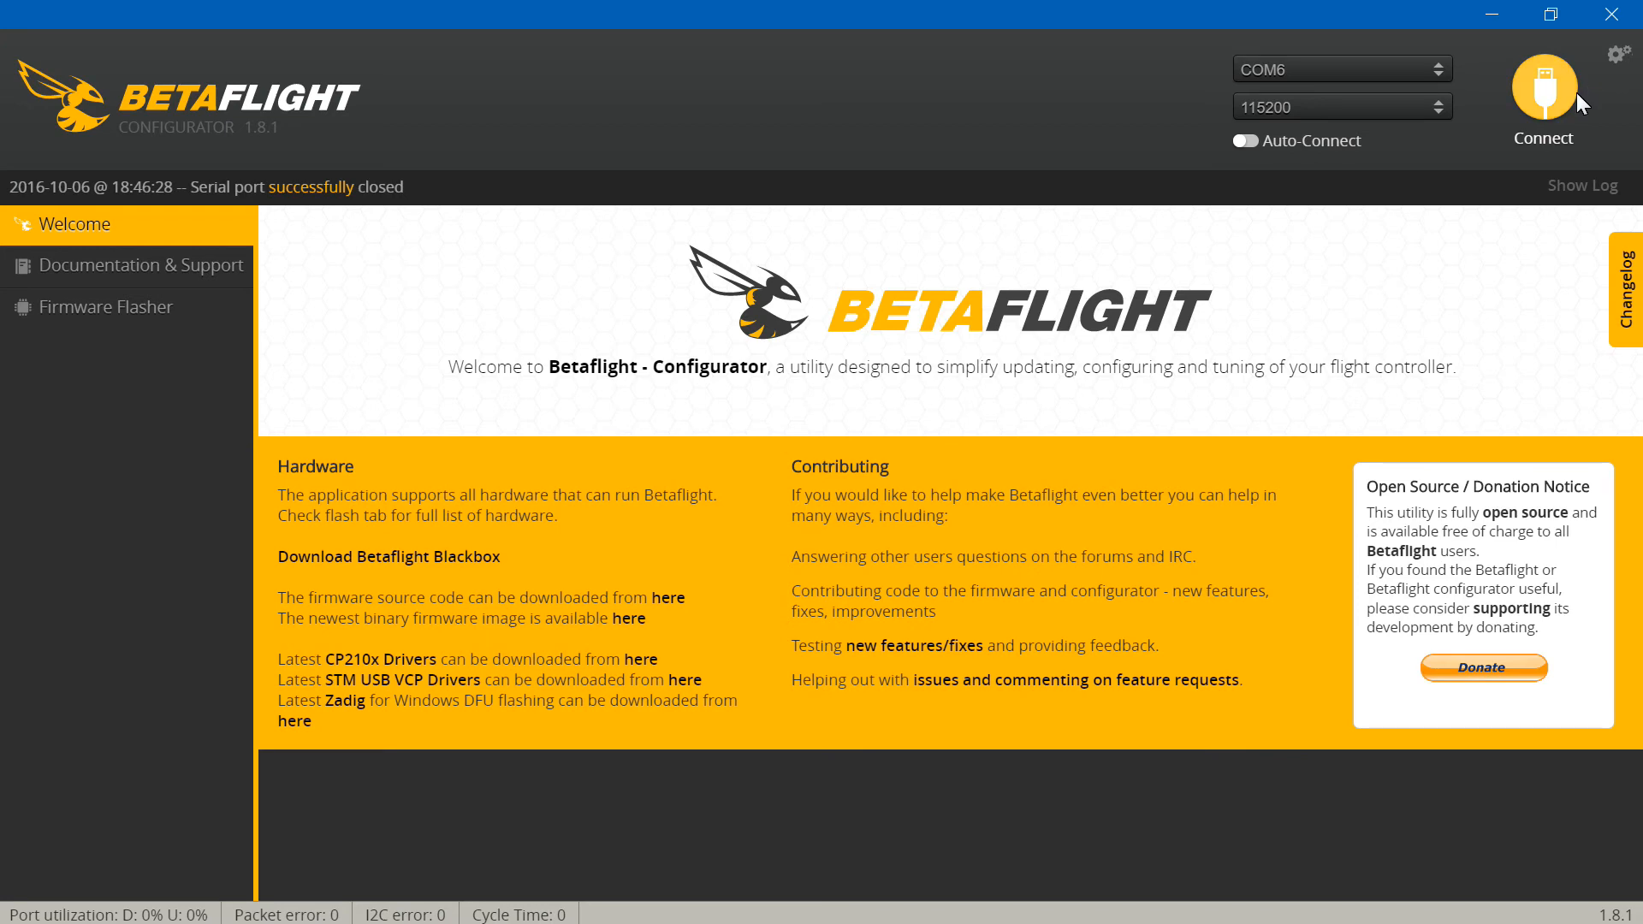
left_click(1541, 93)
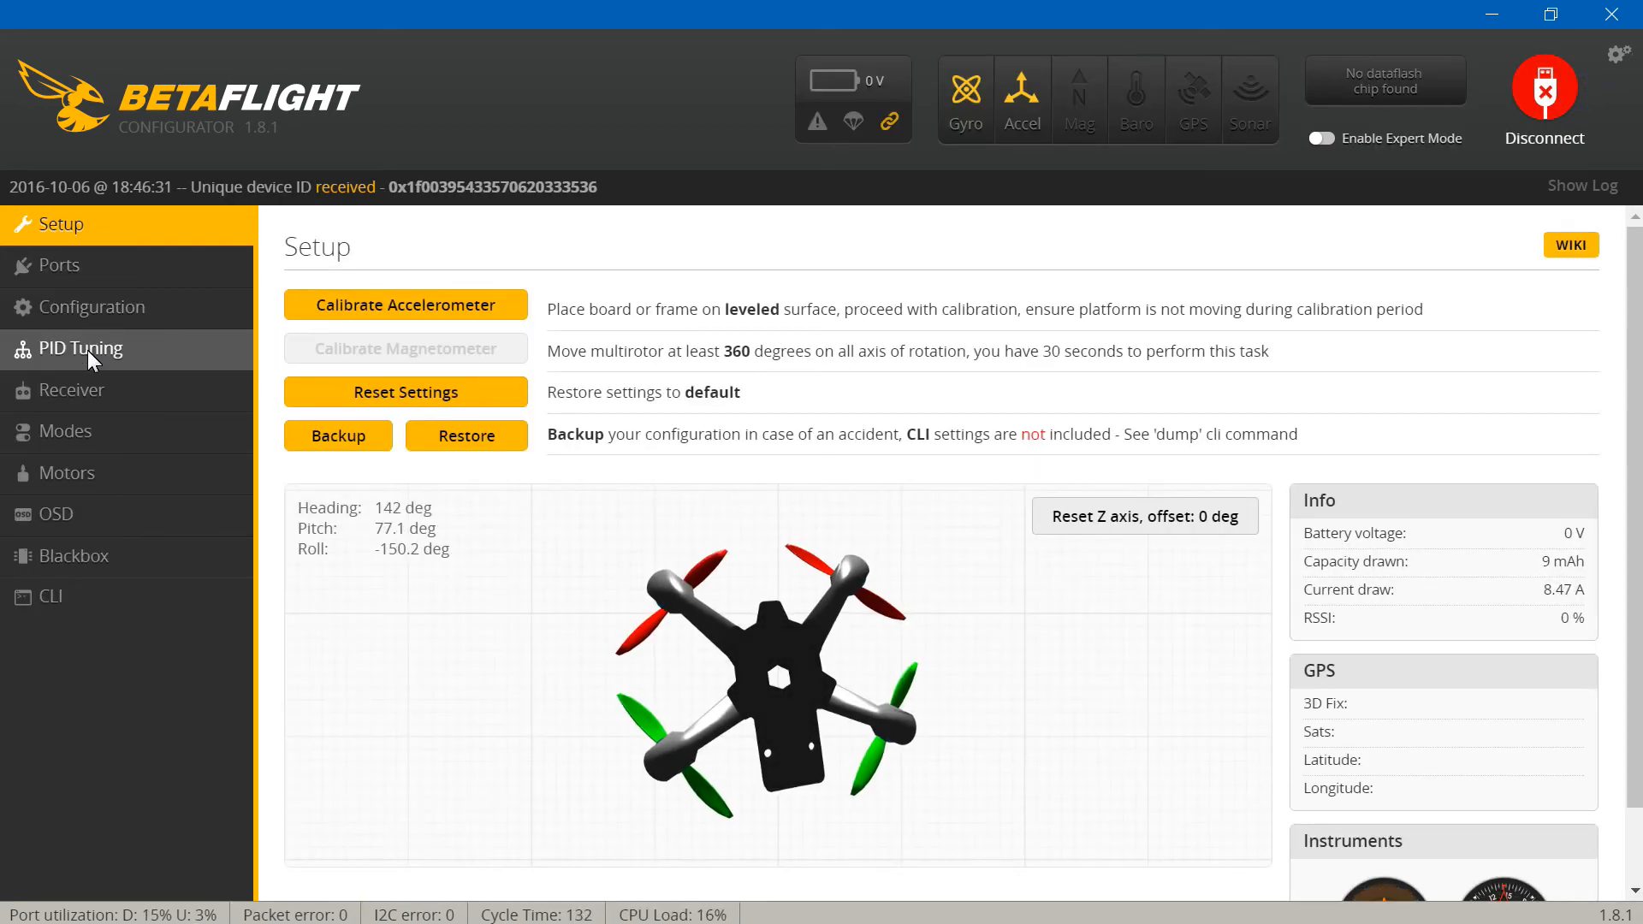
left_click(80, 347)
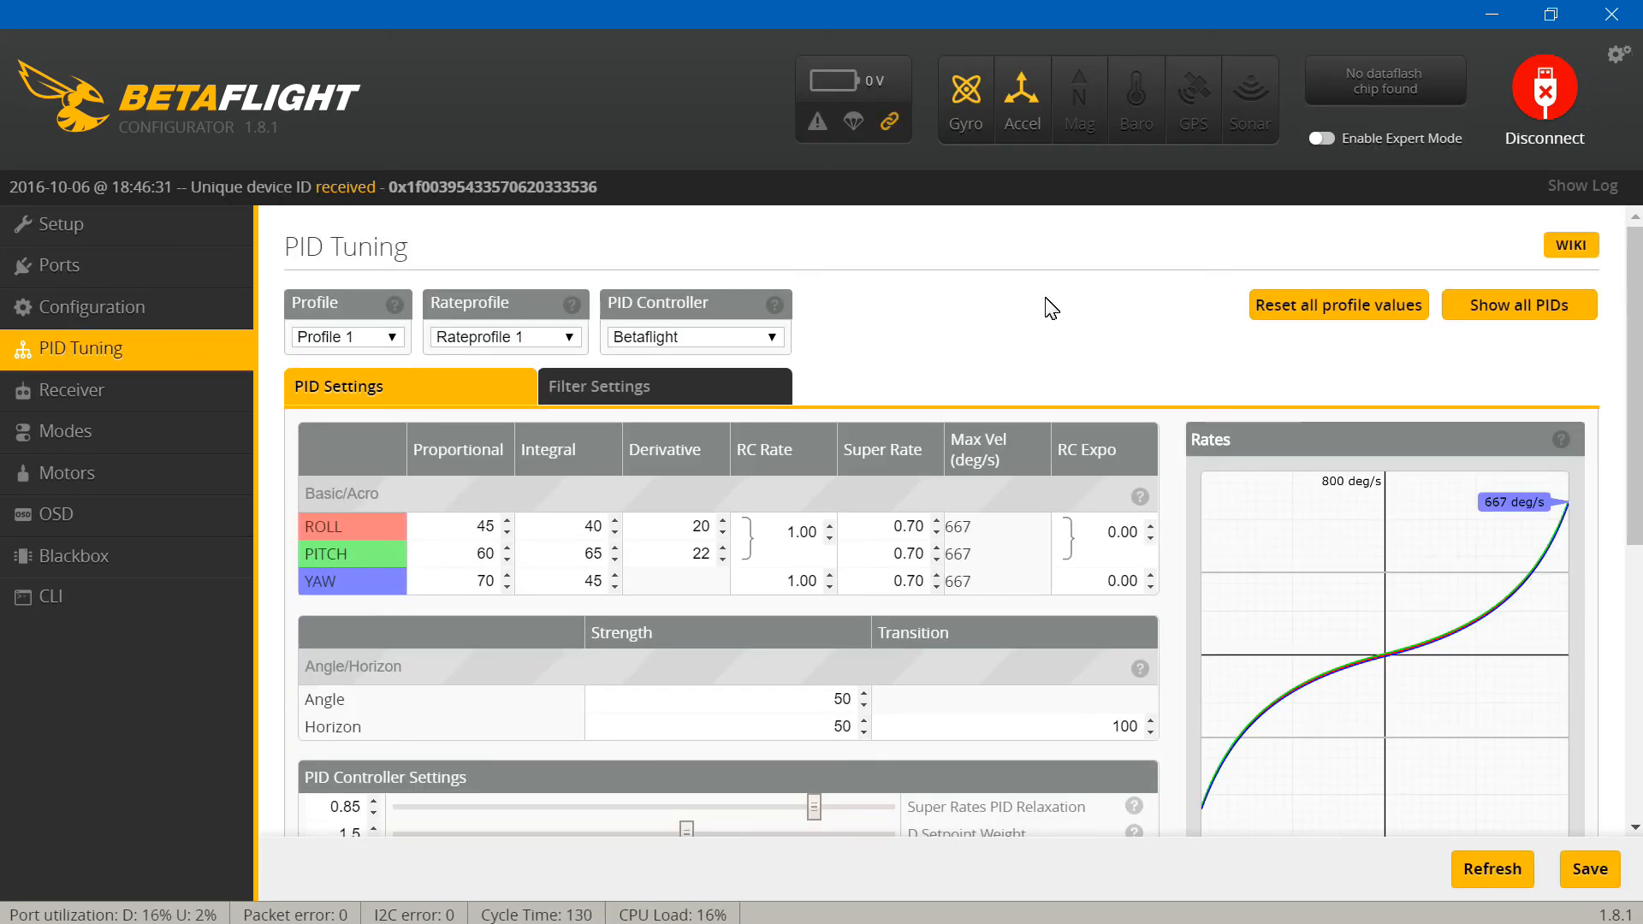
mouse_move(1338, 305)
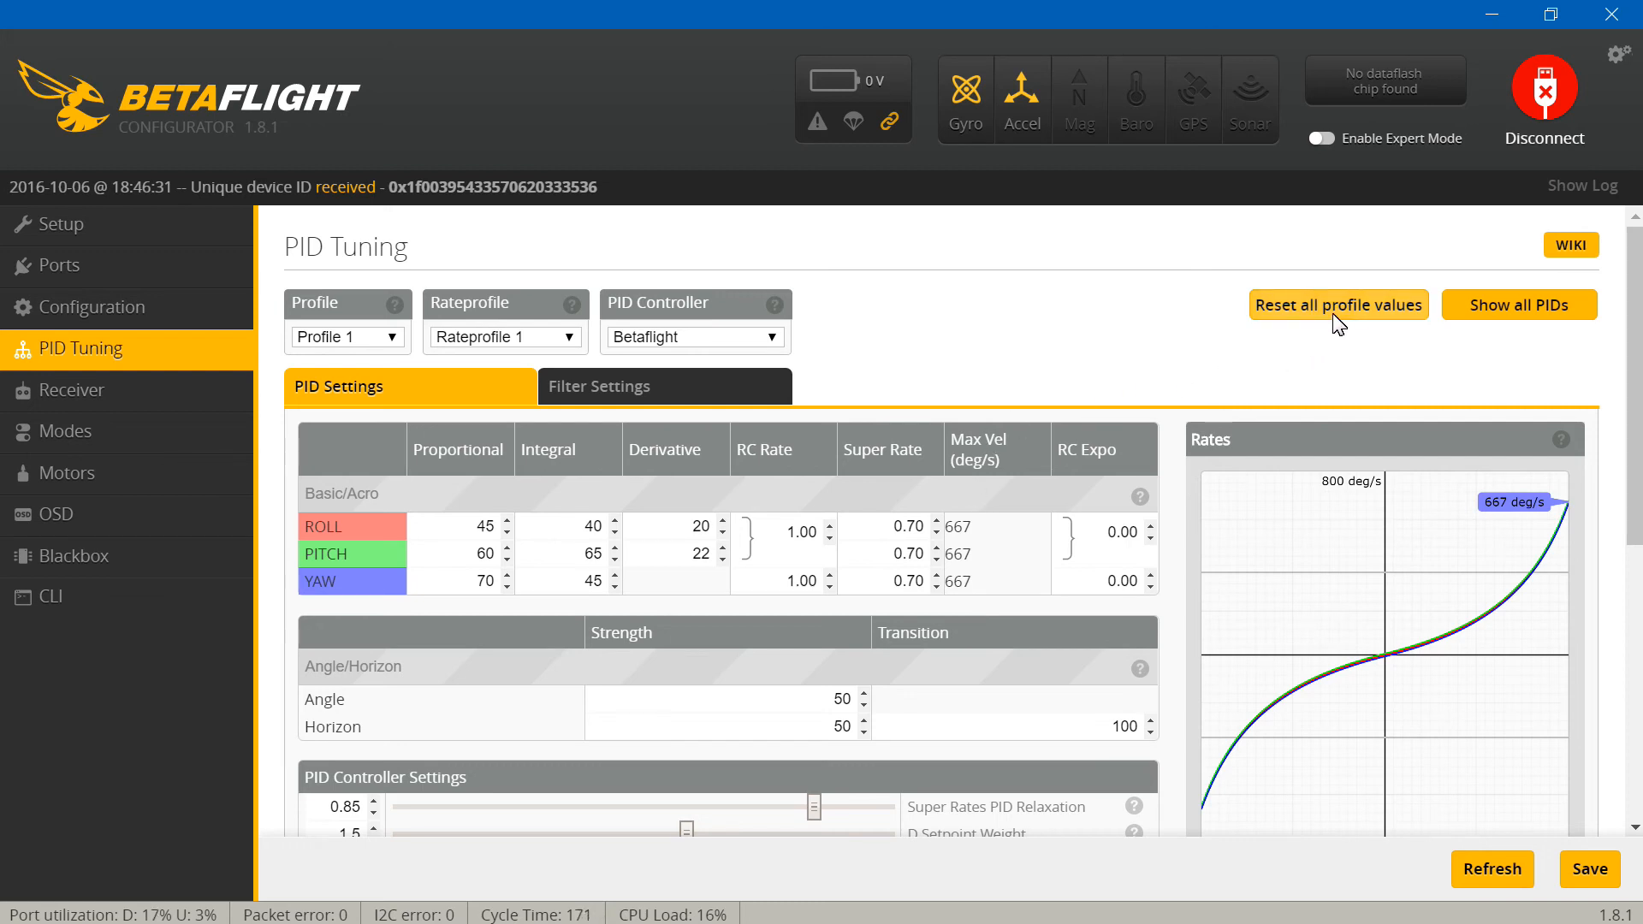
left_click(1338, 305)
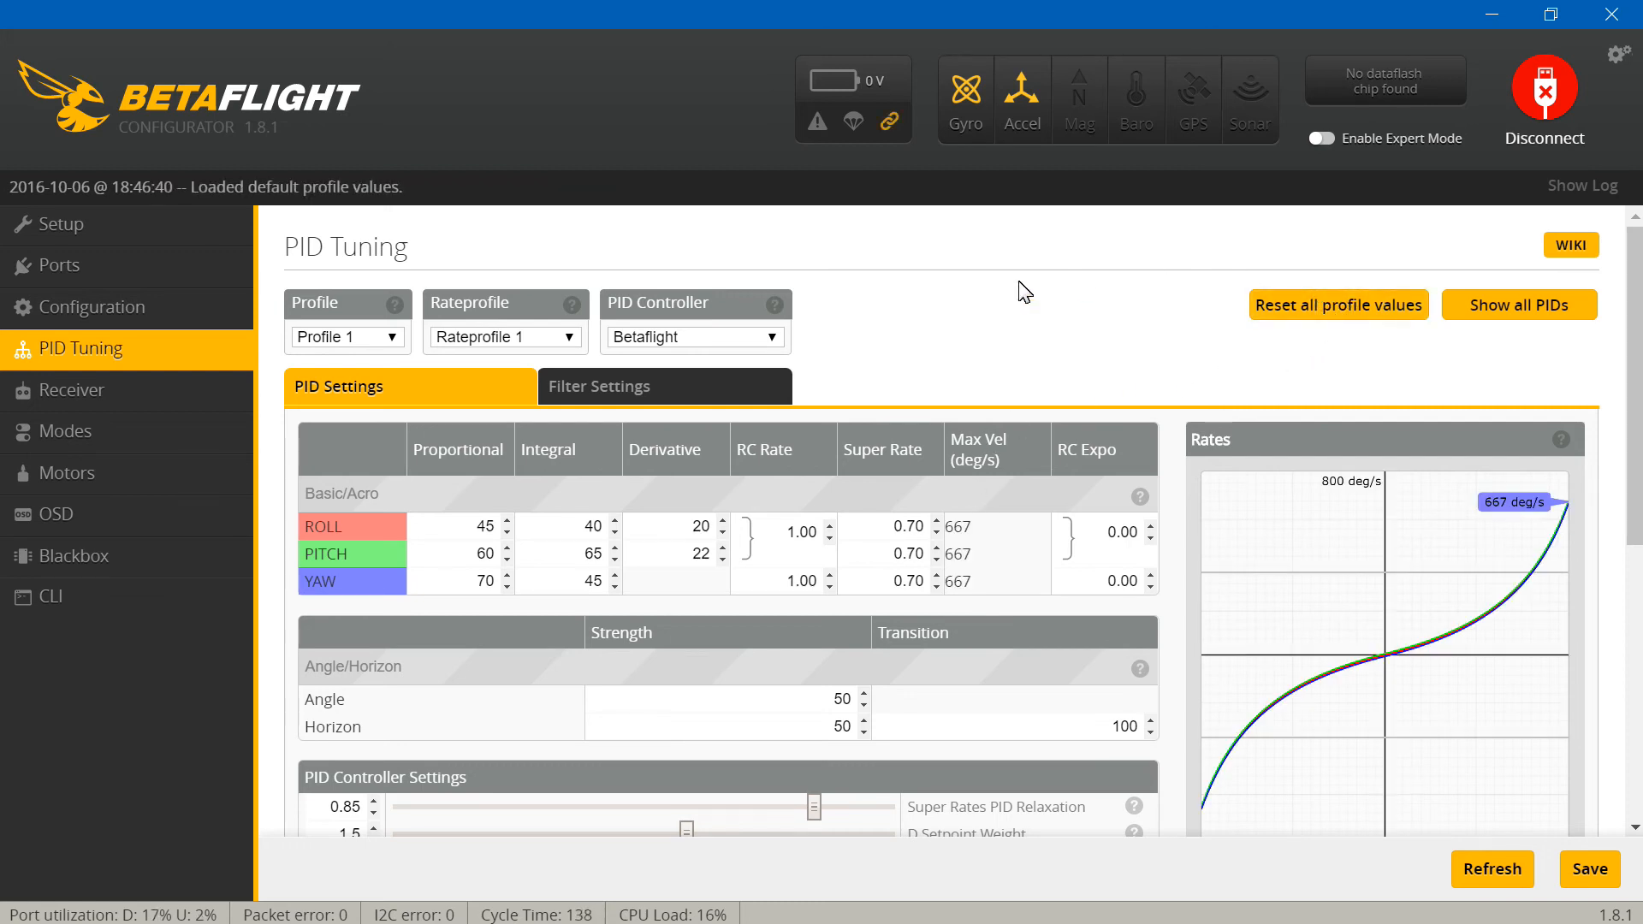
mouse_move(885, 325)
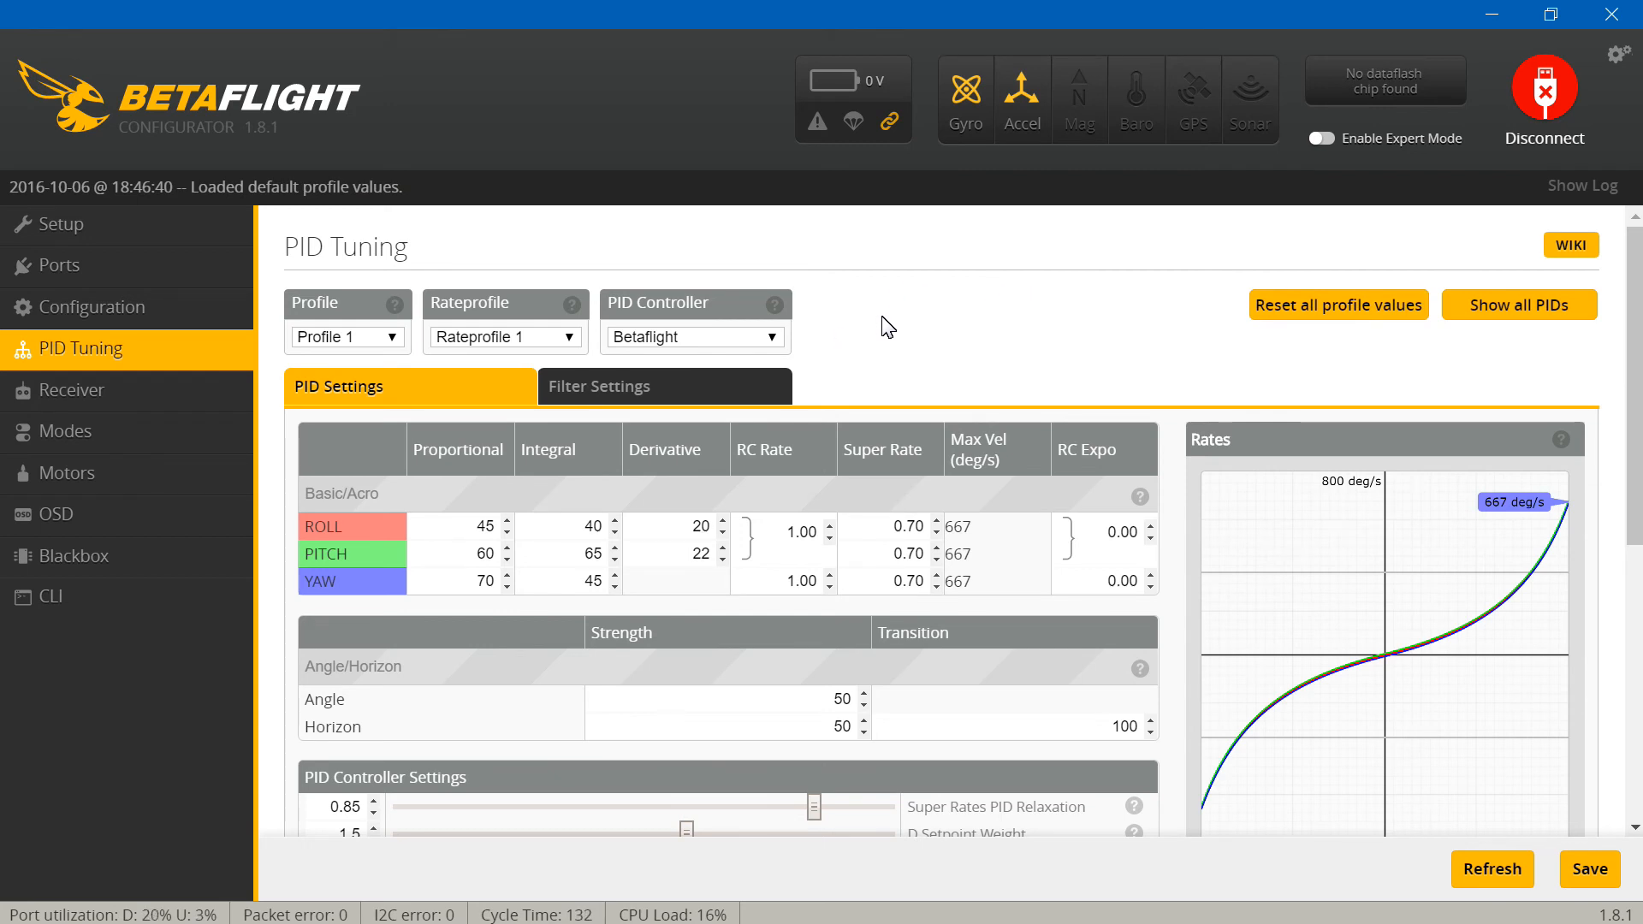
mouse_move(660, 500)
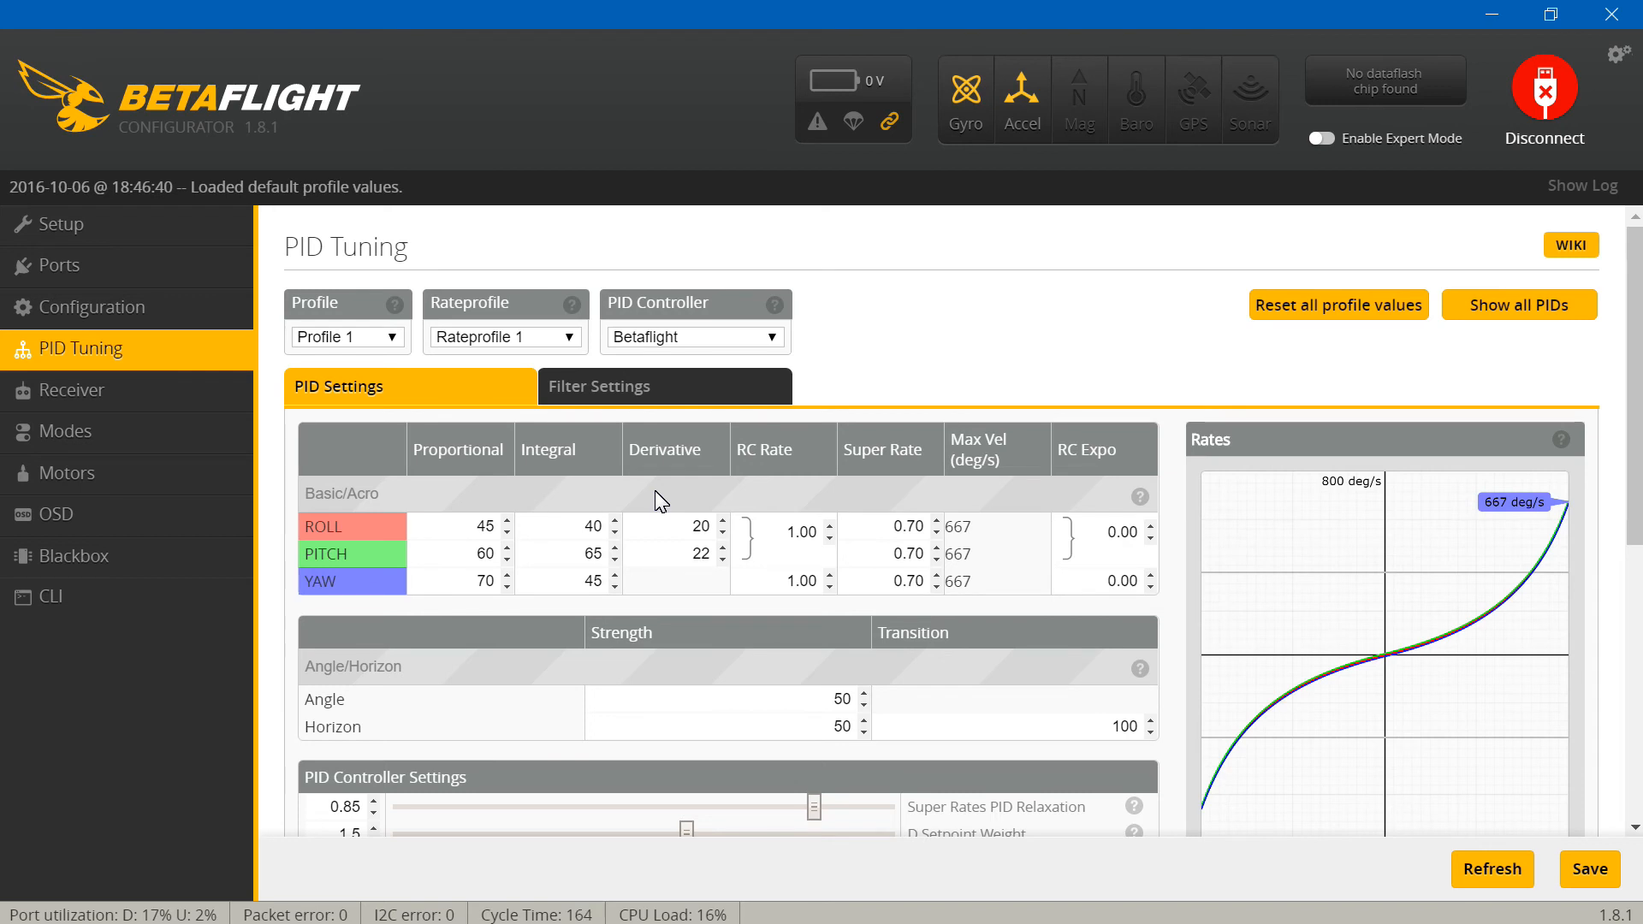
mouse_move(690, 553)
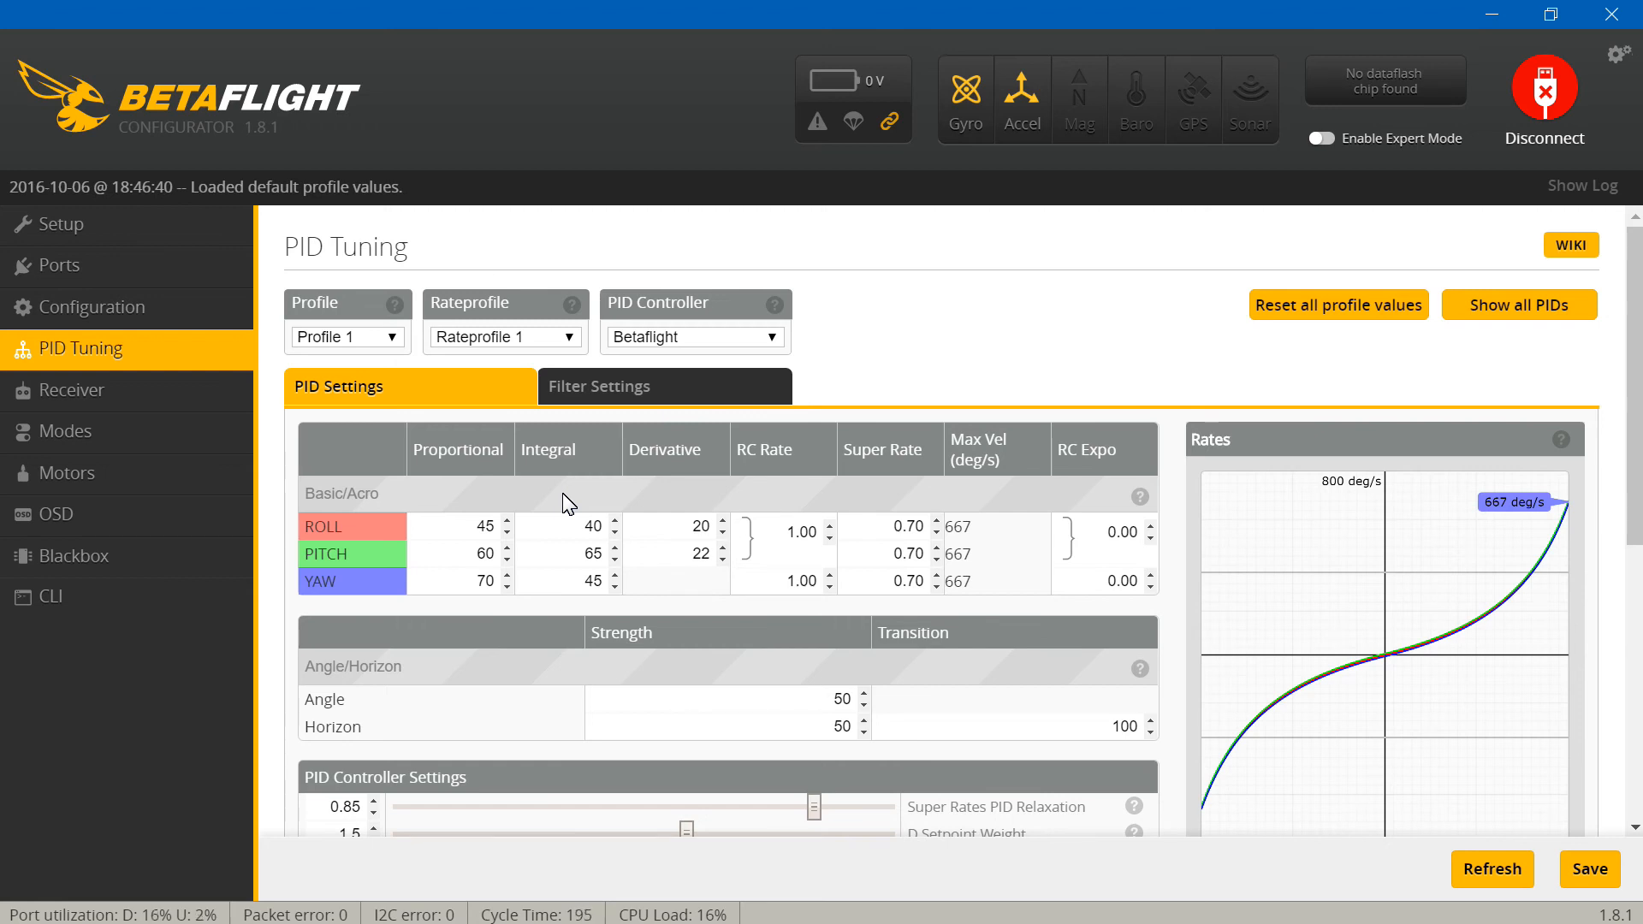
mouse_move(534, 537)
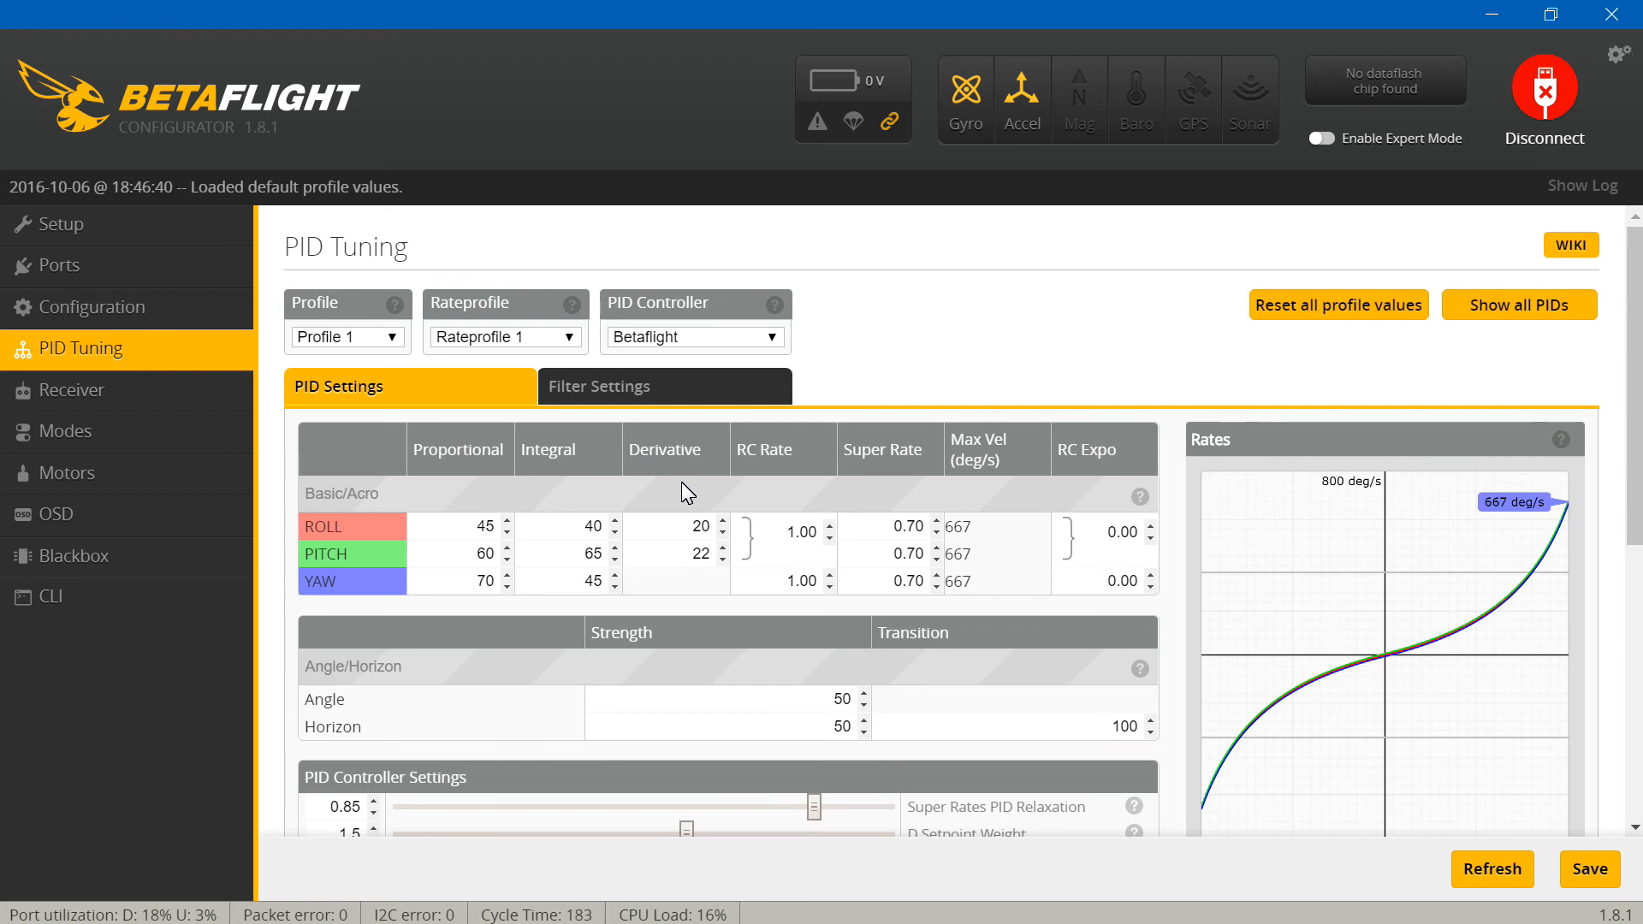
mouse_move(760, 488)
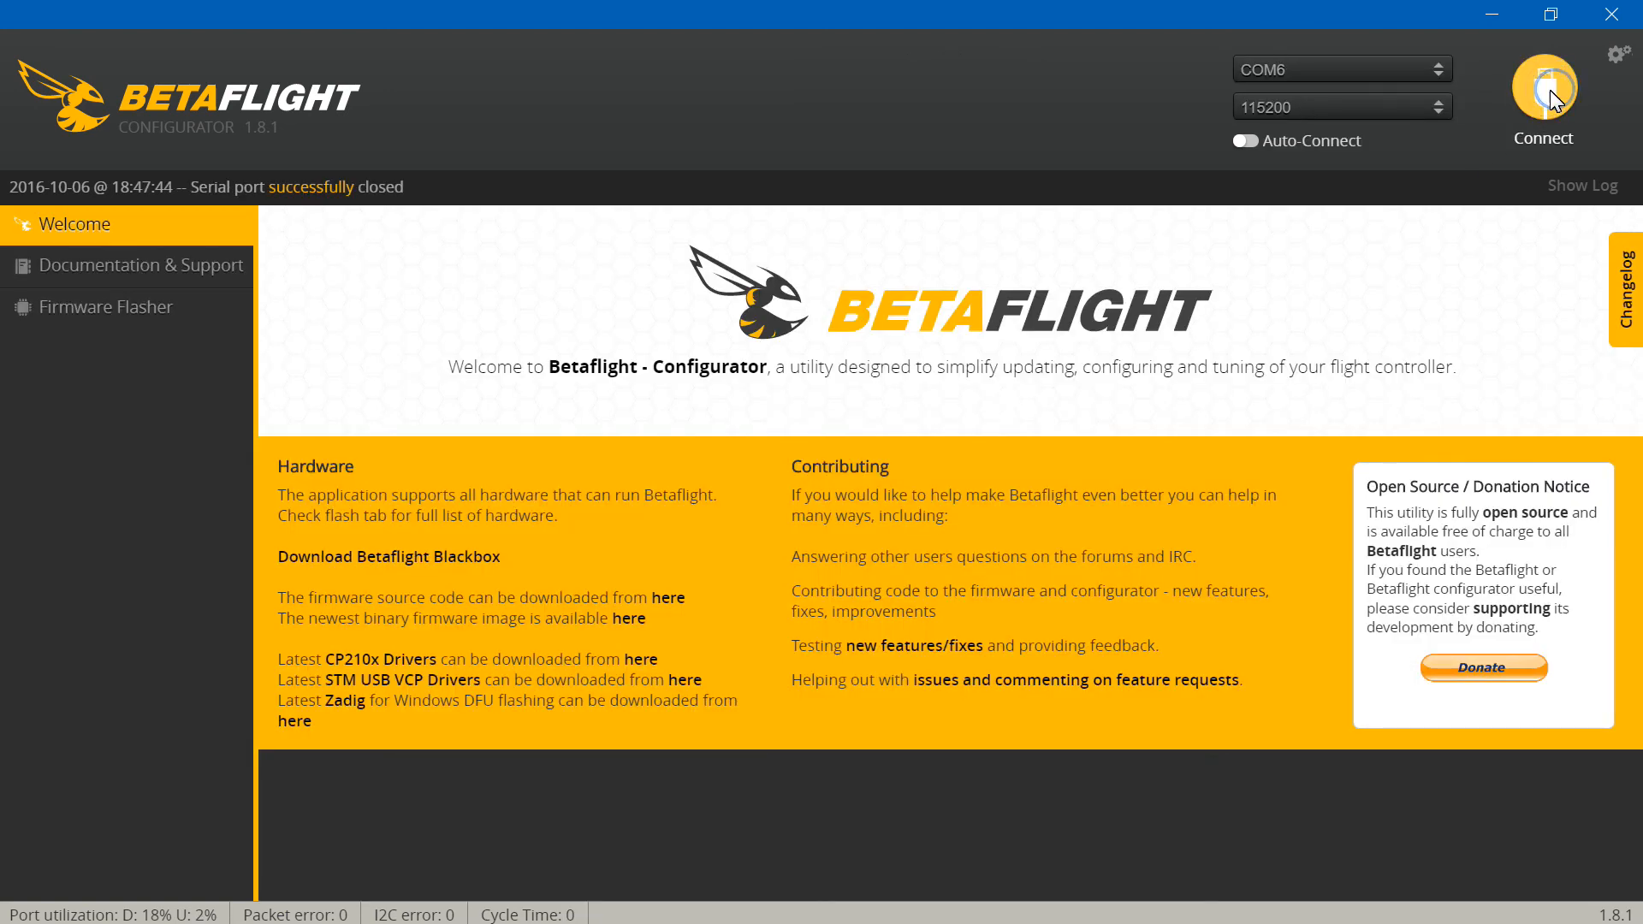
mouse_move(1304, 304)
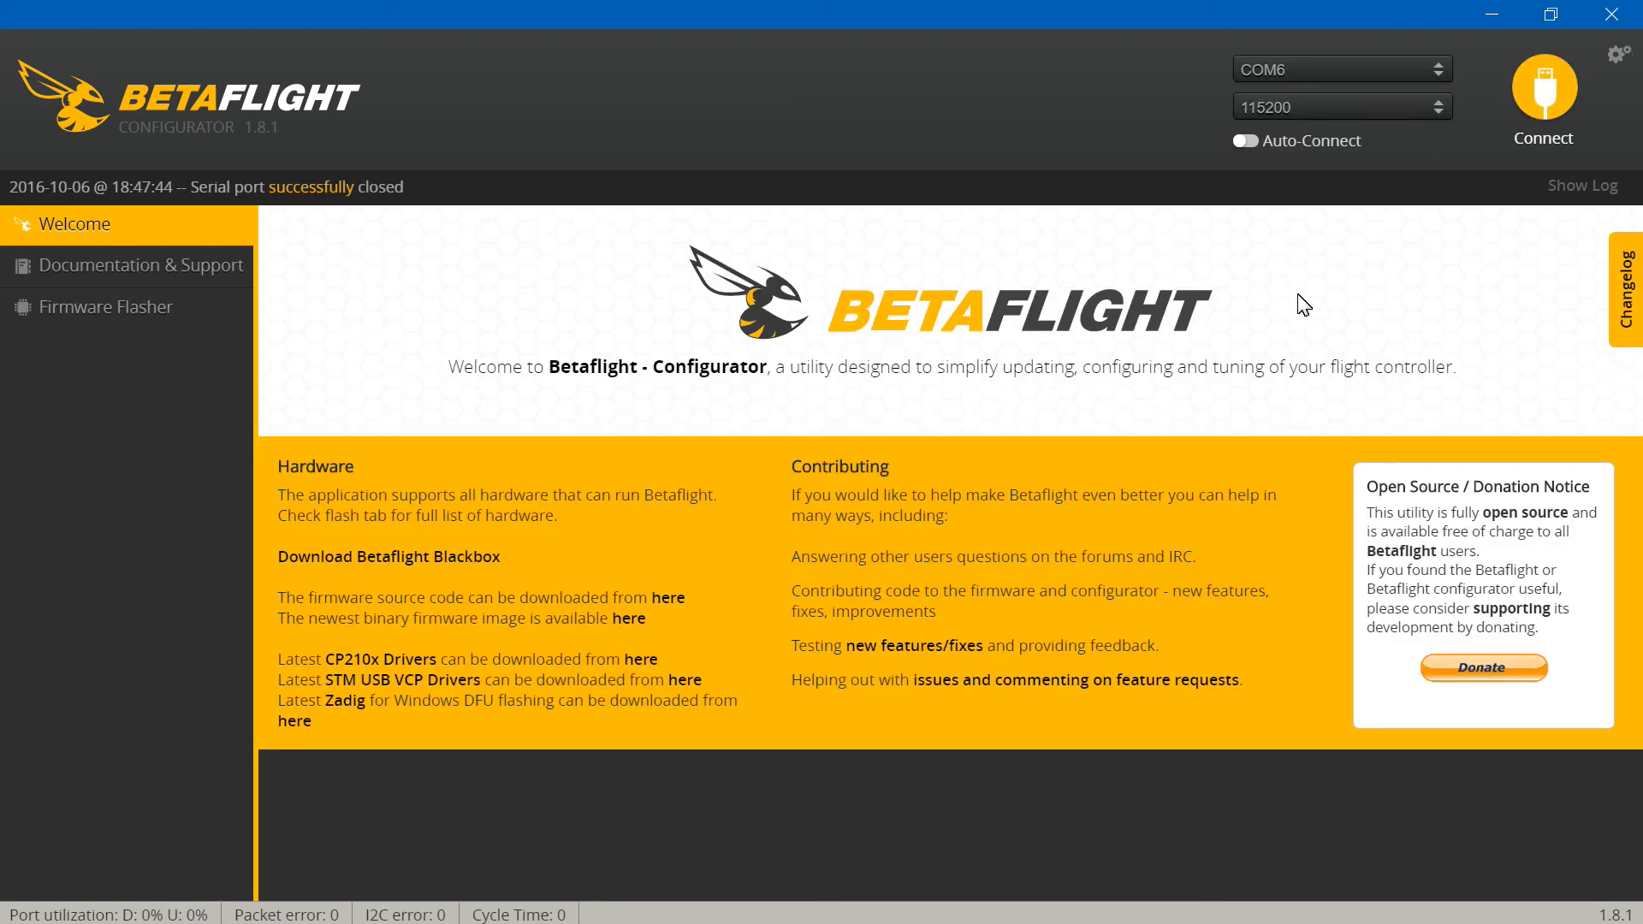